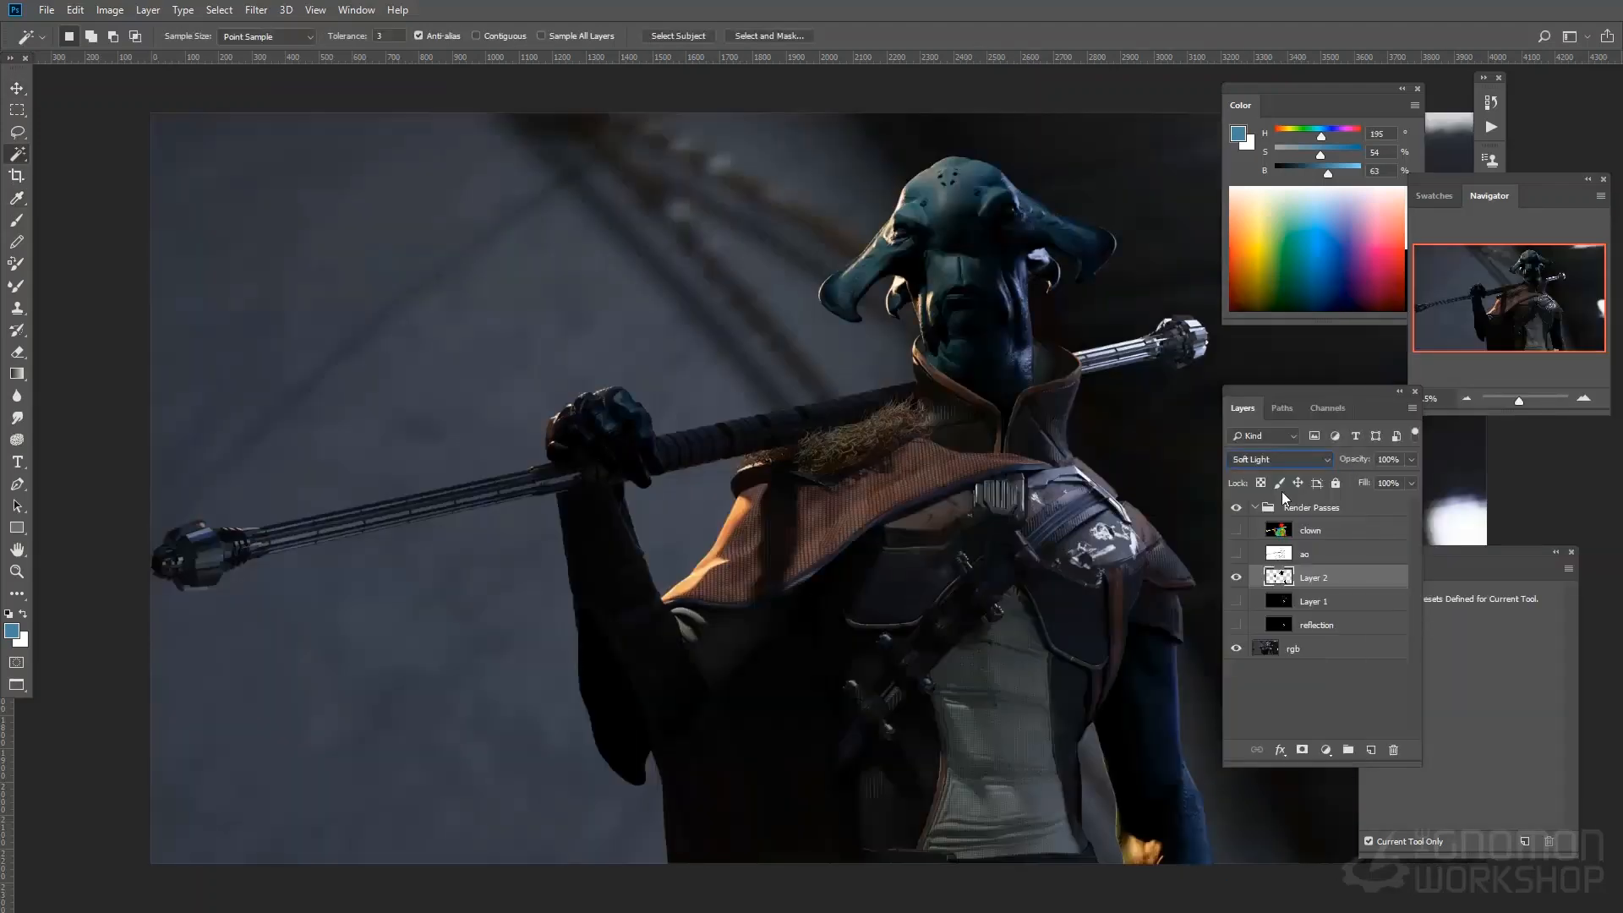
Step: Apply Hue/Saturation with Hue +6, Saturation -39 and Lightness +13 to the copied layer
left_click(1292, 649)
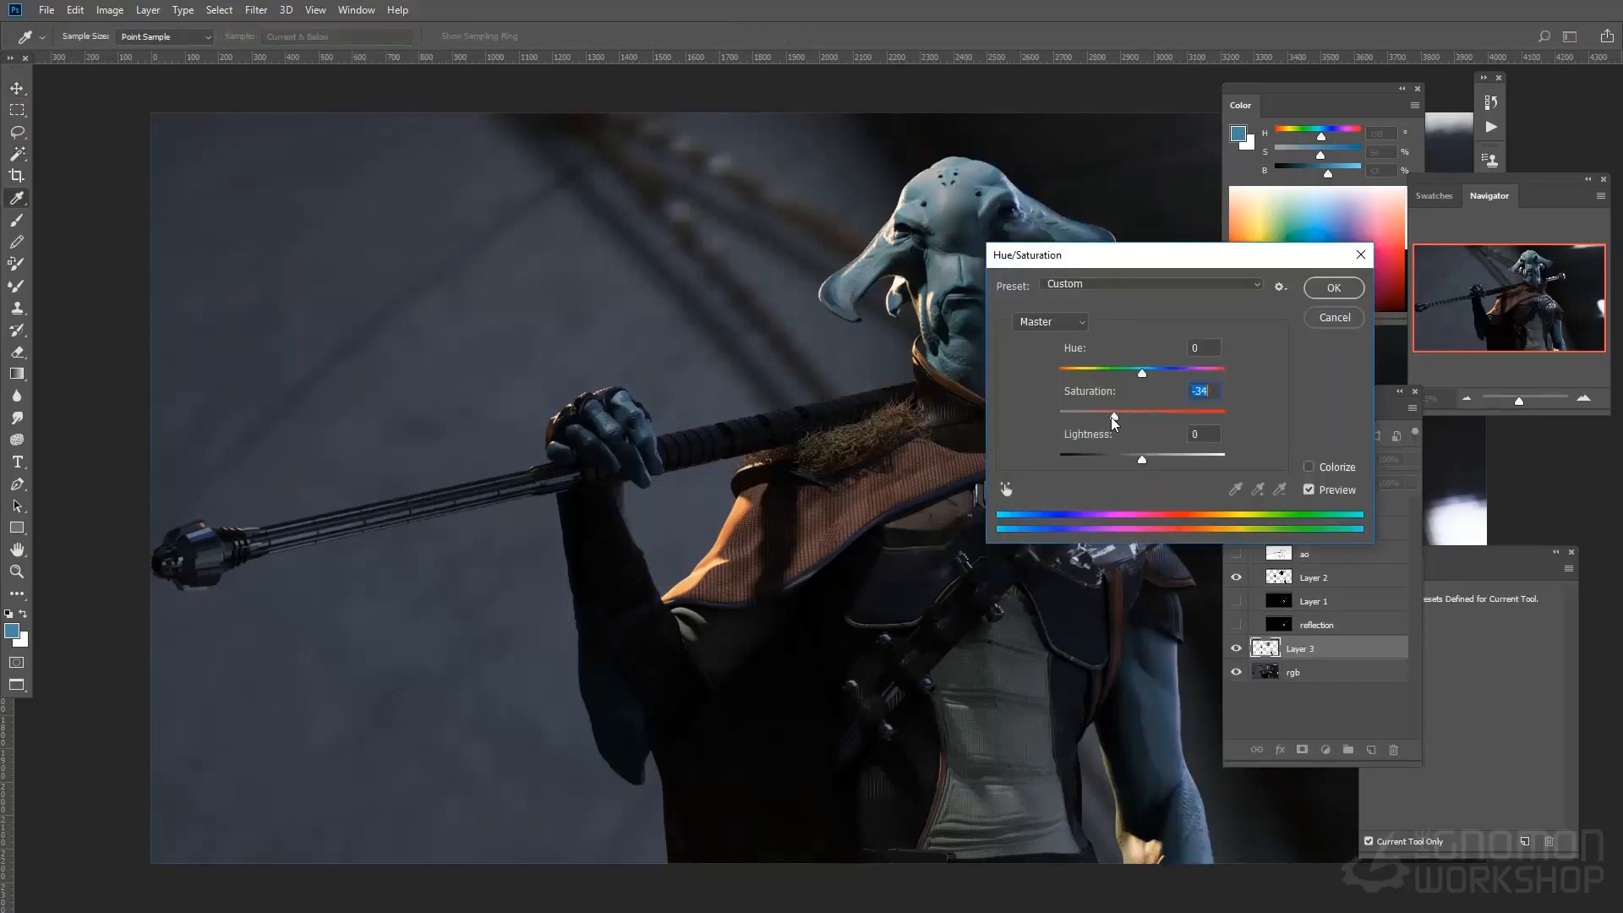
left_click_drag(1142, 458, 1154, 458)
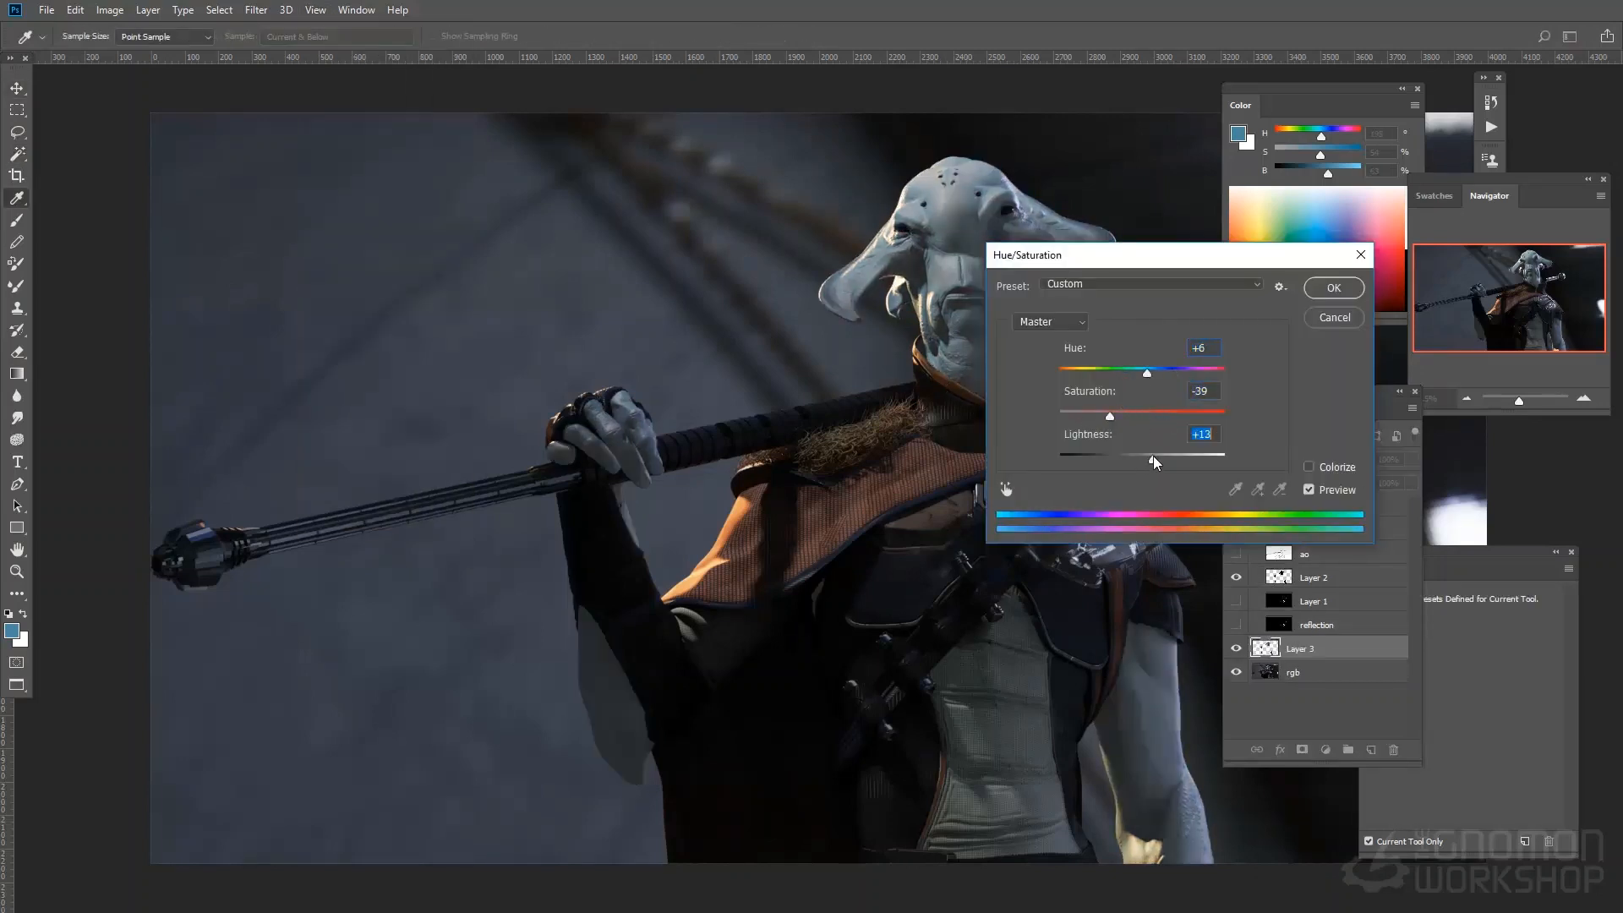
left_click(1333, 287)
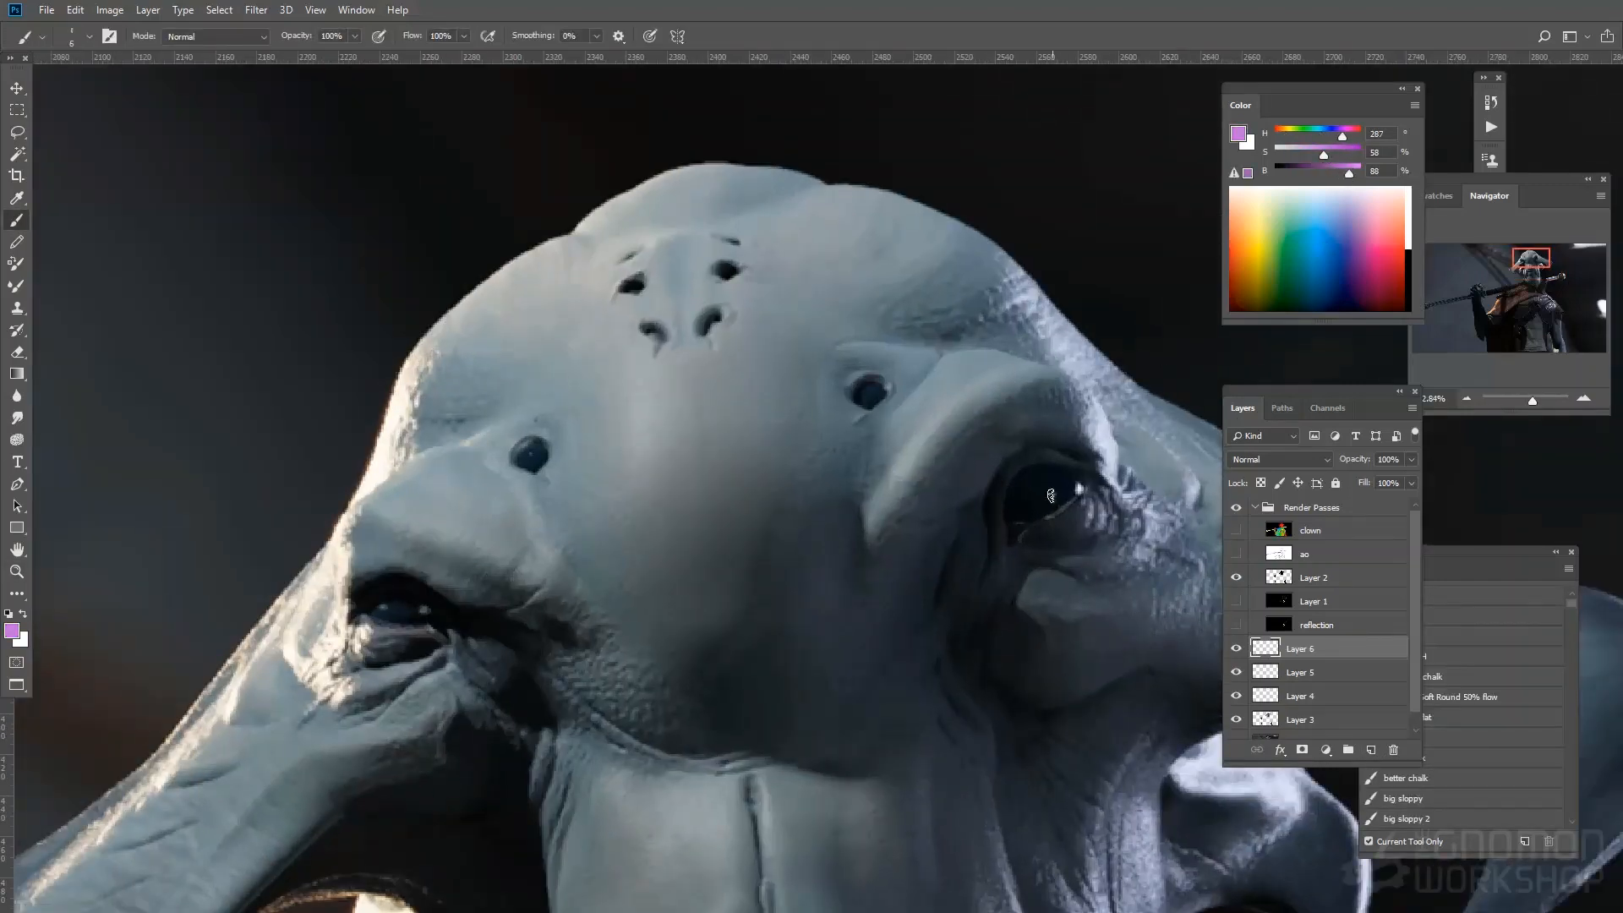
Step: Brush purple into the alien's eyes and paint extra facial detail on new layers
left_click(1040, 500)
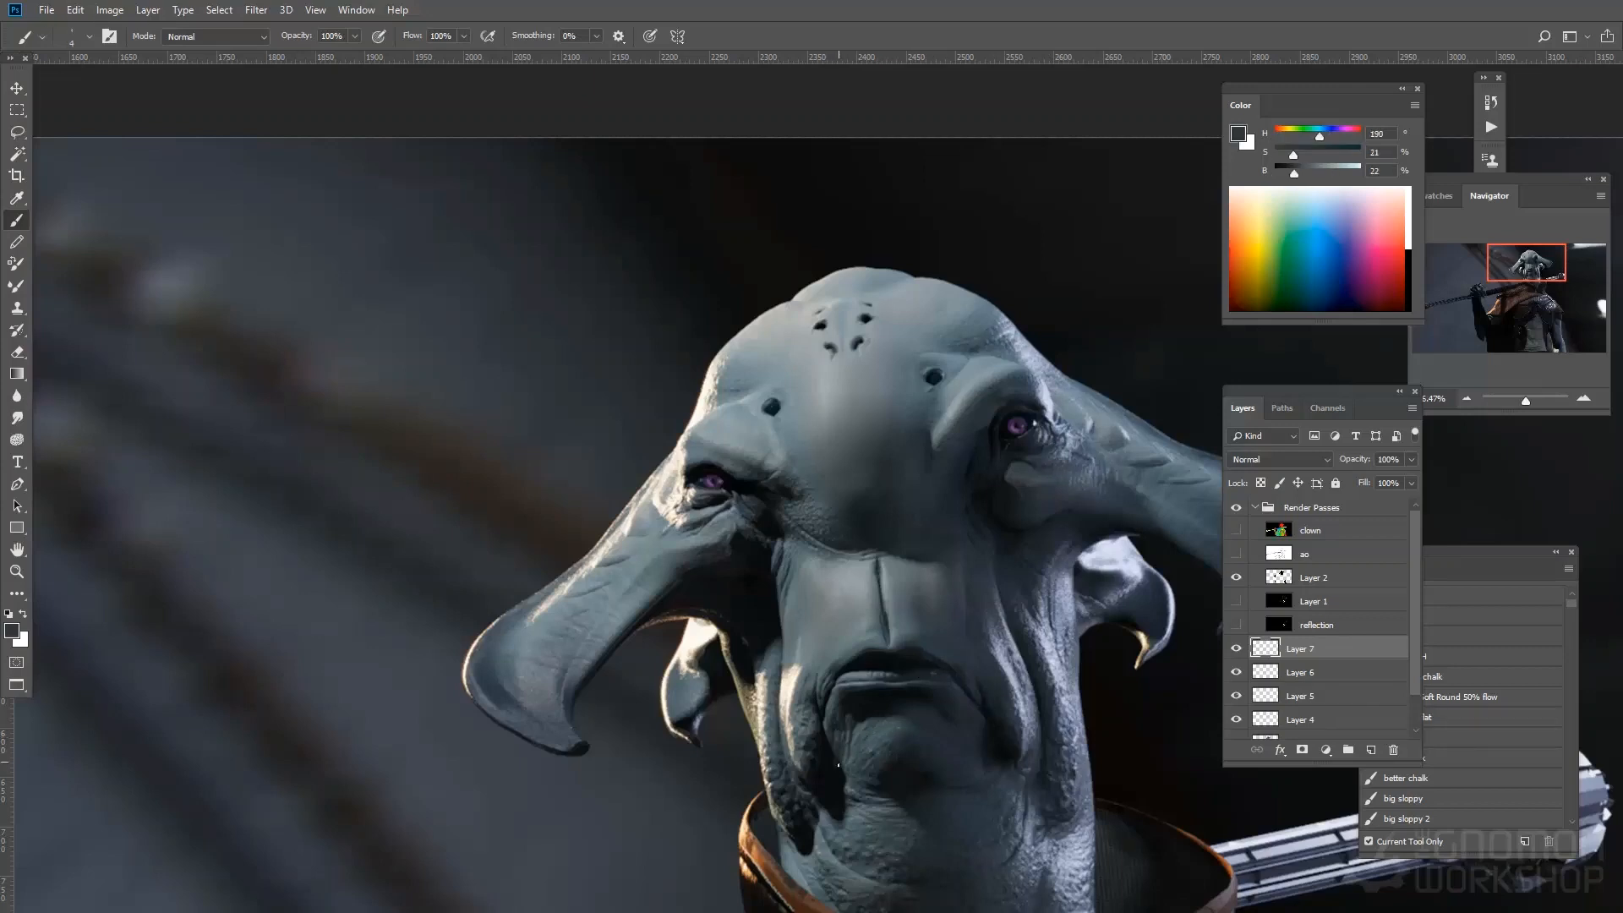
left_click_drag(1293, 171, 1310, 171)
type("la")
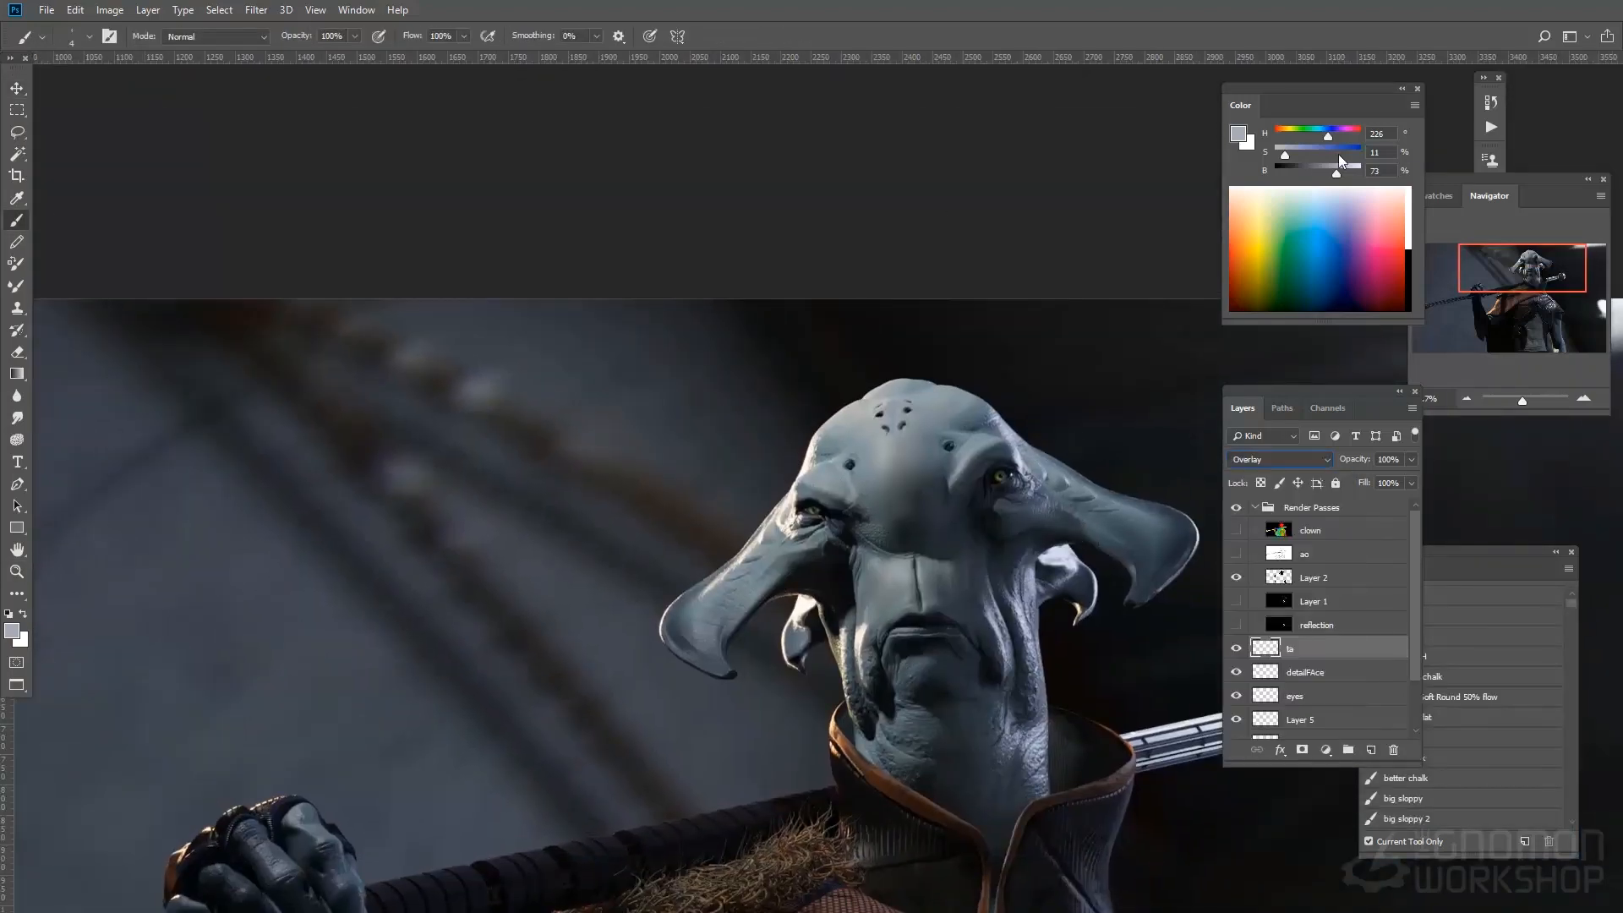
Step: Raise blue saturation and brush stripes beside the eyes, across the forehead and down the cheeks
left_click_drag(1285, 155, 1314, 156)
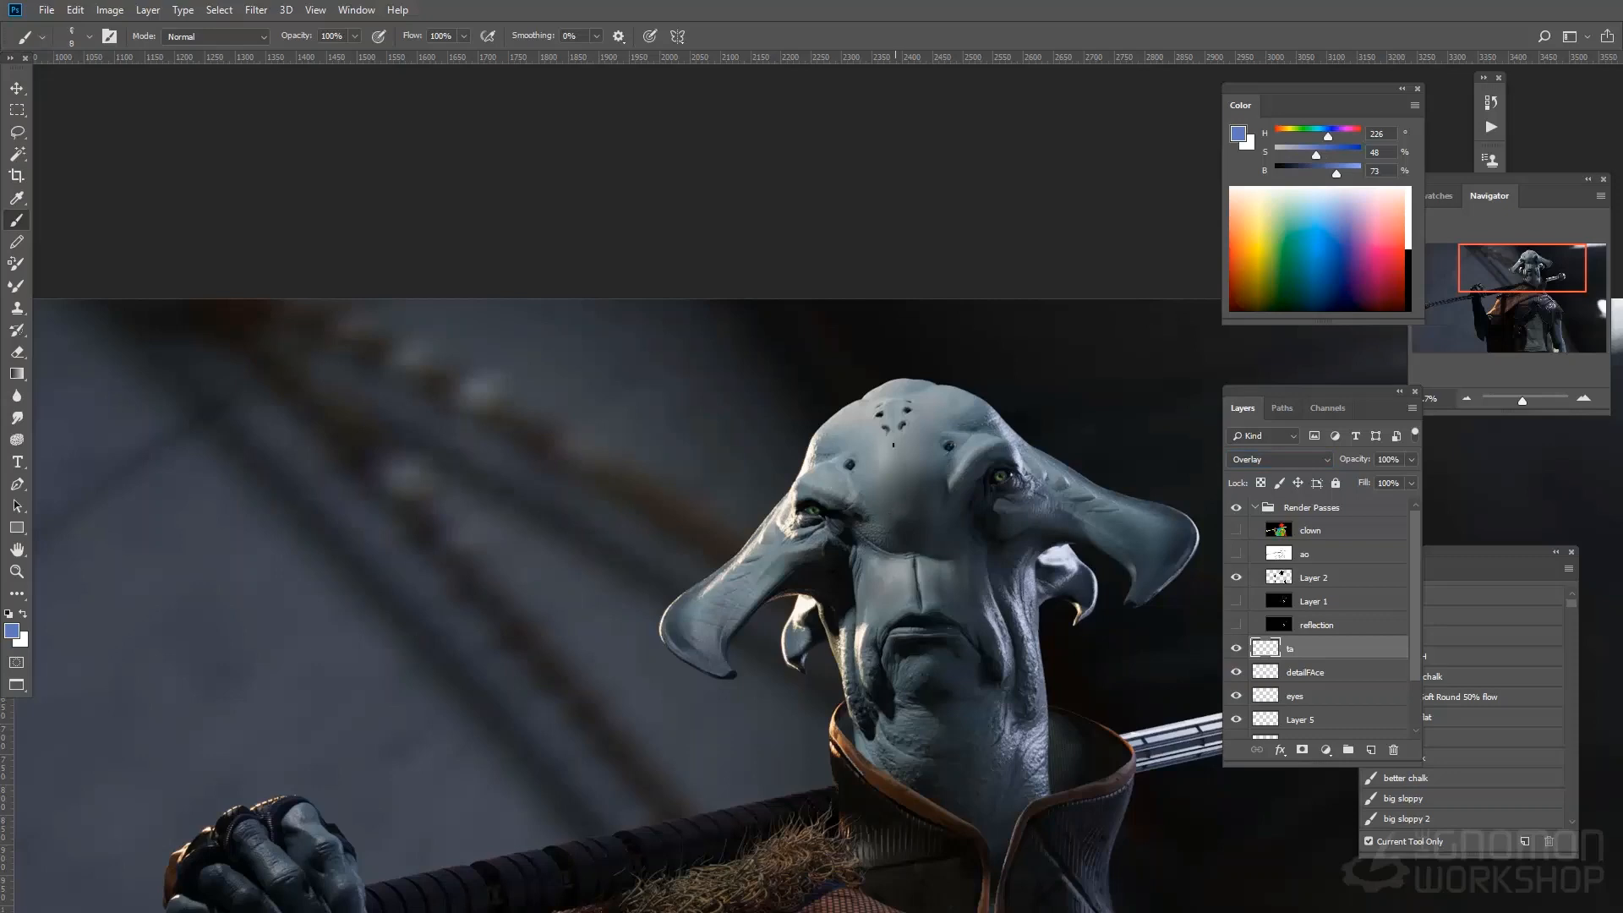
left_click_drag(838, 466, 885, 533)
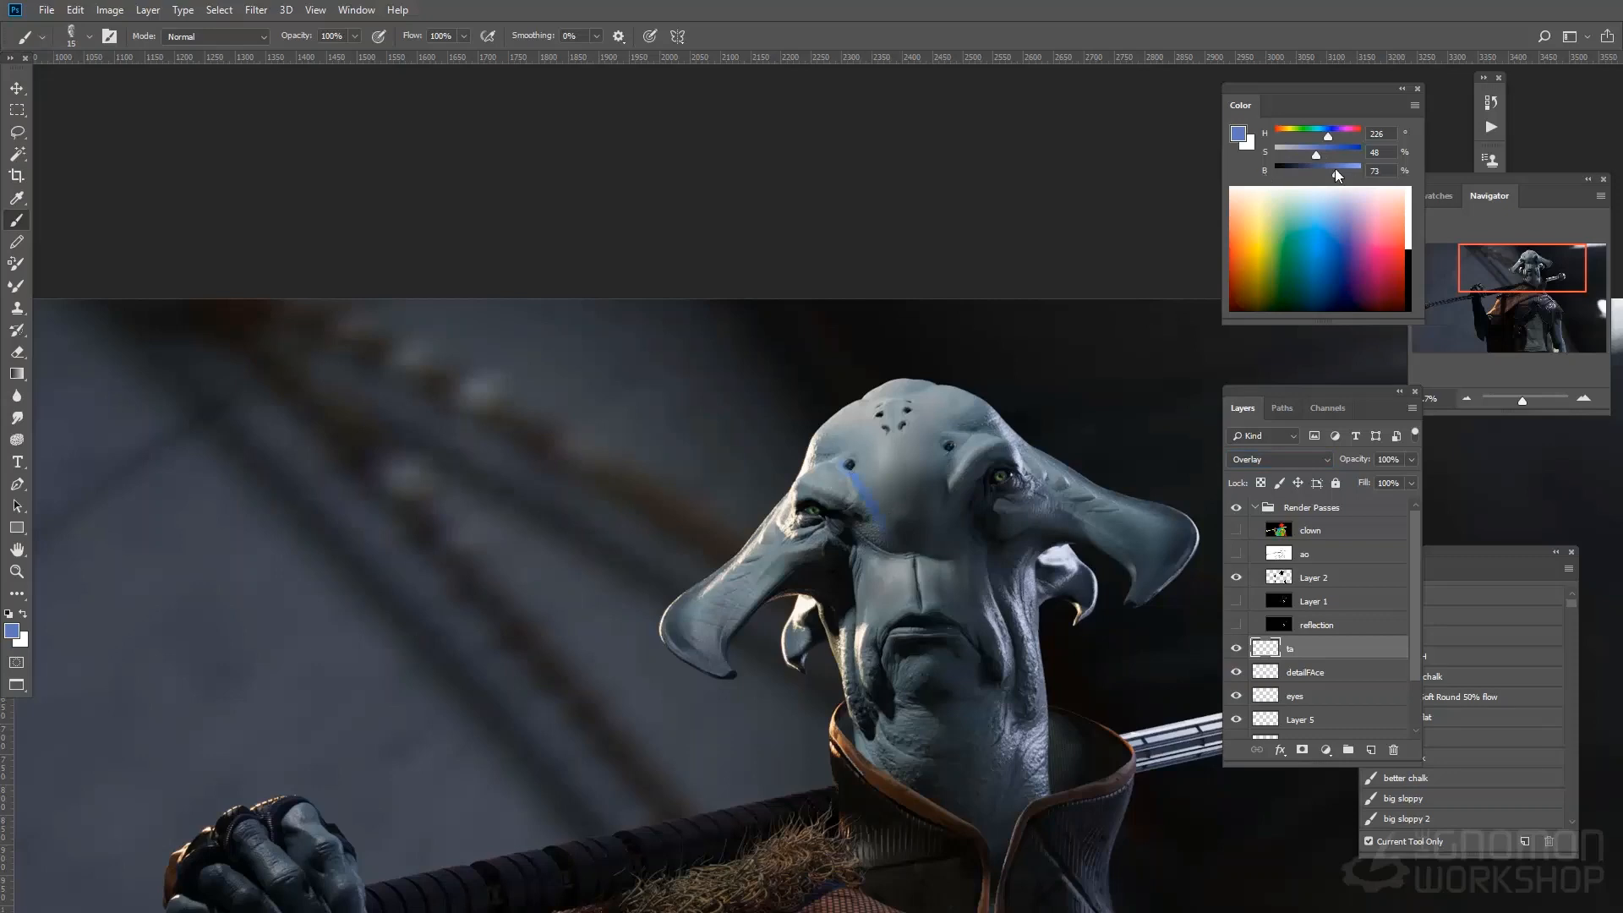
left_click_drag(1335, 172, 1323, 172)
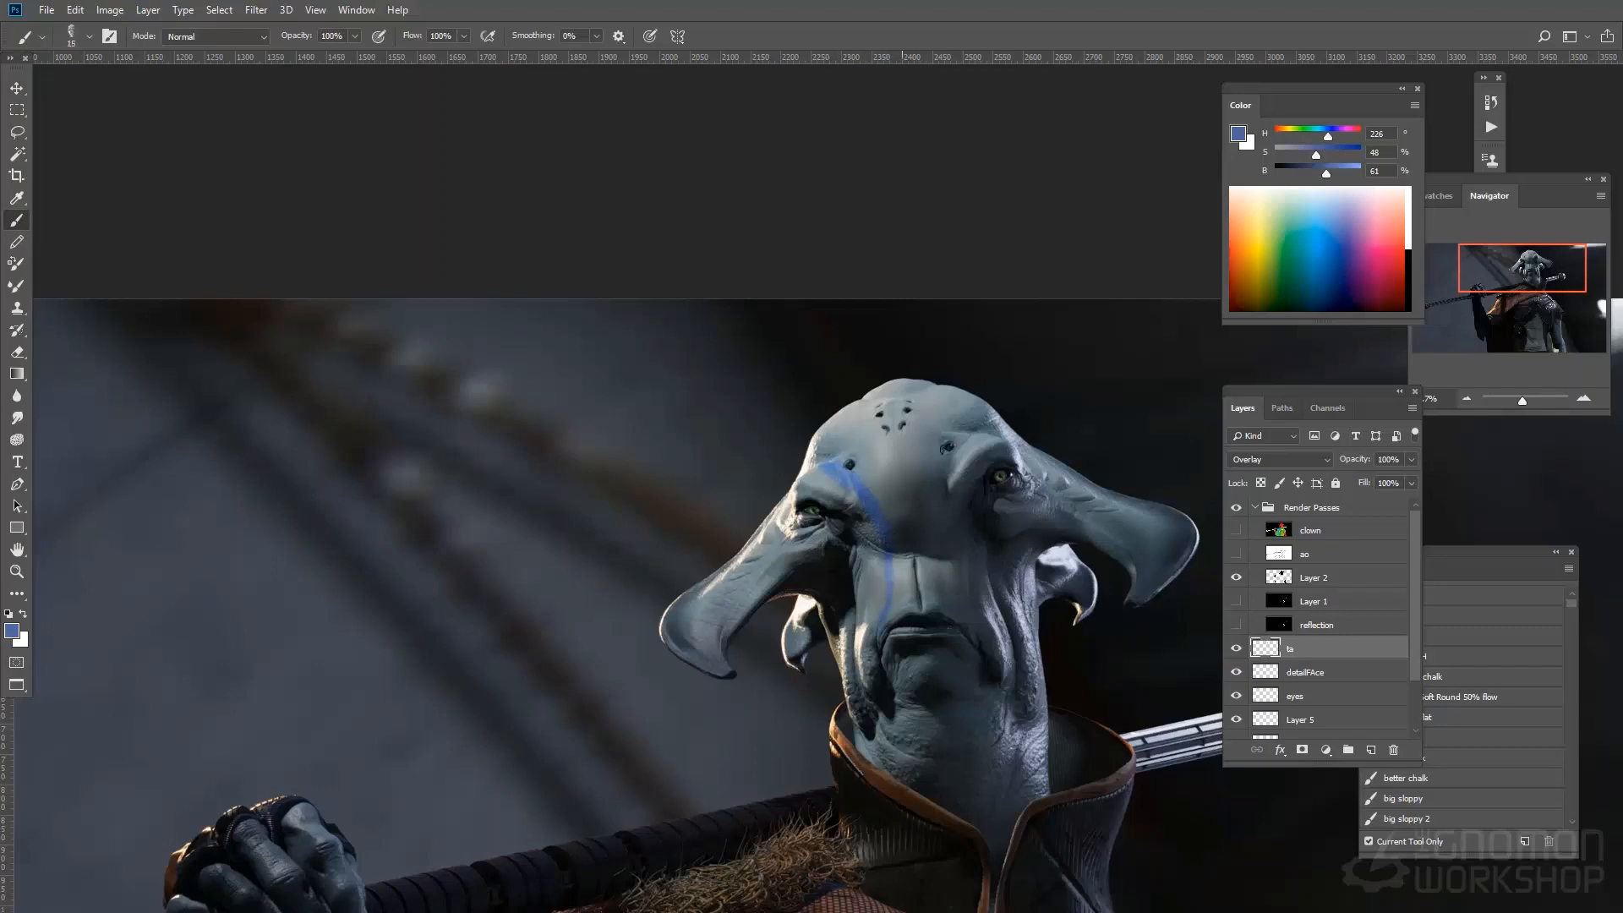
left_click_drag(1025, 446, 983, 487)
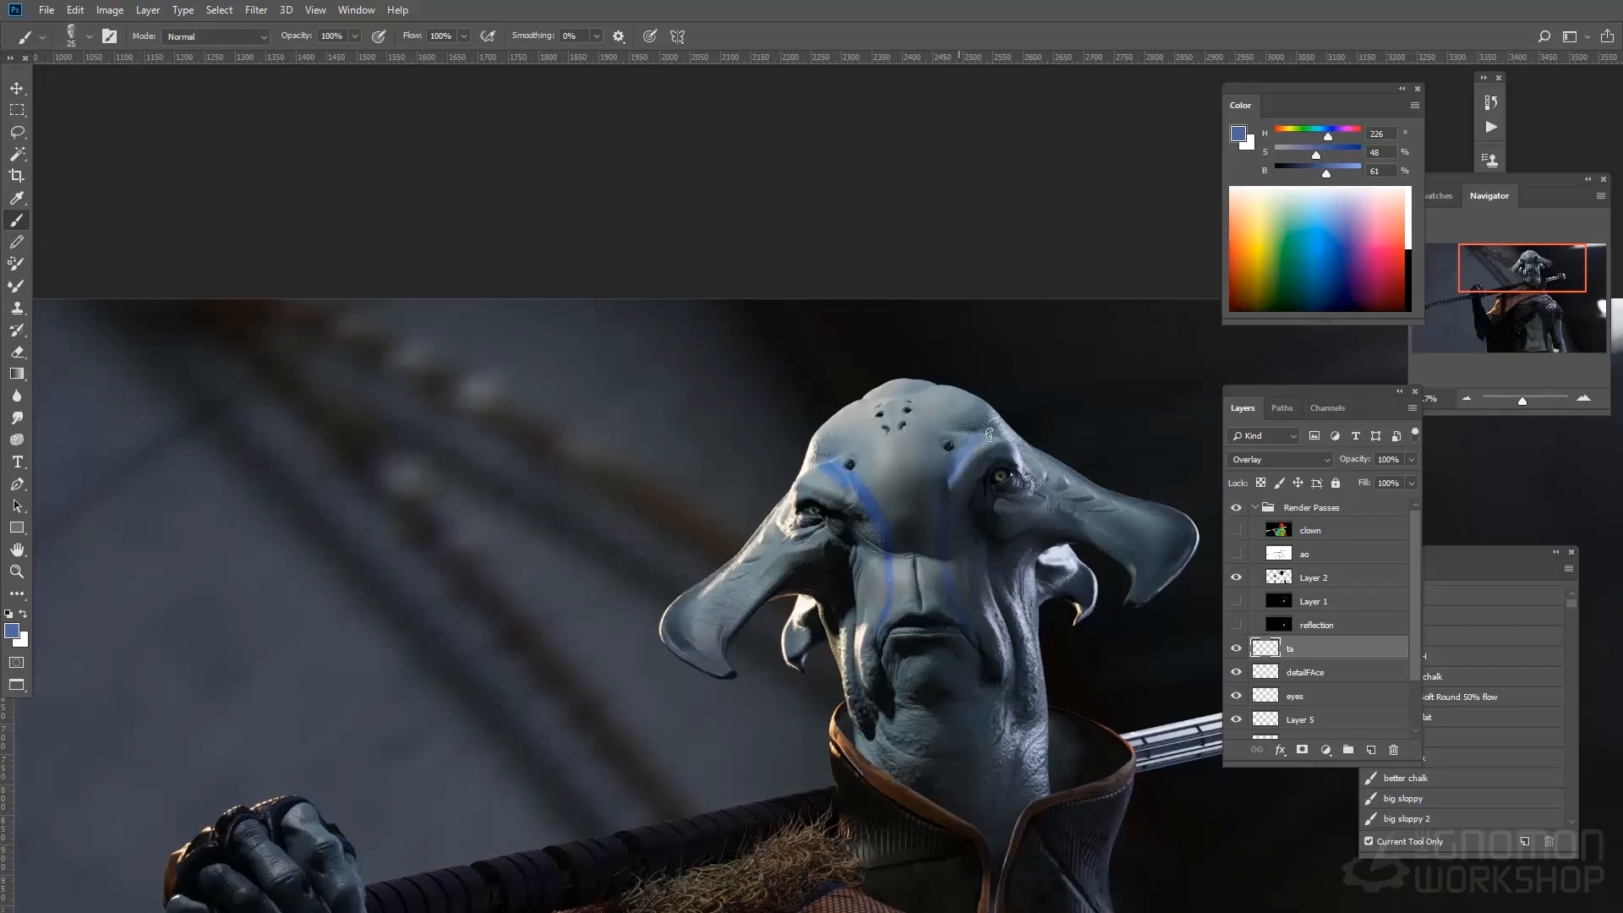
left_click_drag(986, 433, 952, 544)
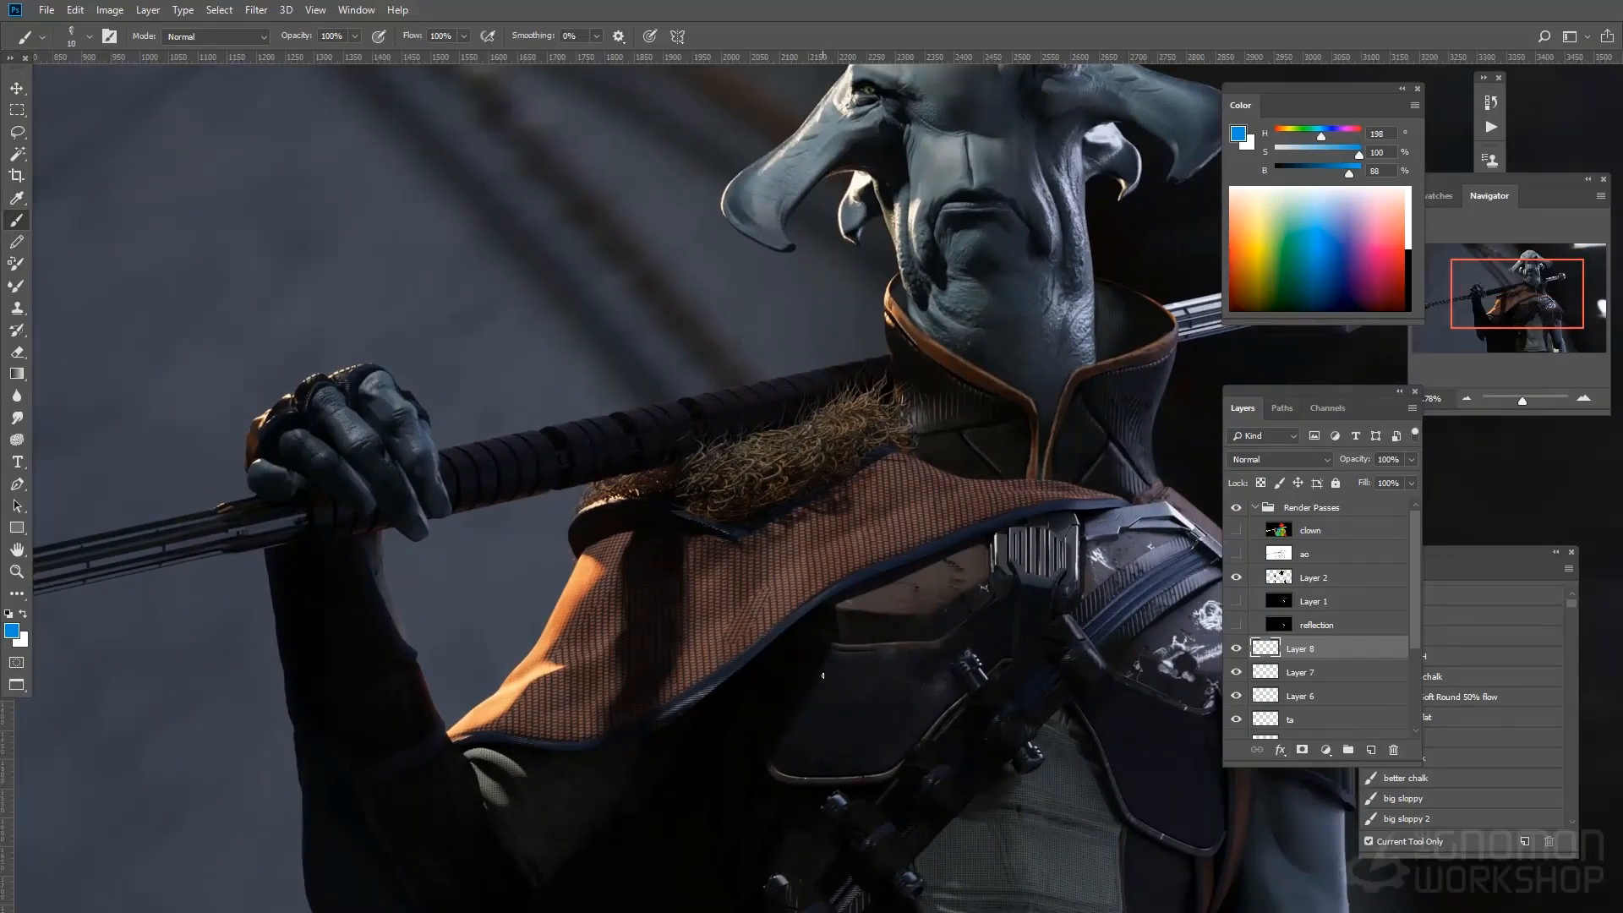
Step: Add Layer 8 and pan the view down to the chest armour
left_click_drag(848, 663, 834, 719)
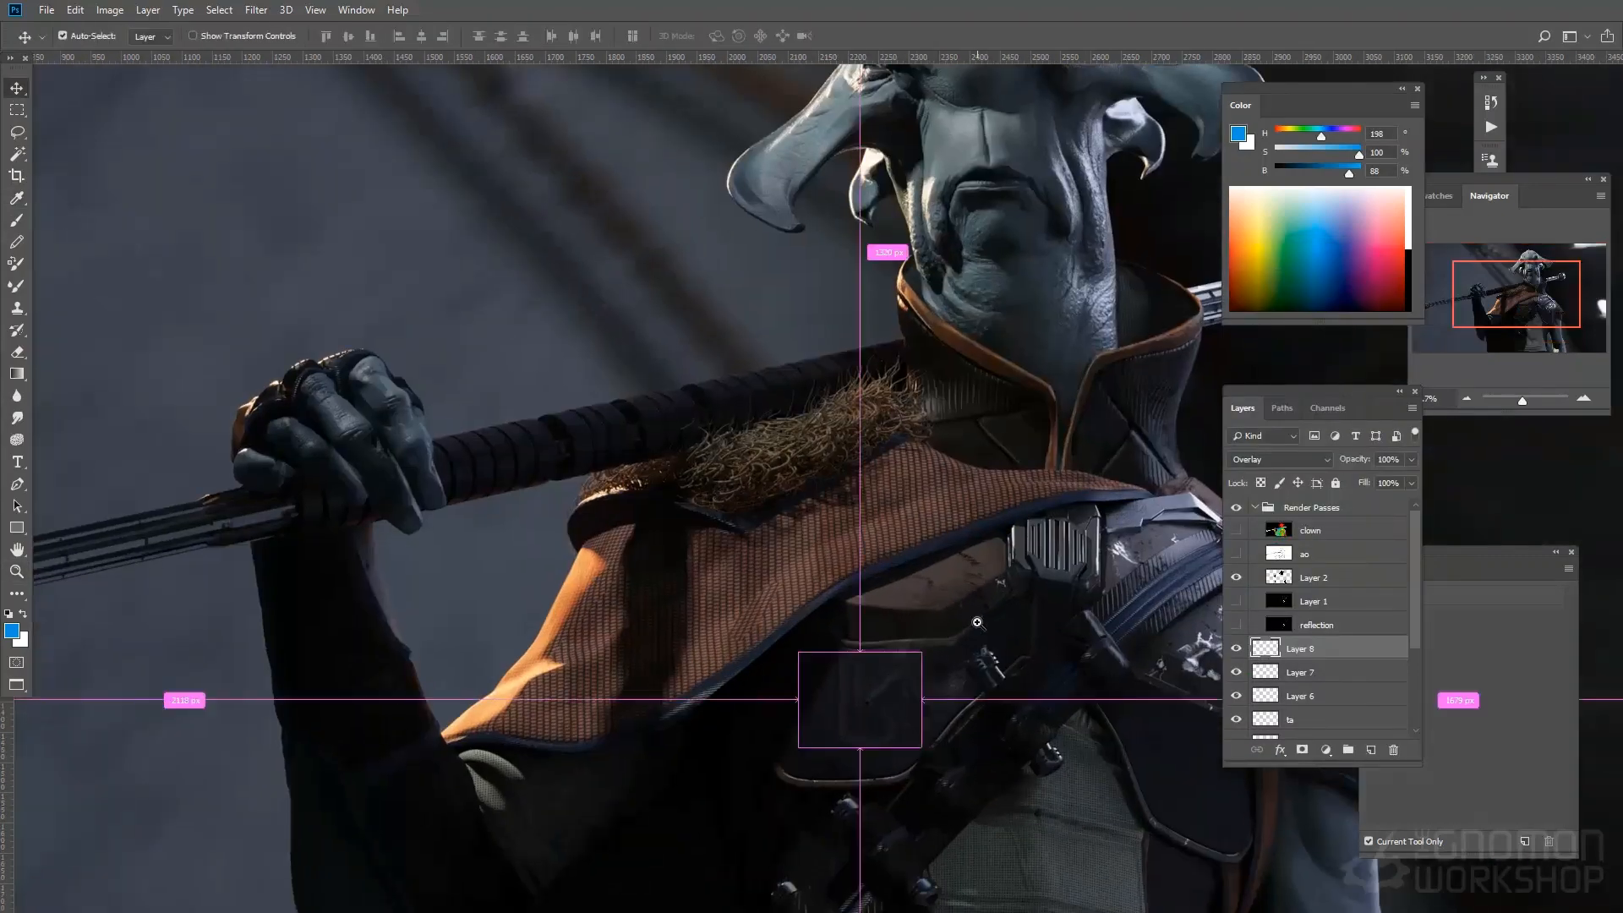
Step: Set the chest emblem layer's blend mode to Color Dodge so it glows
left_click(1277, 458)
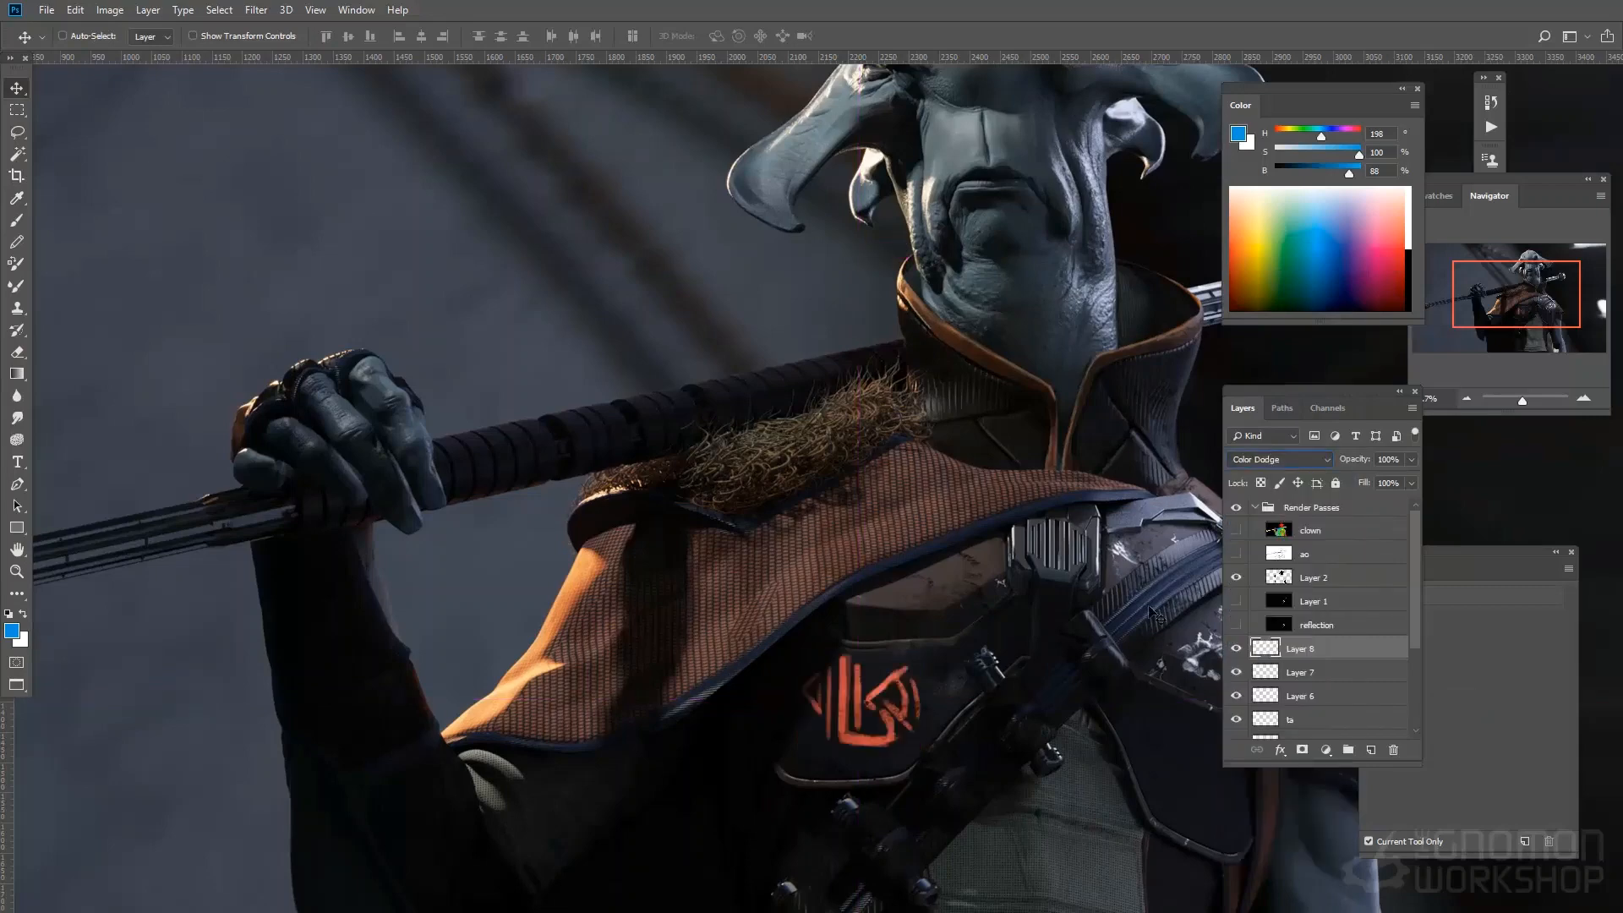
left_click(1278, 460)
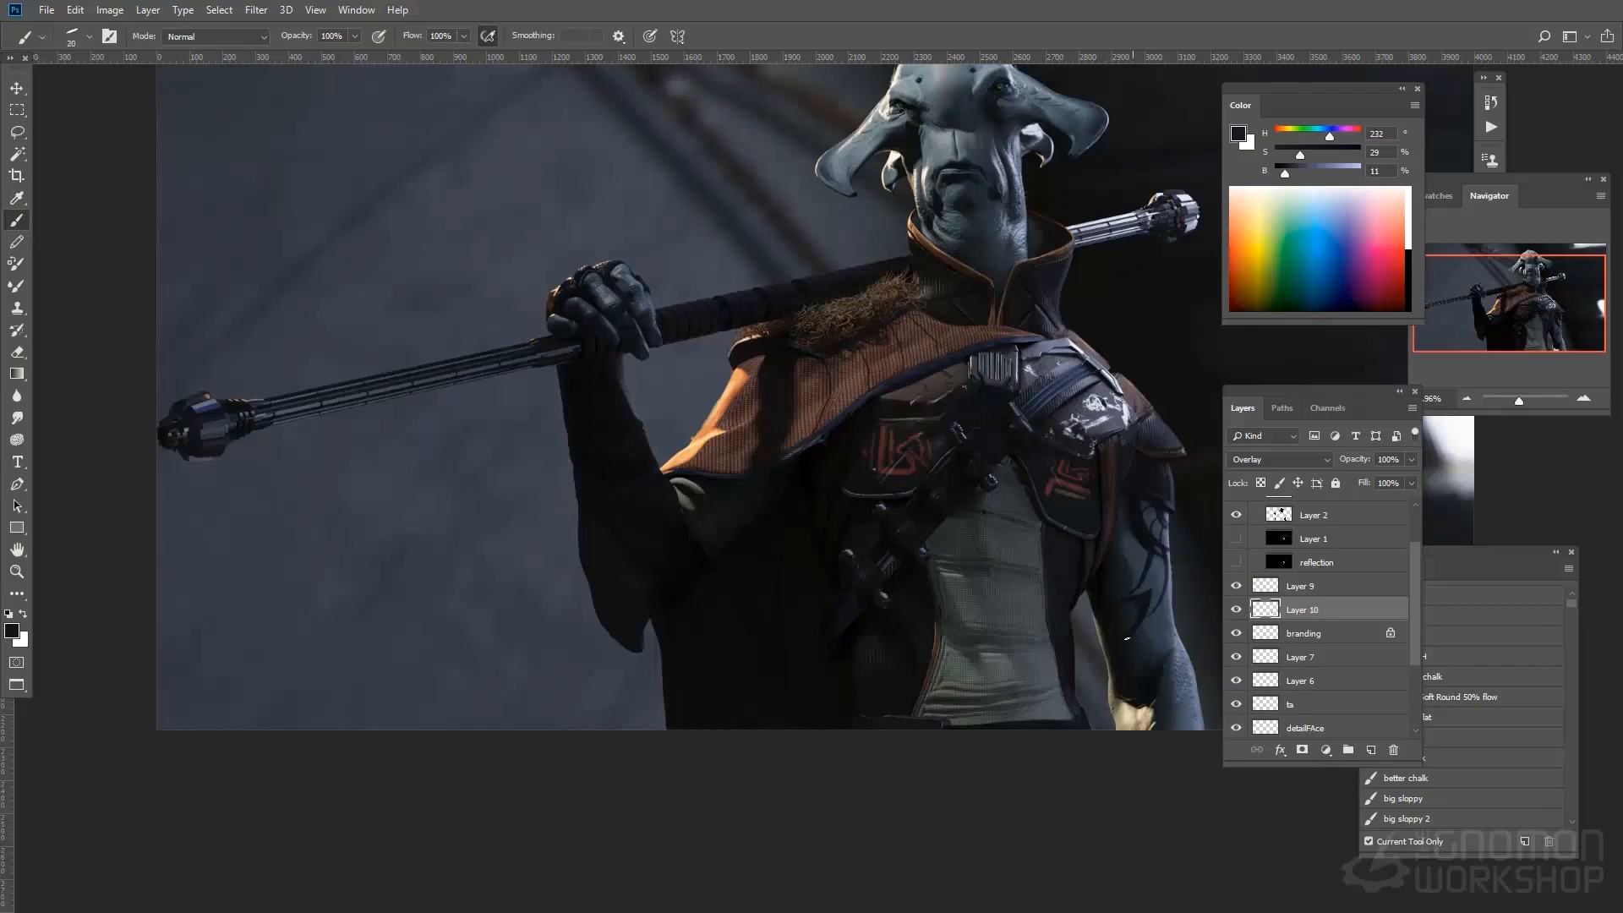
Step: Place red branding logos on the chest and shoulder pad and add dark arm lines
left_click(1278, 458)
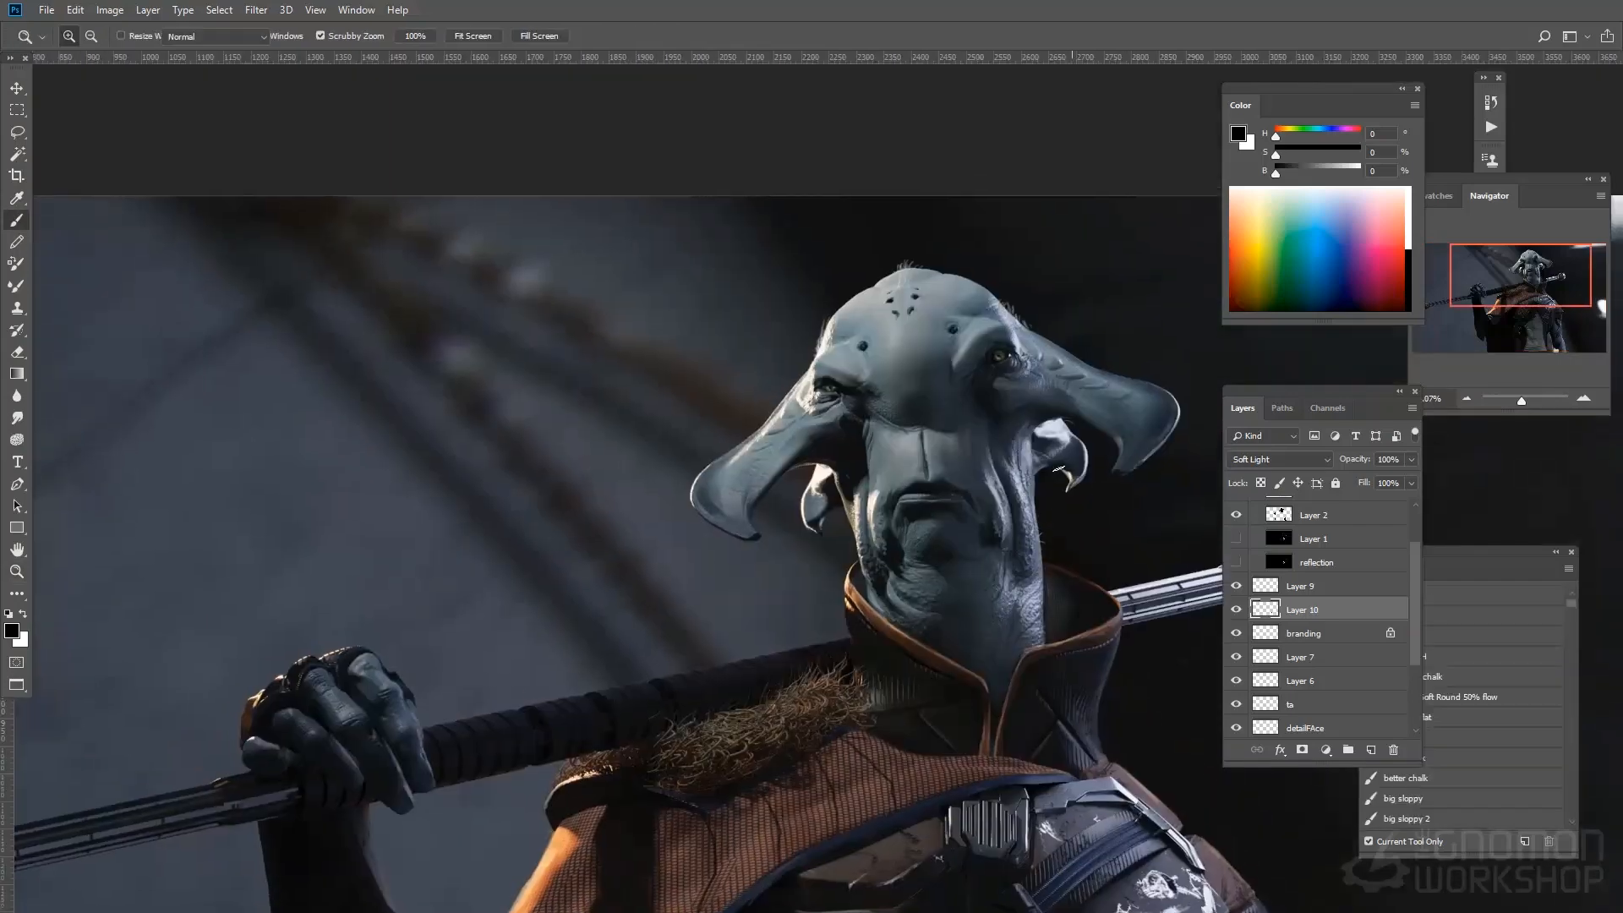
Step: Zoom in on the head and brush light lines across the forehead on Soft Light Layer 10
left_click(18, 218)
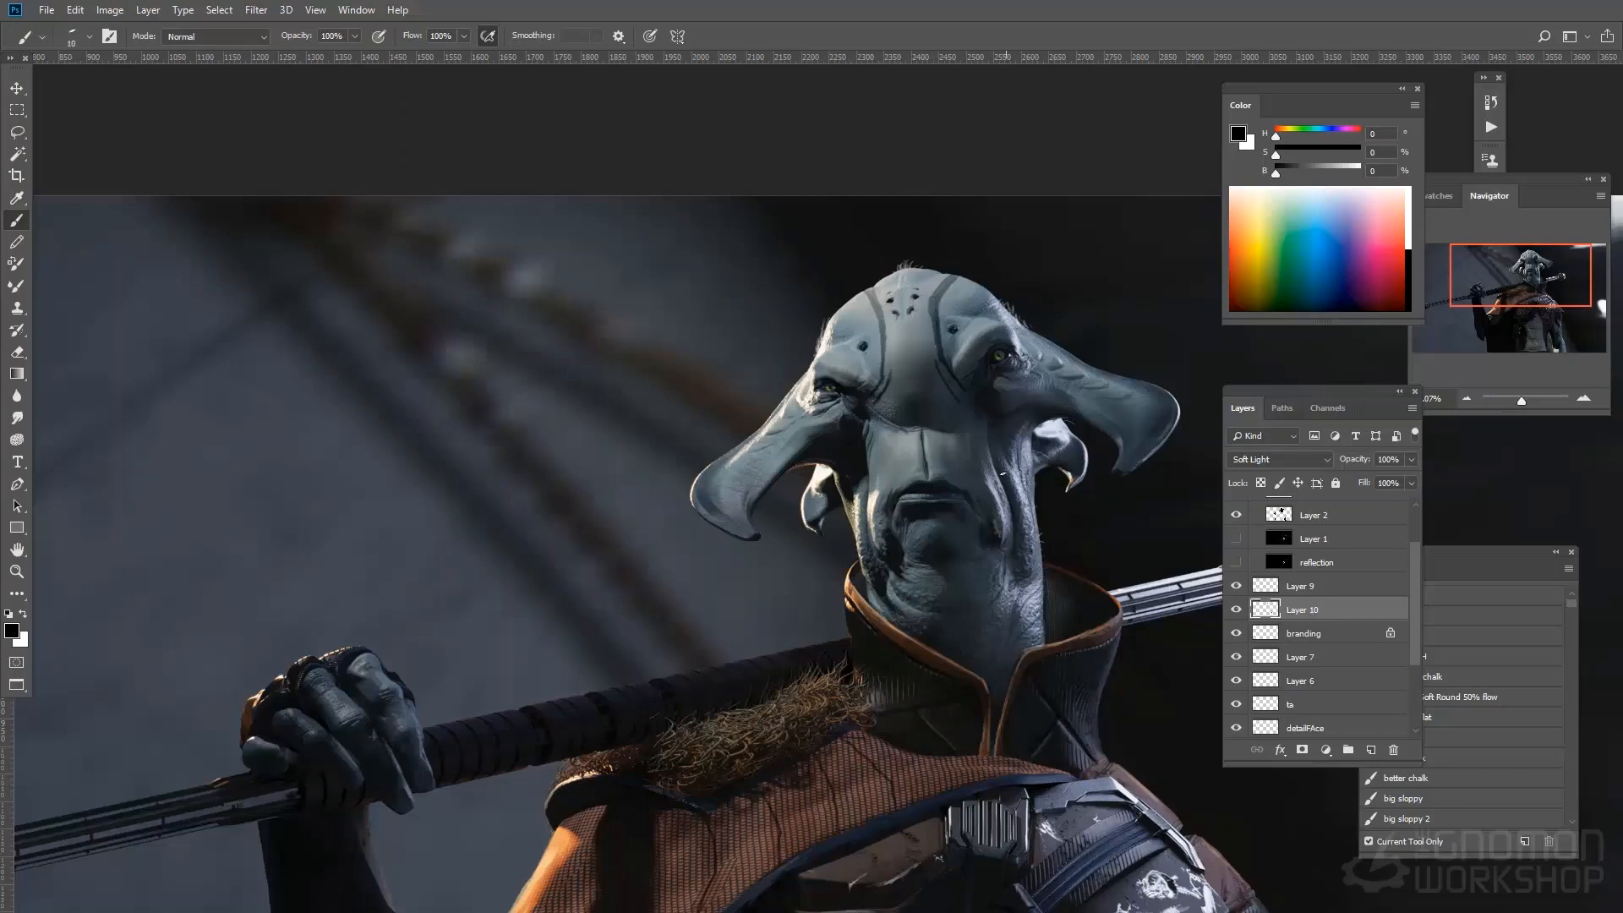
left_click_drag(973, 481, 1009, 445)
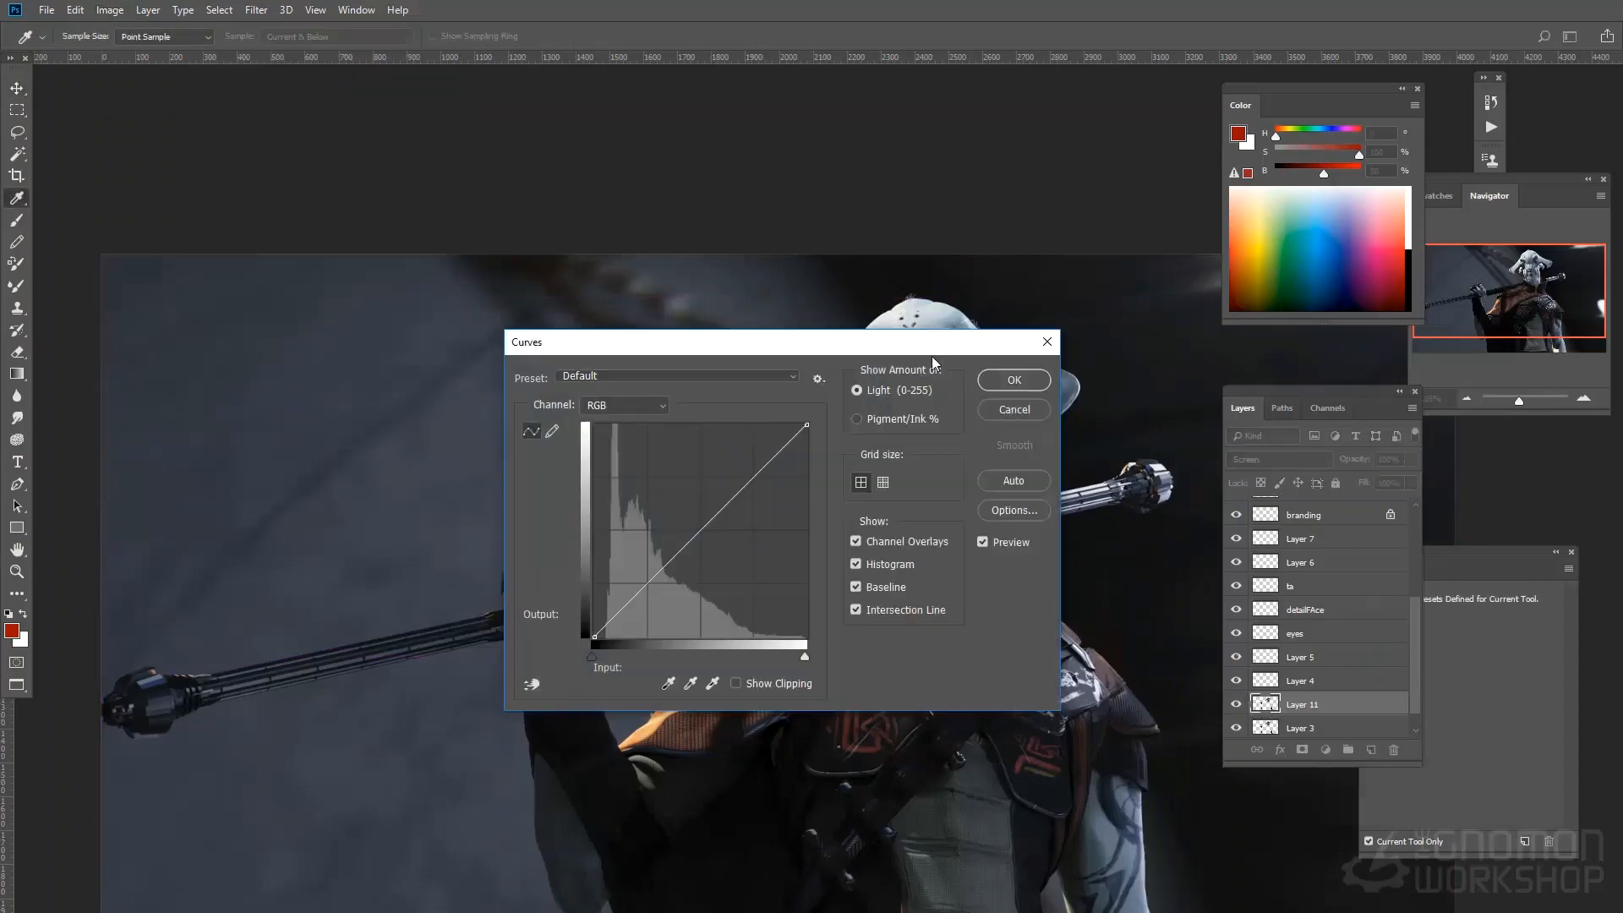
Step: Close Curves on Layer 11 and switch to the close-up head render, selecting the clown pass
left_click(1011, 379)
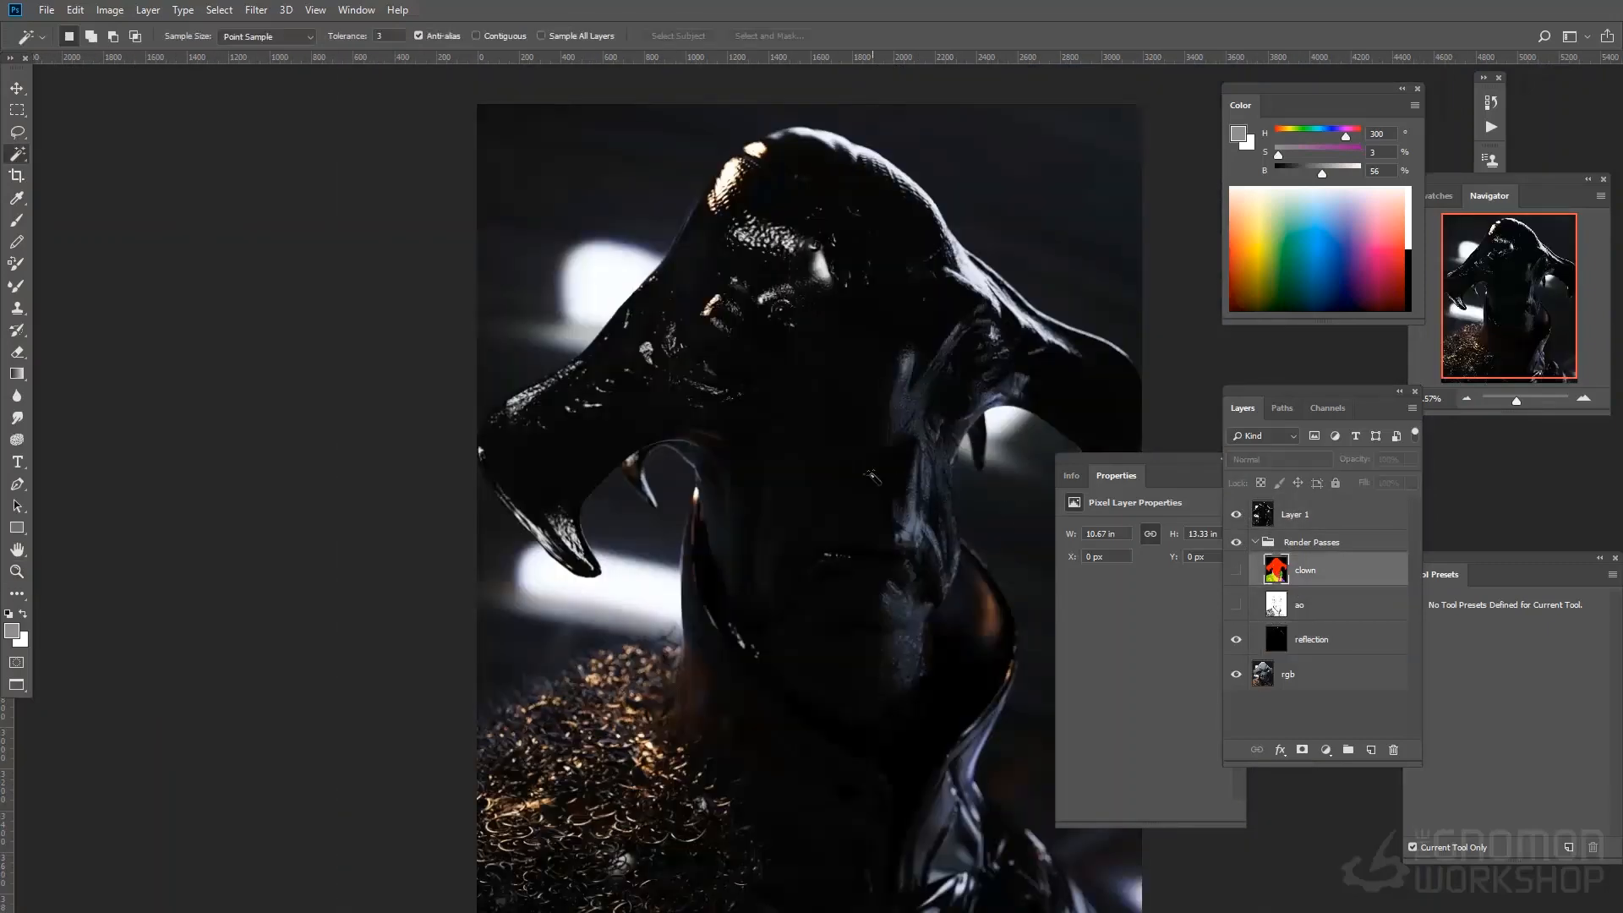
left_click(1283, 458)
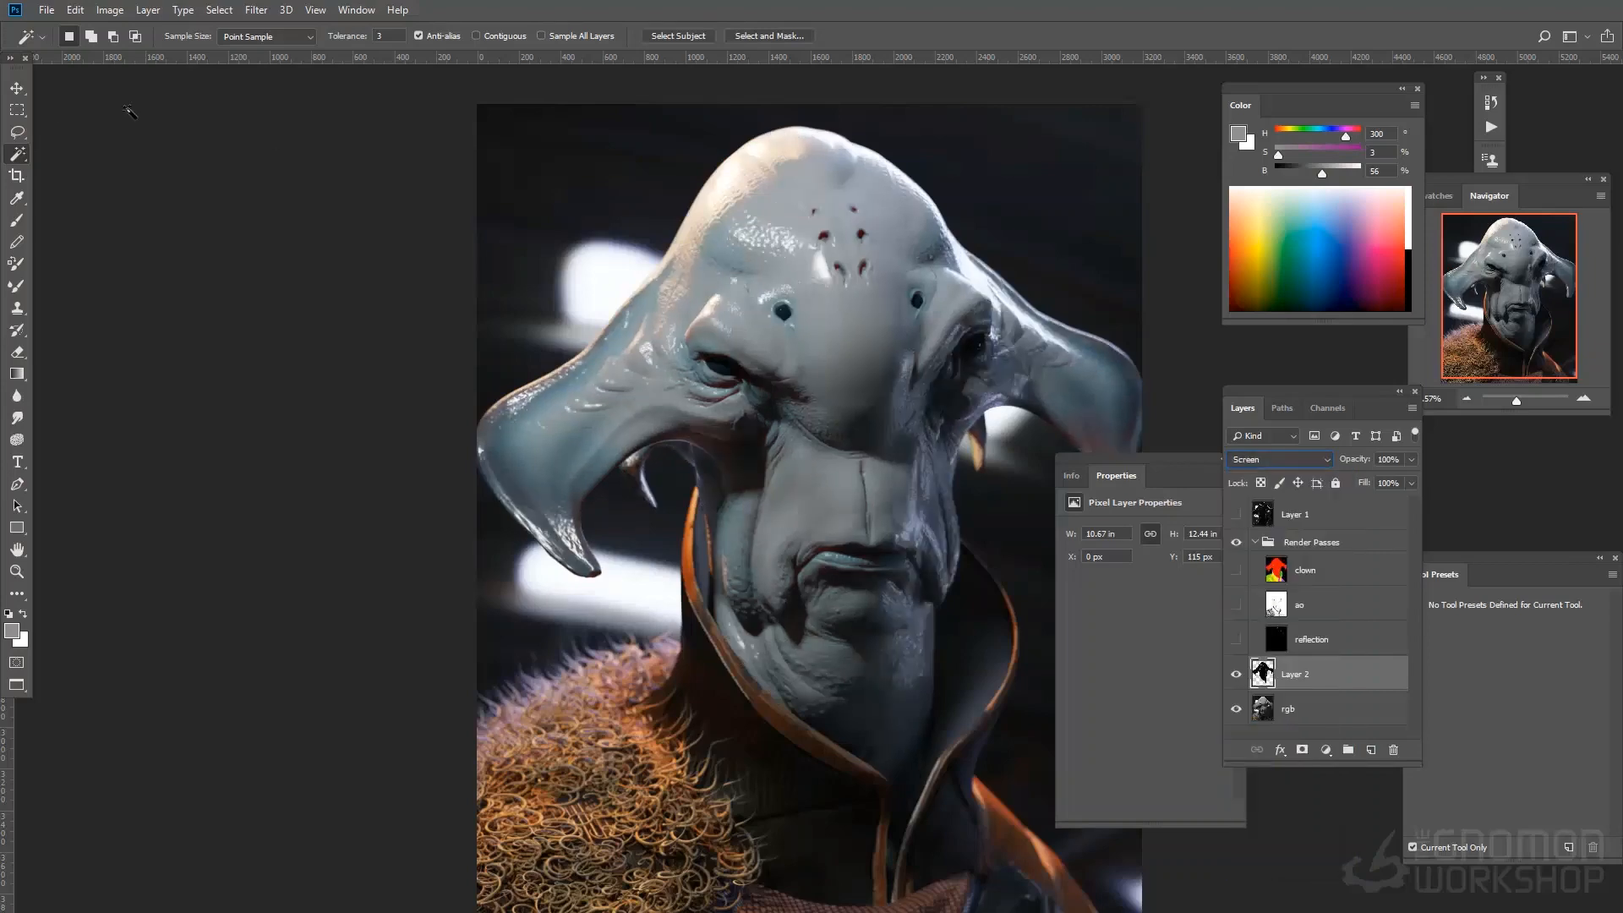
Step: Show the ao pass and apply Color Balance Highlights Cyan -6 to warm it
left_click(1235, 605)
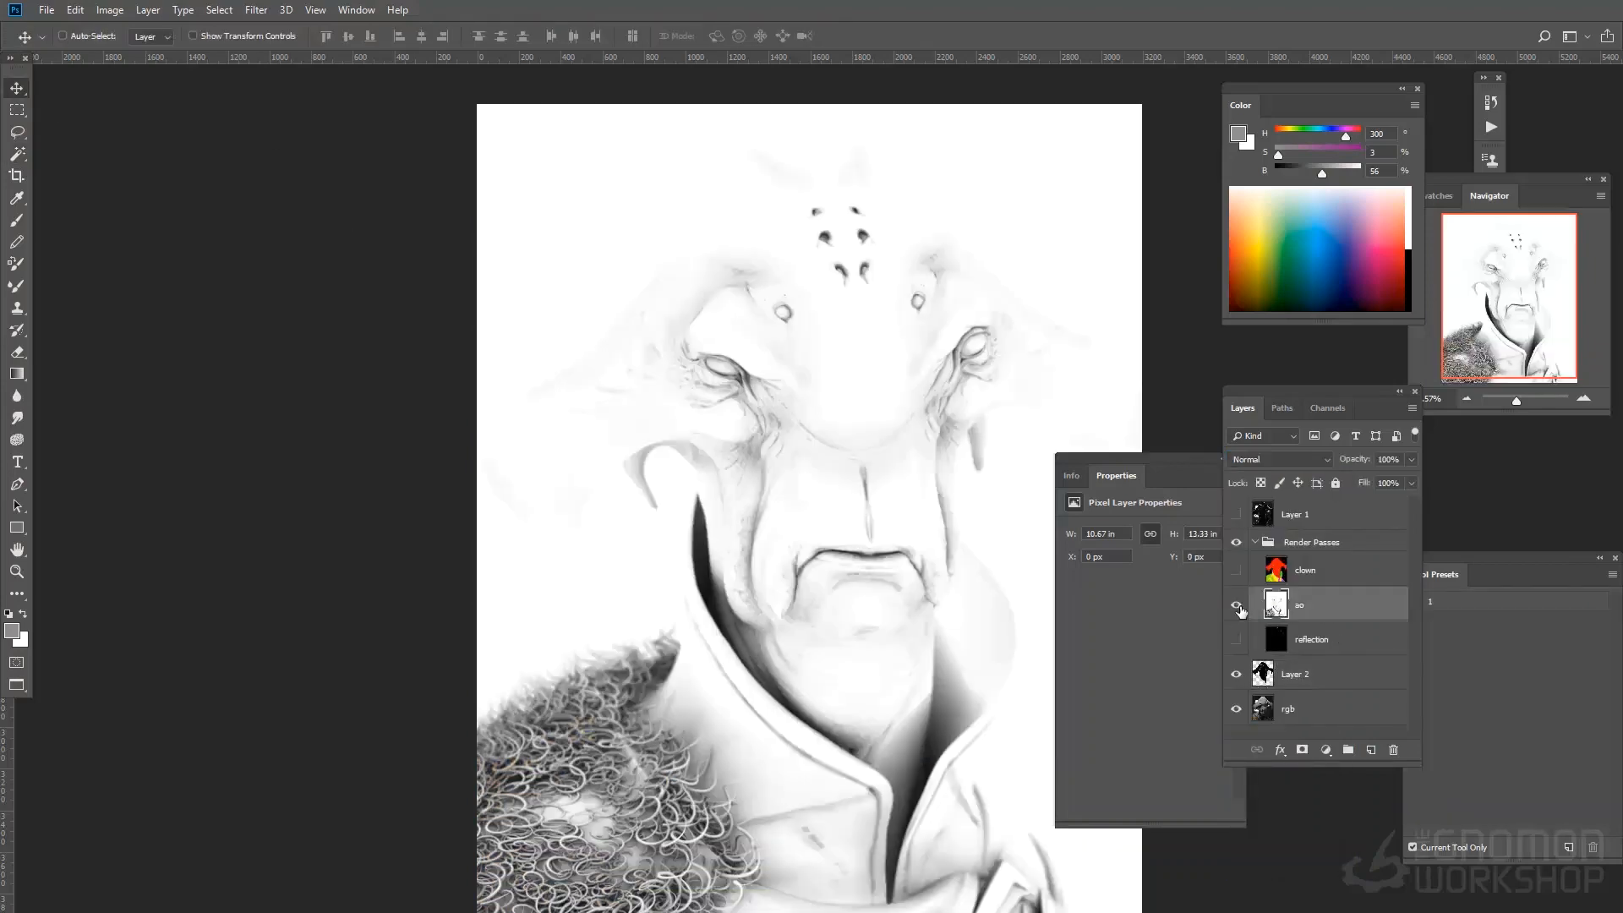
left_click(1278, 458)
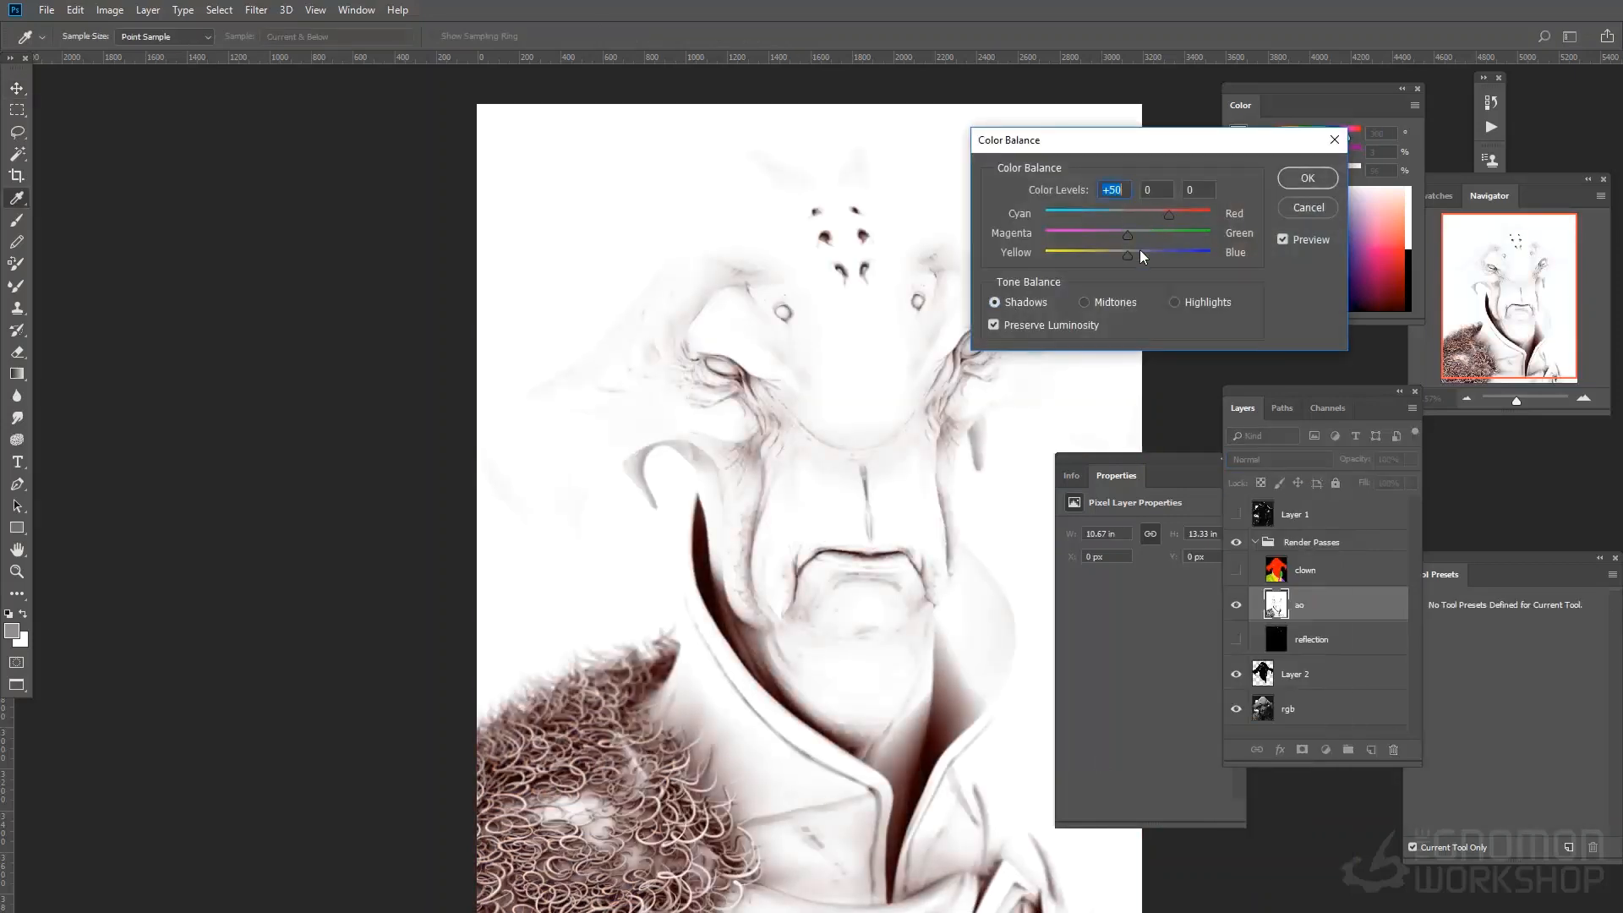
left_click(1174, 300)
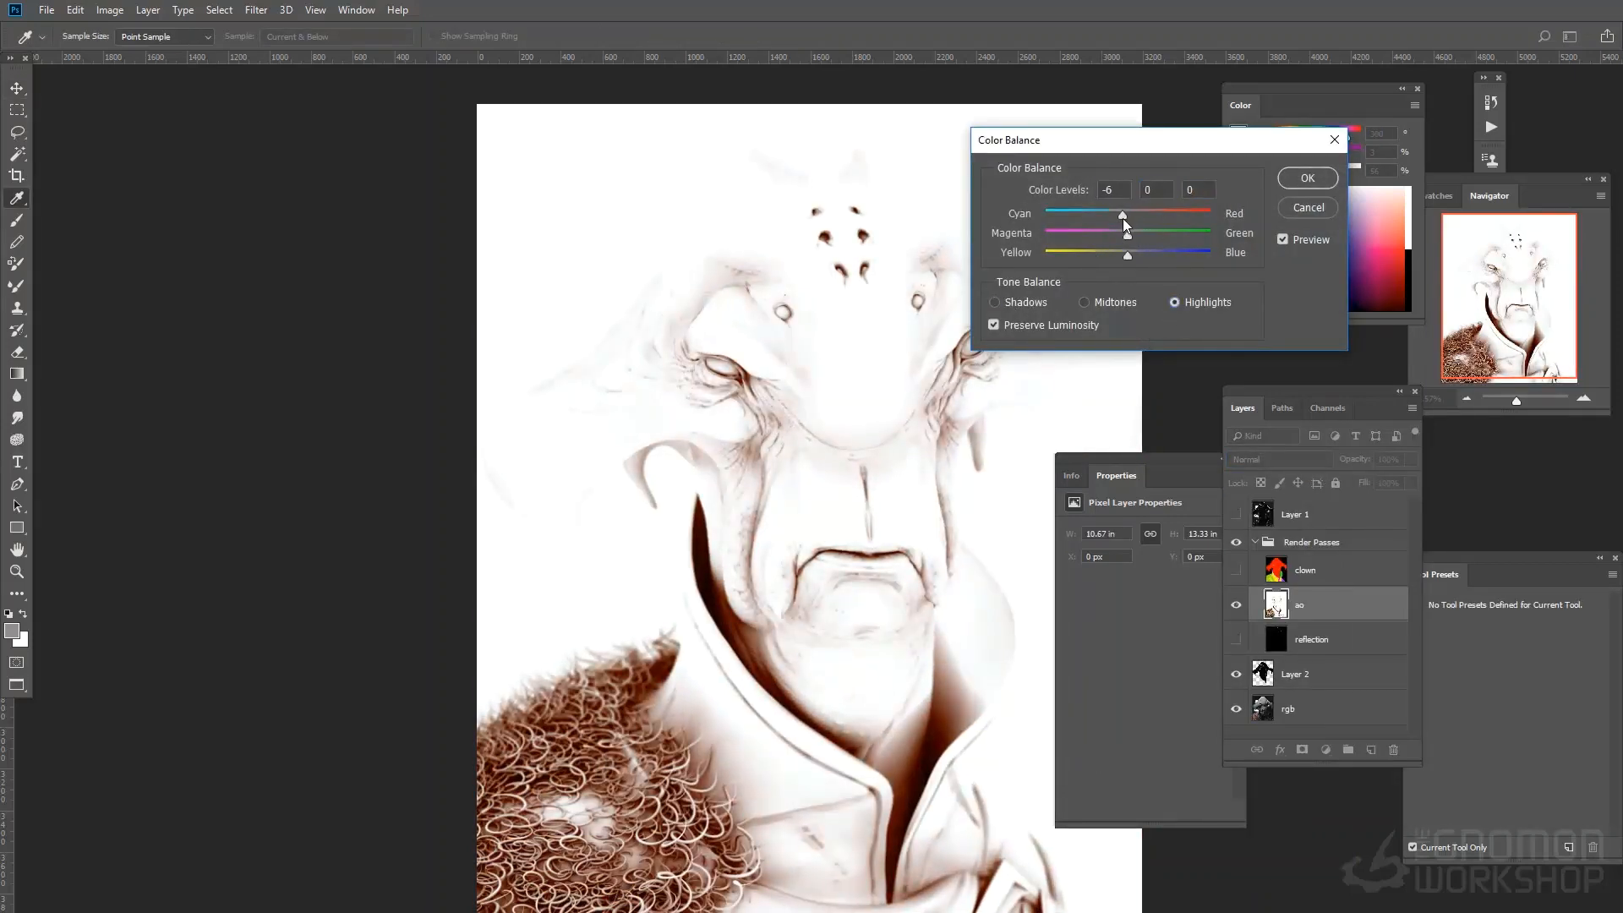
left_click(1277, 458)
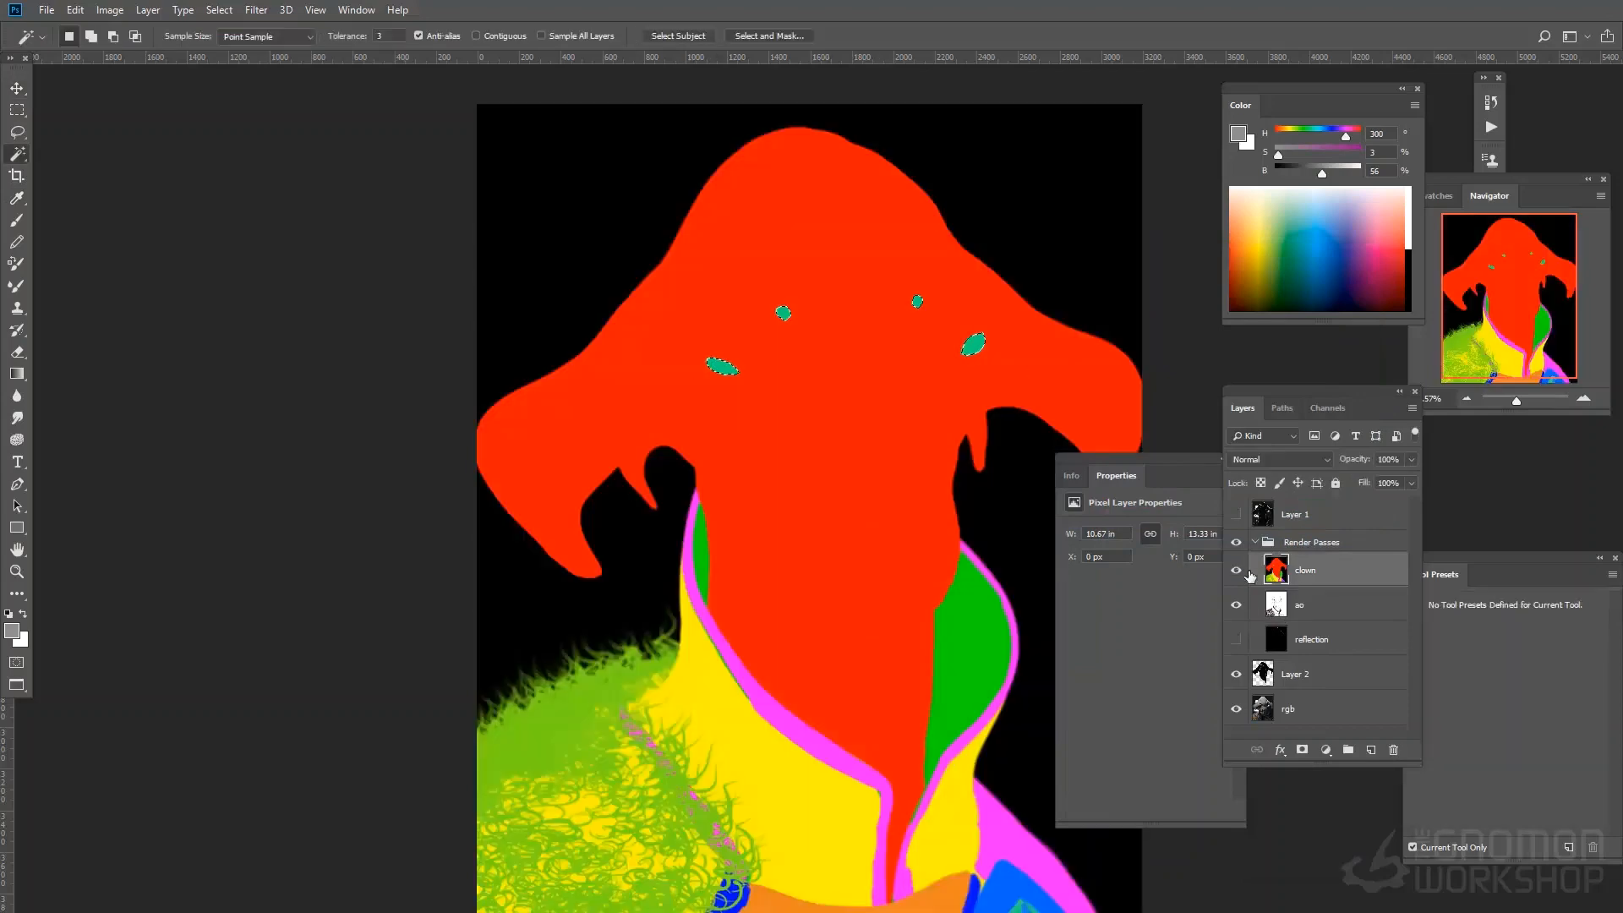
Step: Hide the clown pass, duplicate the render layer, and set the duplicate to Multiply after trying Overlay and Hard Light
left_click(1235, 570)
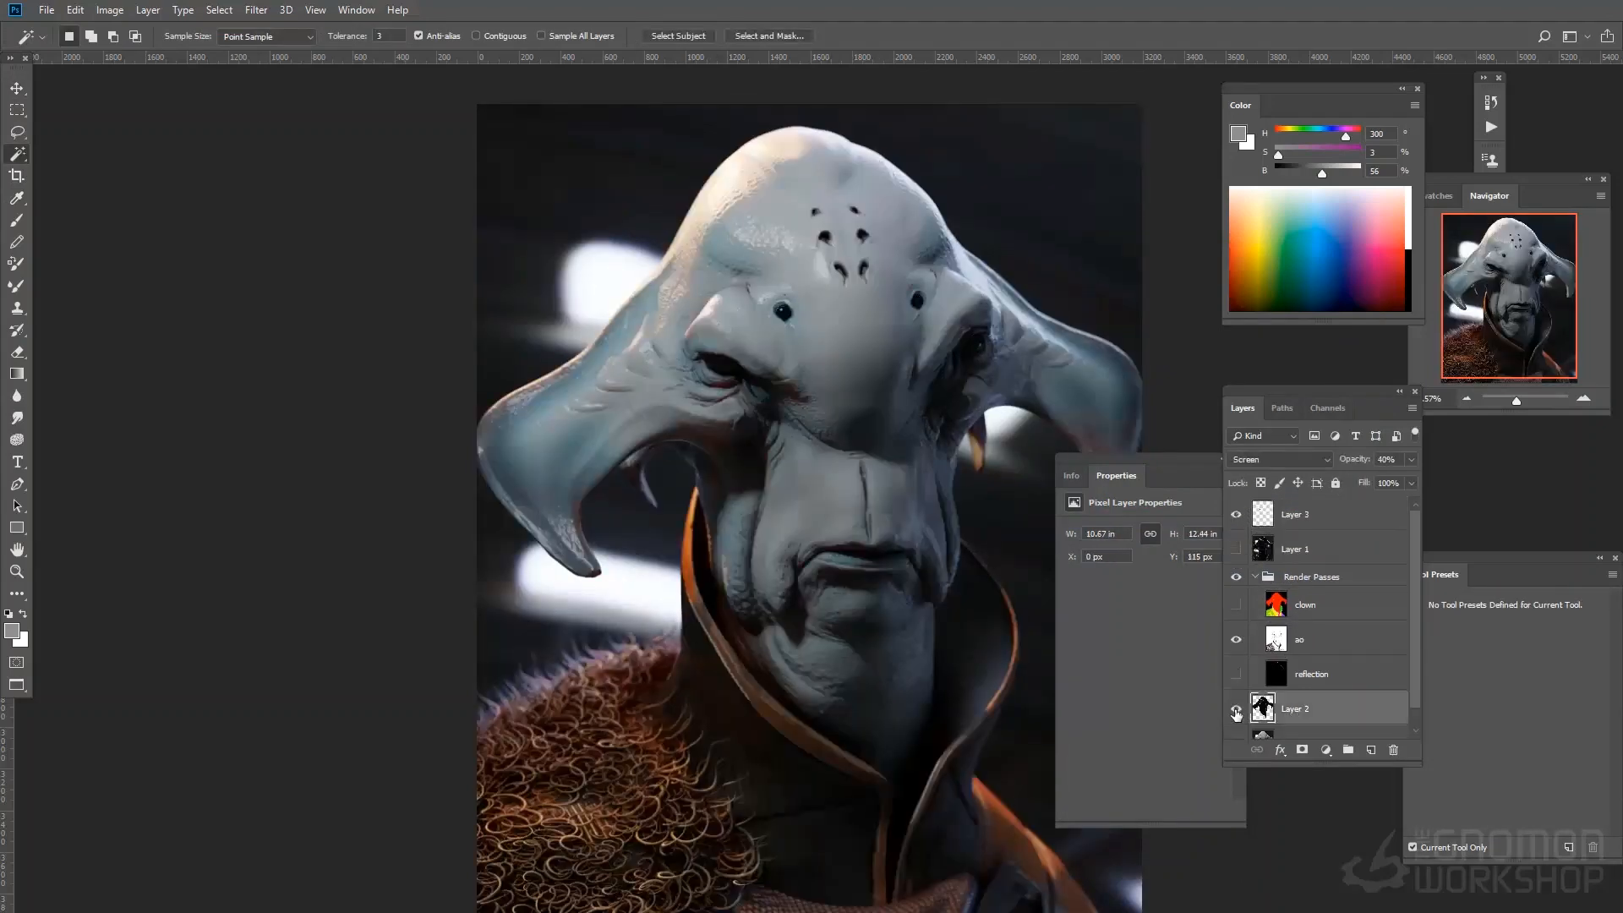
left_click(1236, 711)
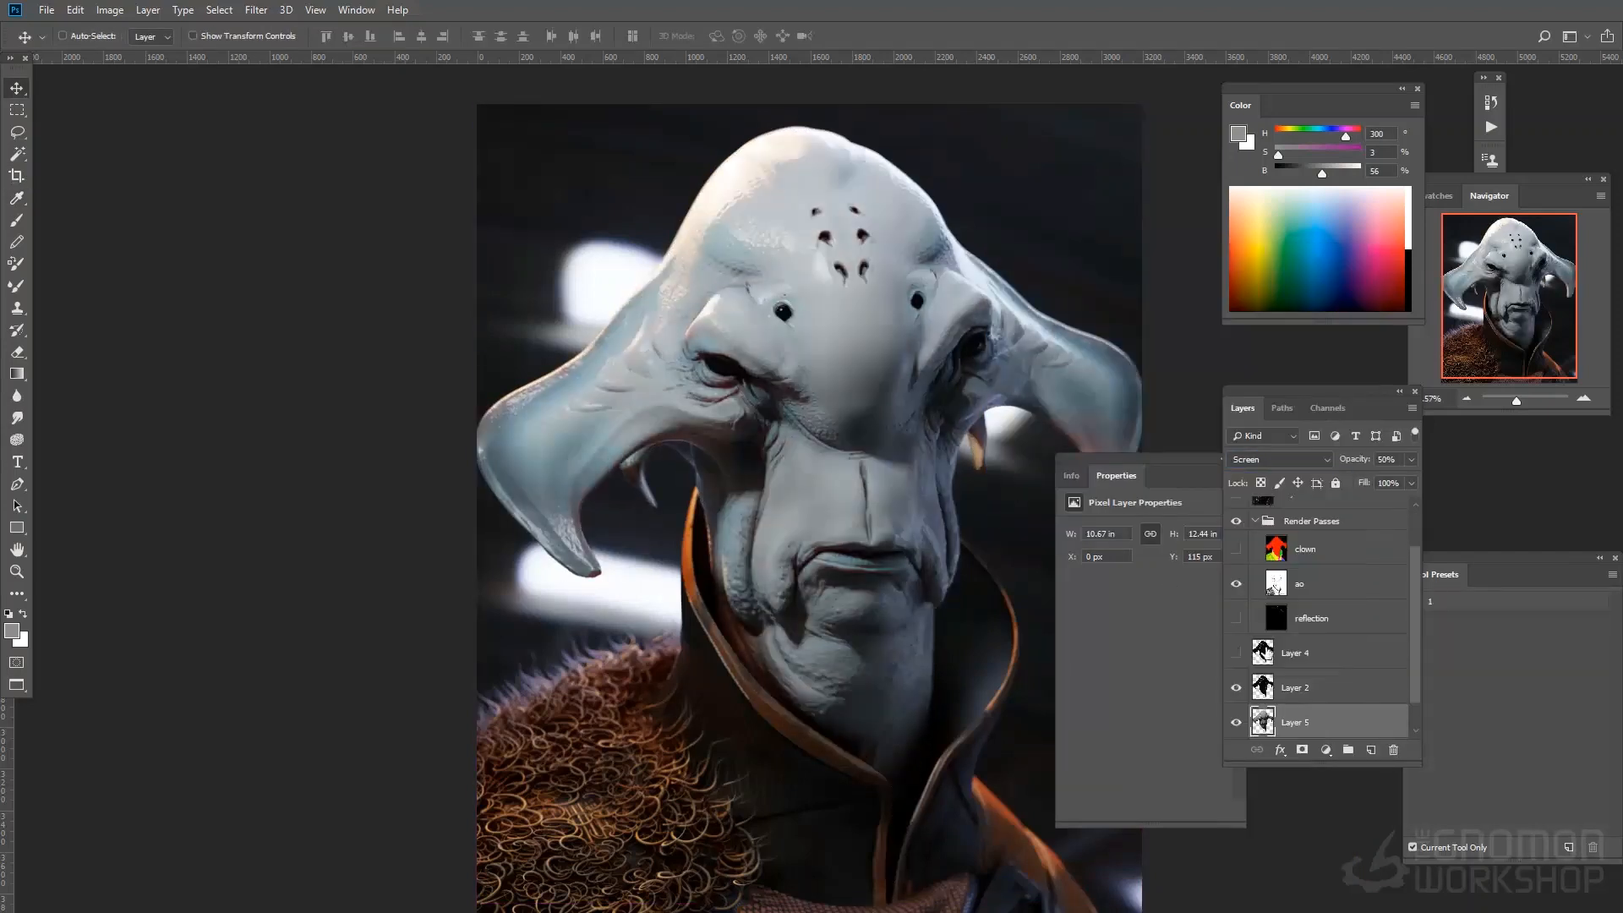
left_click(1276, 458)
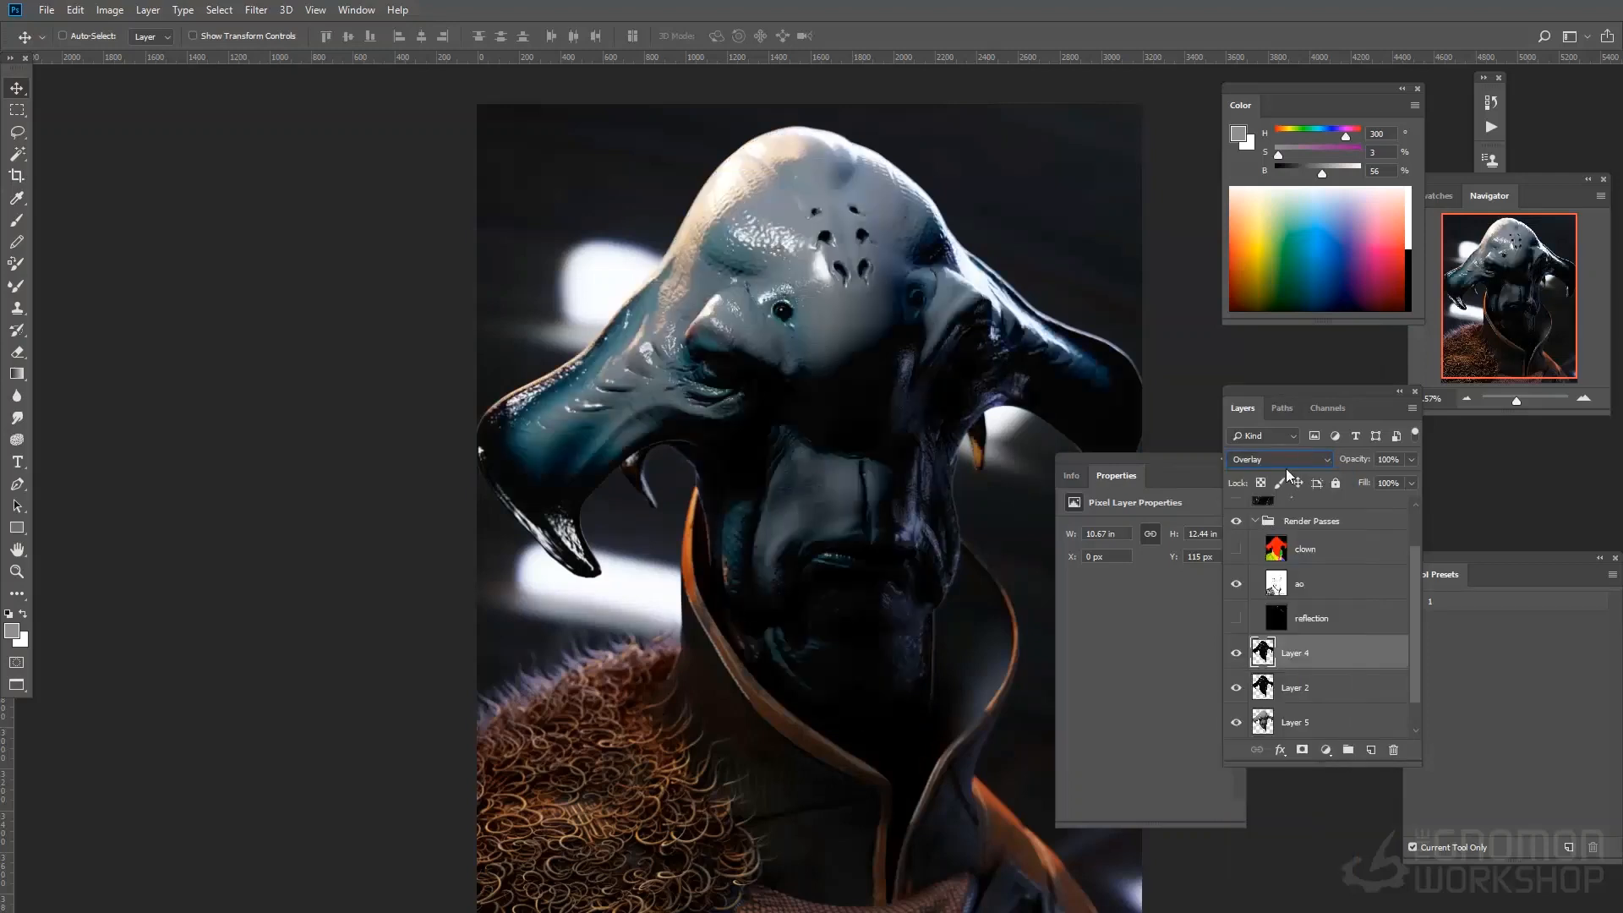
left_click(1278, 458)
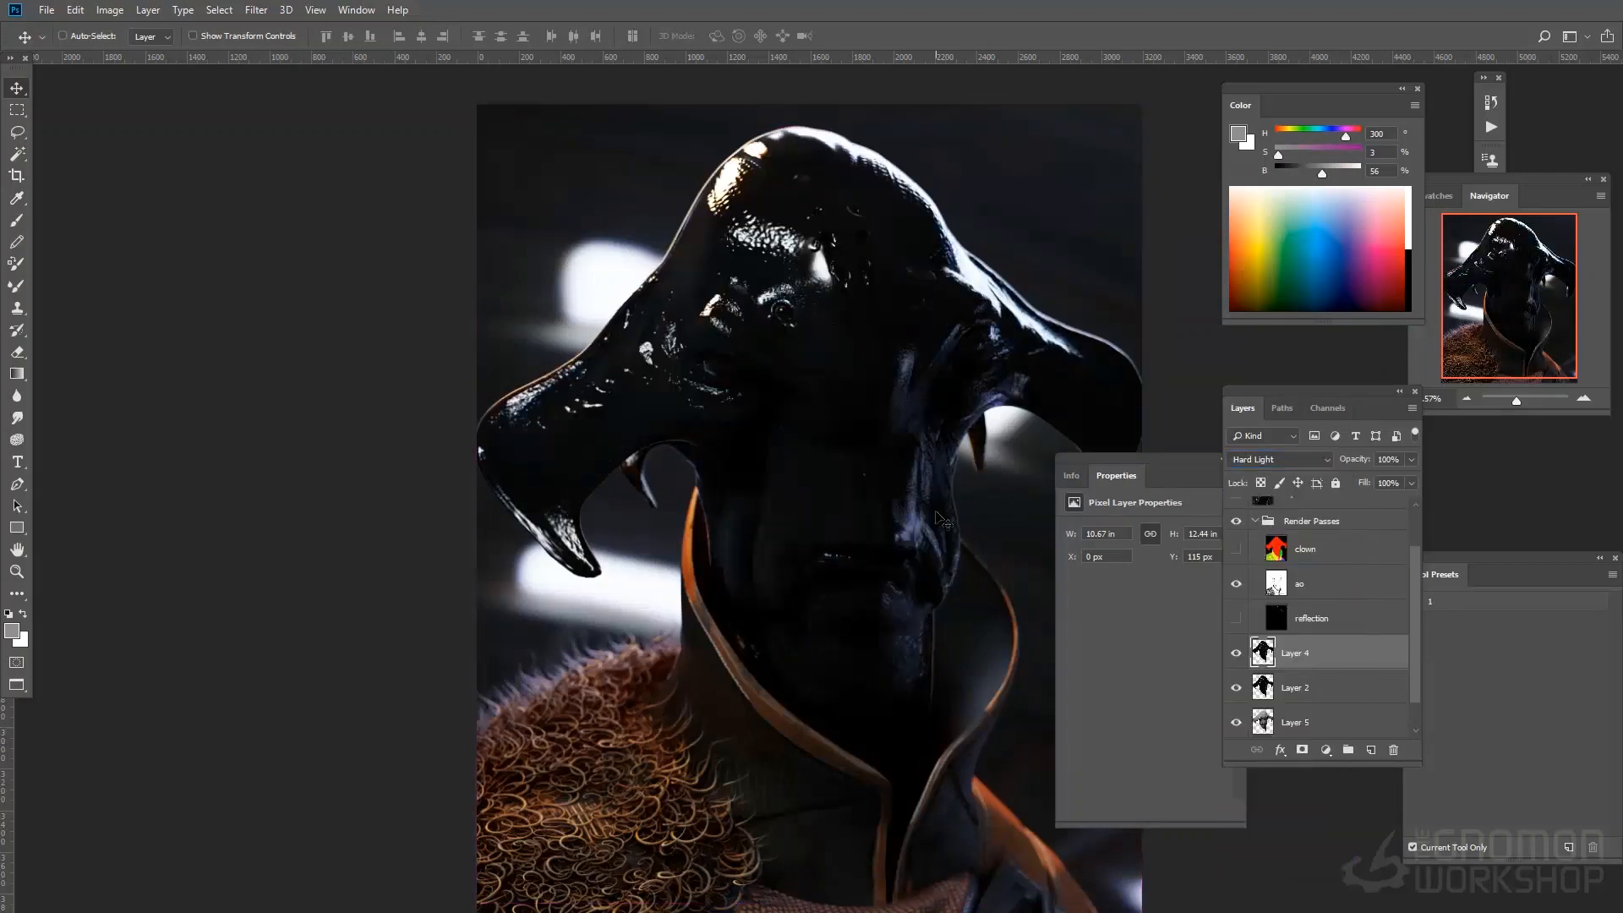
left_click(1278, 458)
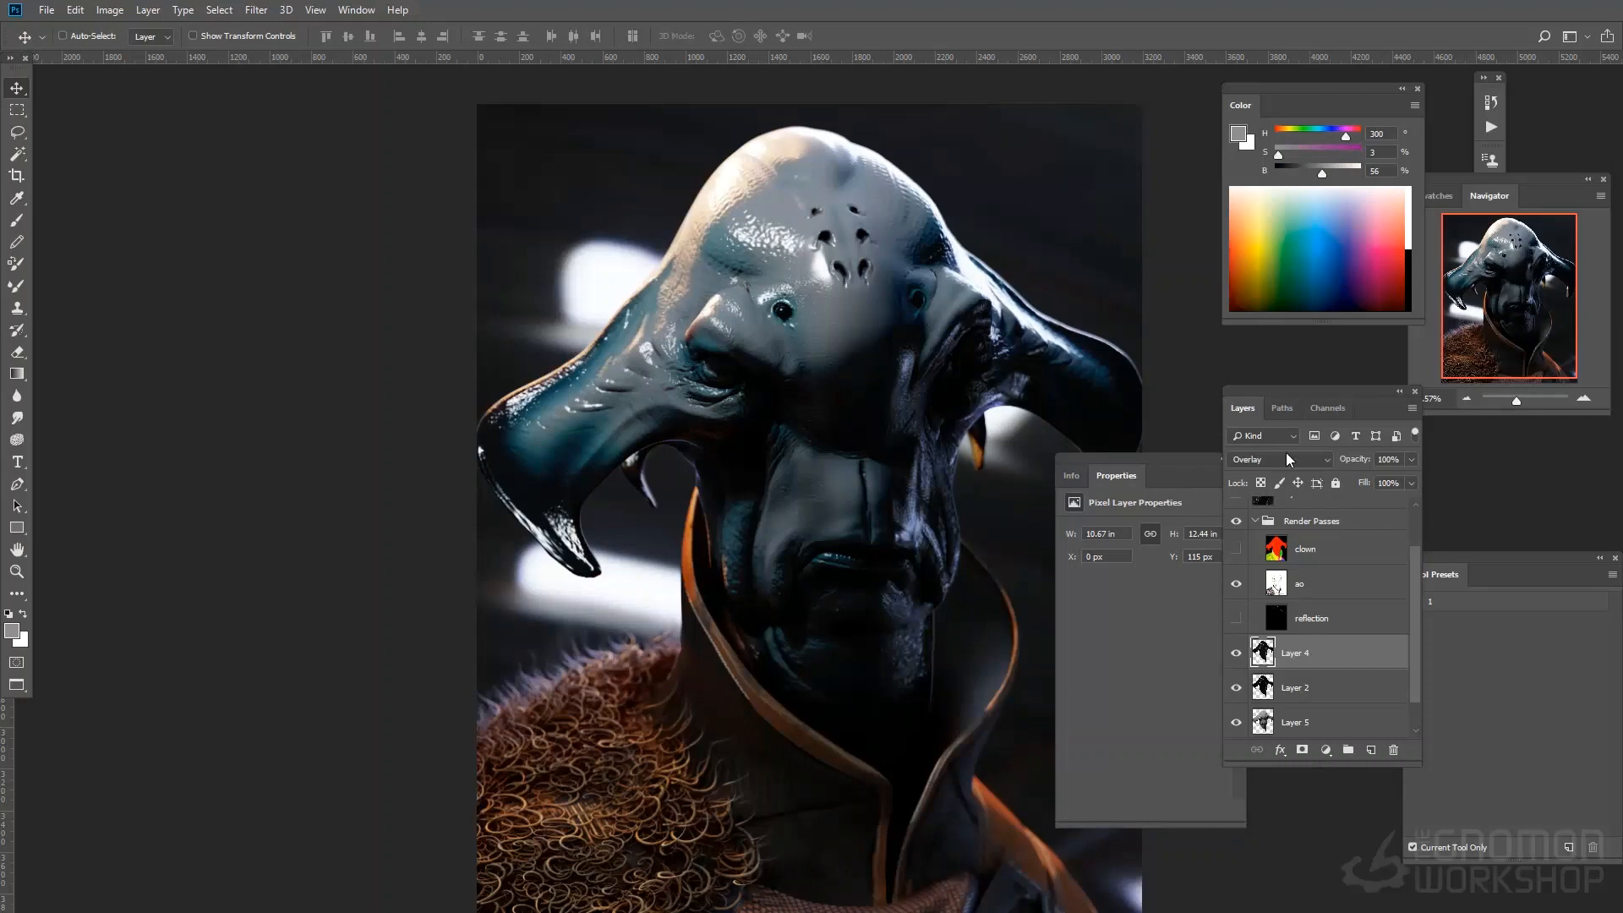
left_click(1278, 458)
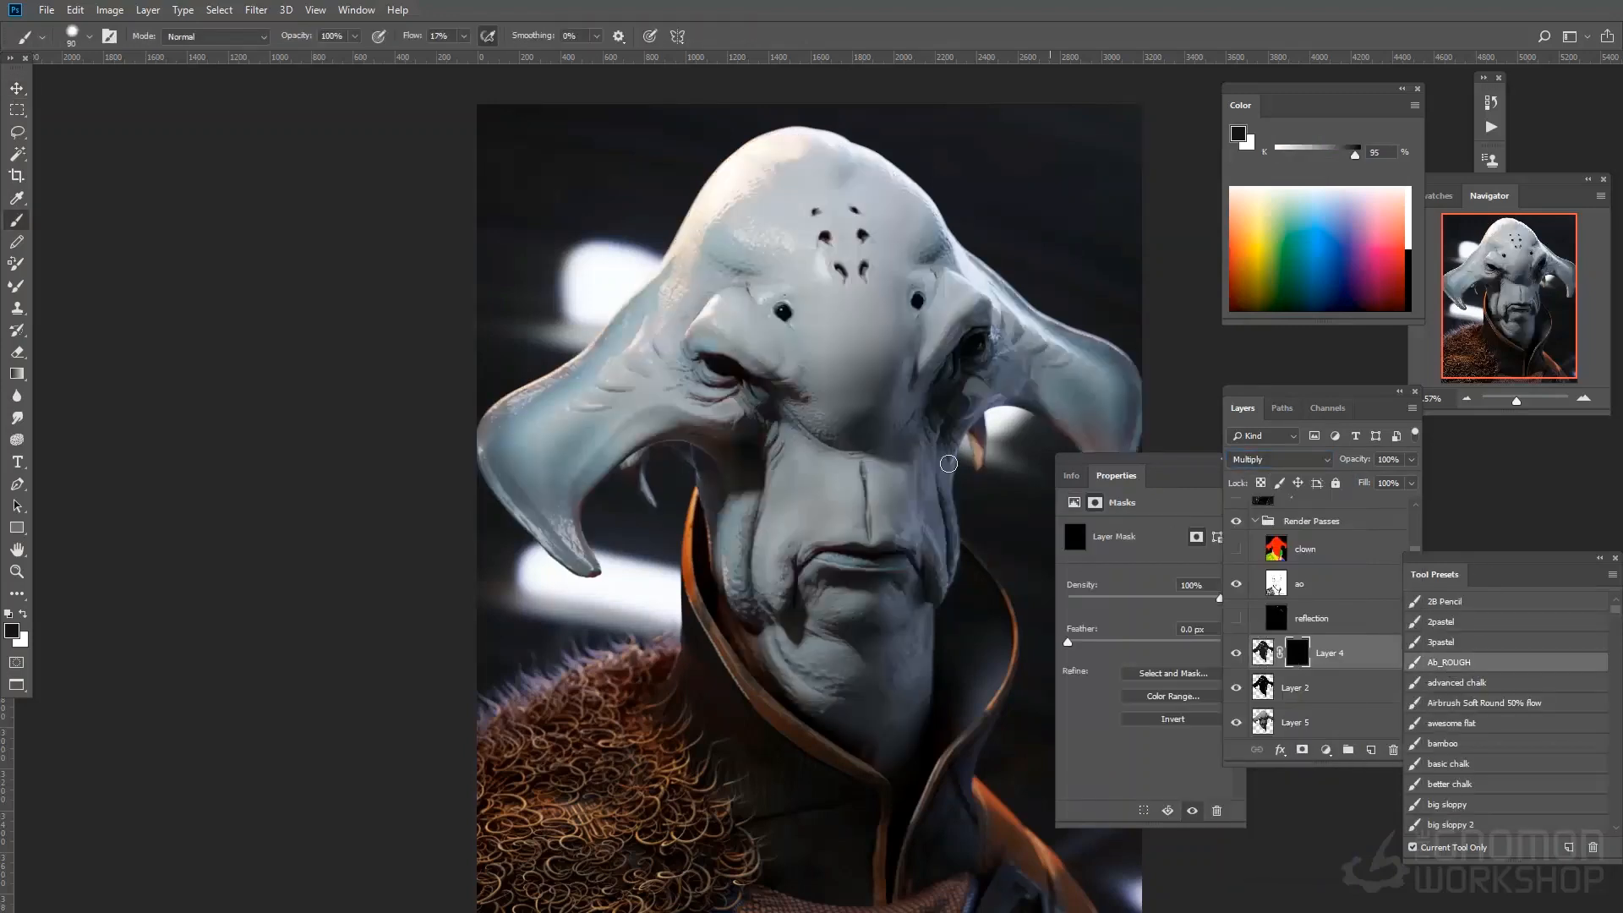
Step: Paint reddish rims around the eyes on the duplicate layer's mask
left_click_drag(949, 464, 798, 450)
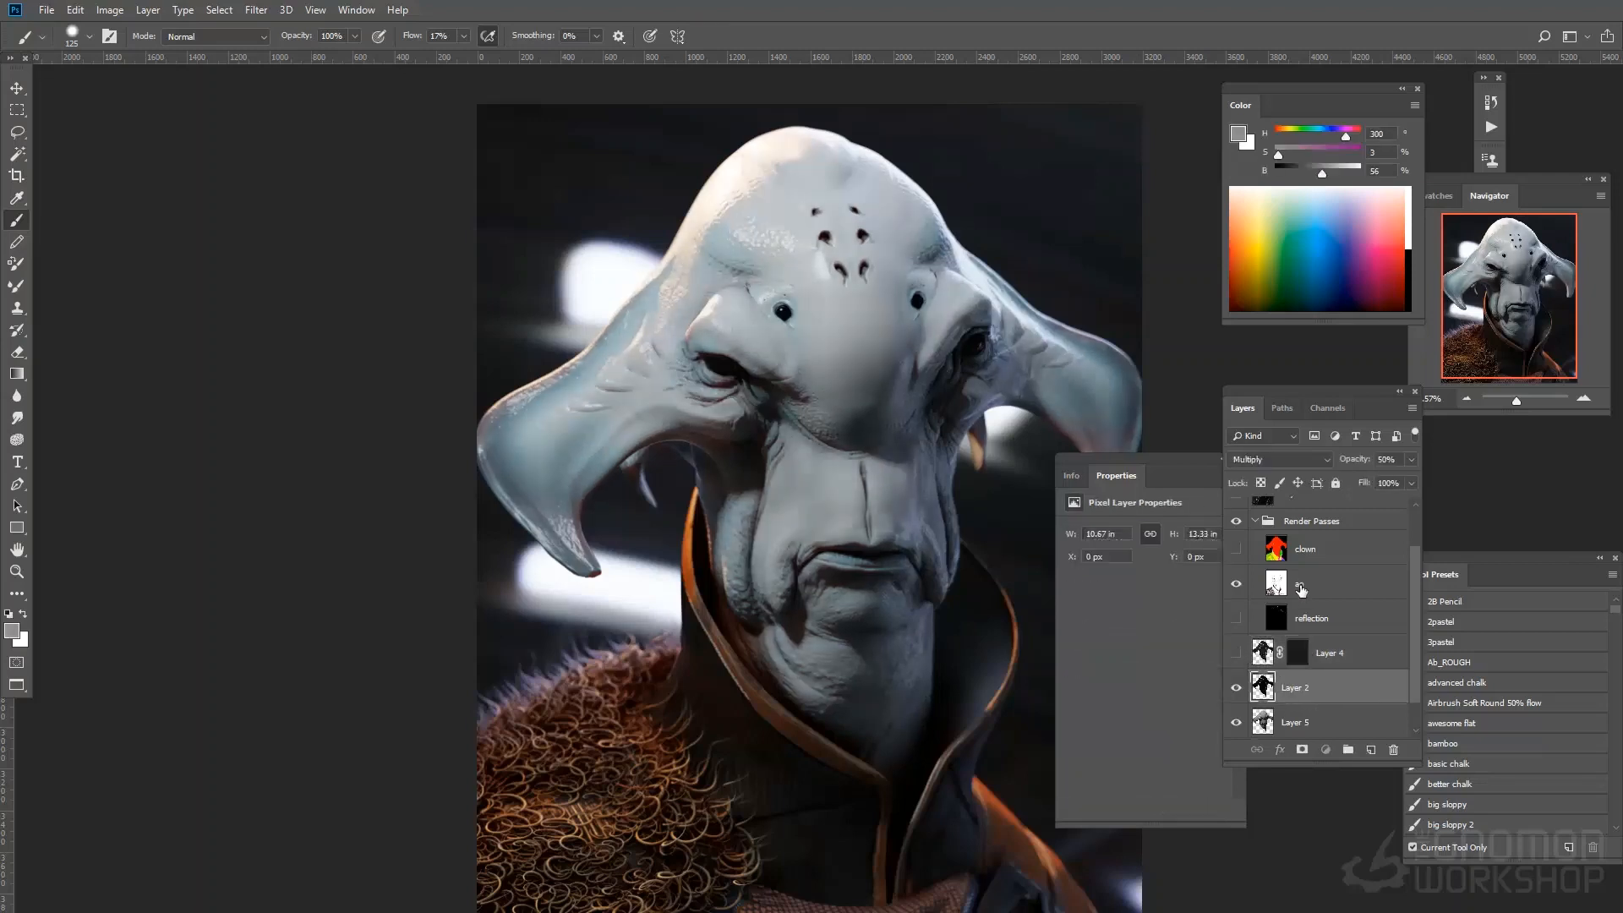
left_click(1275, 459)
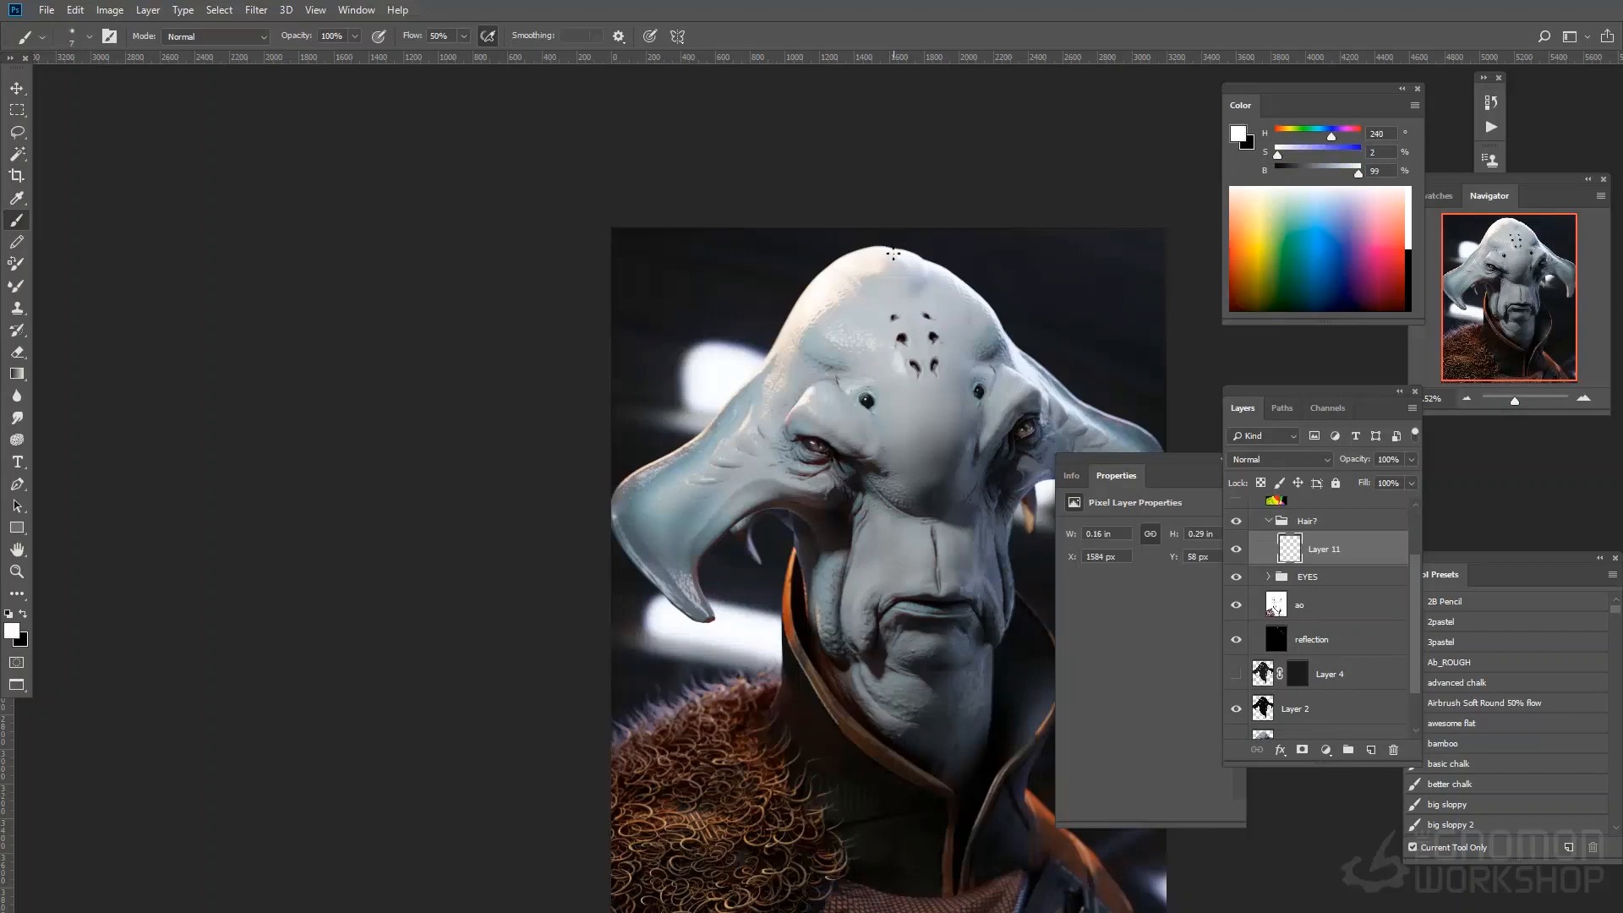
Step: Paint fine scar and highlight strokes onto the top of the head
left_click_drag(859, 244, 896, 222)
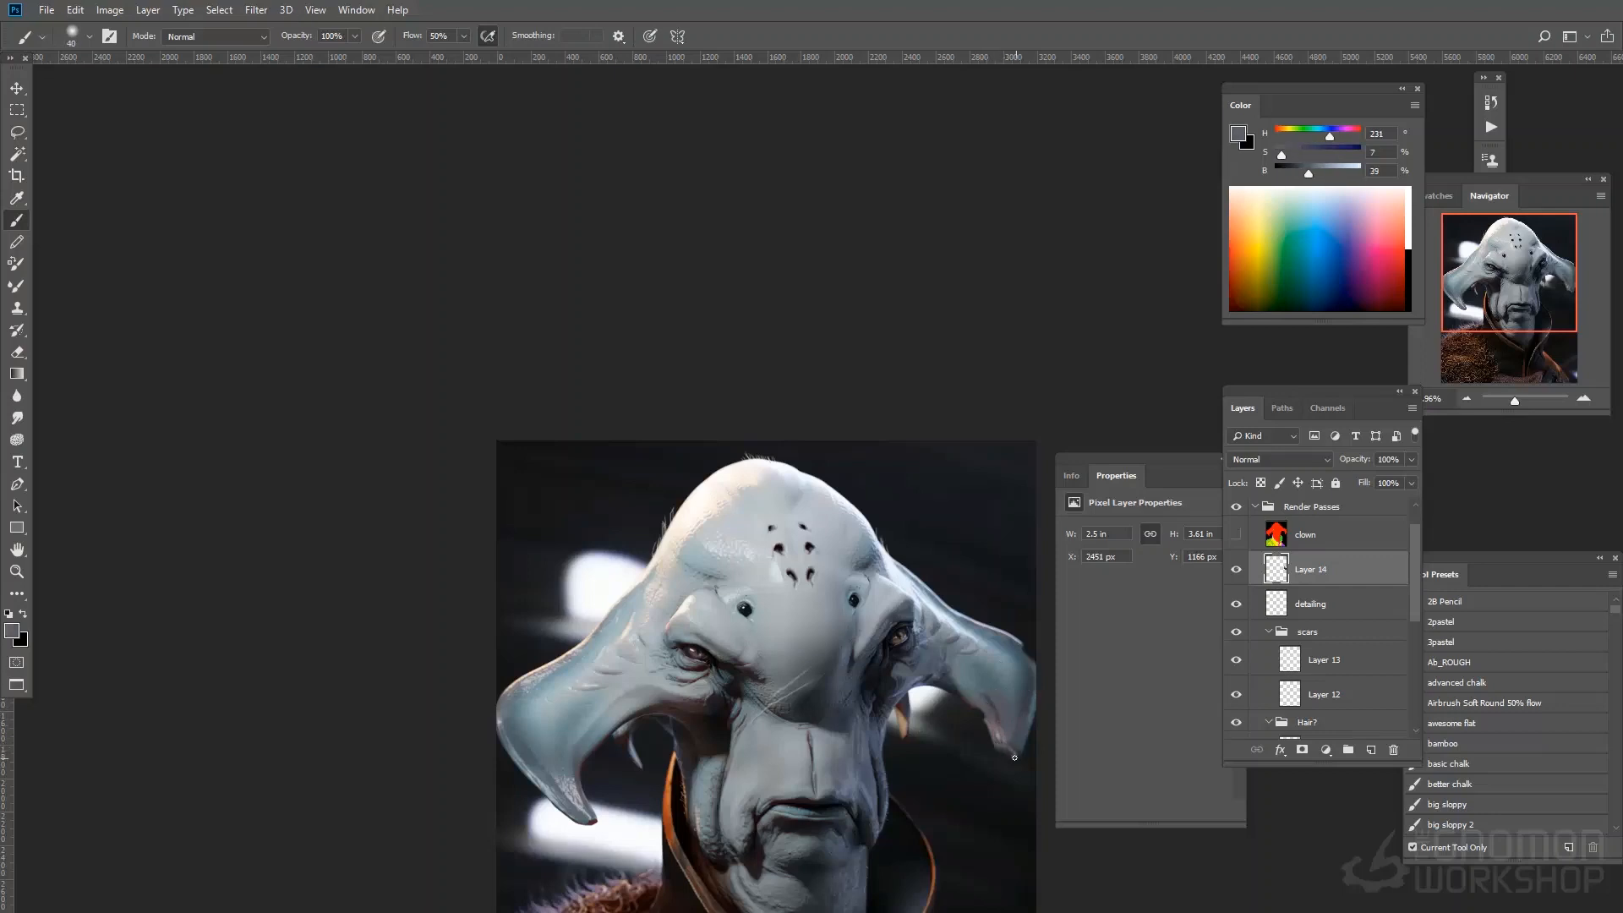
Step: Add empty Layer 15 inside the TAT group for the face markings
left_click(1454, 682)
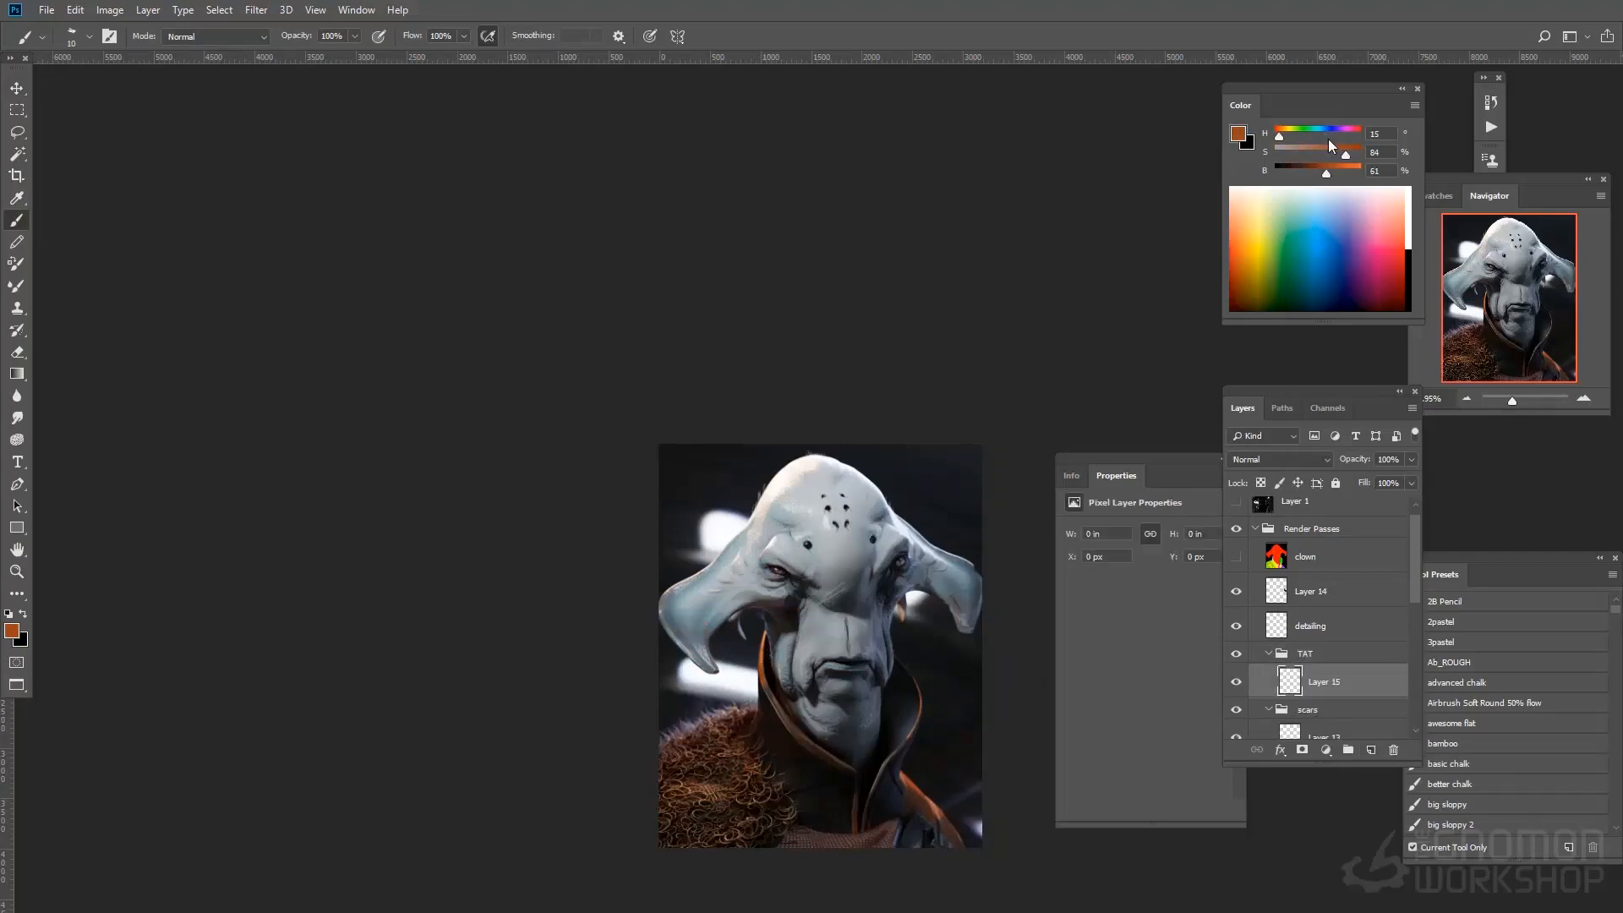
Step: Pick a red colour and paint a red stripe across the left eye
left_click(1278, 458)
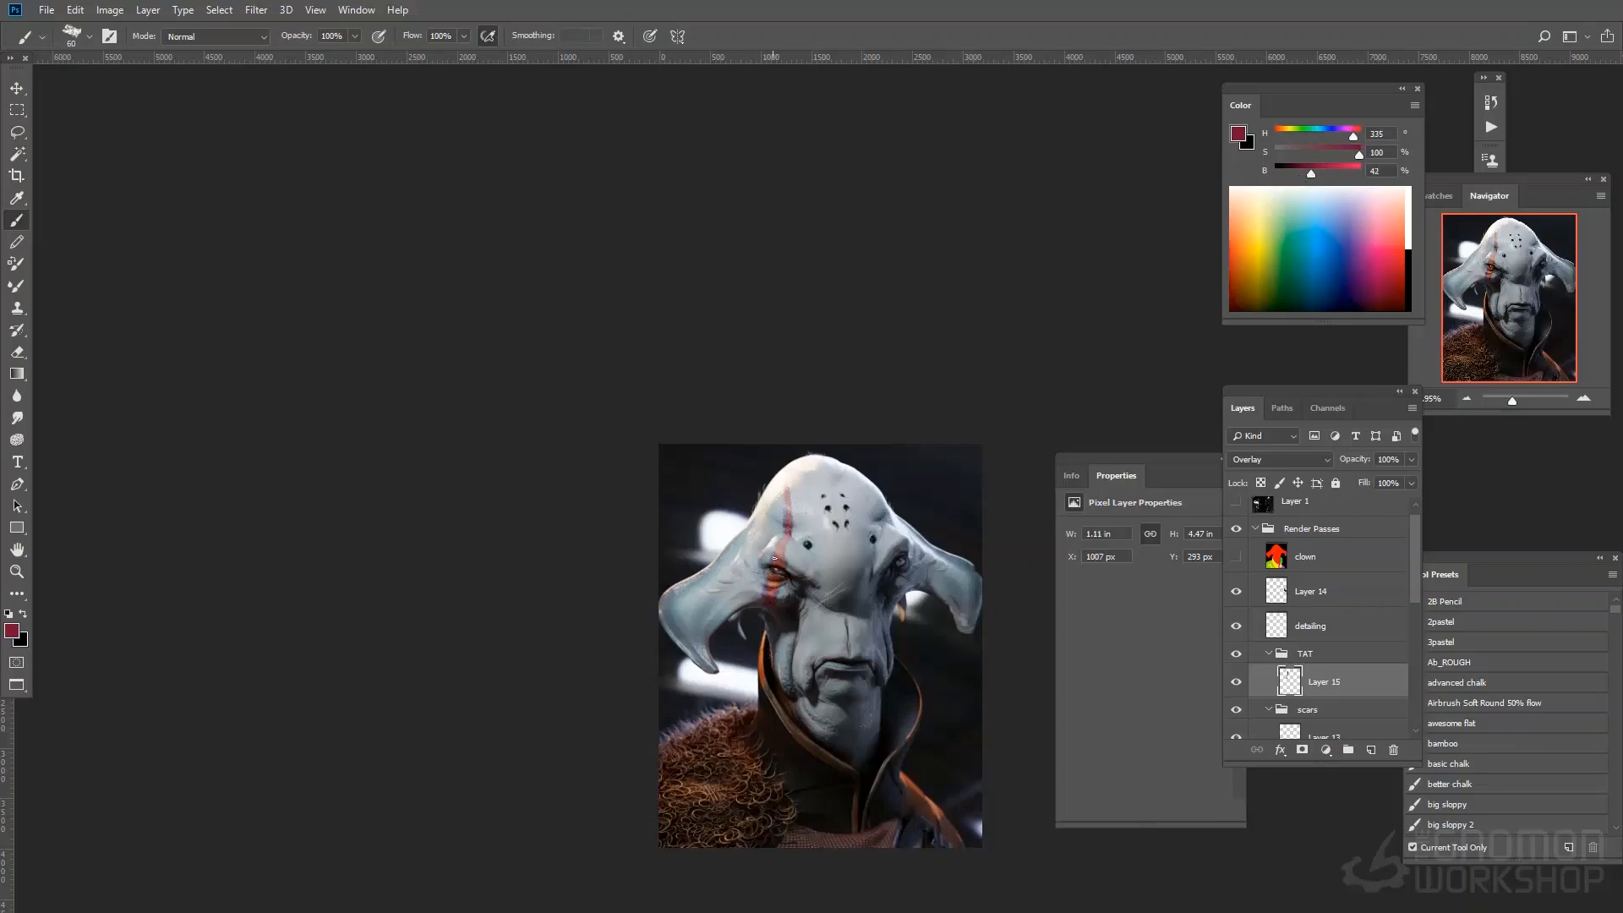
left_click_drag(776, 559, 775, 616)
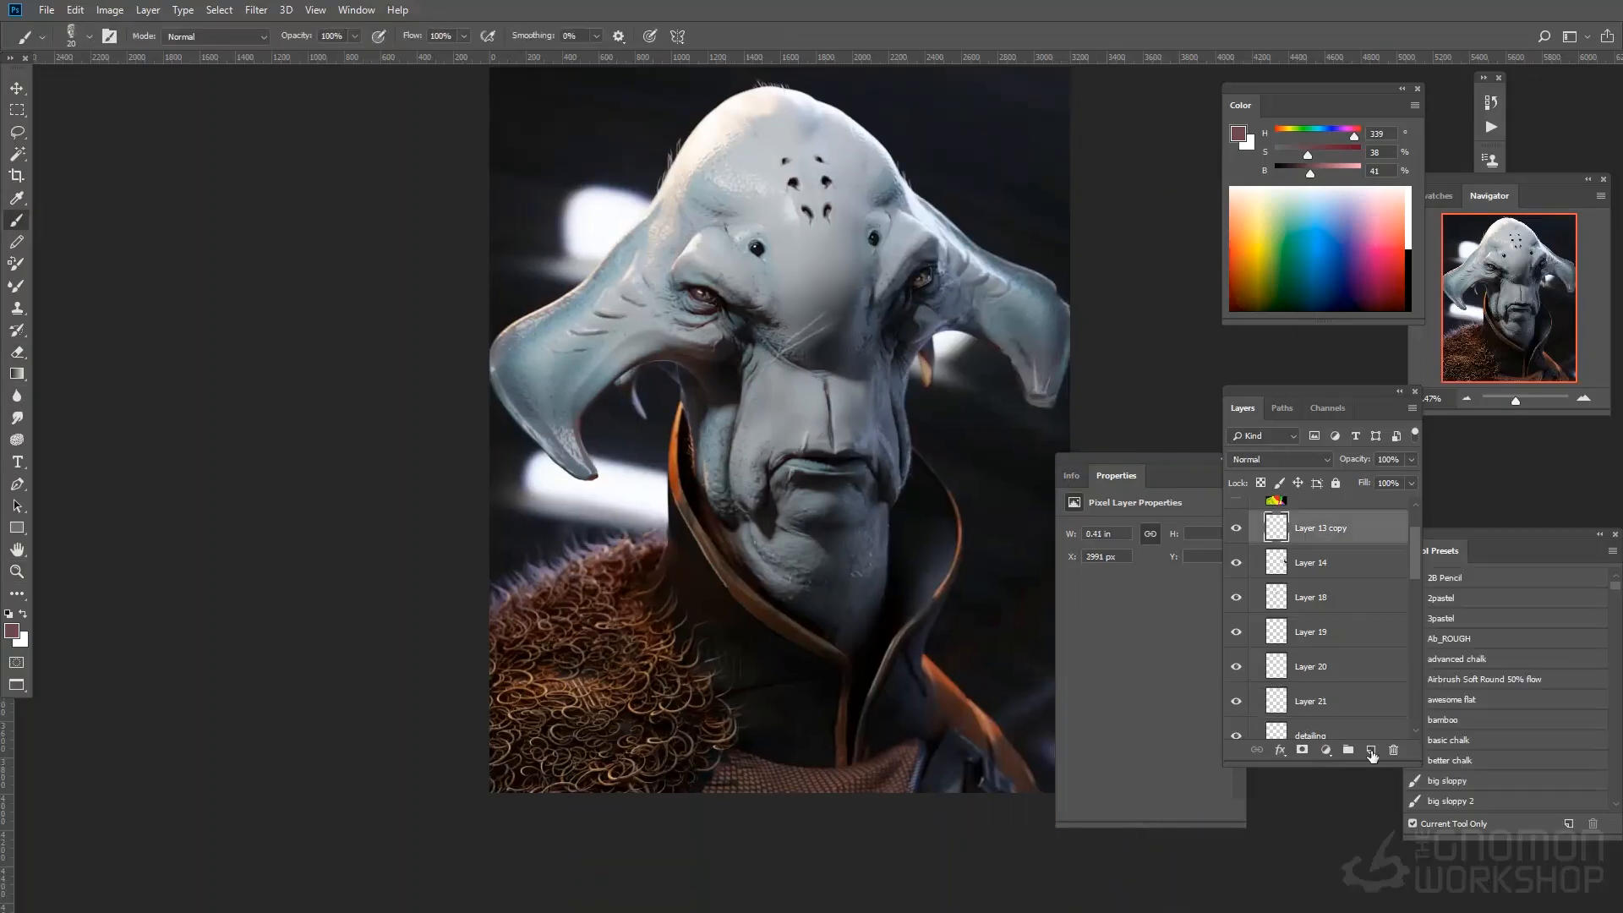
Step: Add a Curves adjustment layer above the render
left_click(1370, 750)
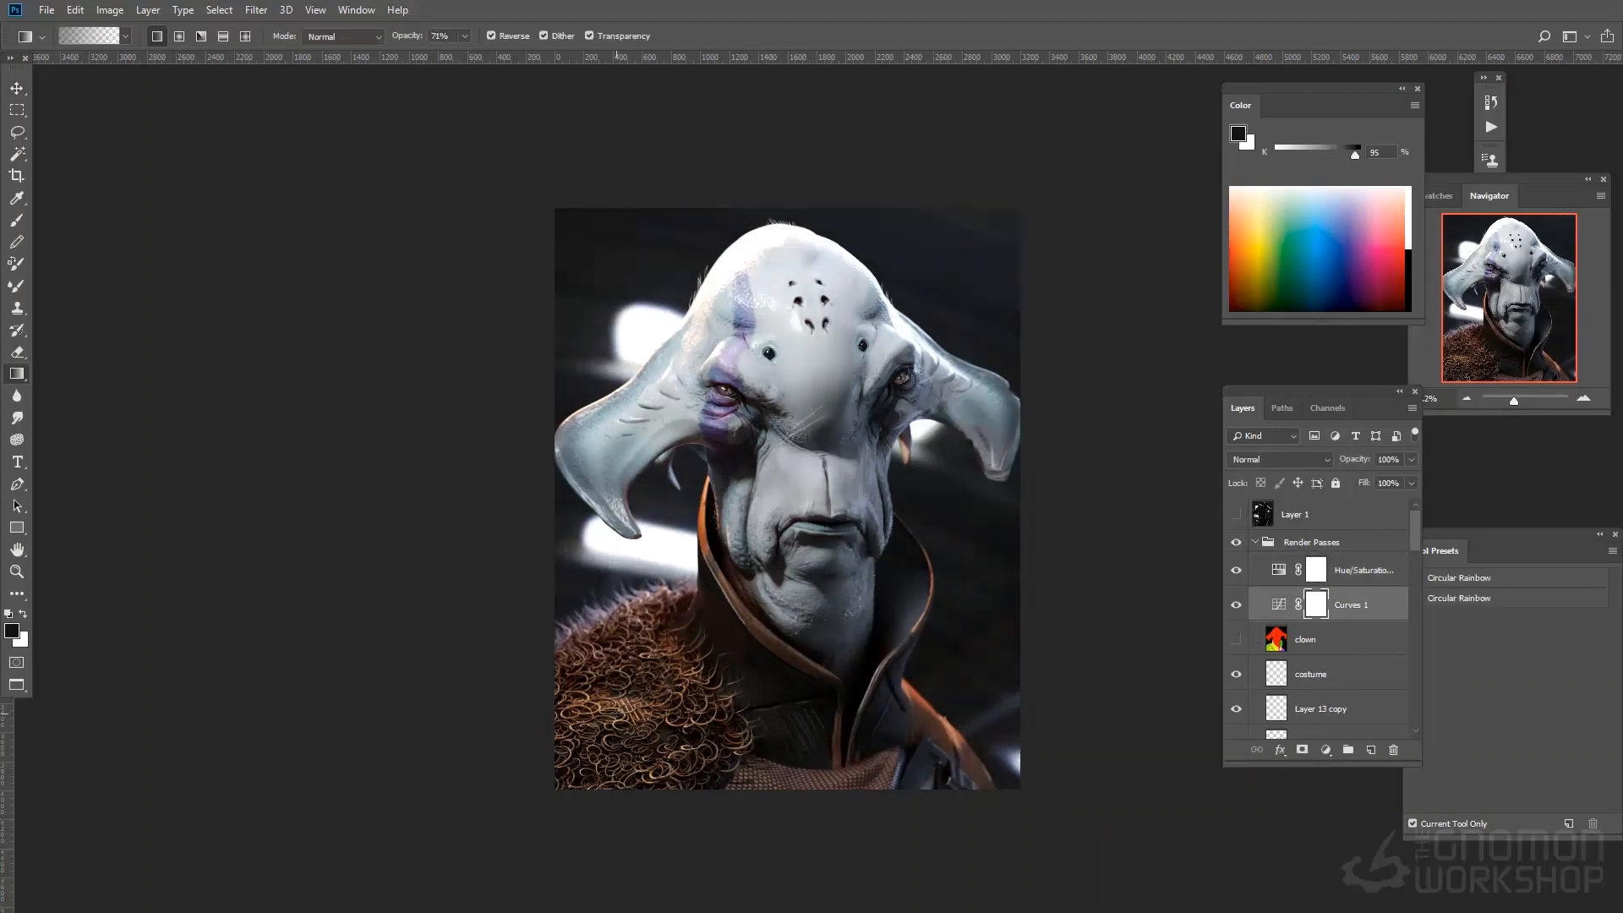
Step: Darken the image edges with a reverse radial gradient on the Curves mask
left_click_drag(821, 466, 635, 844)
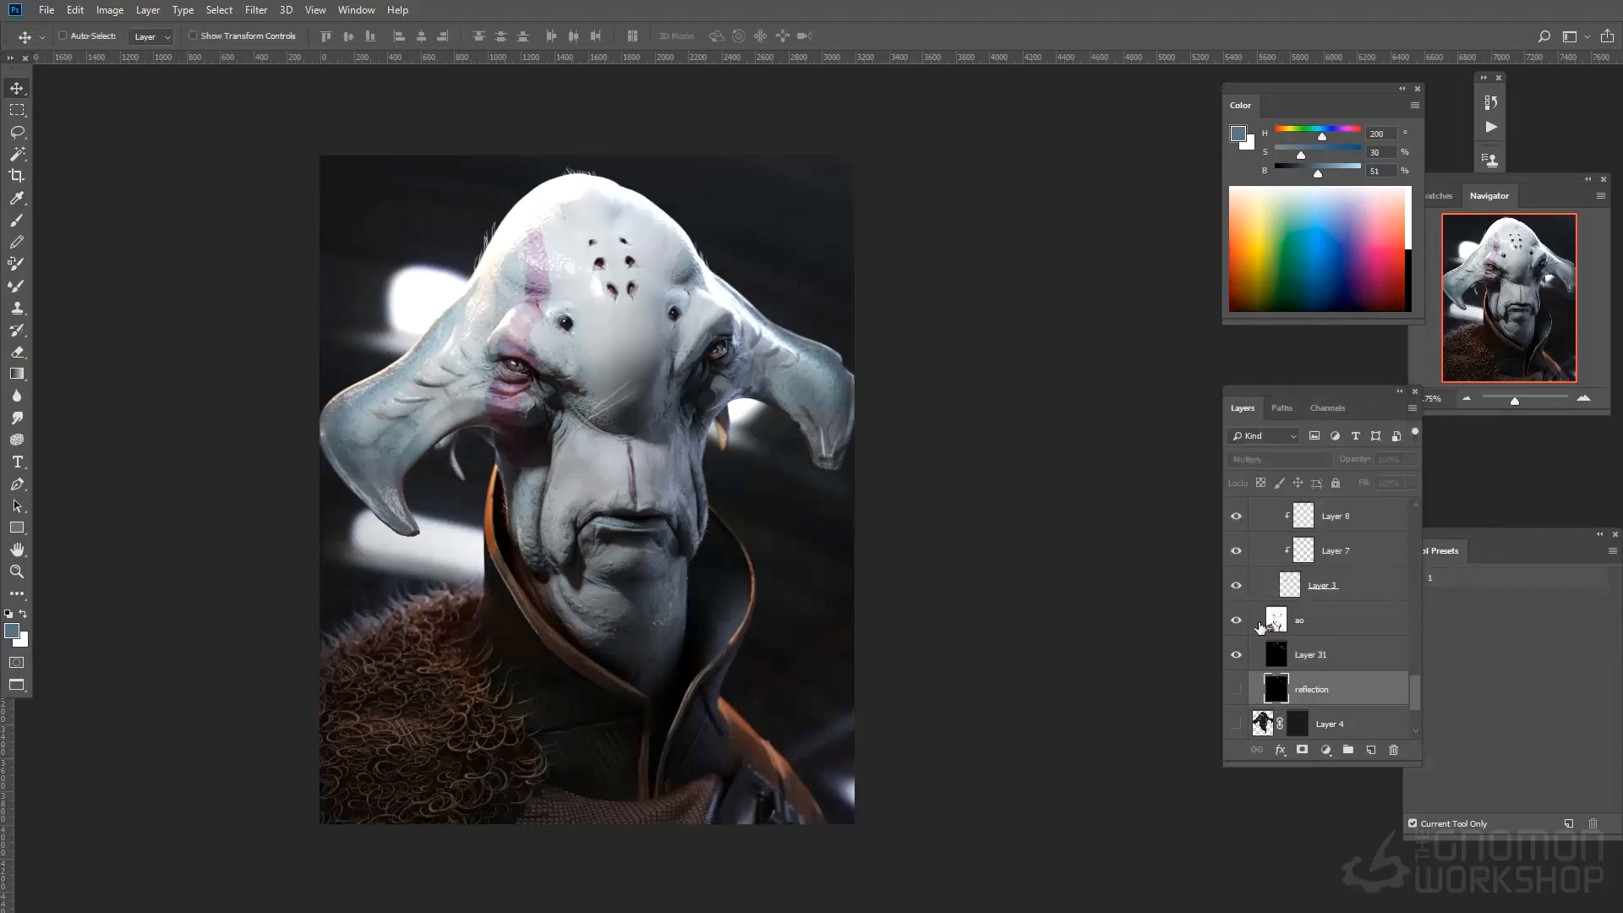
left_click(1324, 619)
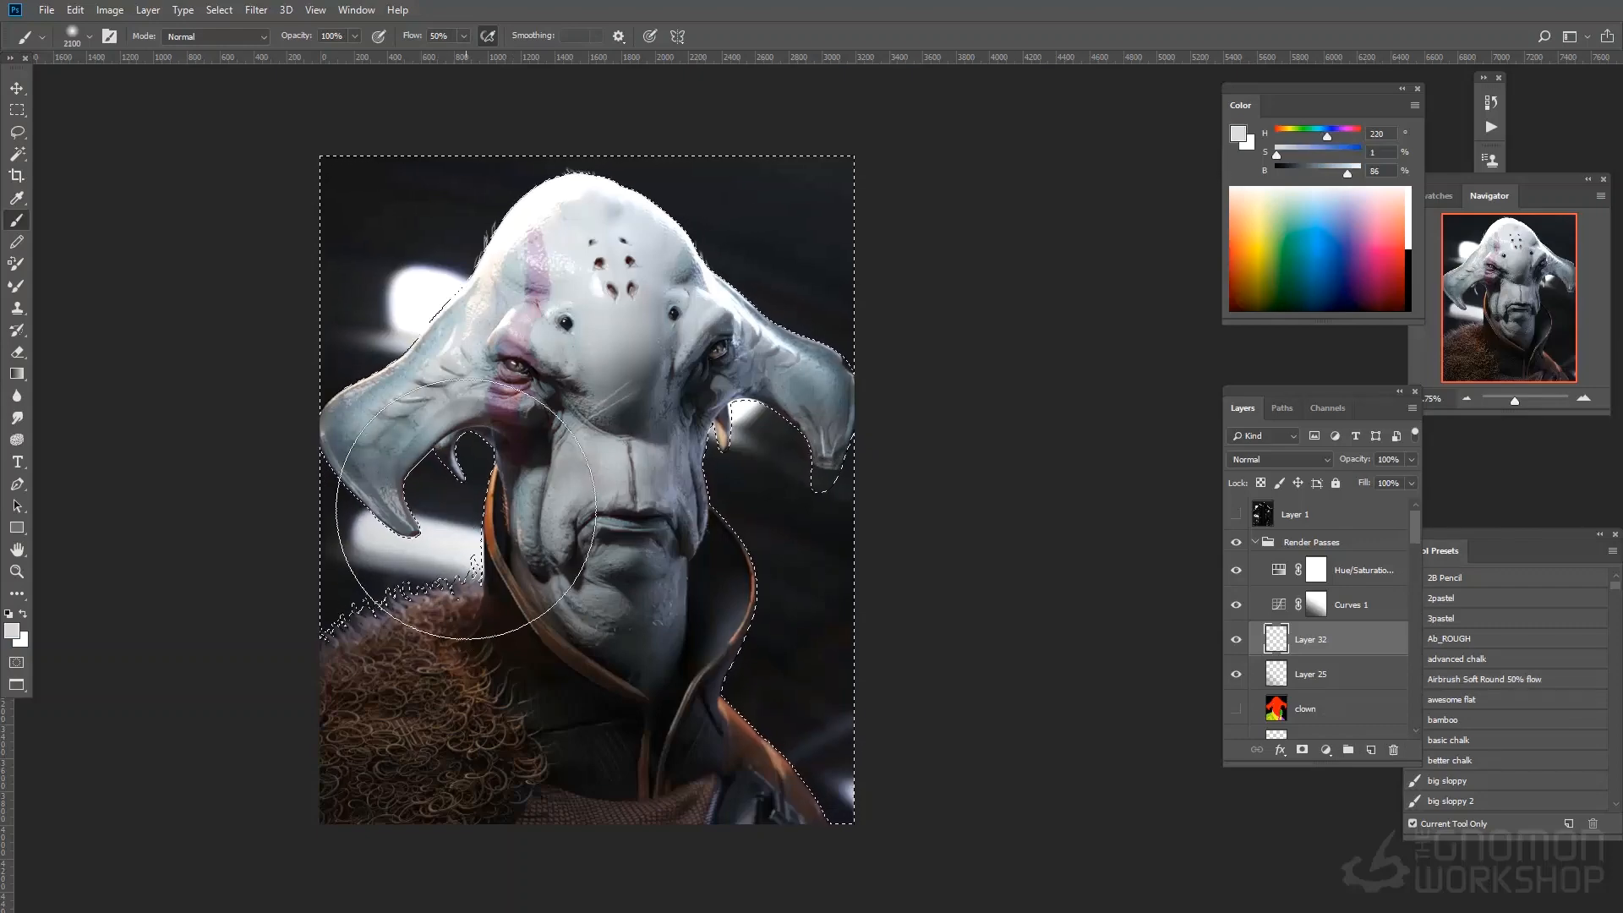
Step: Add a haze layer and select the character's silhouette to protect it
left_click(17, 88)
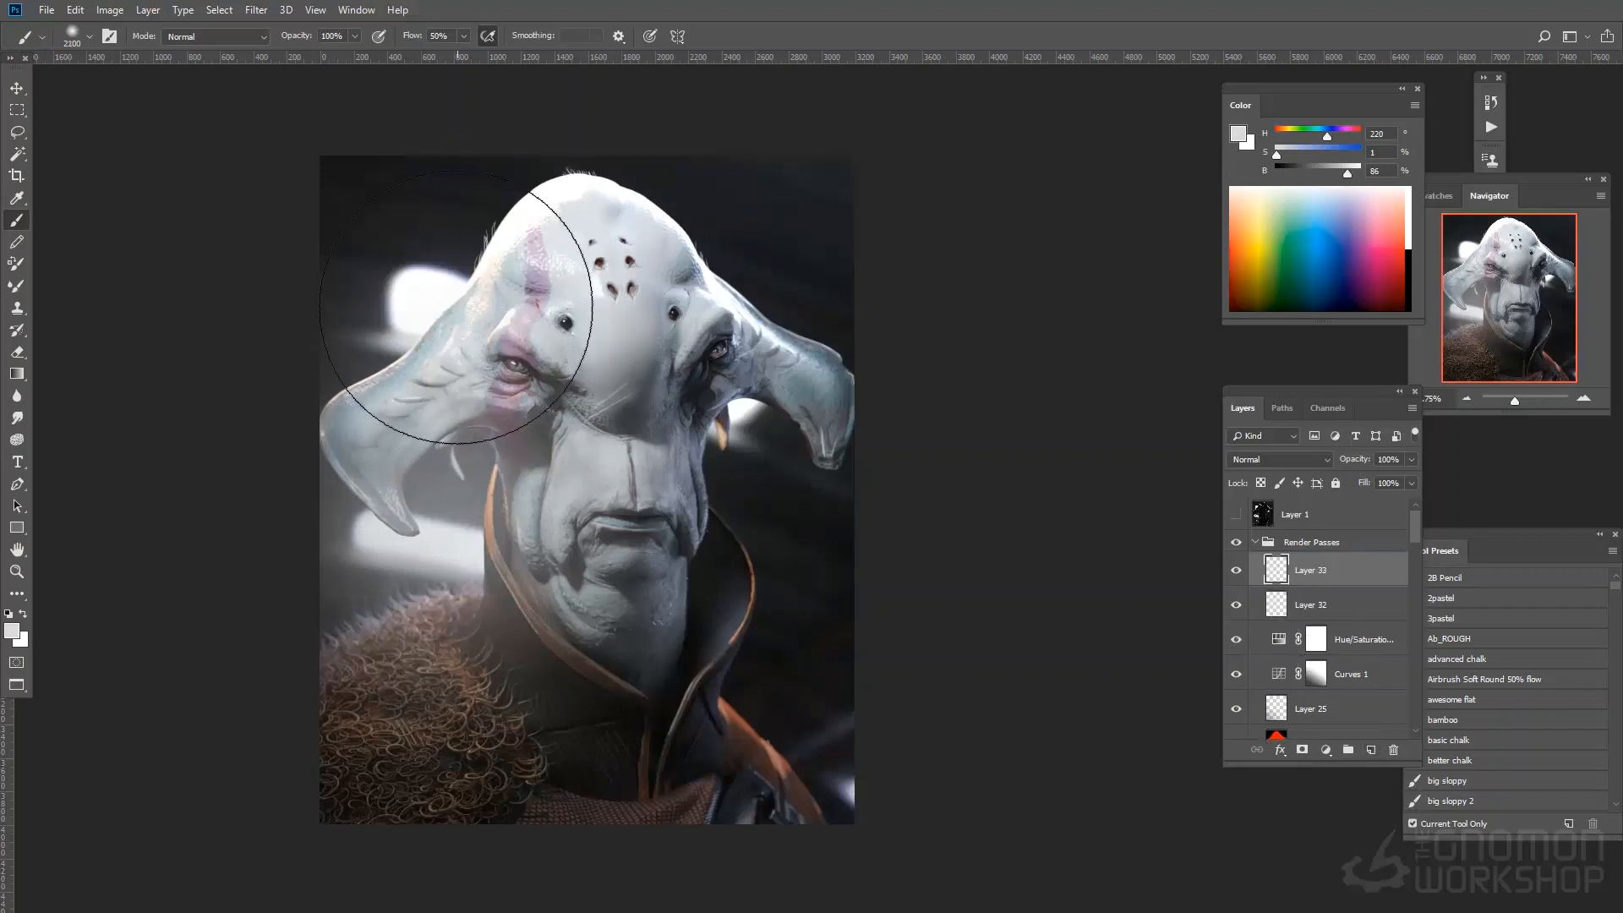
left_click(256, 10)
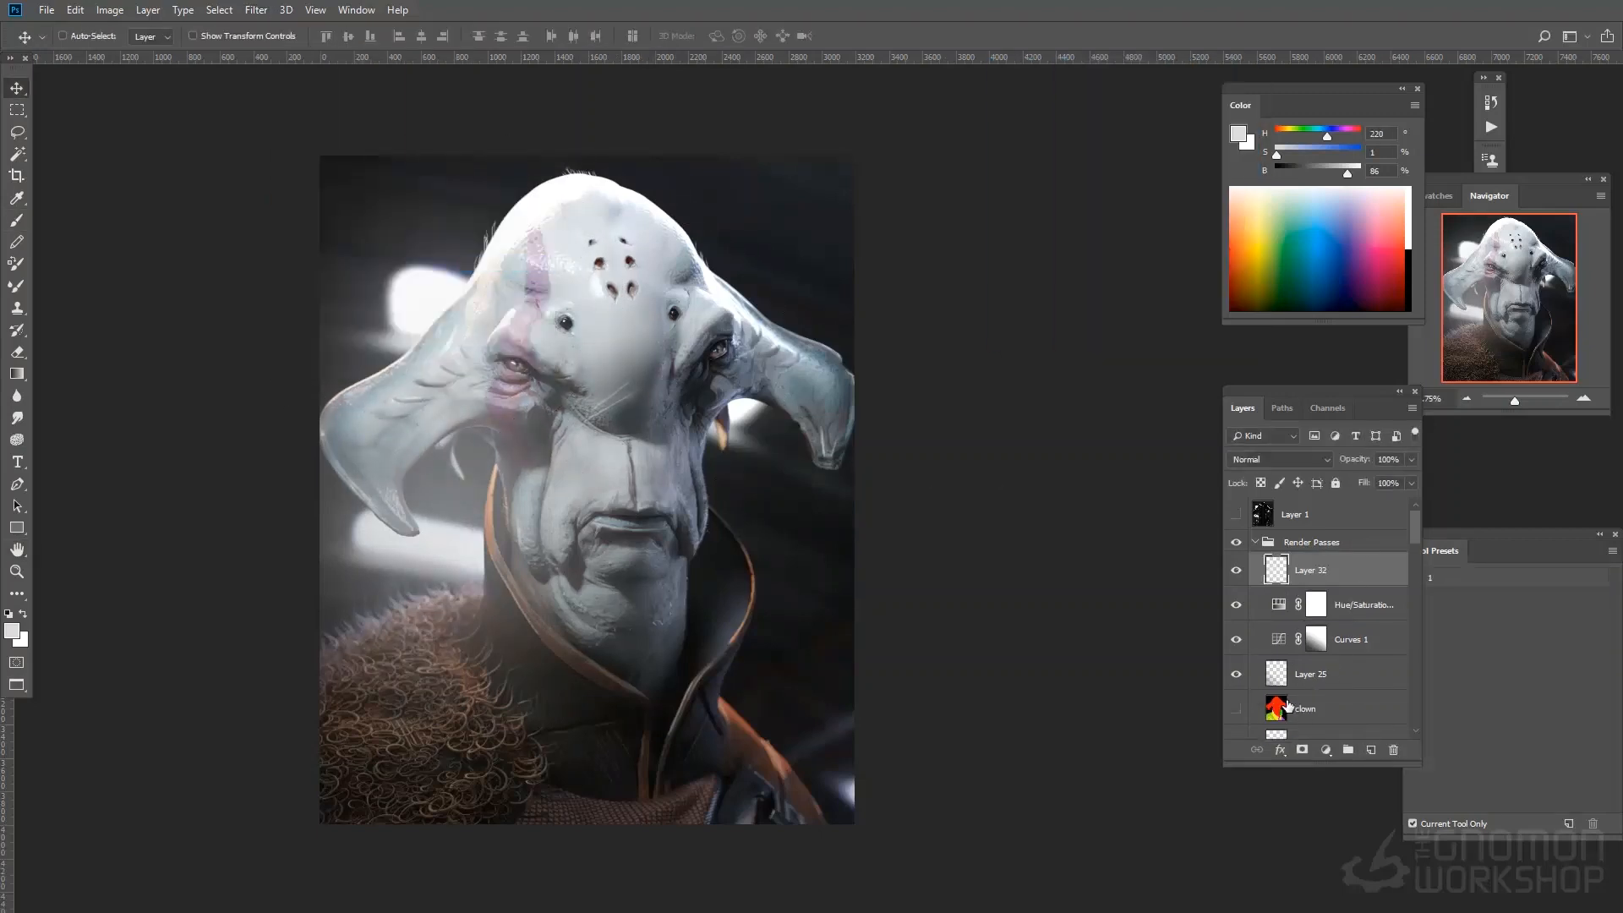
left_click(218, 10)
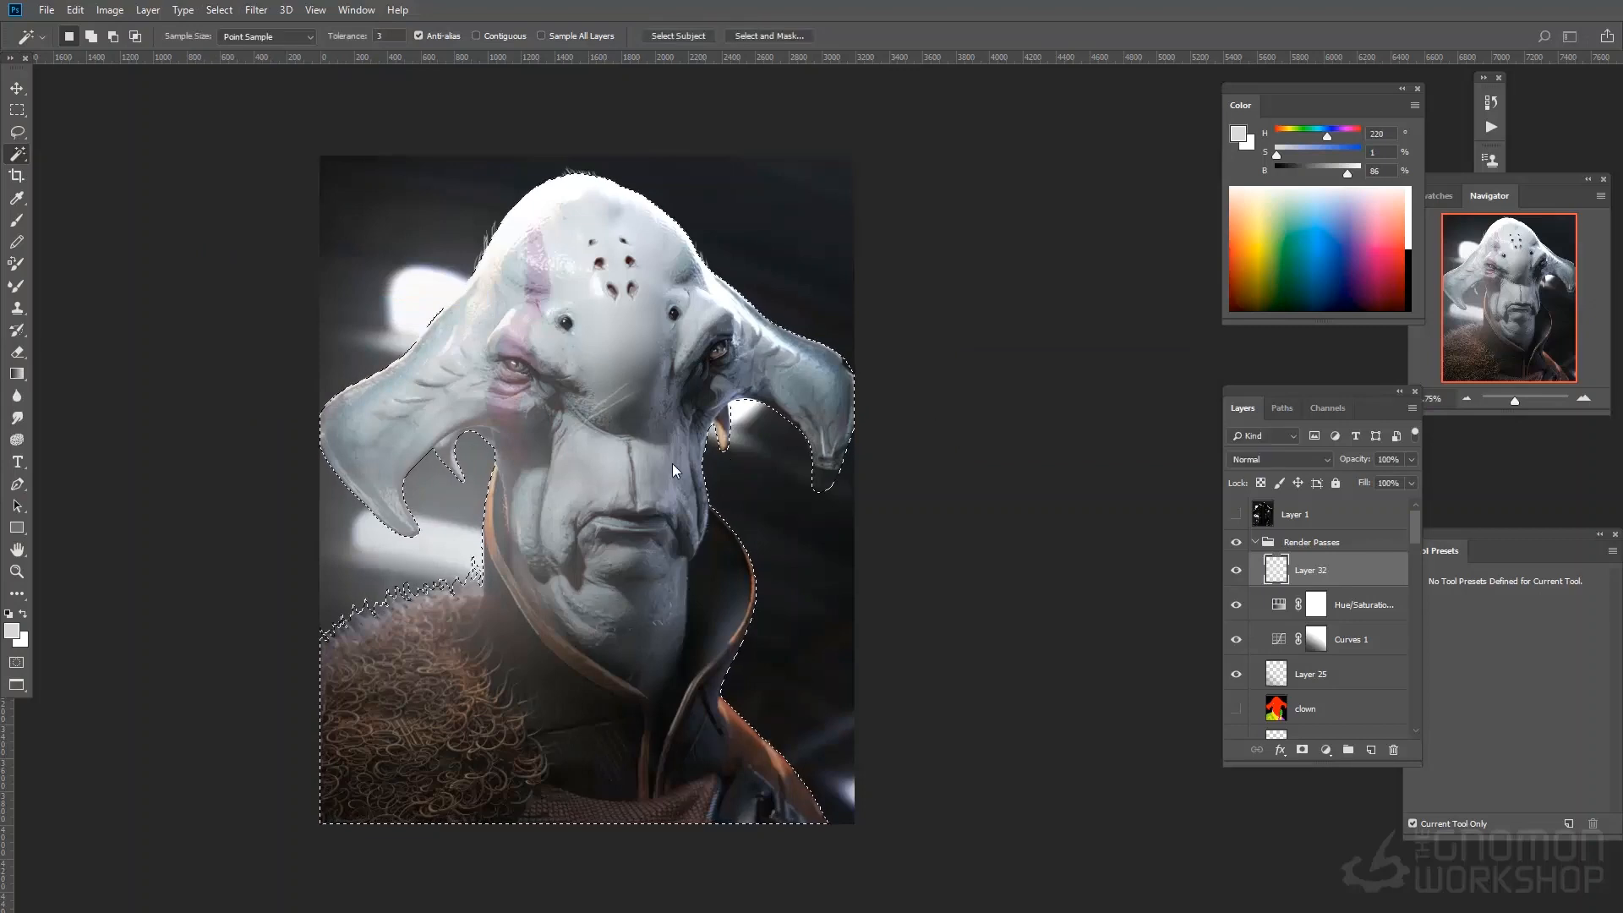
left_click(17, 88)
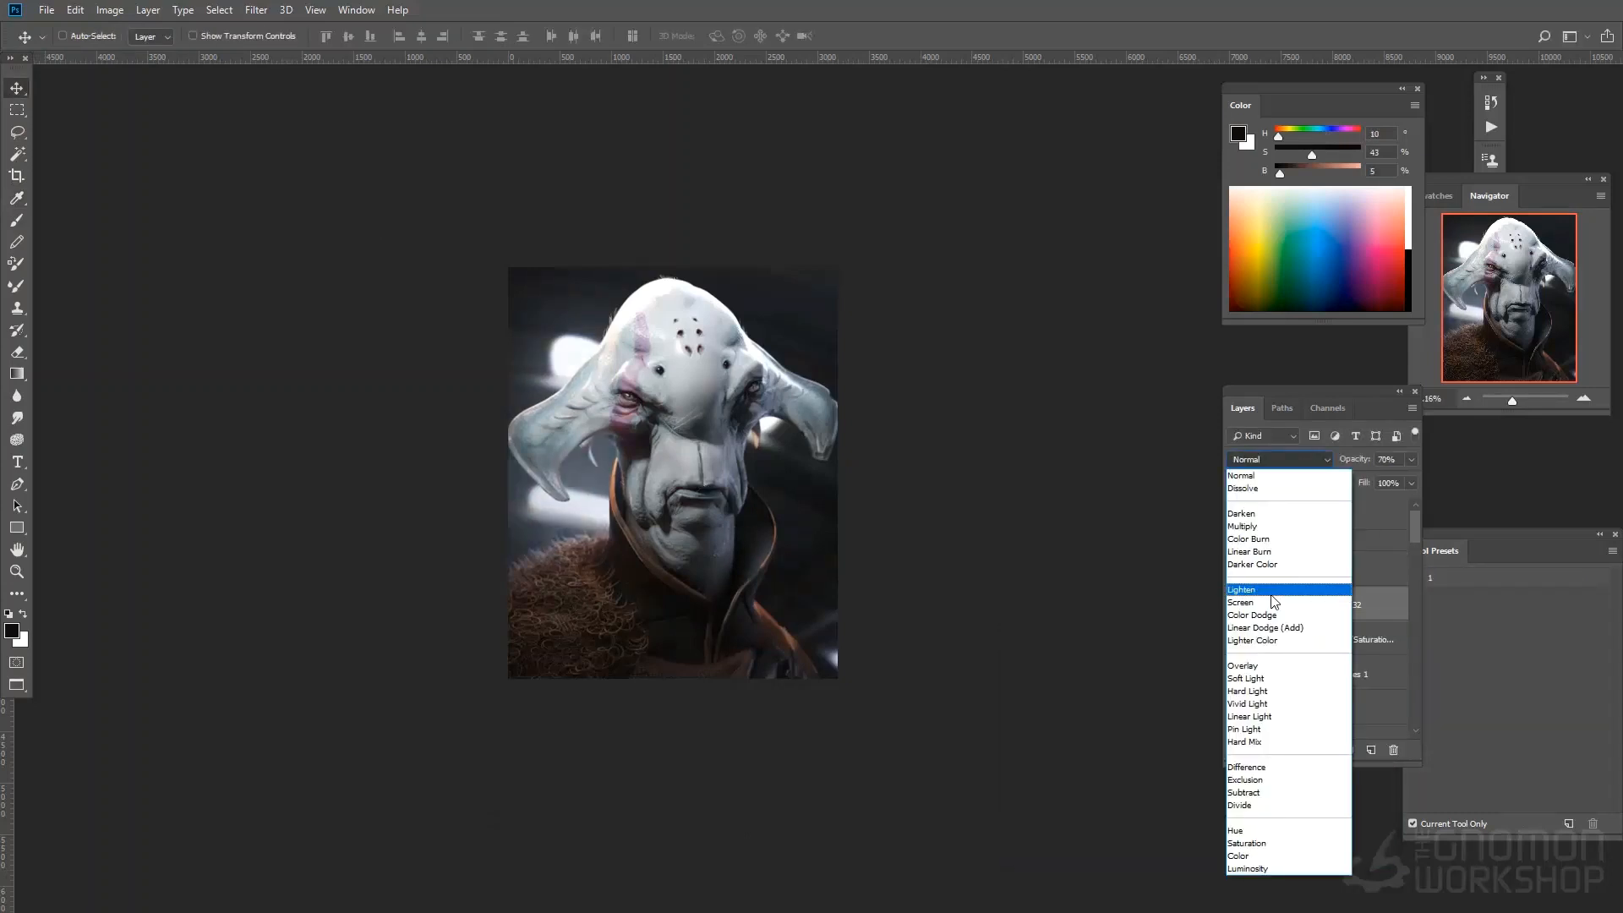
Step: Set the haze layer to Lighten blending and create merged Layer 13
left_click(1240, 603)
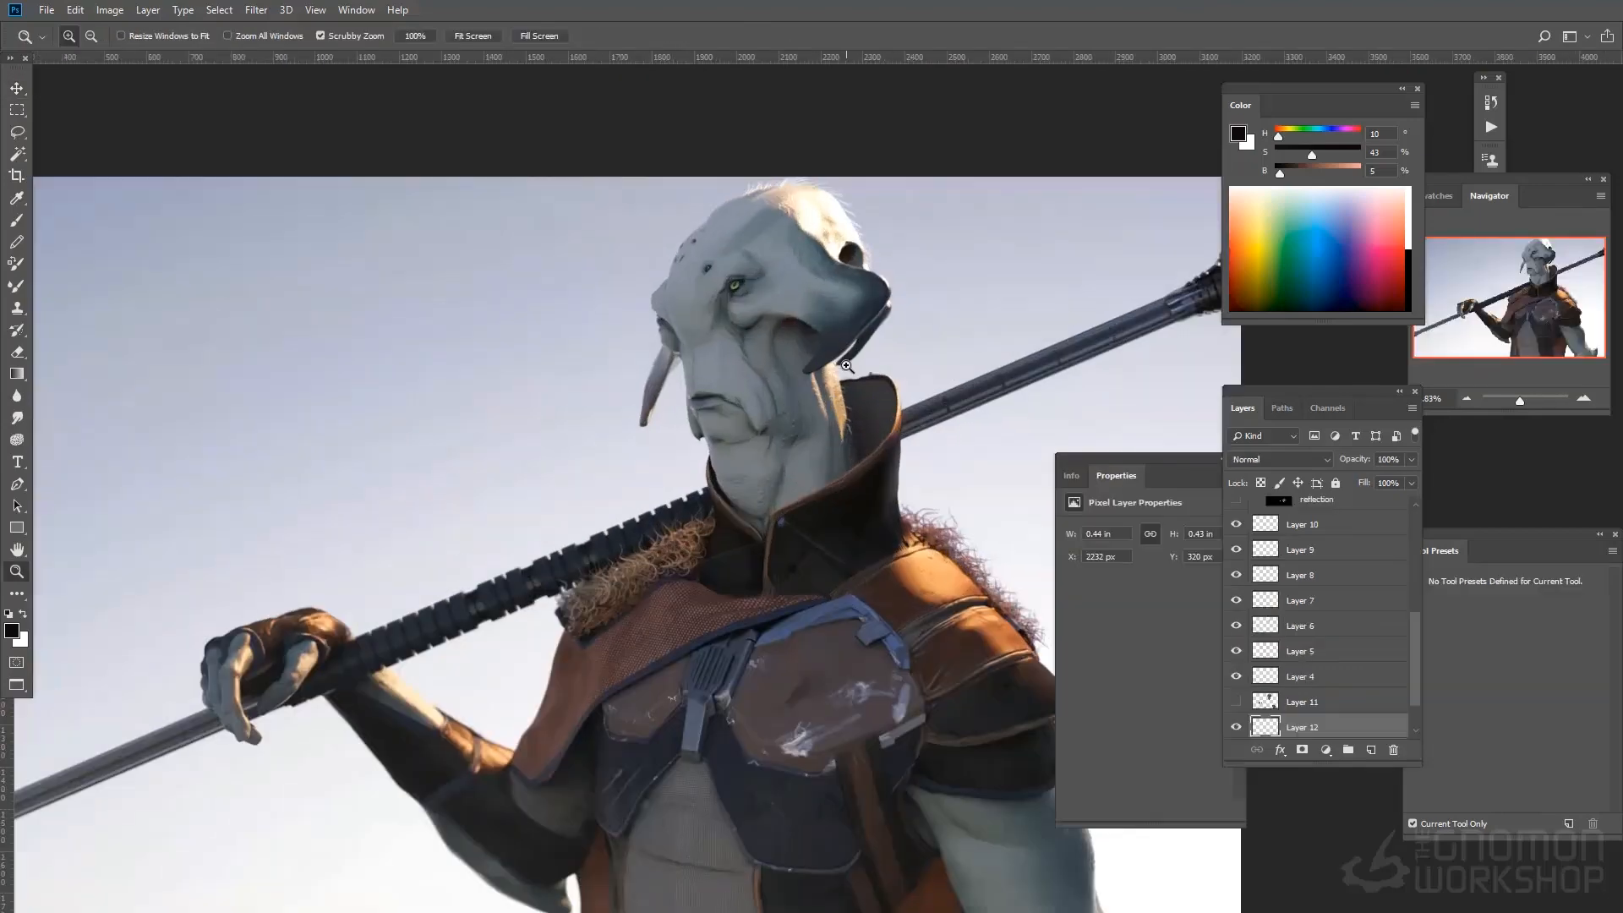
left_click(17, 218)
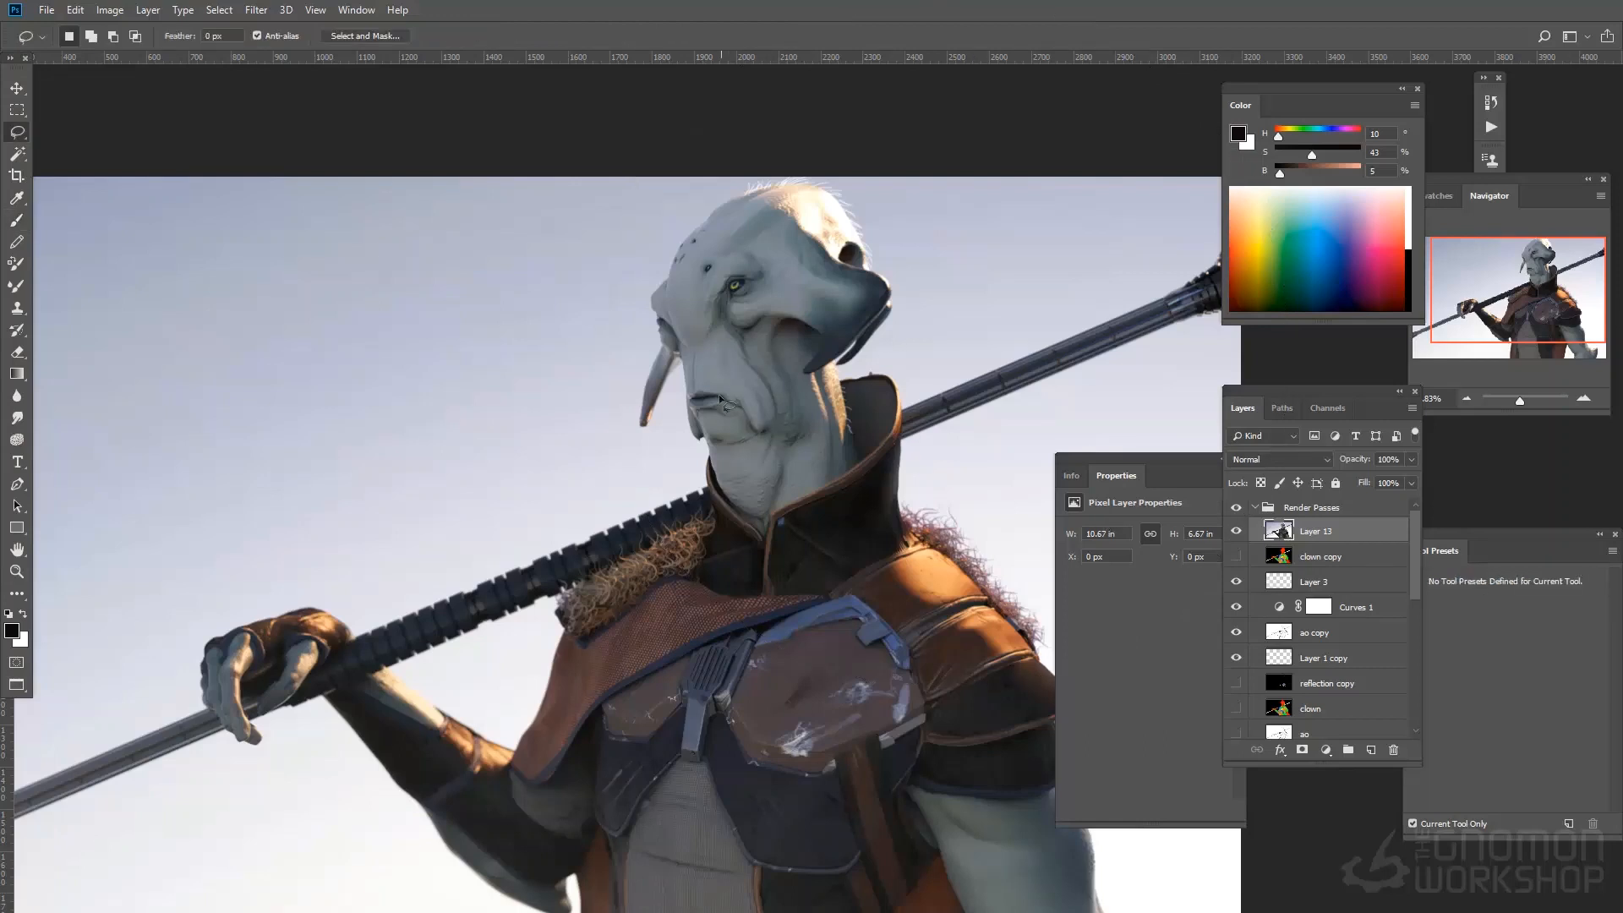
Step: Add new paint layers and touch up the alien's chin and jaw
left_click(18, 220)
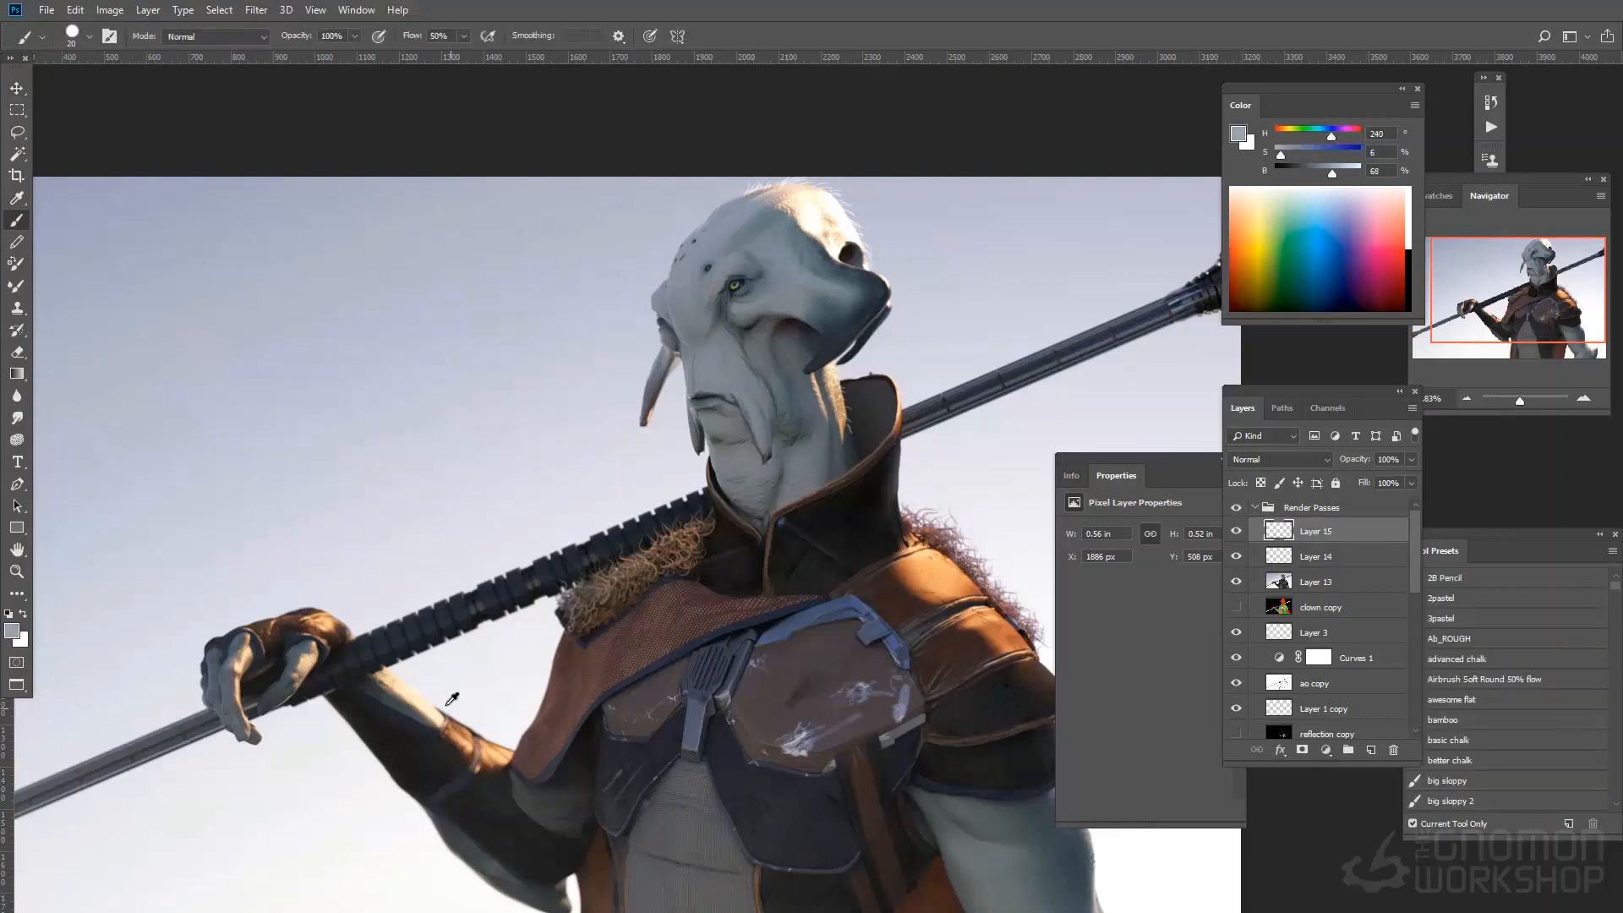
left_click(766, 330)
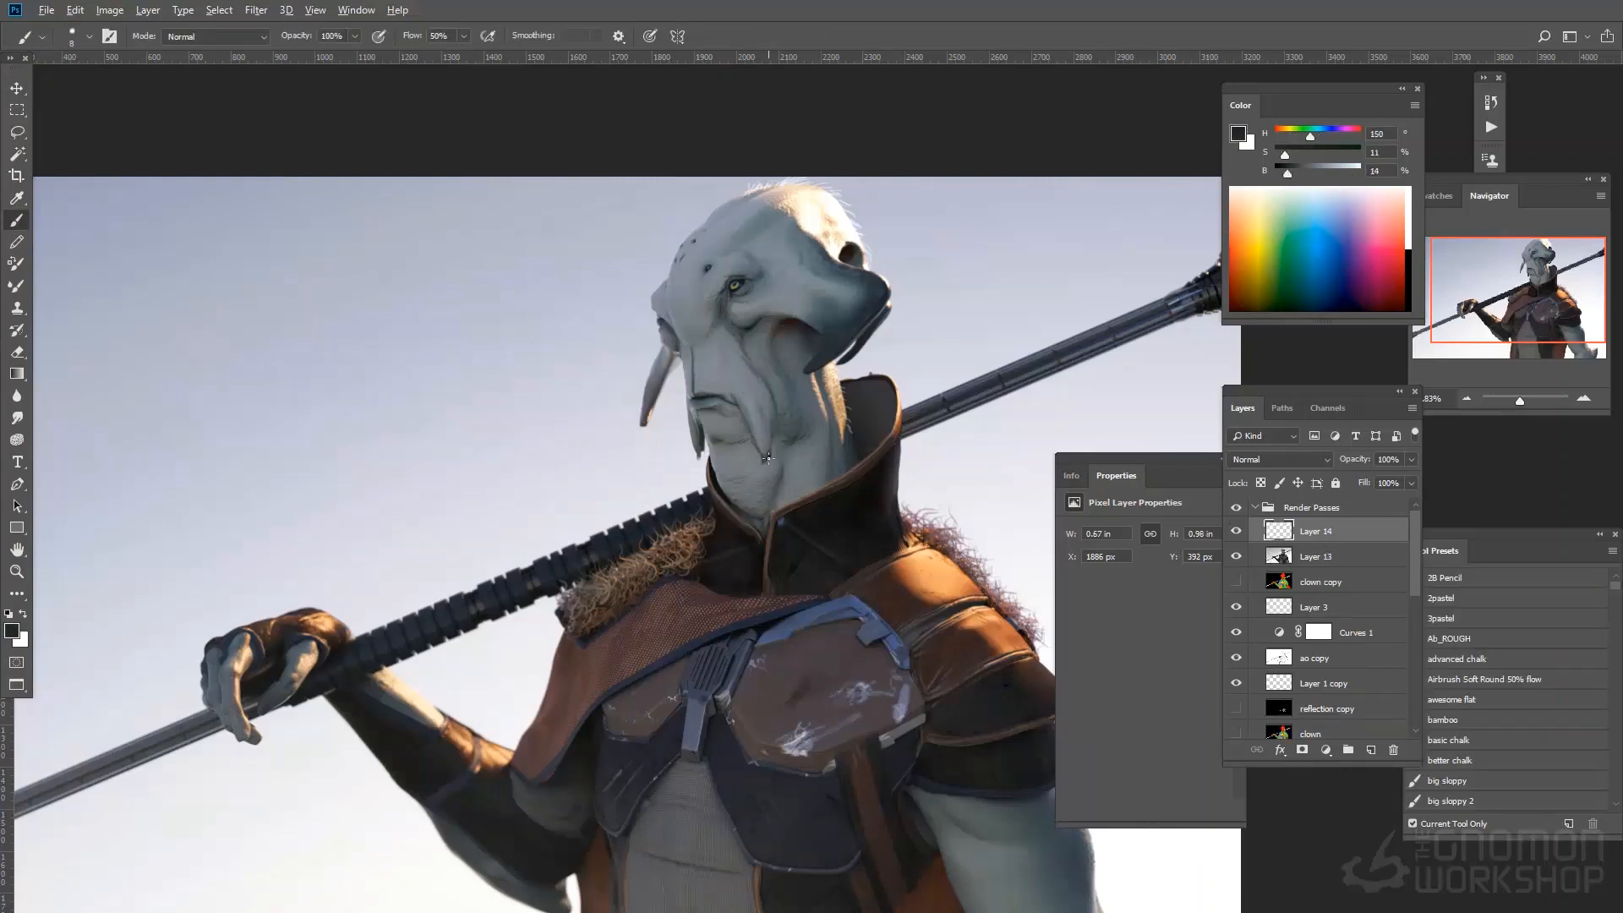
left_click_drag(725, 398, 766, 460)
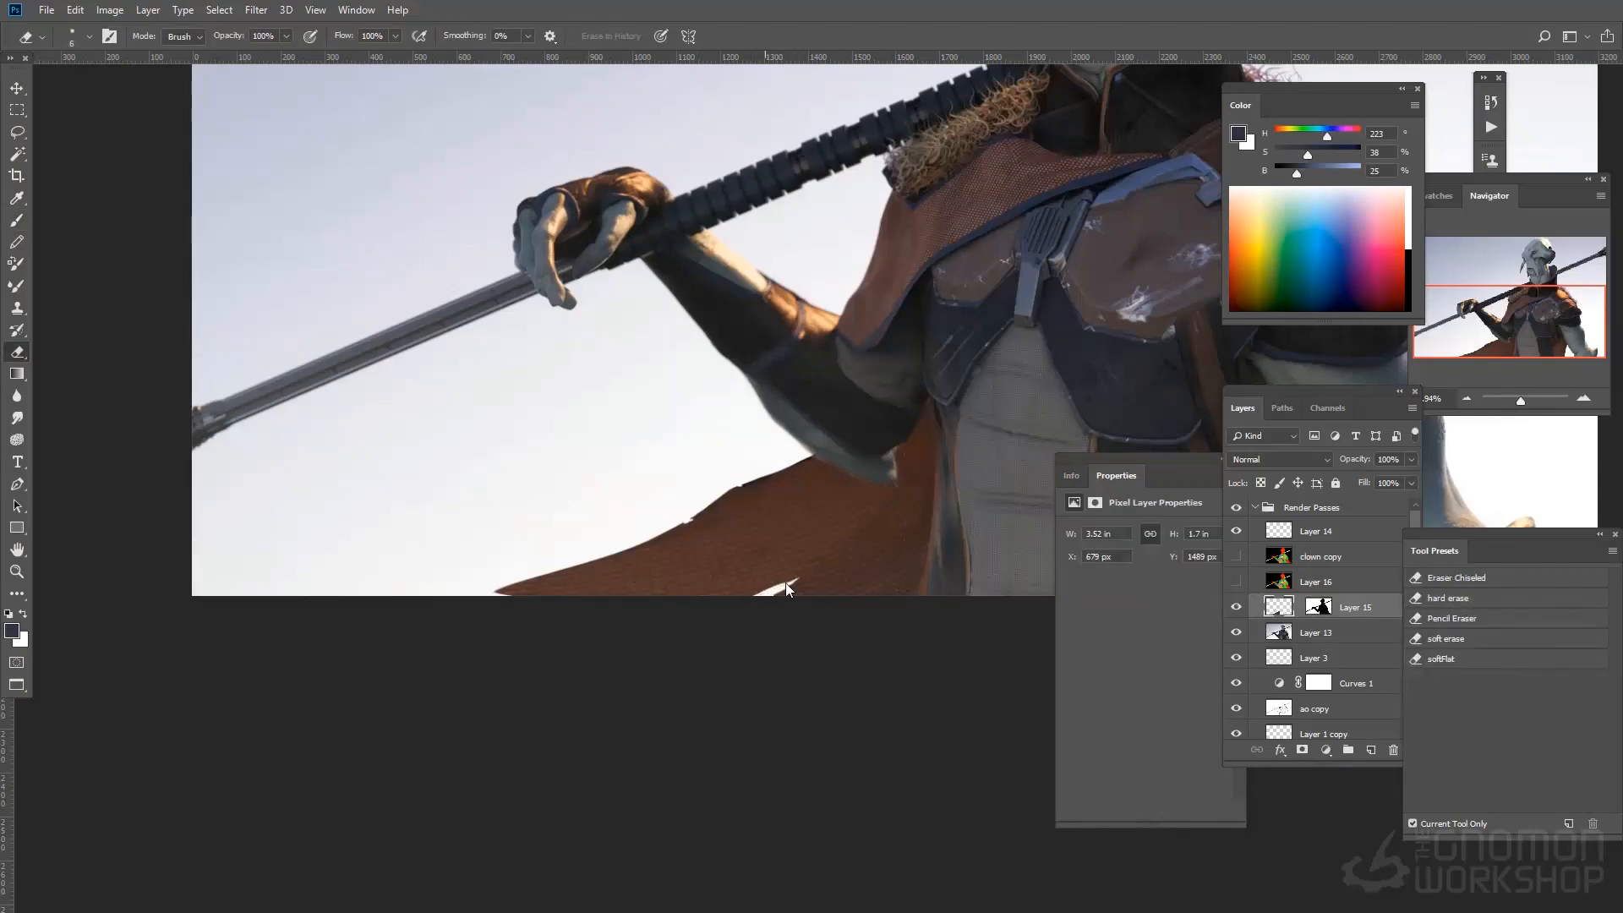
Step: Erase a torn notch into the cape's hem
left_click(17, 571)
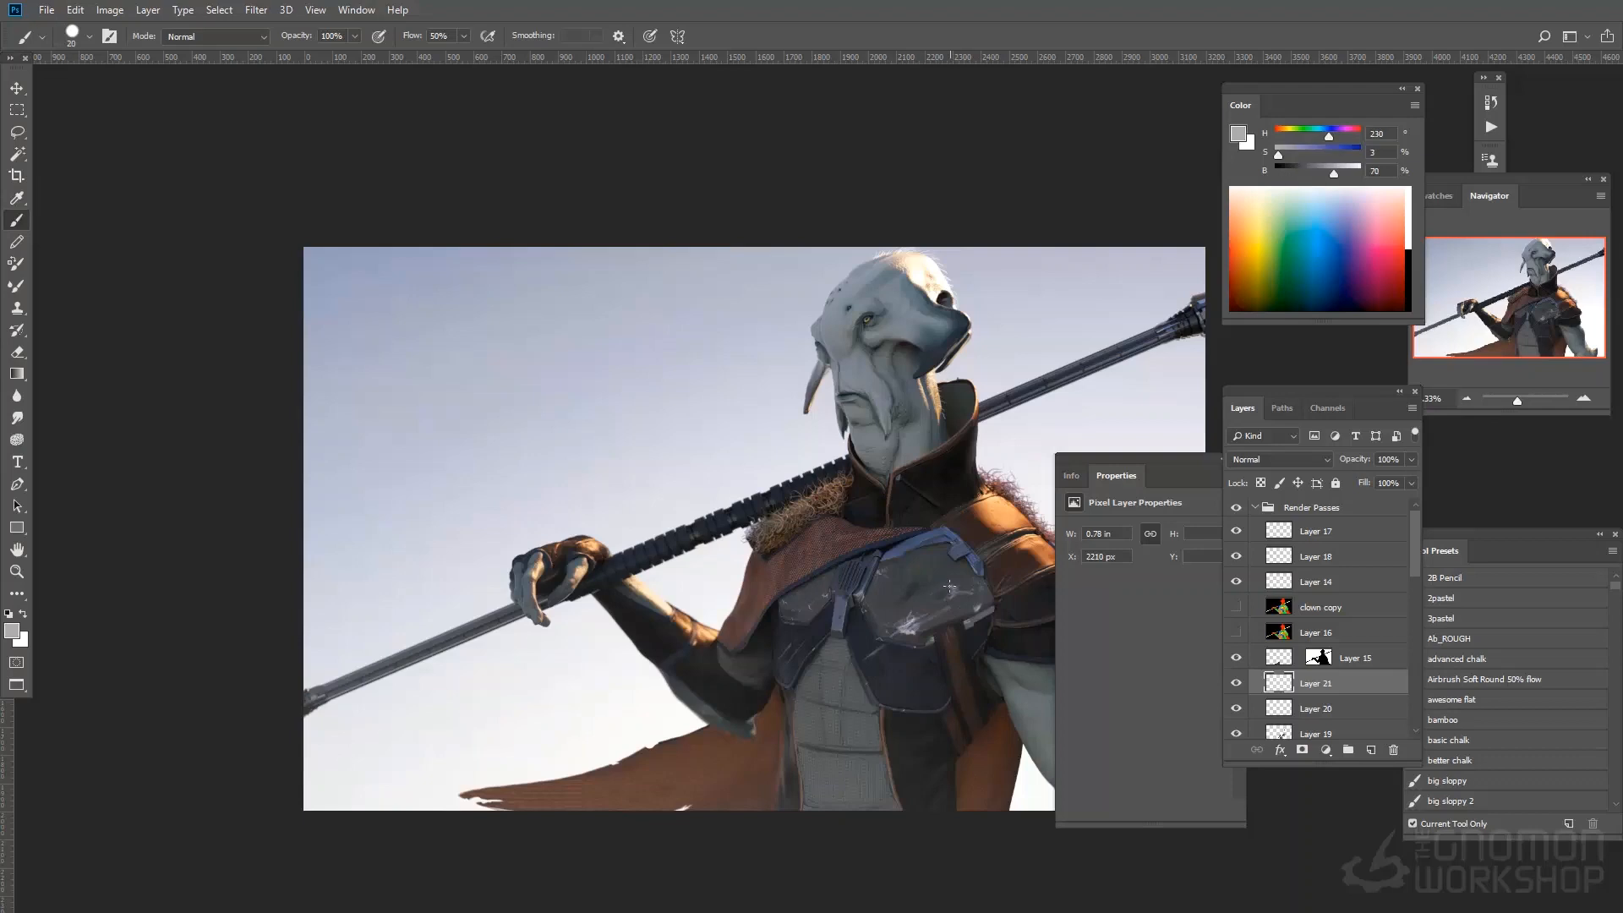
Step: Paint white highlights on top of the head on new layers, dismissing the hidden-layer alert
left_click(947, 590)
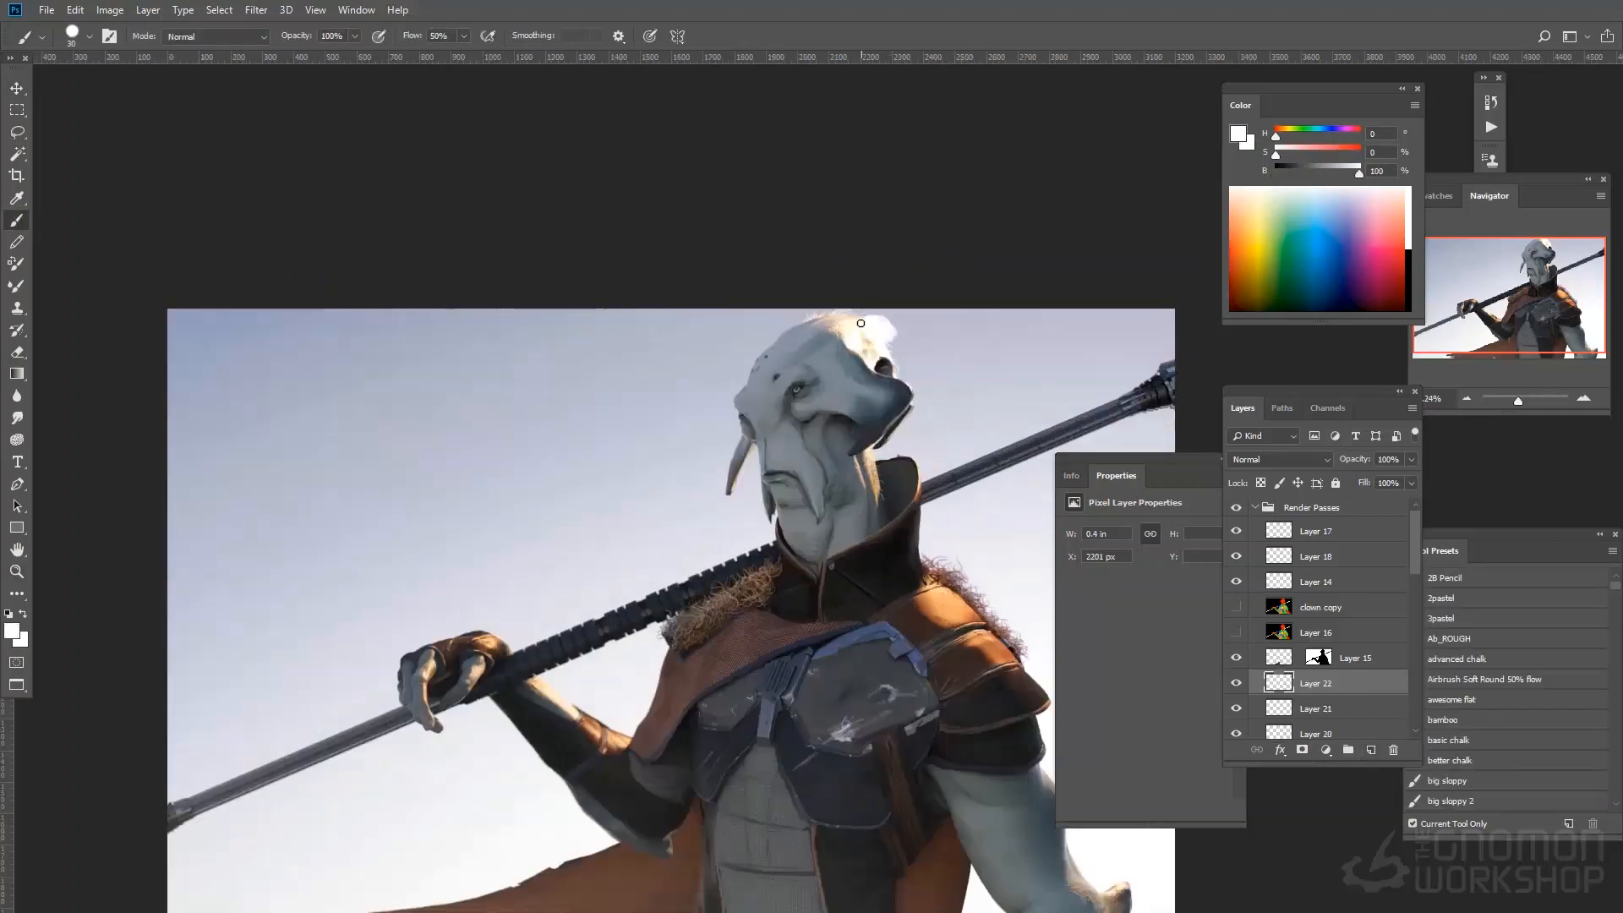
left_click_drag(859, 323, 892, 404)
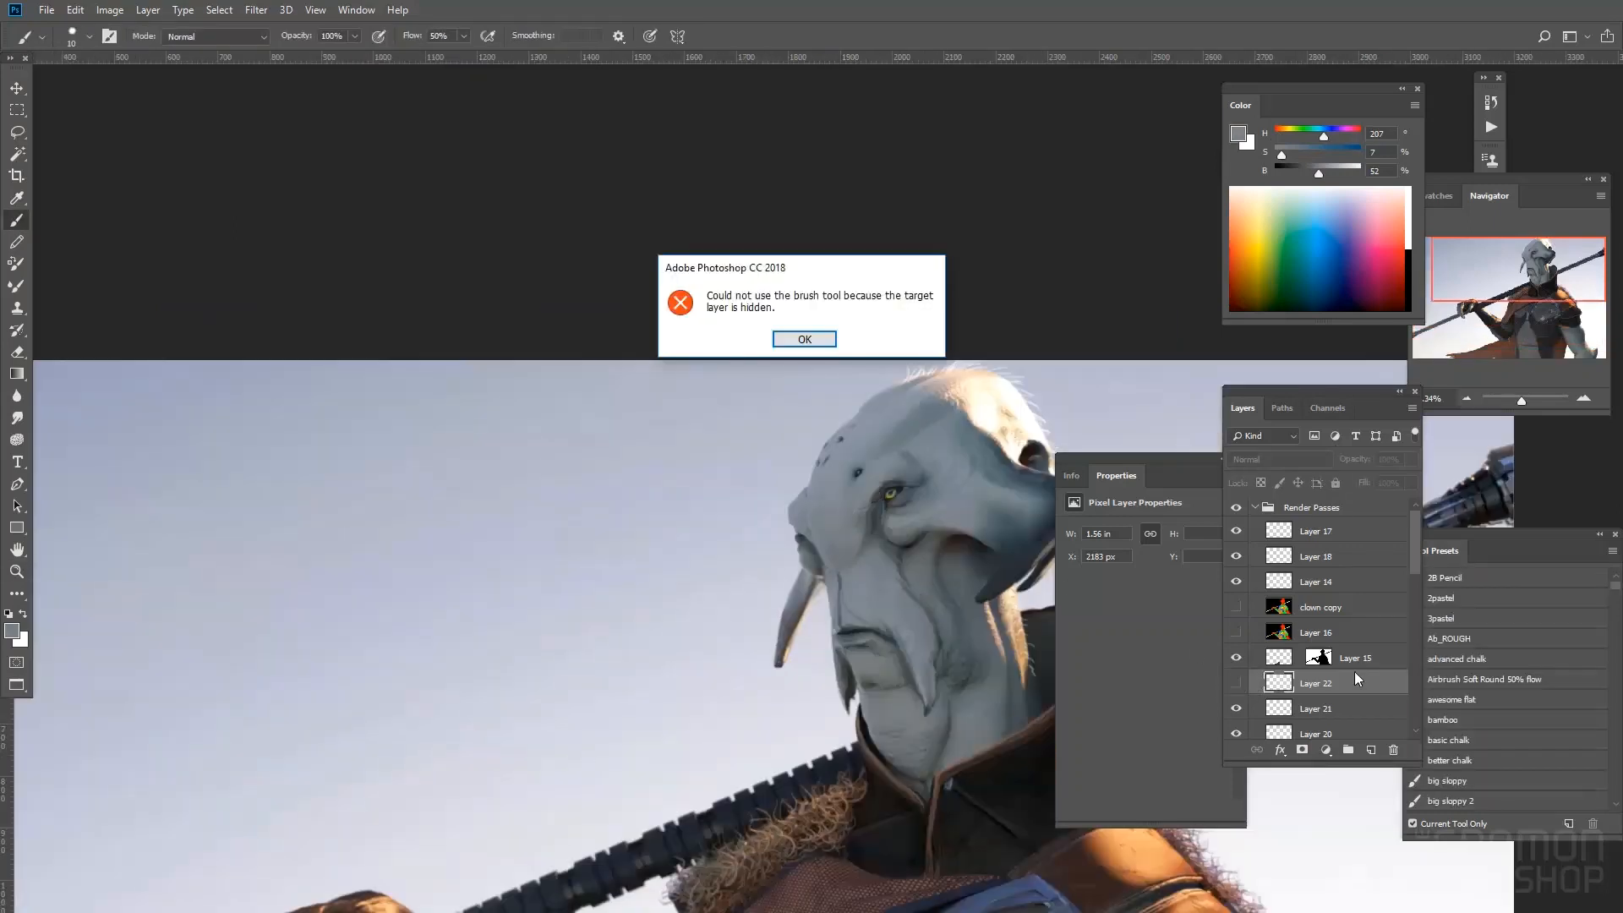
left_click(803, 338)
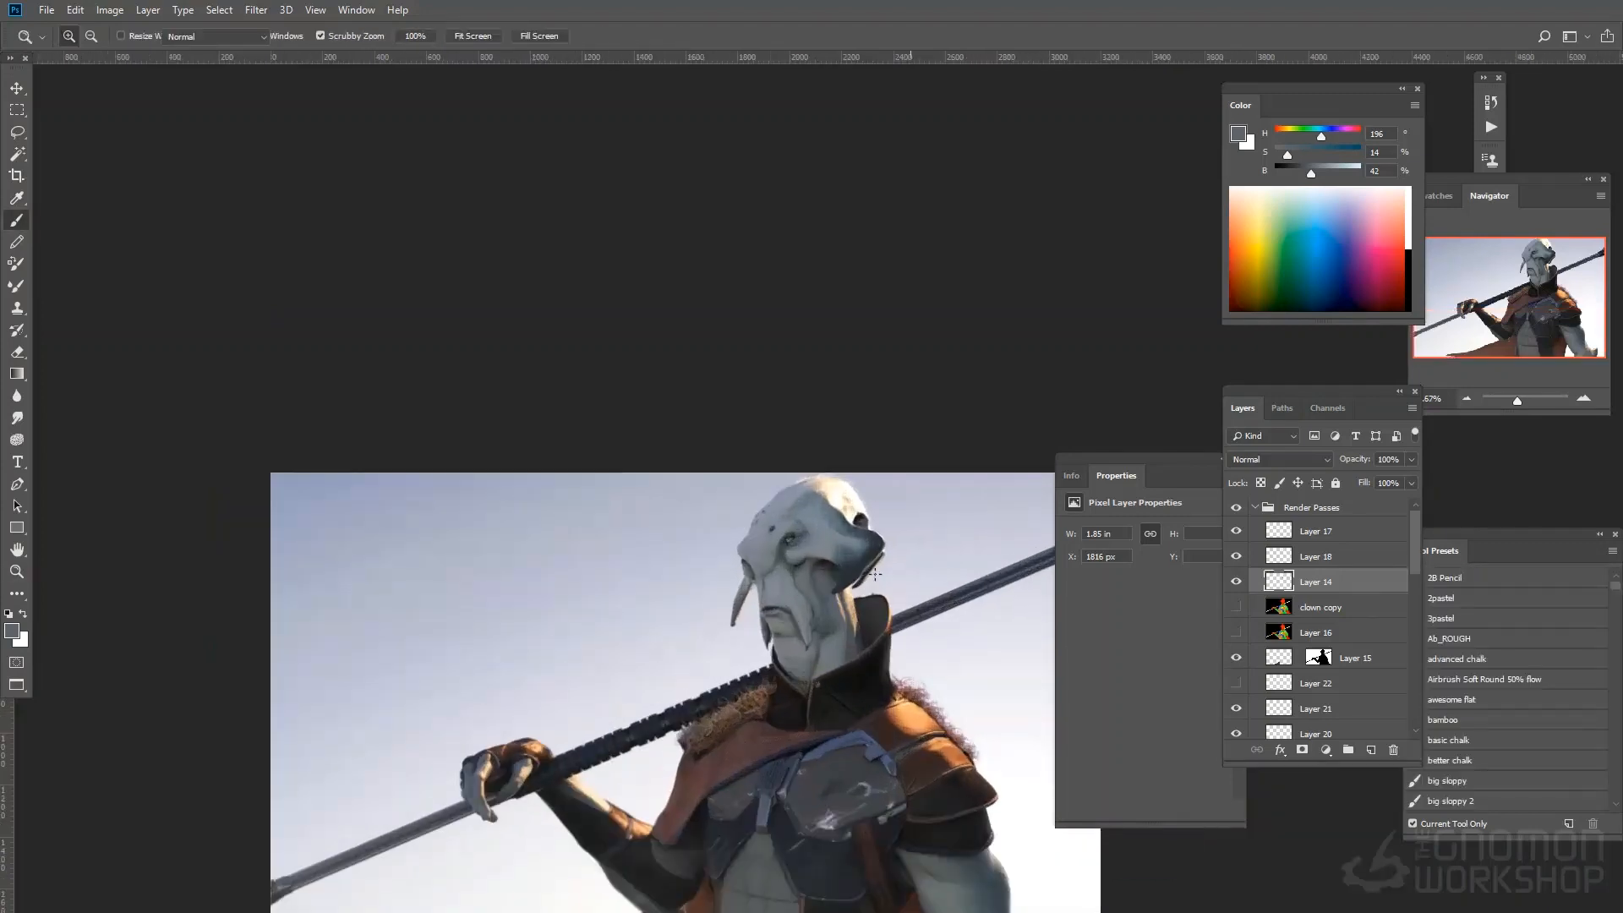
left_click(17, 220)
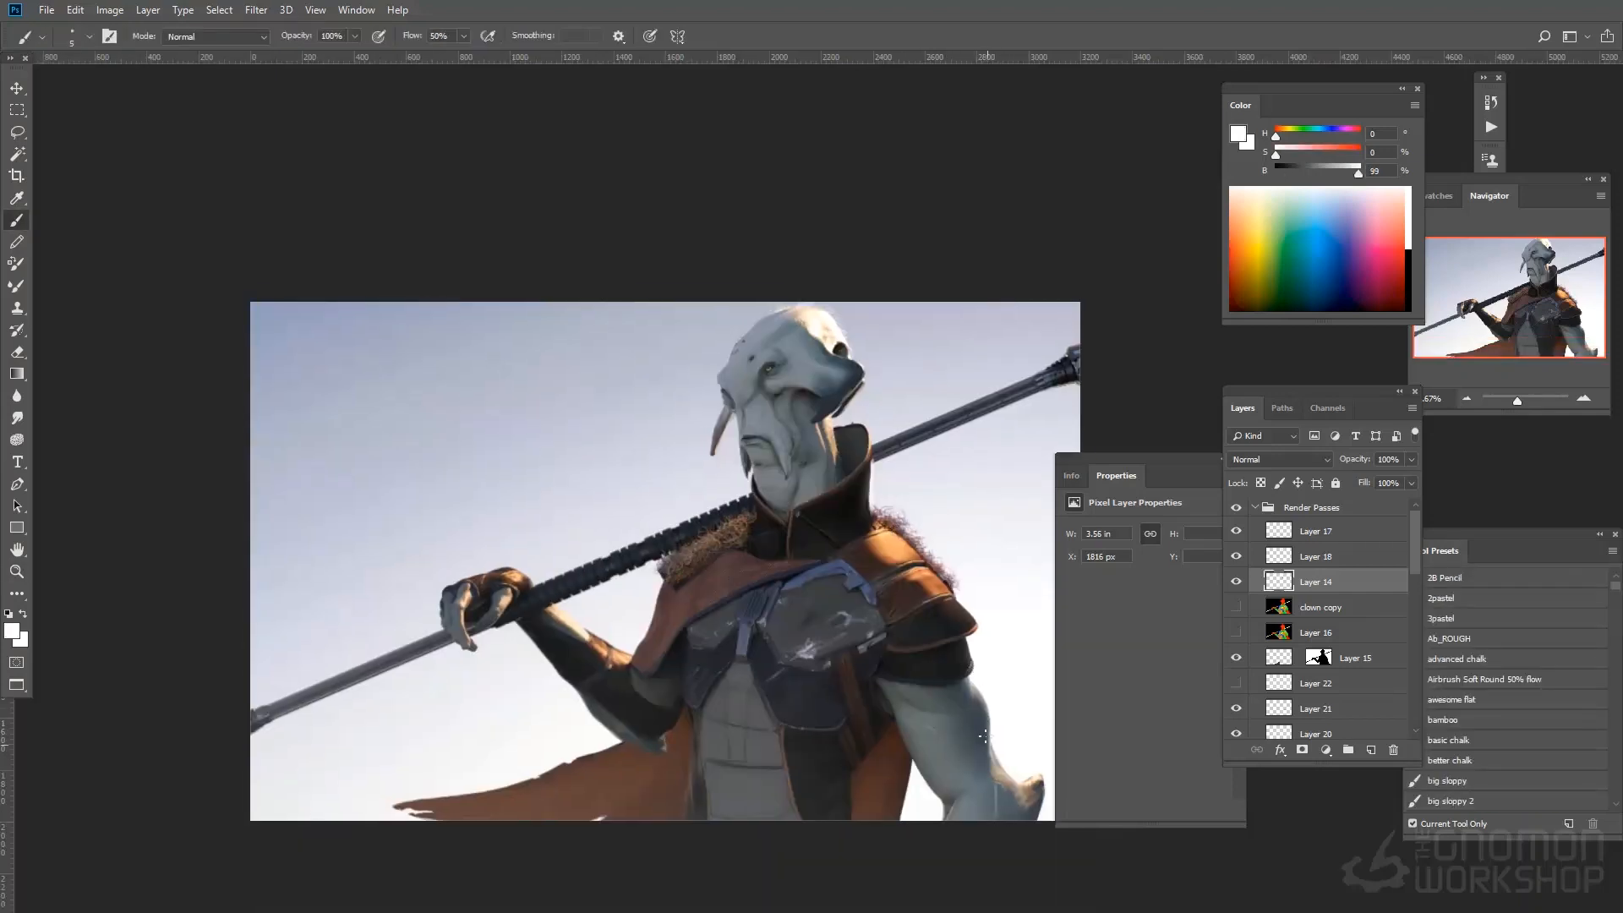
left_click(1023, 775)
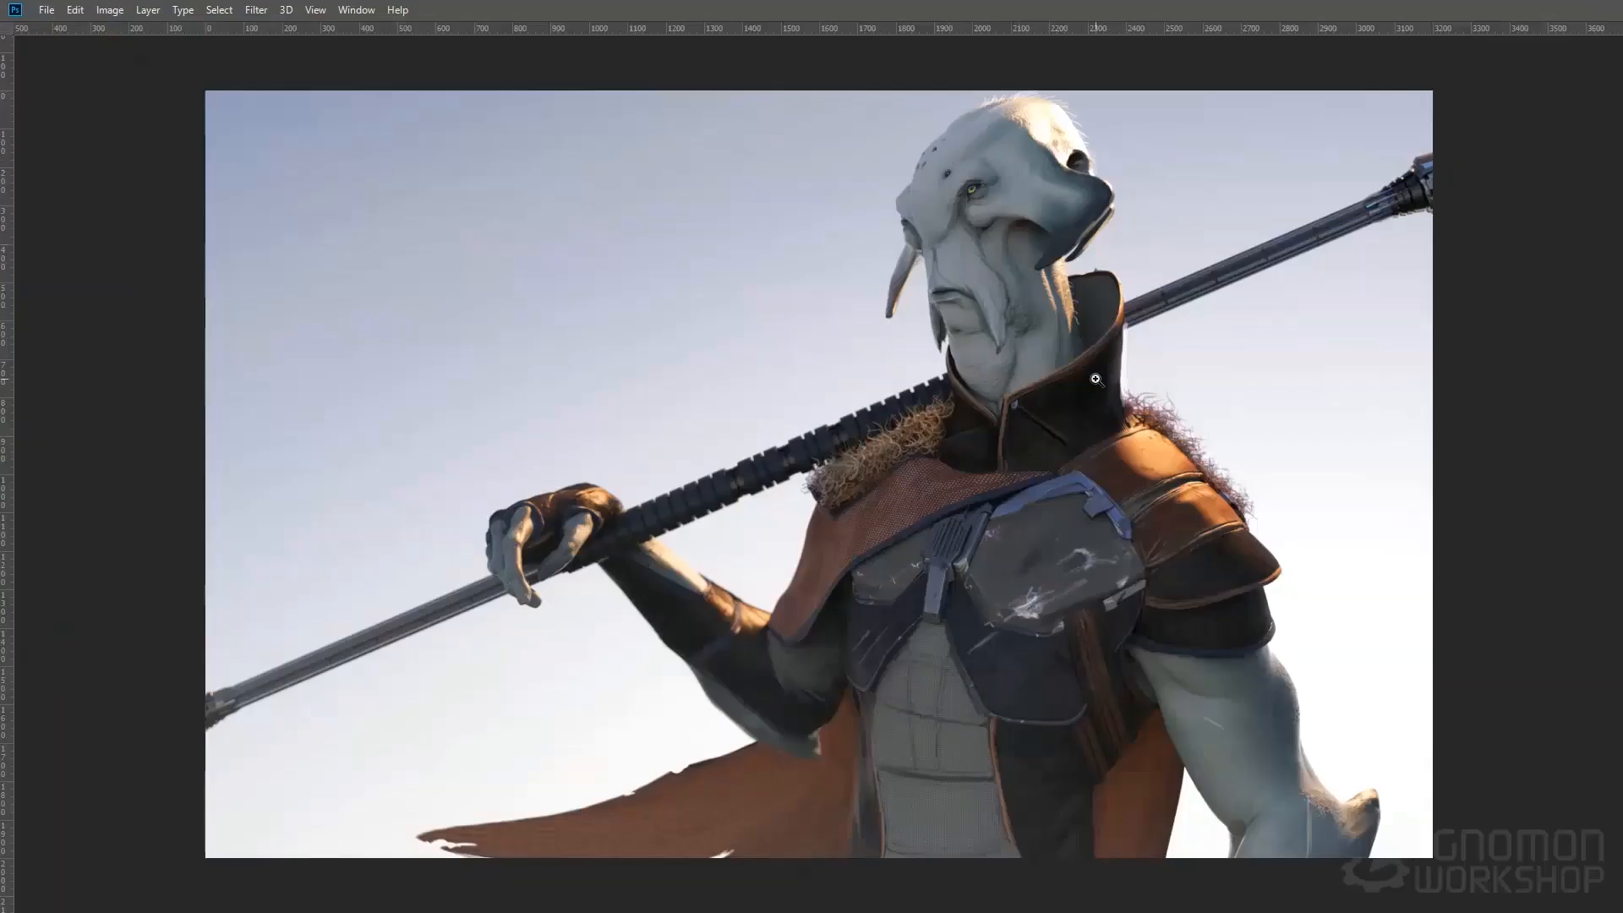
Step: Restore the interface, group the paint layers, and close Hue/Saturation
key("Tab")
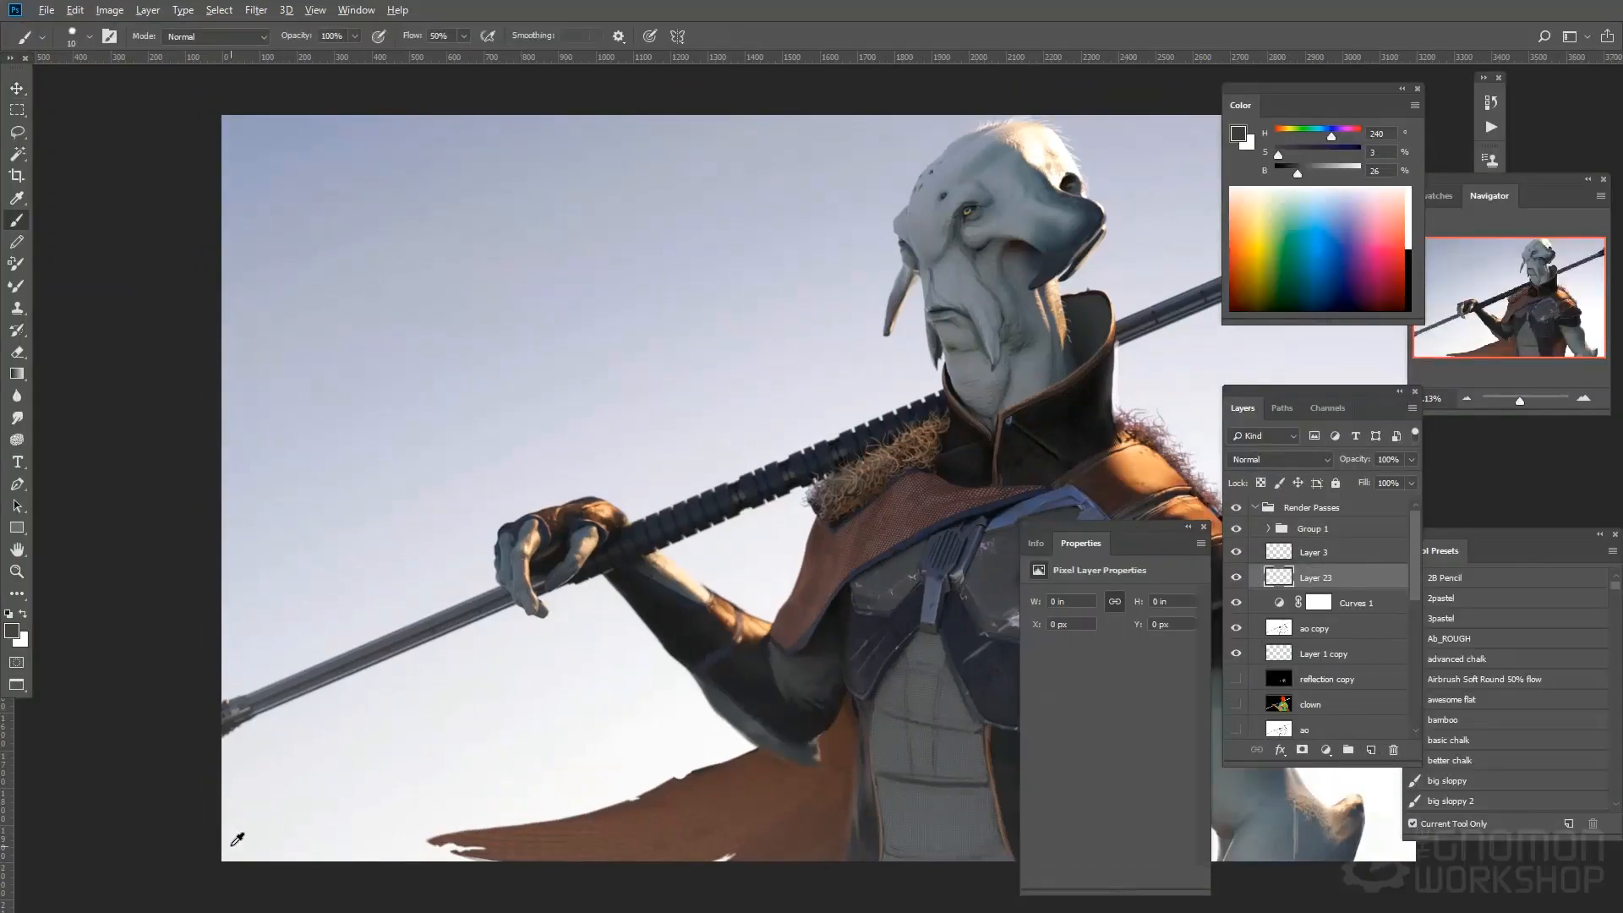
key("Tab")
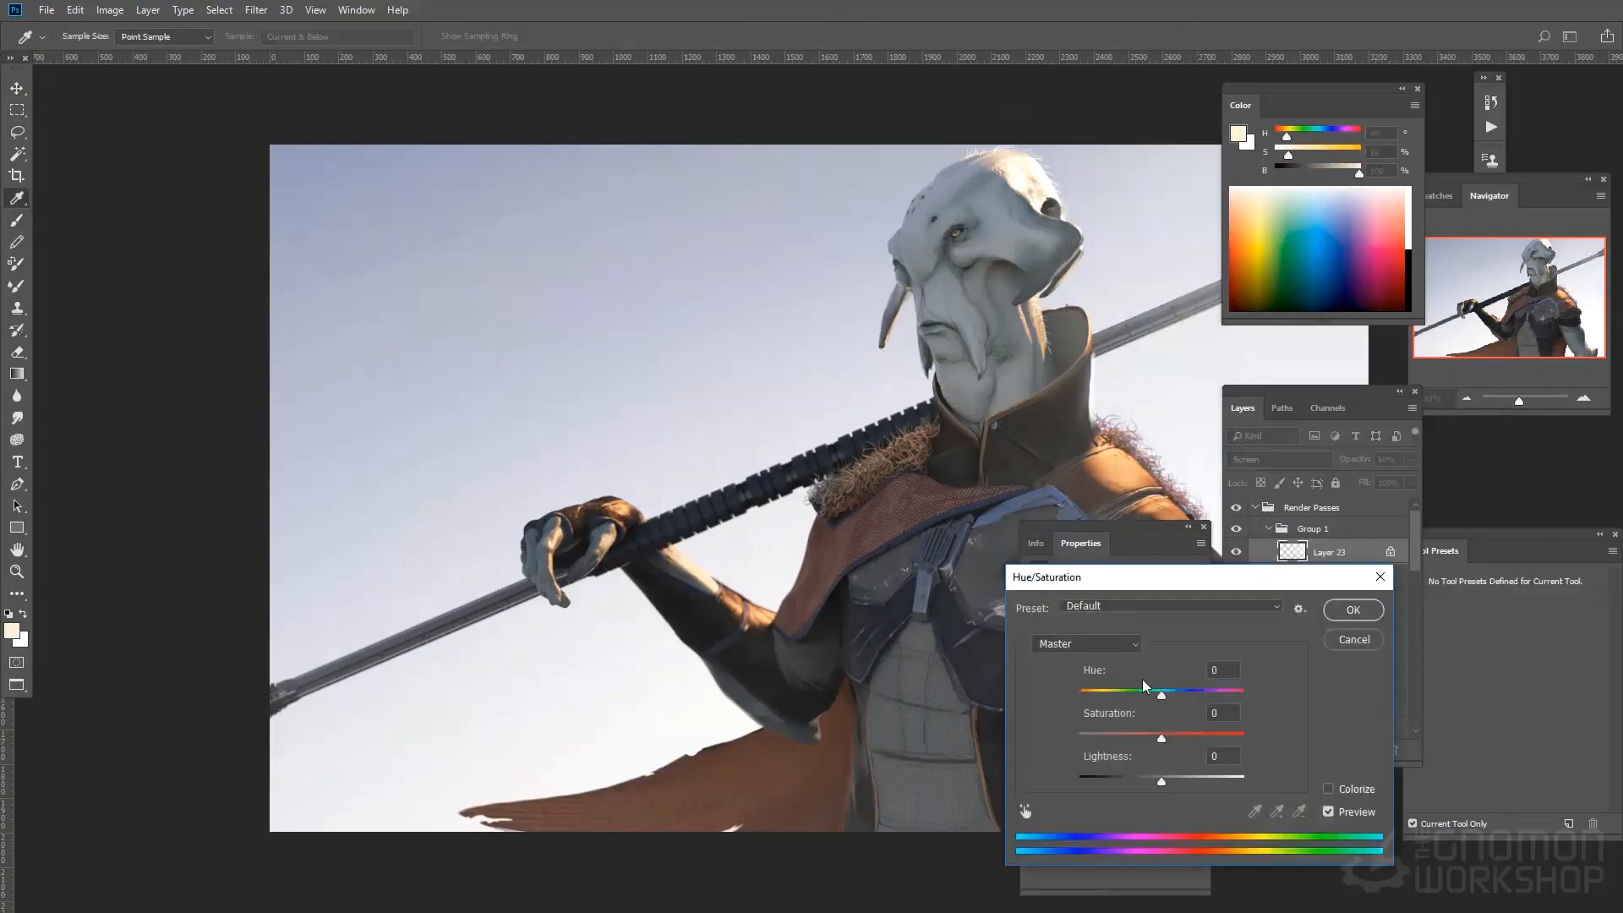
key("Tab")
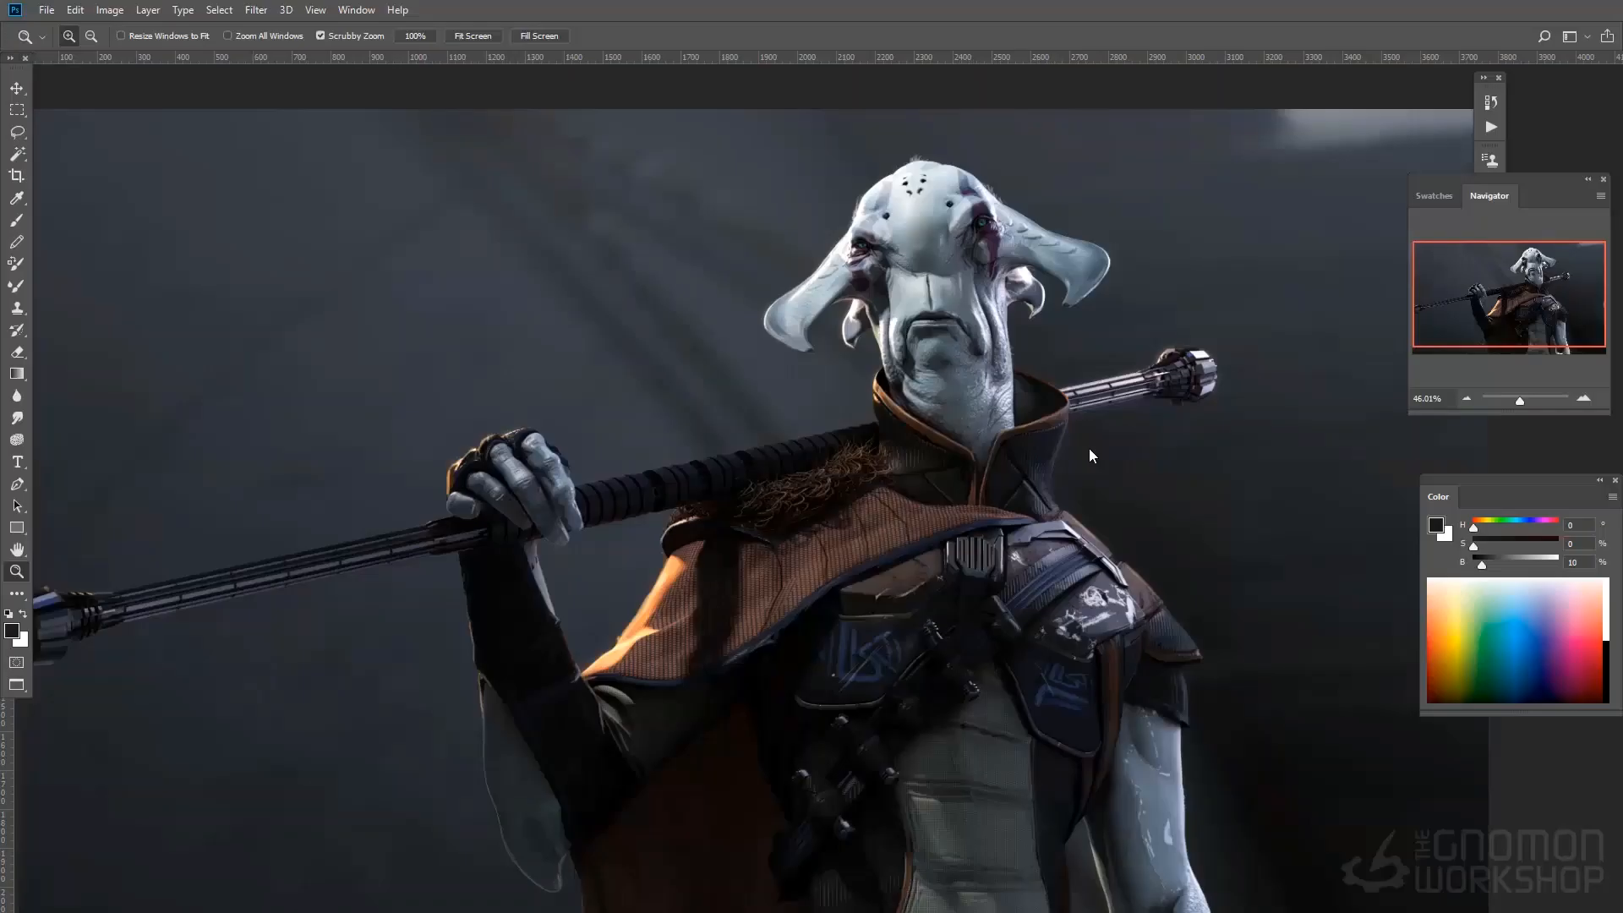
mouse_move(1092, 347)
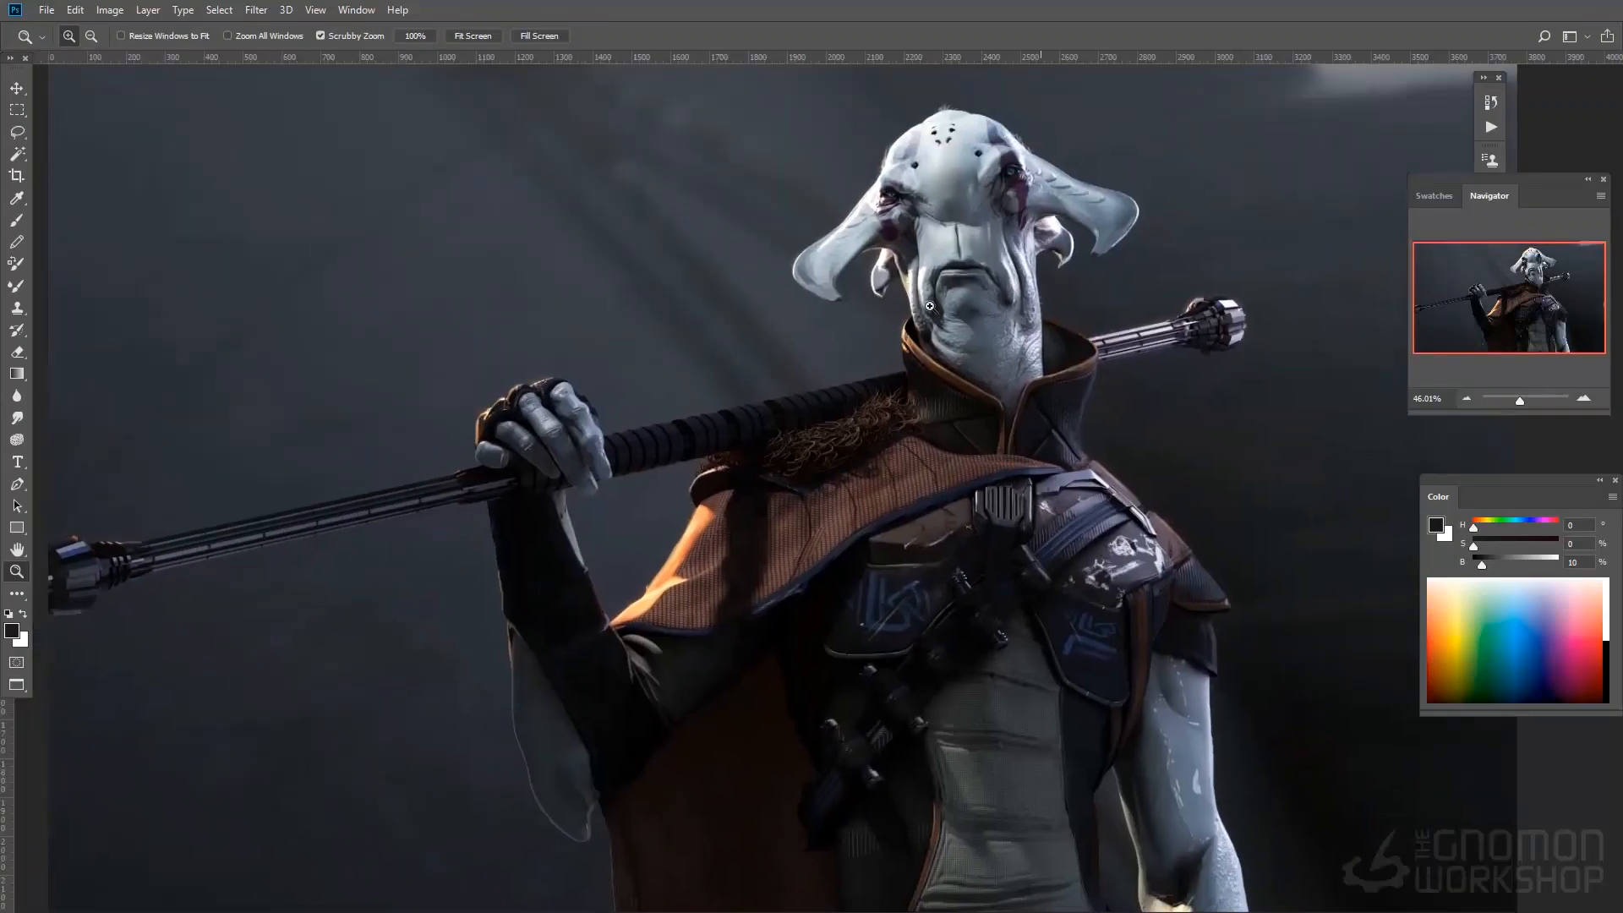
mouse_move(895, 163)
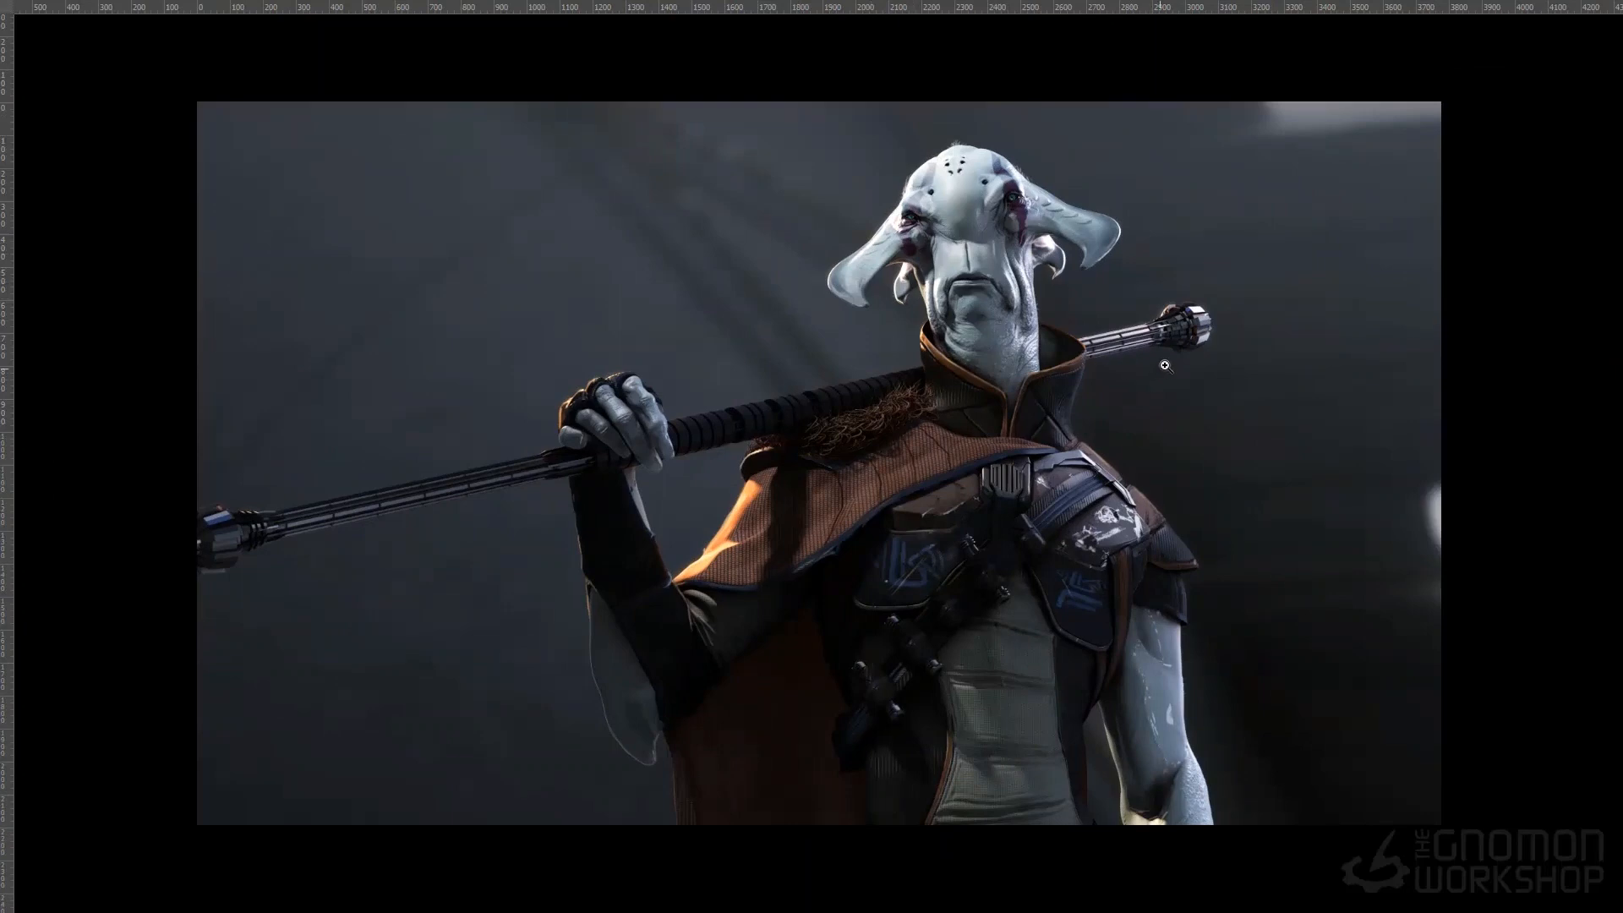
mouse_move(1074, 370)
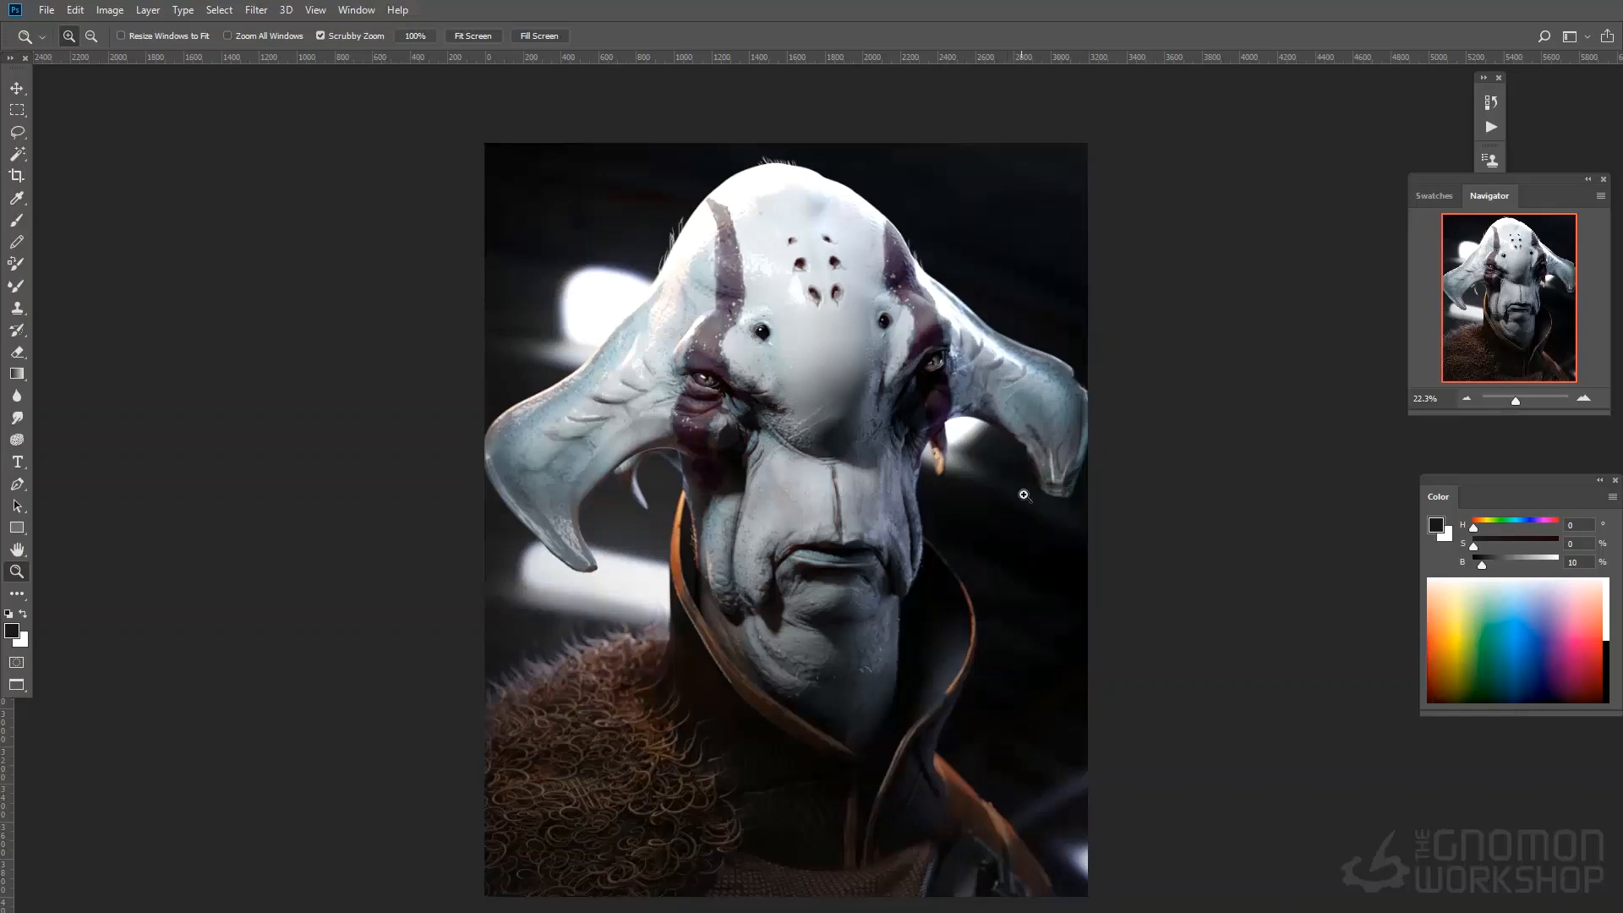
mouse_move(960, 355)
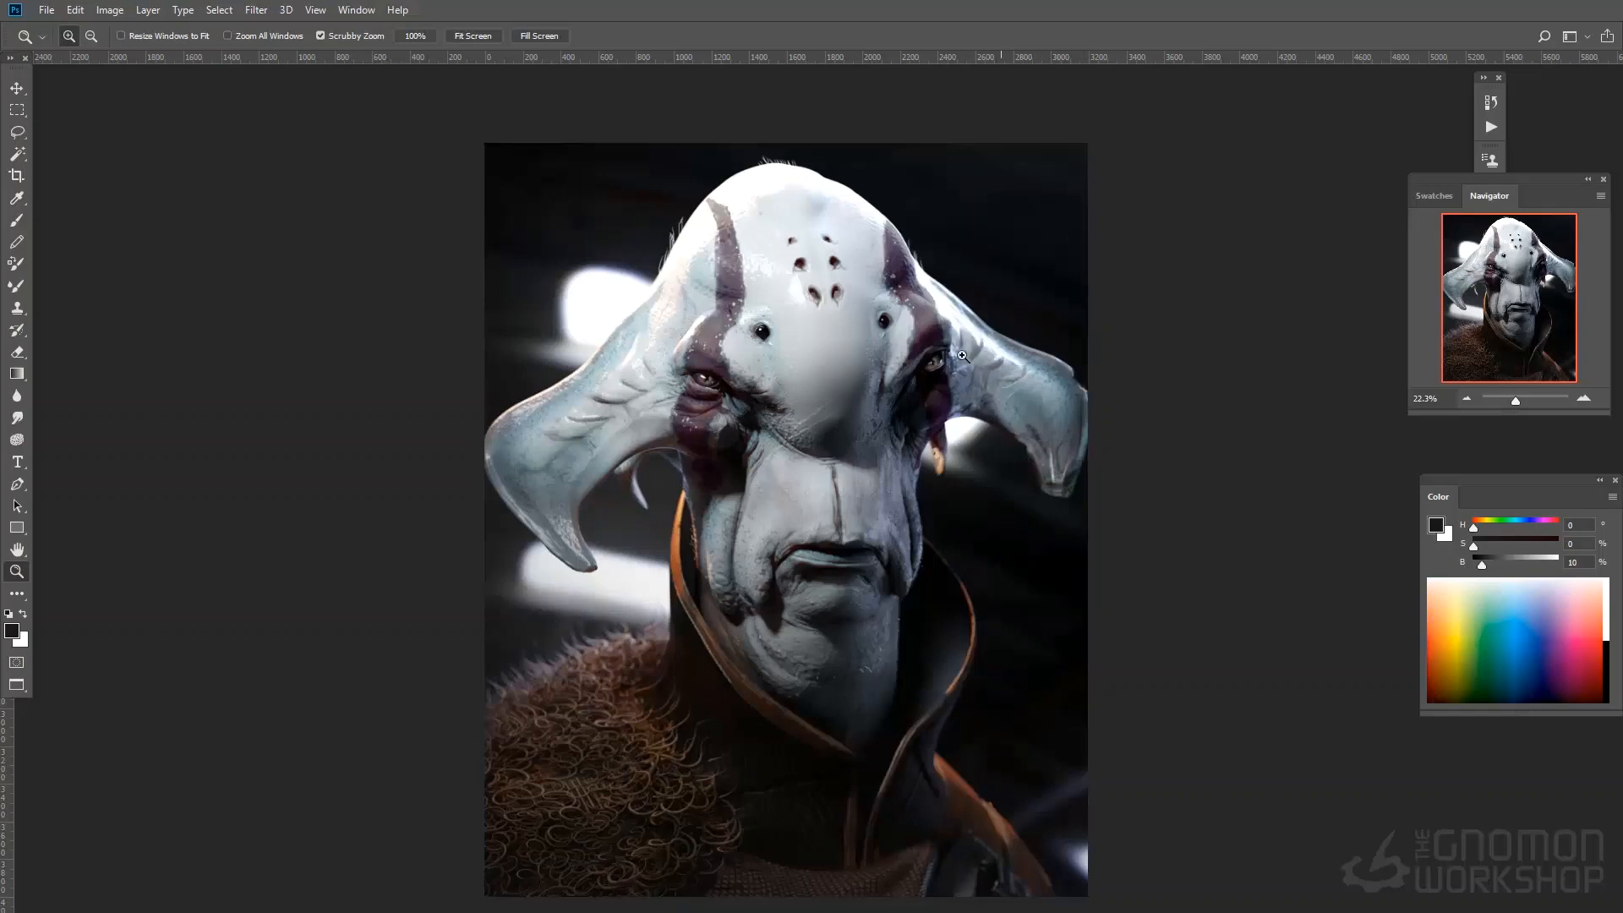
mouse_move(992, 386)
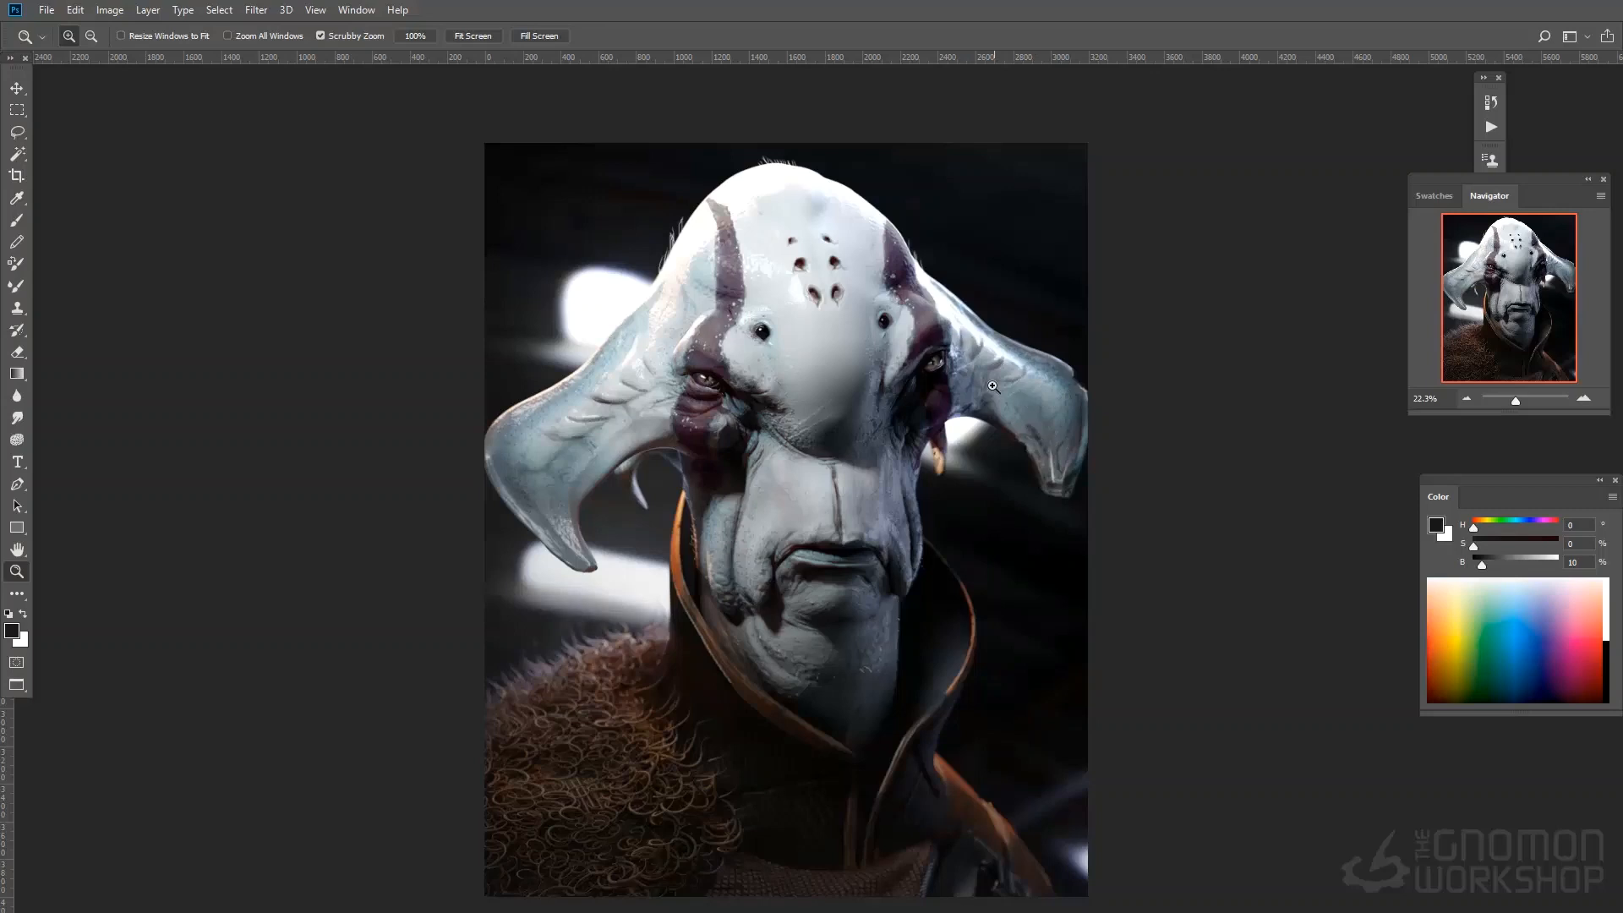
mouse_move(1038, 447)
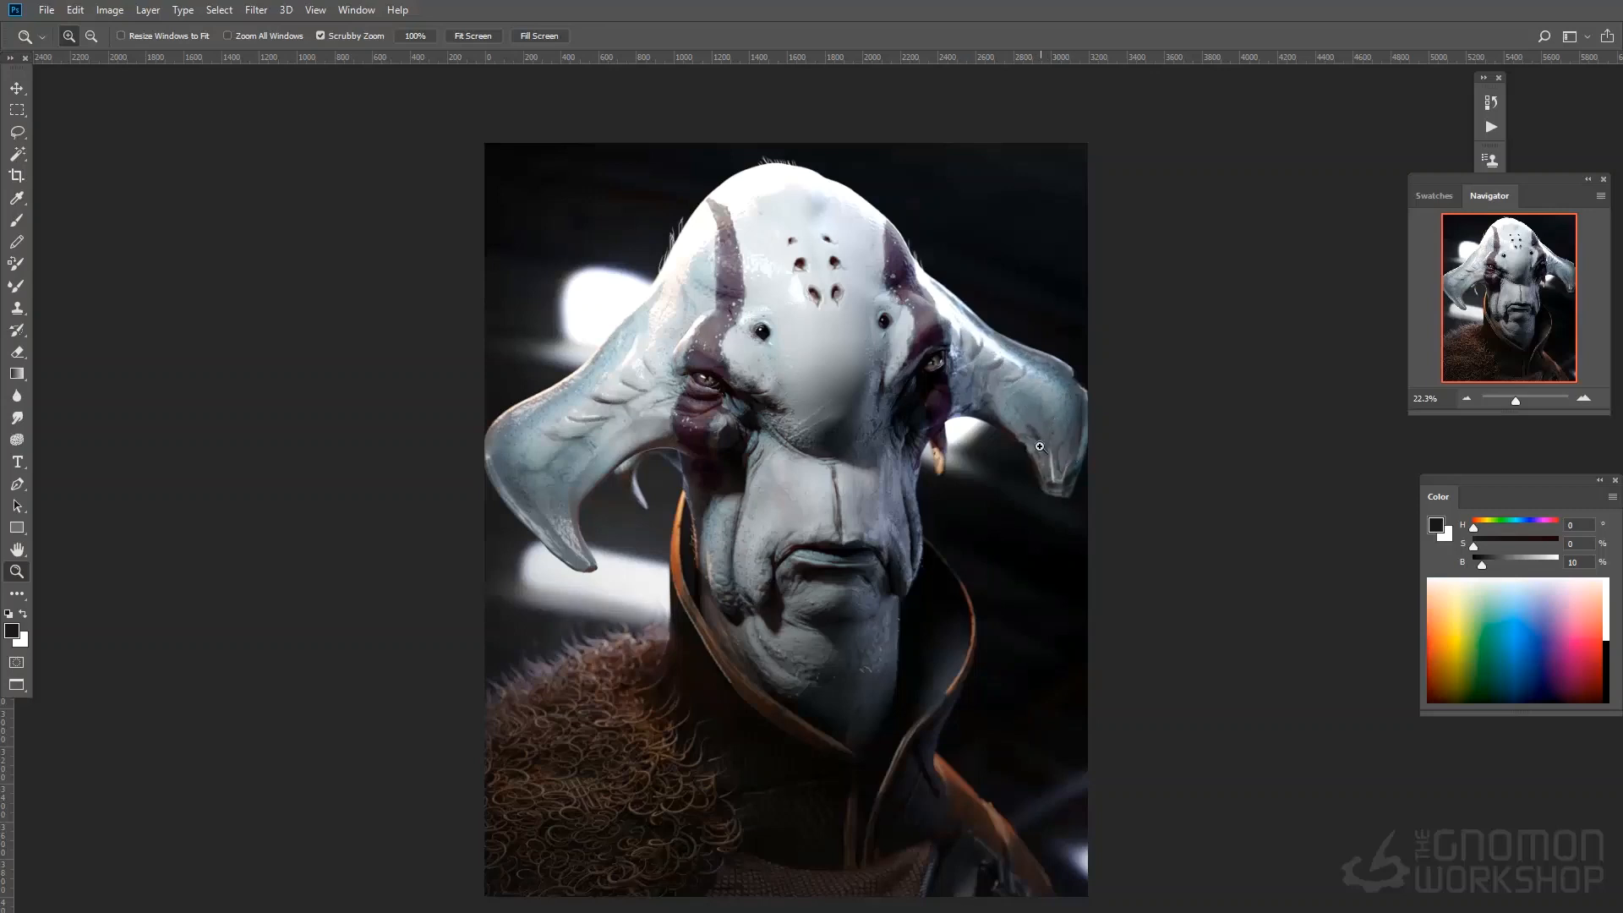
mouse_move(845, 445)
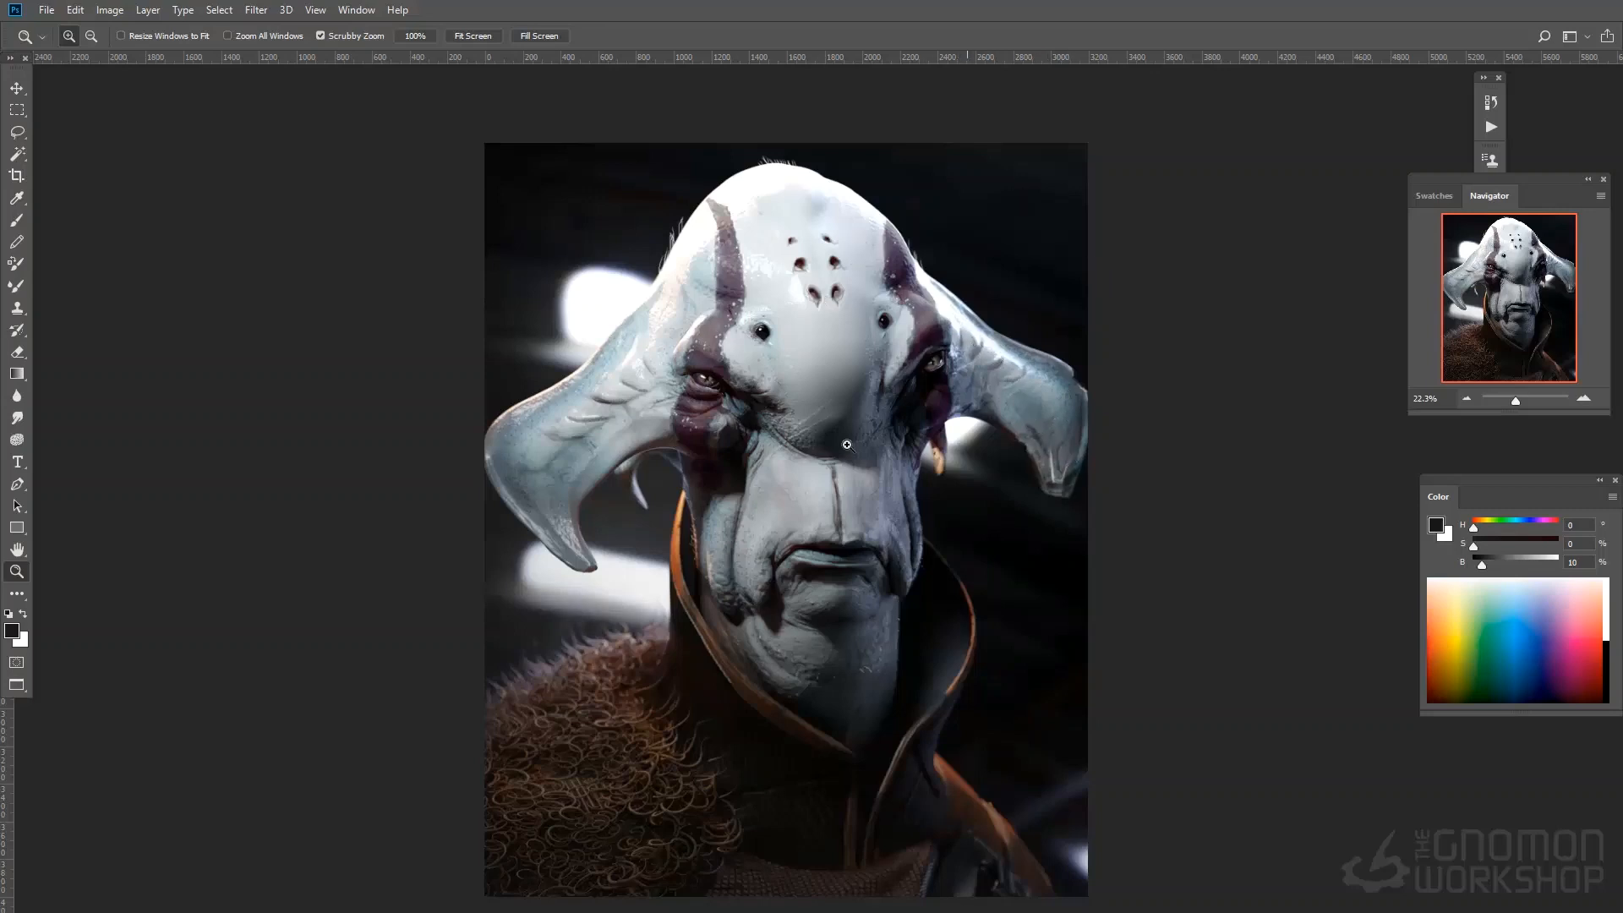
mouse_move(815, 204)
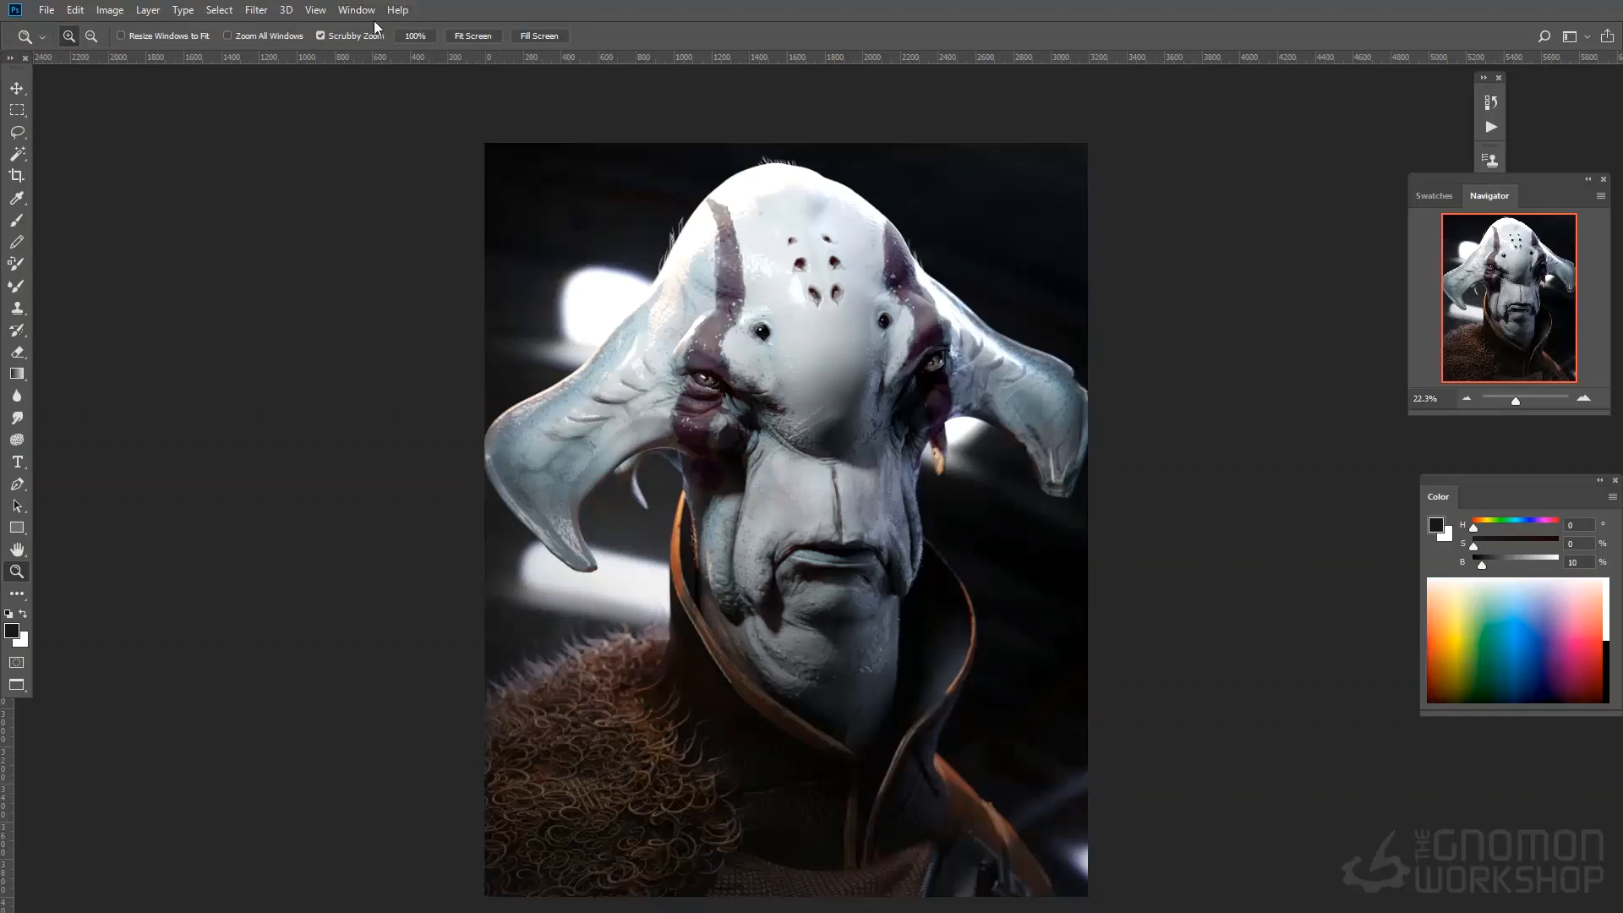
Step: Bring the full-body staff render document to the front
left_click(356, 9)
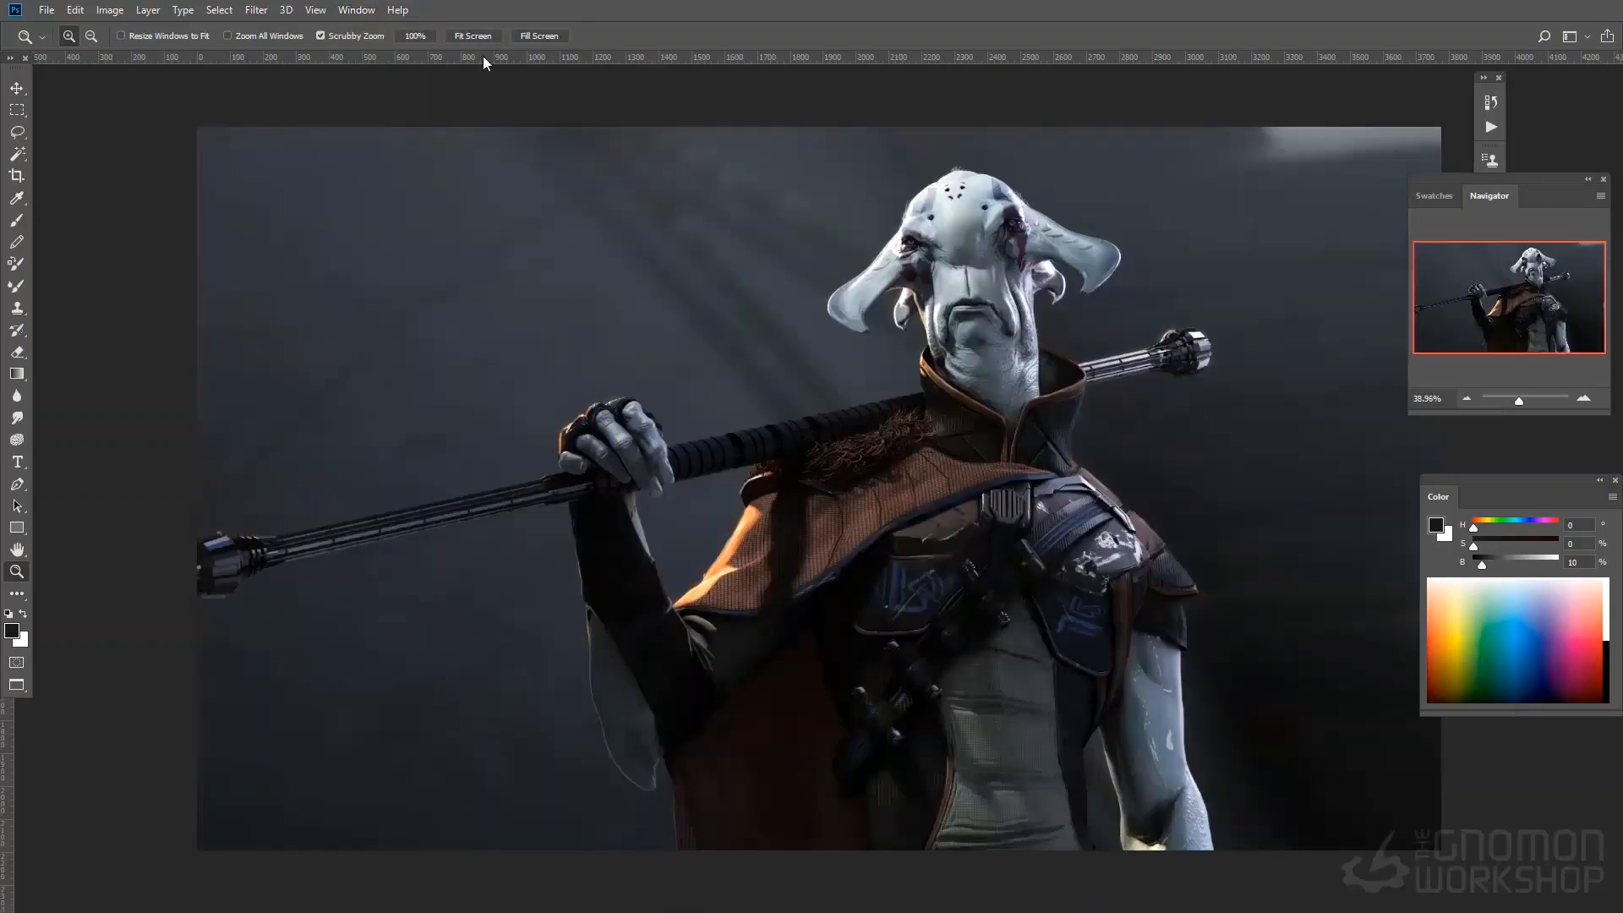
left_click(356, 9)
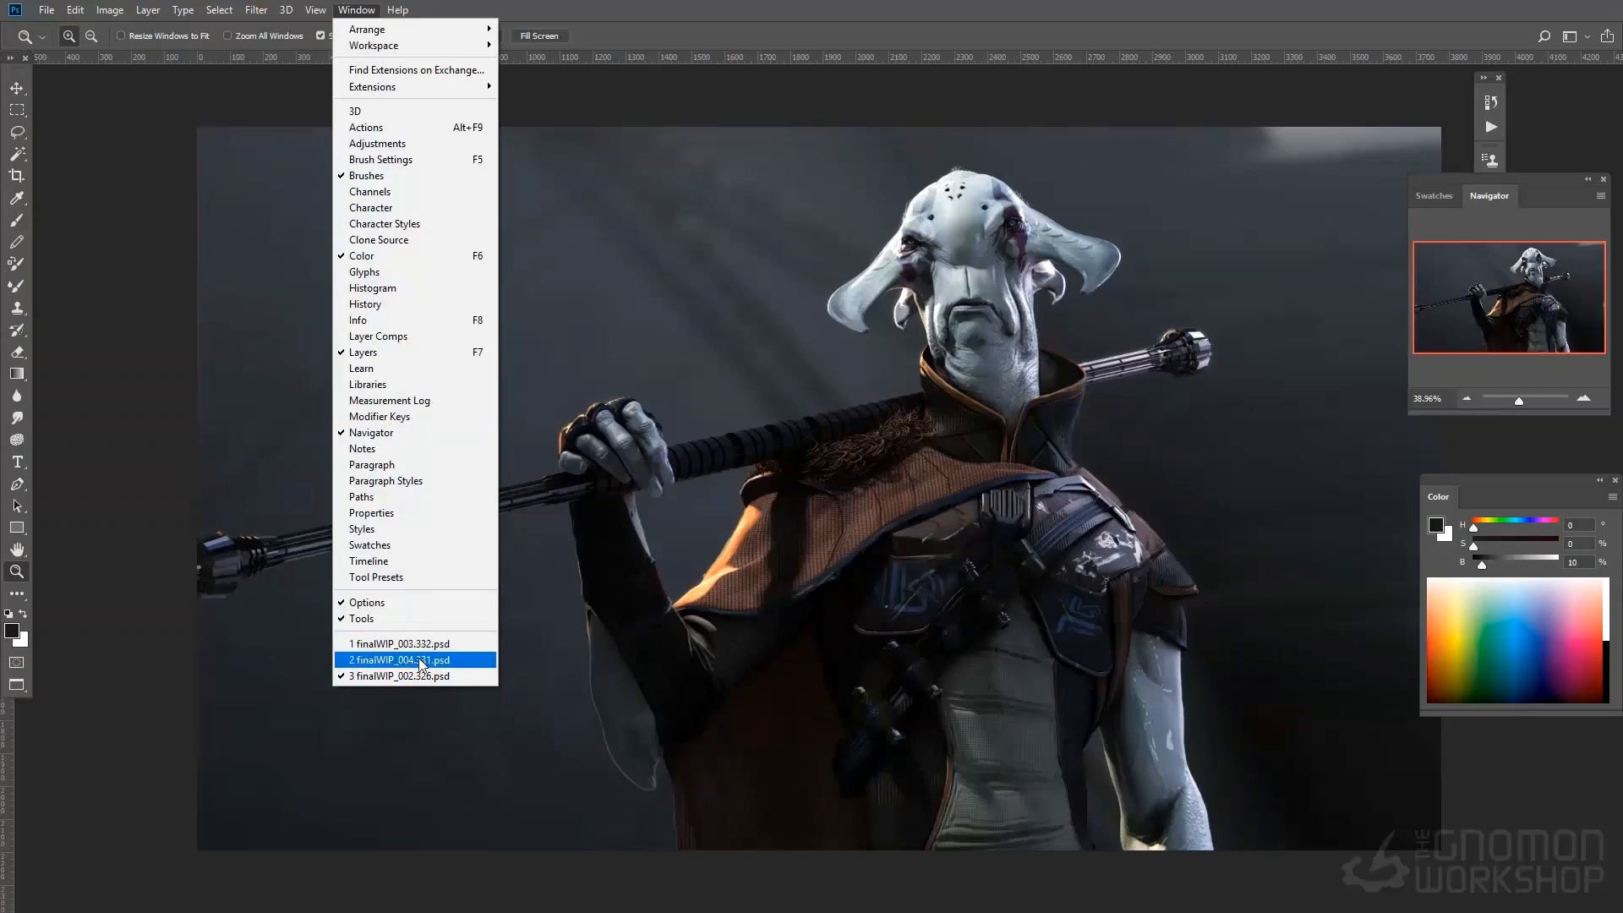
Step: Switch to finalWIP_004, the brightly lit staff render against a pale sky
left_click(400, 660)
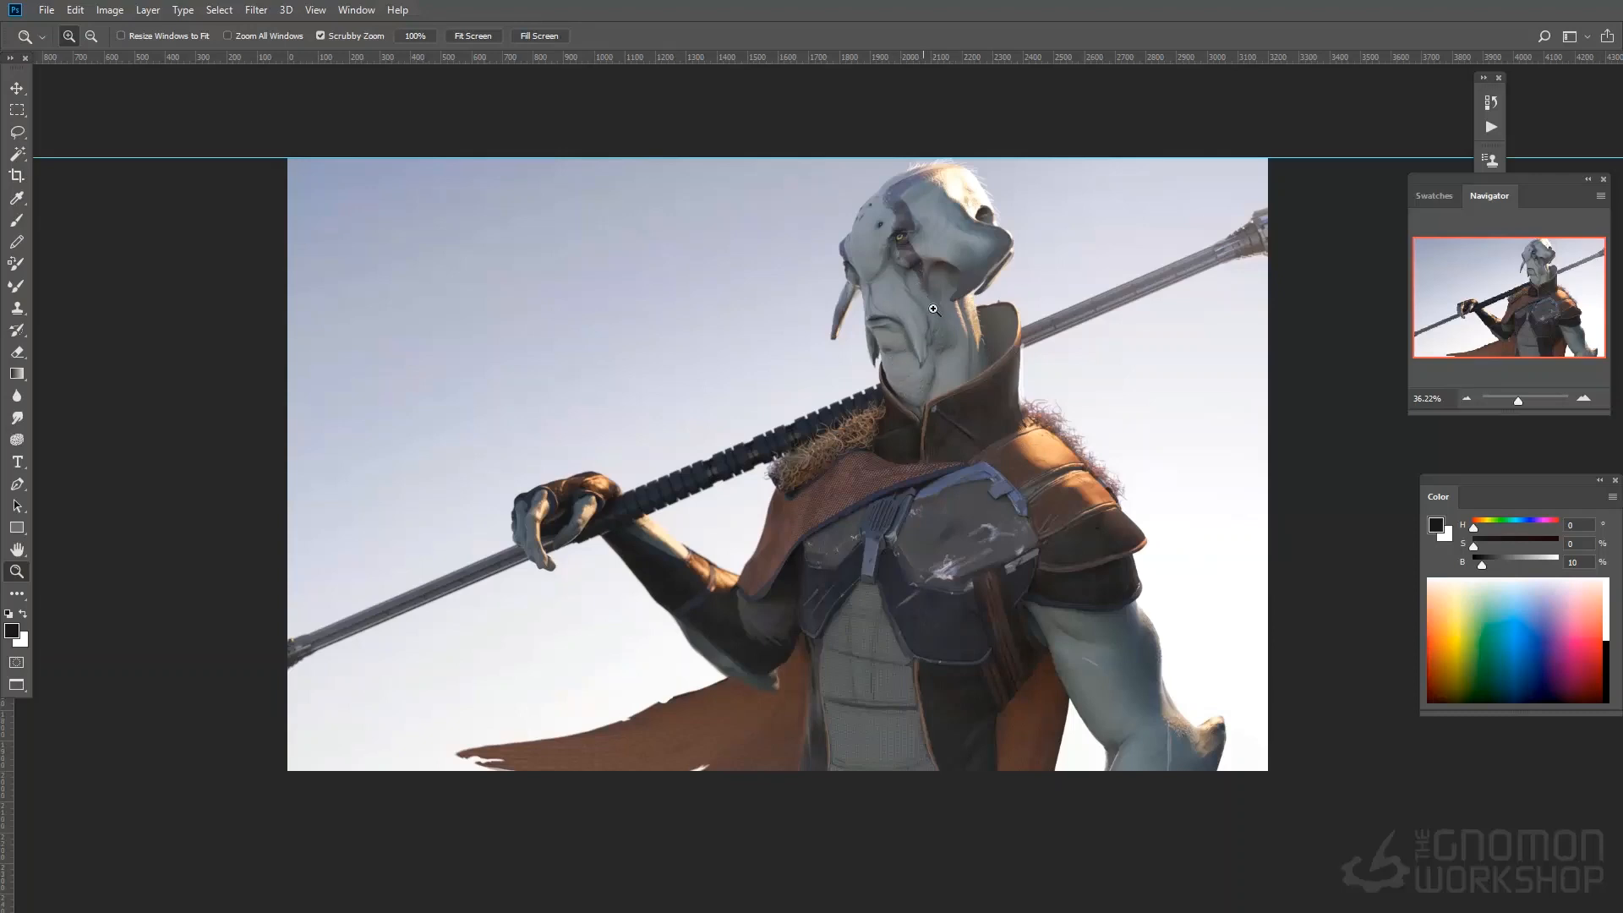
mouse_move(894, 315)
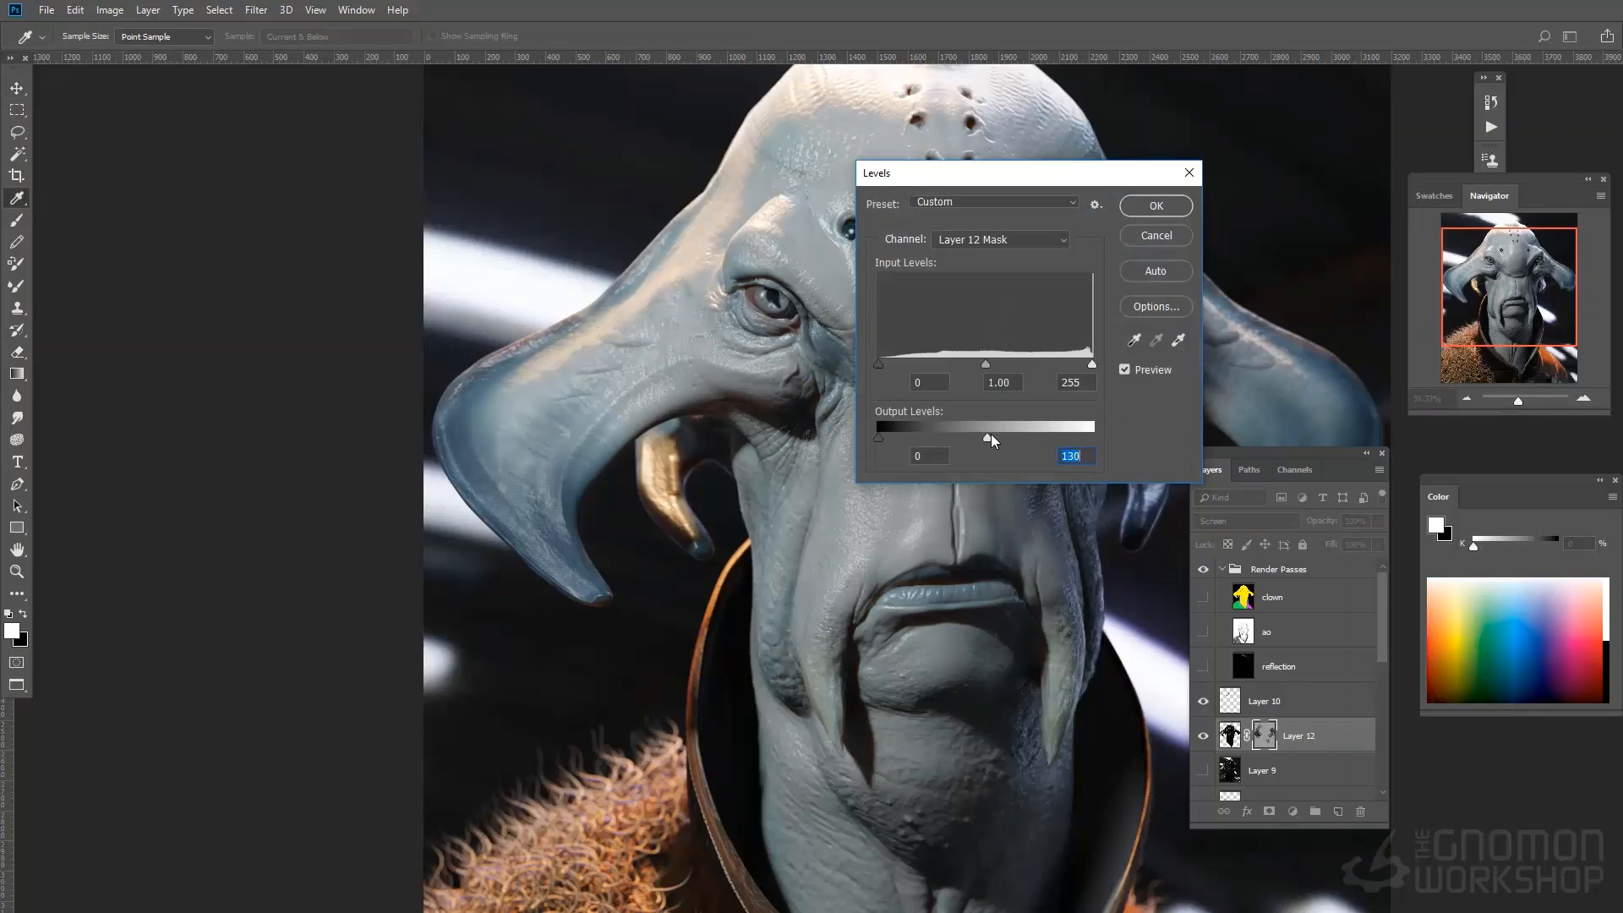
Step: Dim Layer 12's mask to Levels output 130 and show a tinted ao copy pass
left_click(1154, 204)
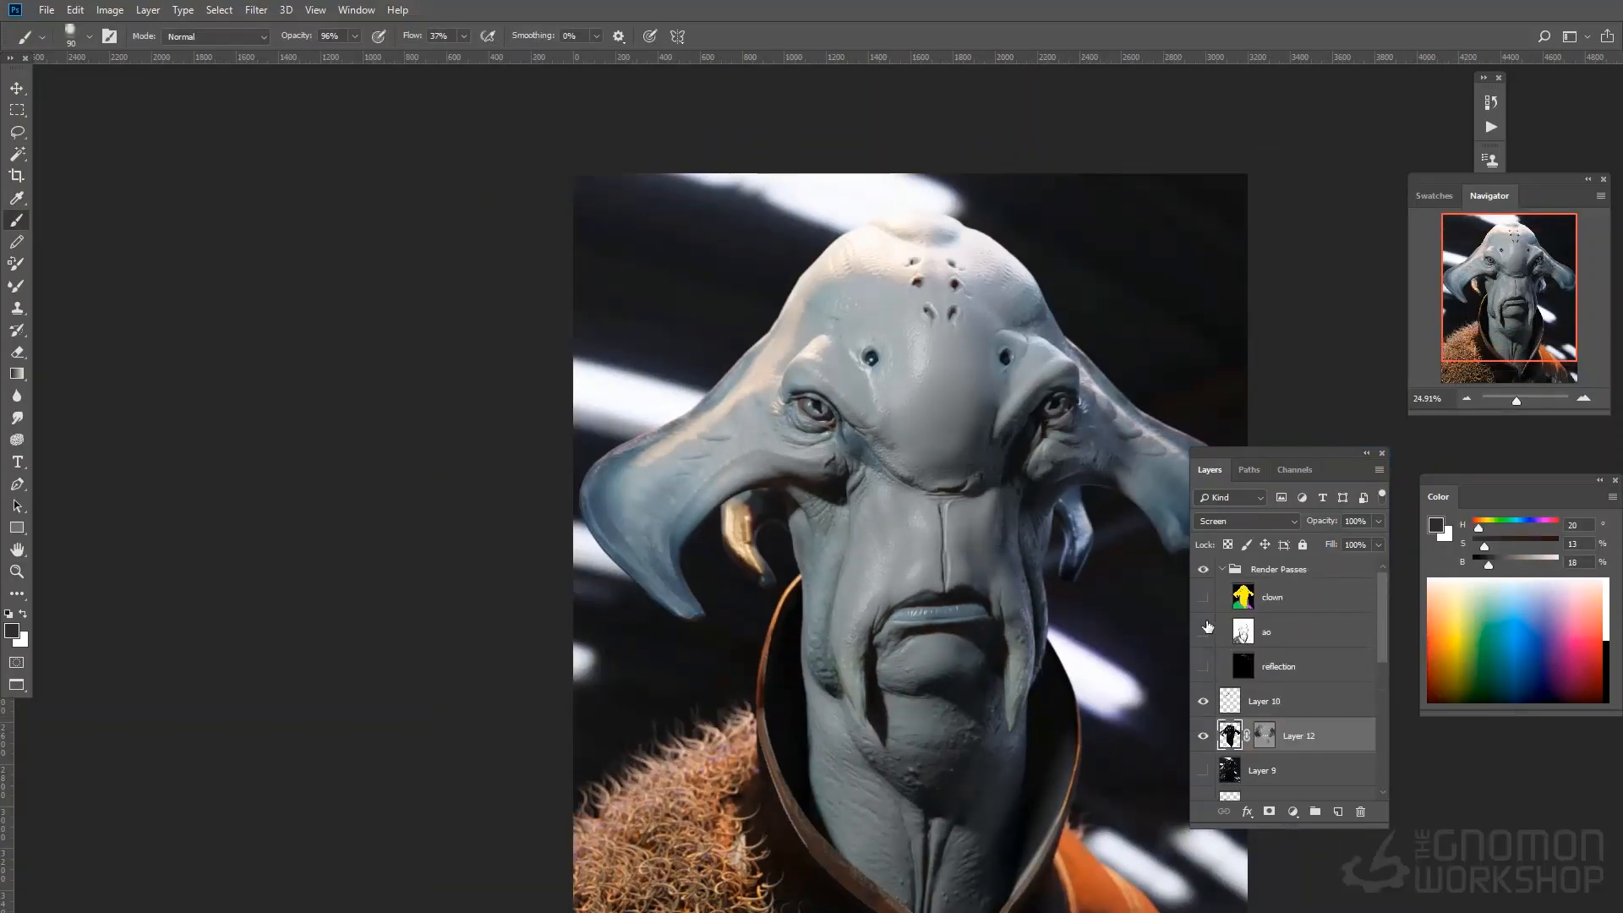
left_click(1246, 521)
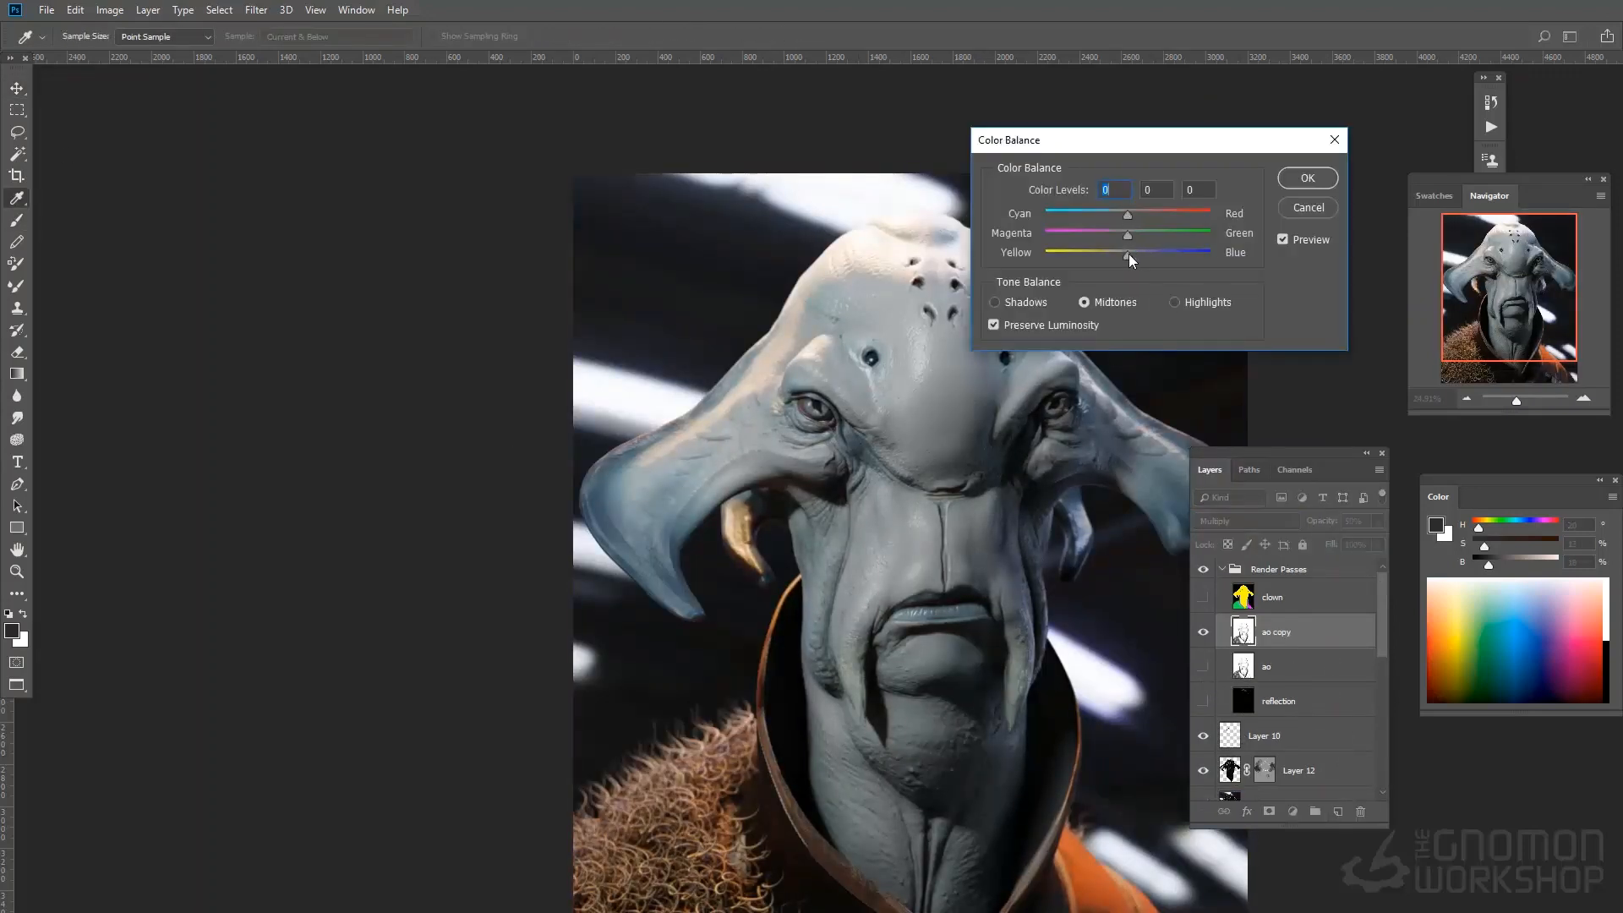
left_click(994, 301)
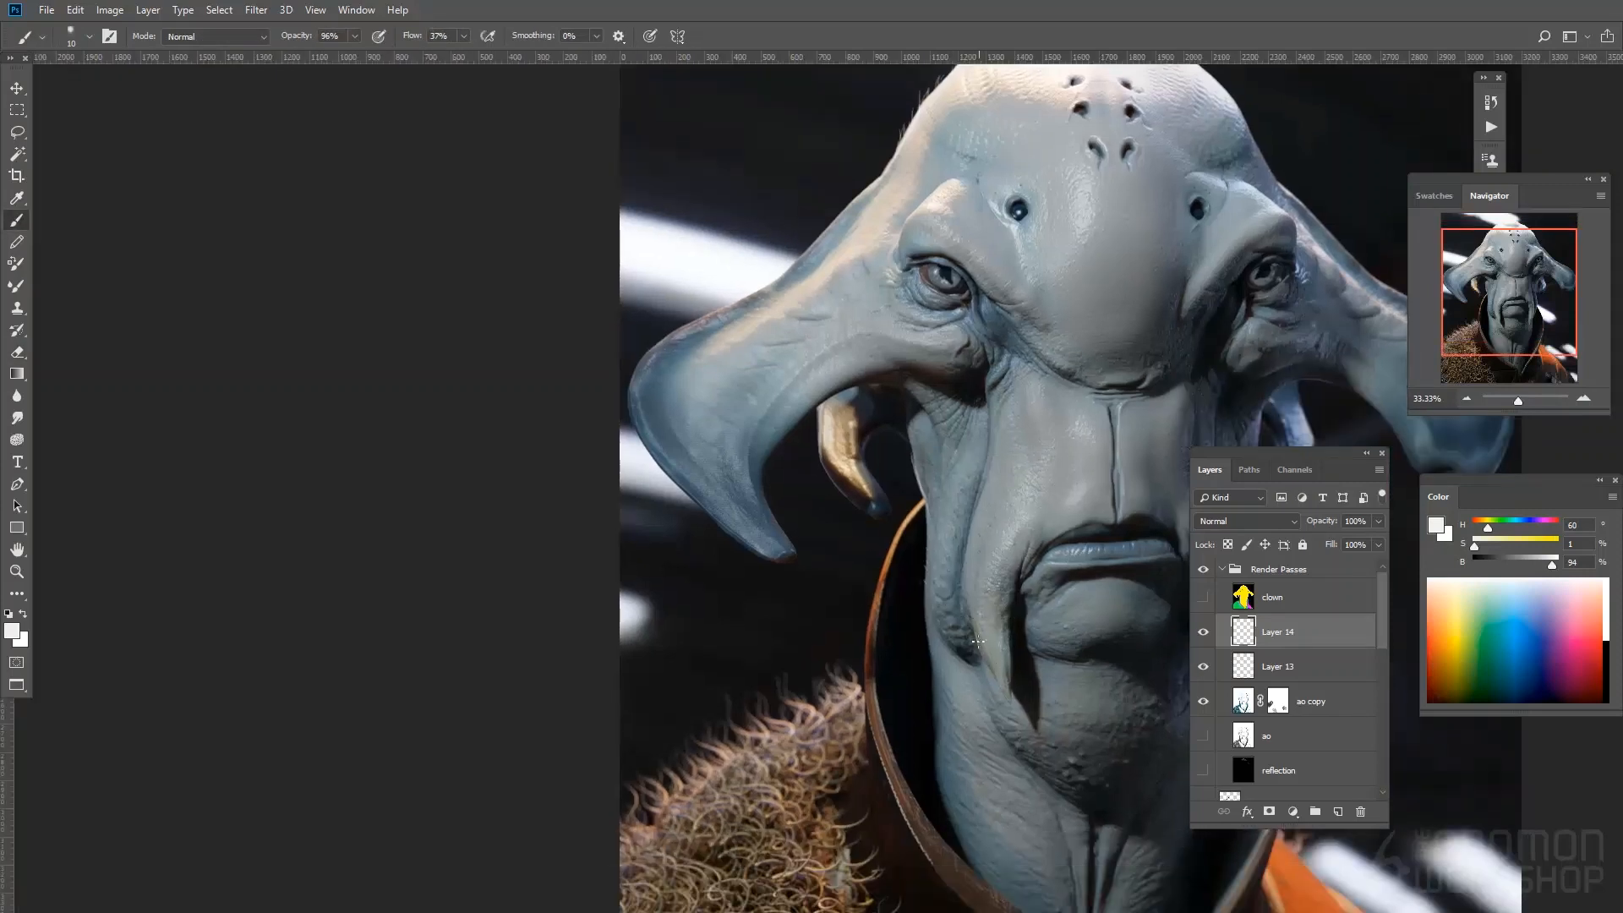
mouse_move(984, 639)
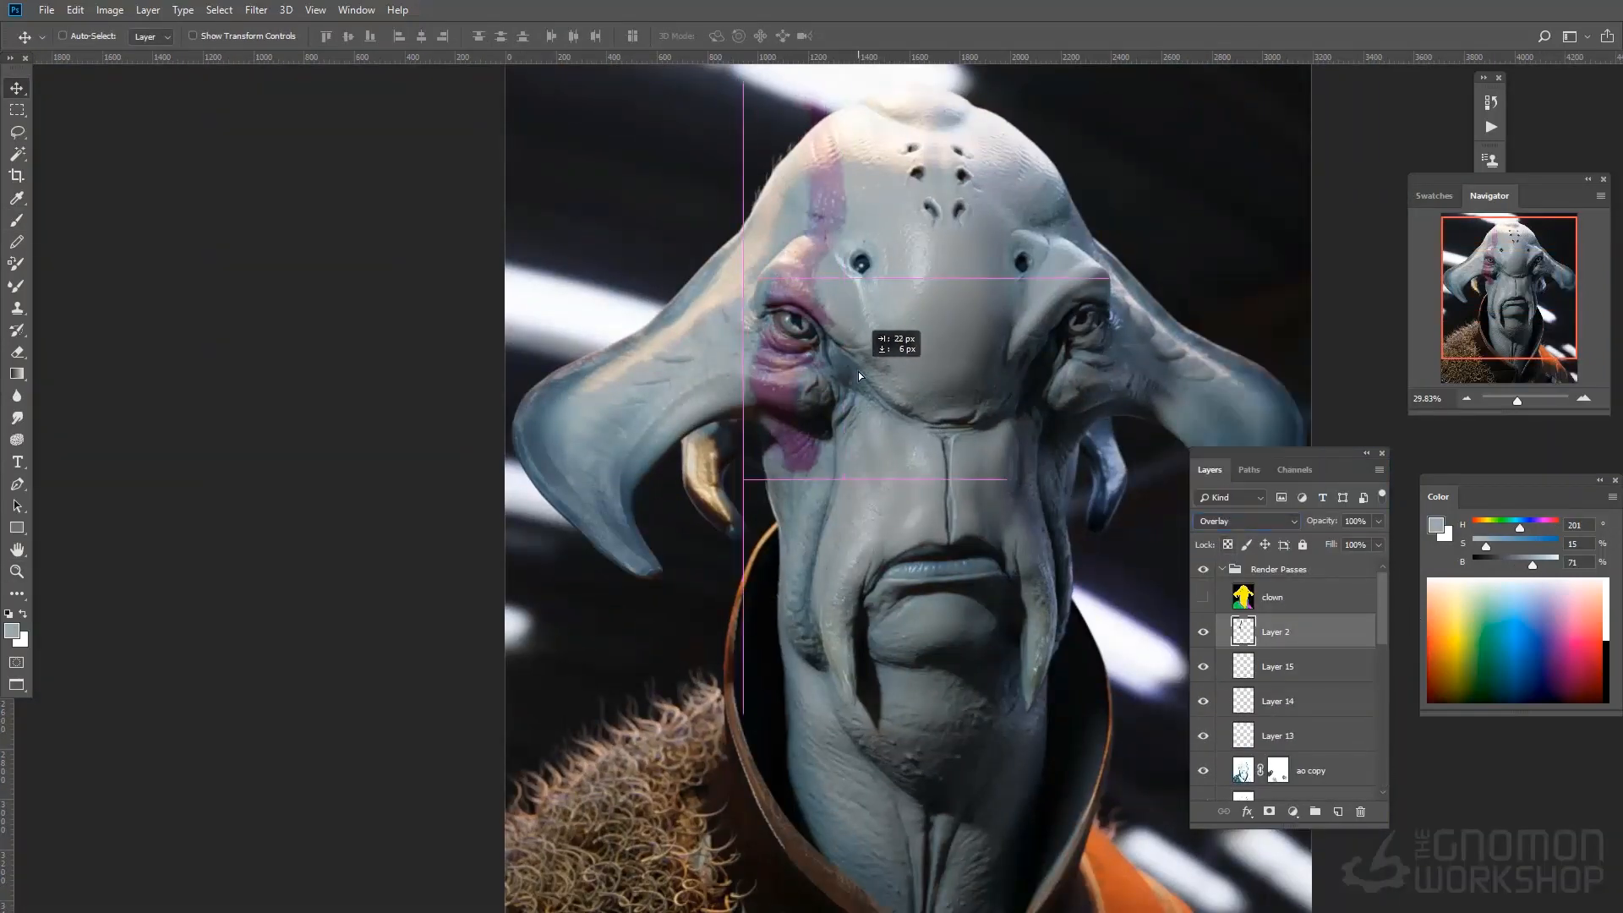
Step: Position the red Overlay marking over one eye and warp its copy onto the other
left_click(16, 221)
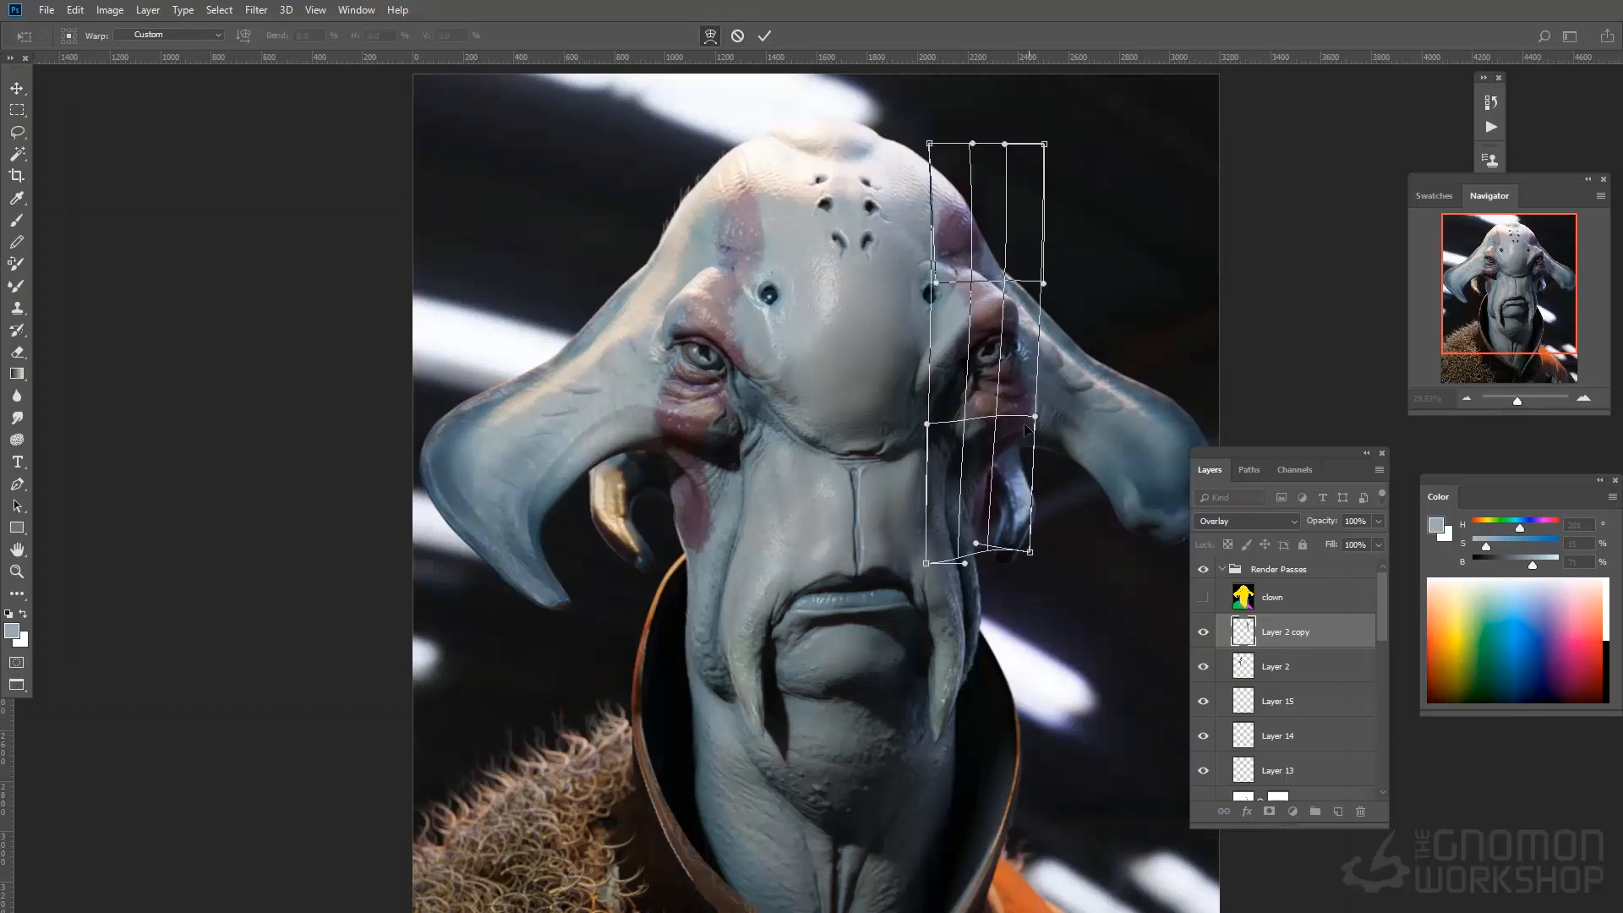
left_click_drag(1018, 435, 1013, 404)
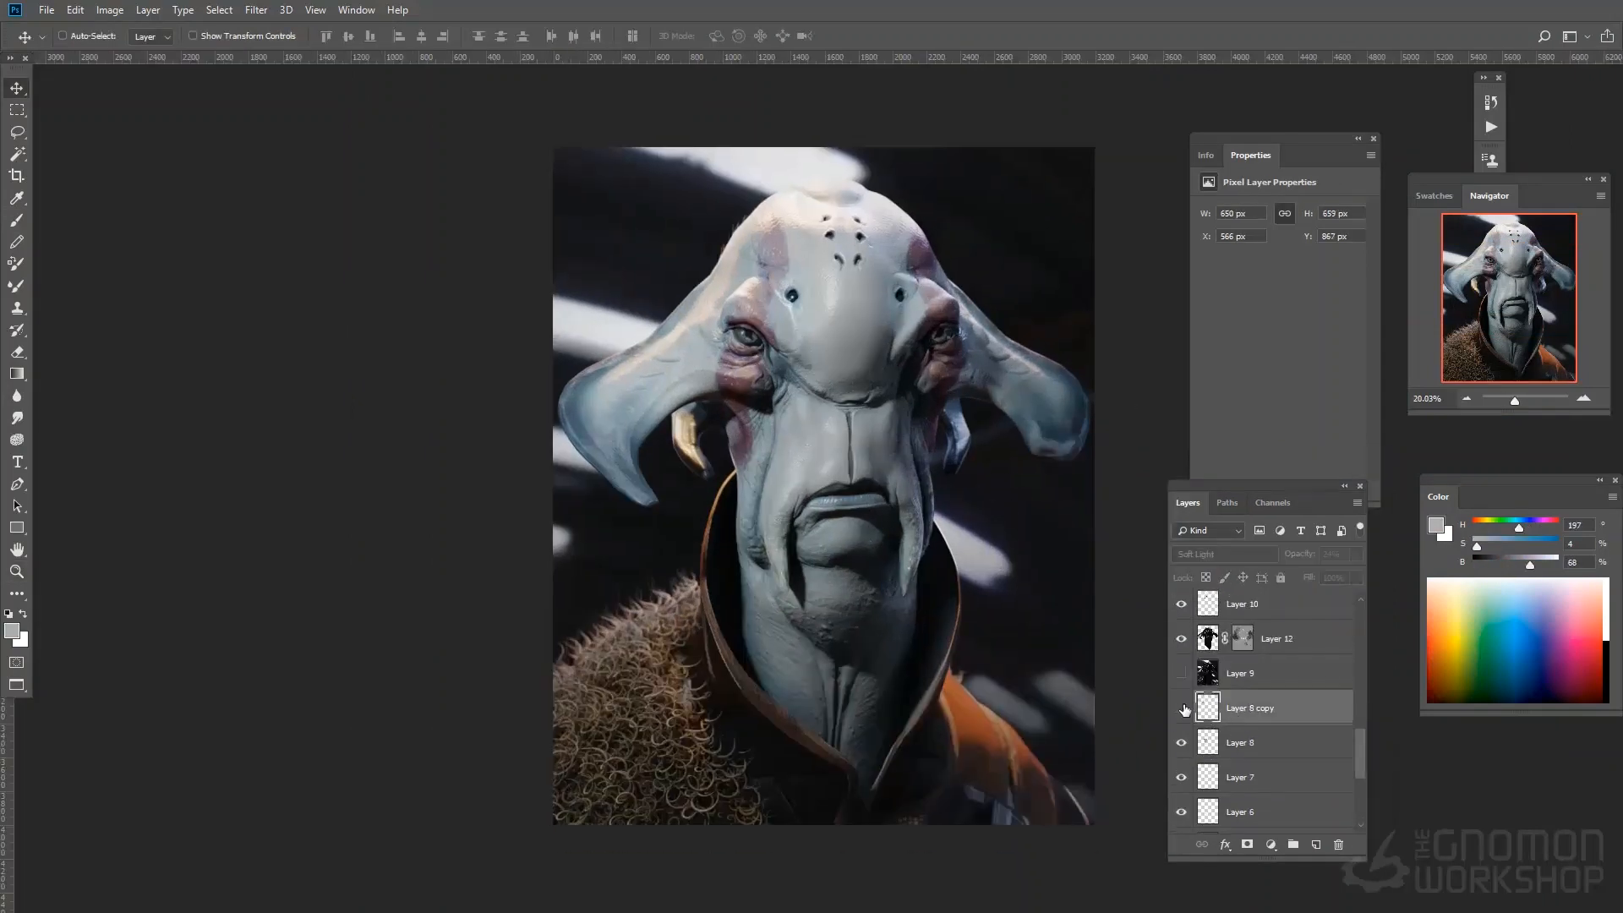
Step: Scroll down the Layers panel to the lower paint layers
scroll("down", 3)
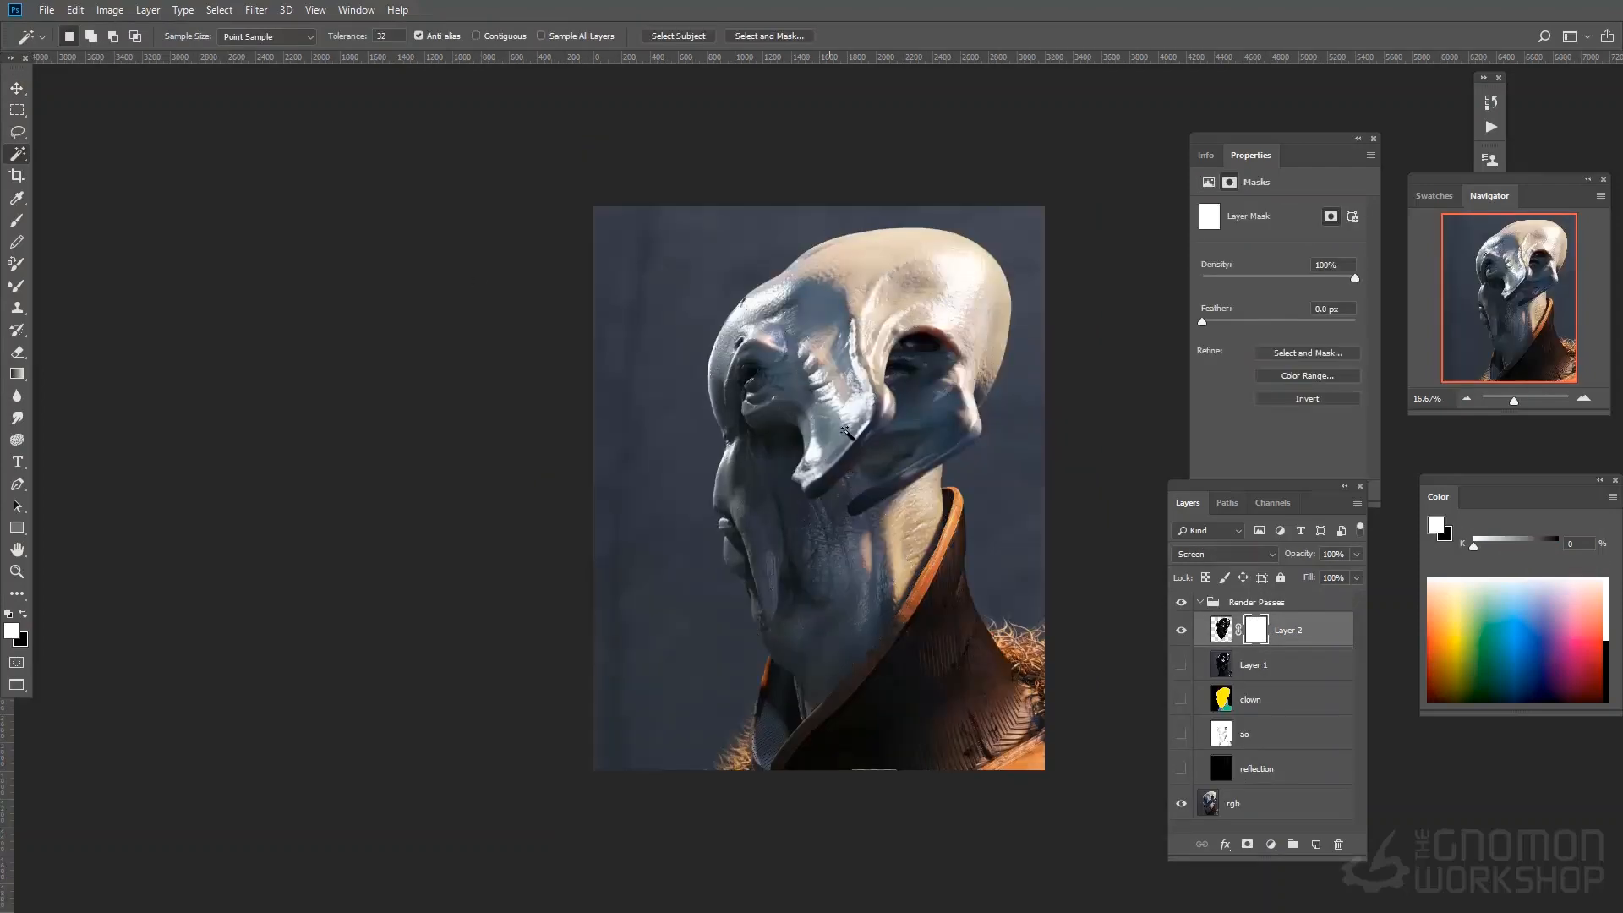
Step: Paint reddish markings near the profile alien's face and around its eye on new layers
left_click(1333, 552)
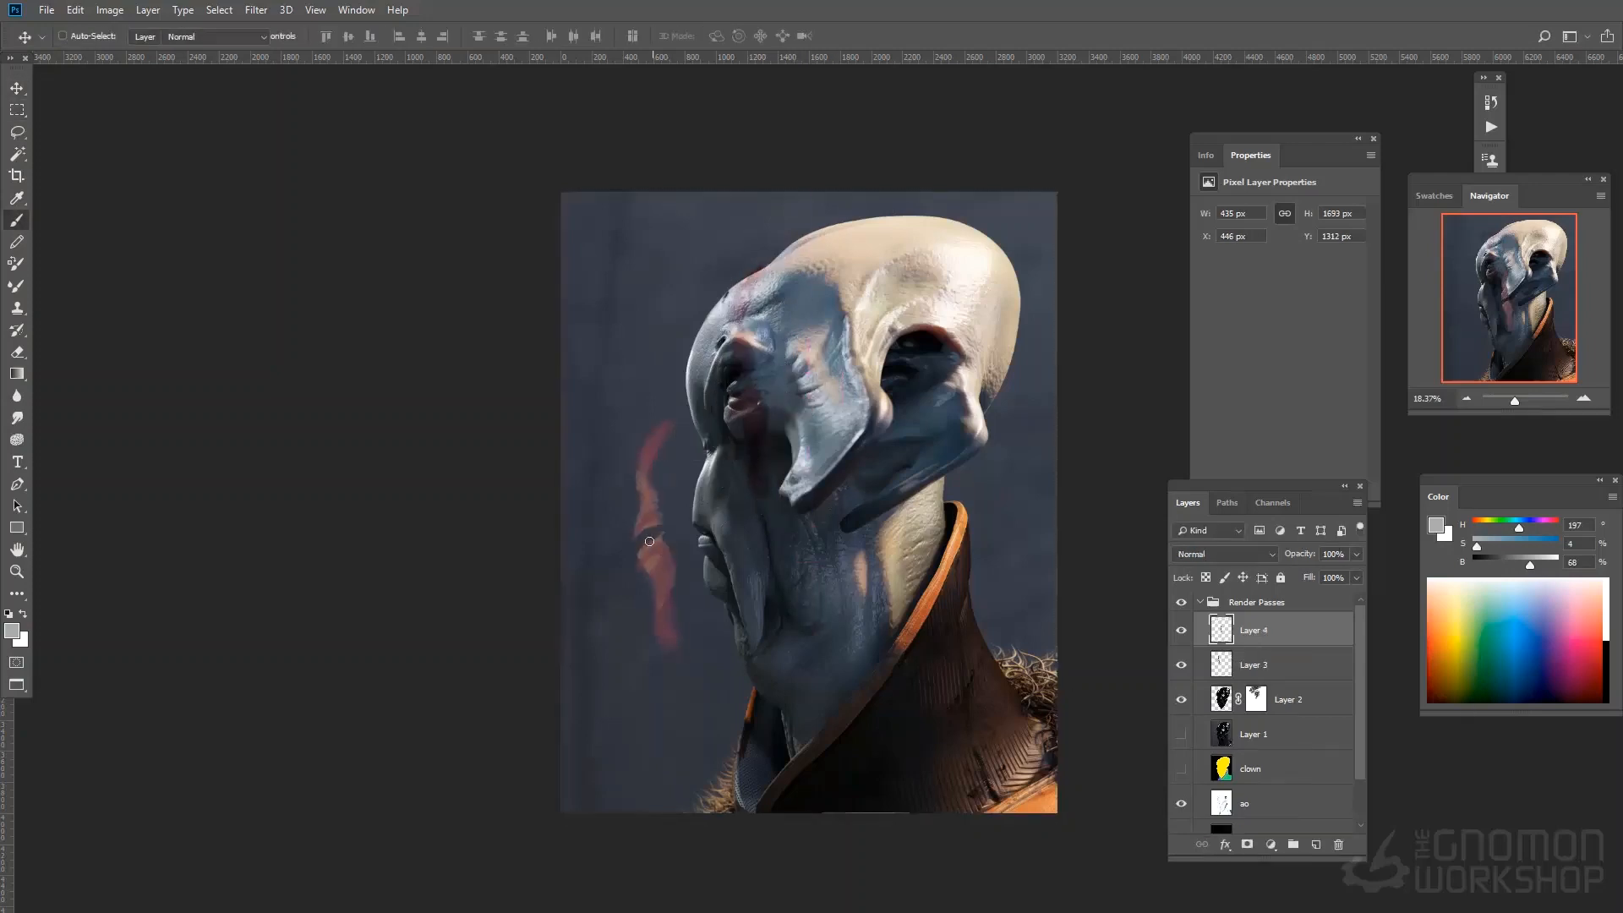
left_click_drag(649, 540, 937, 227)
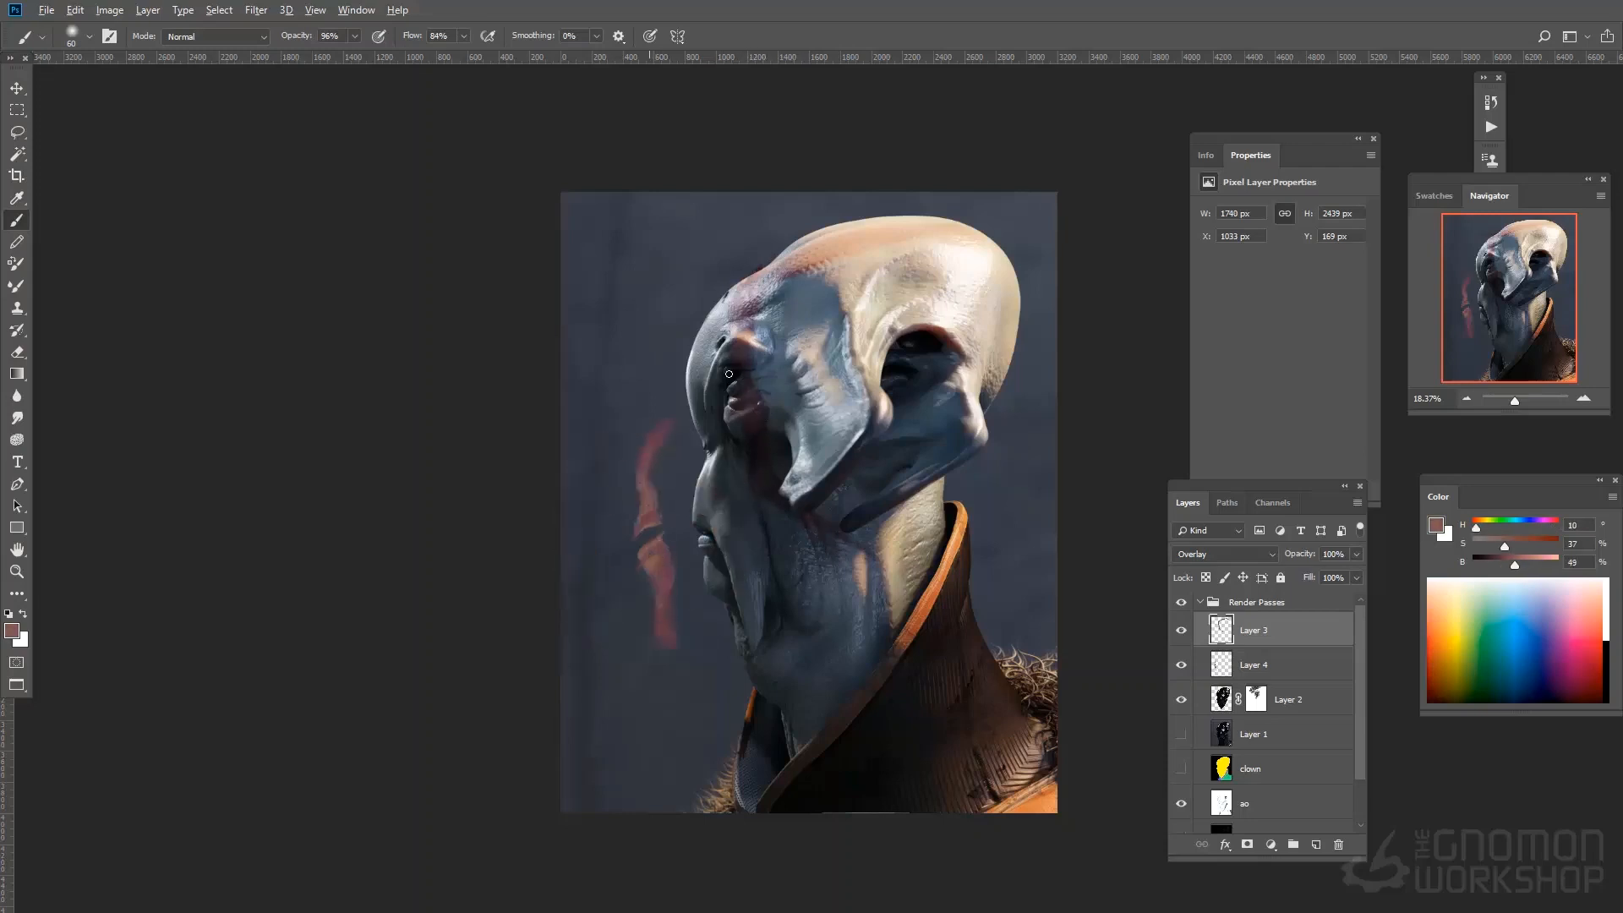
left_click(1252, 664)
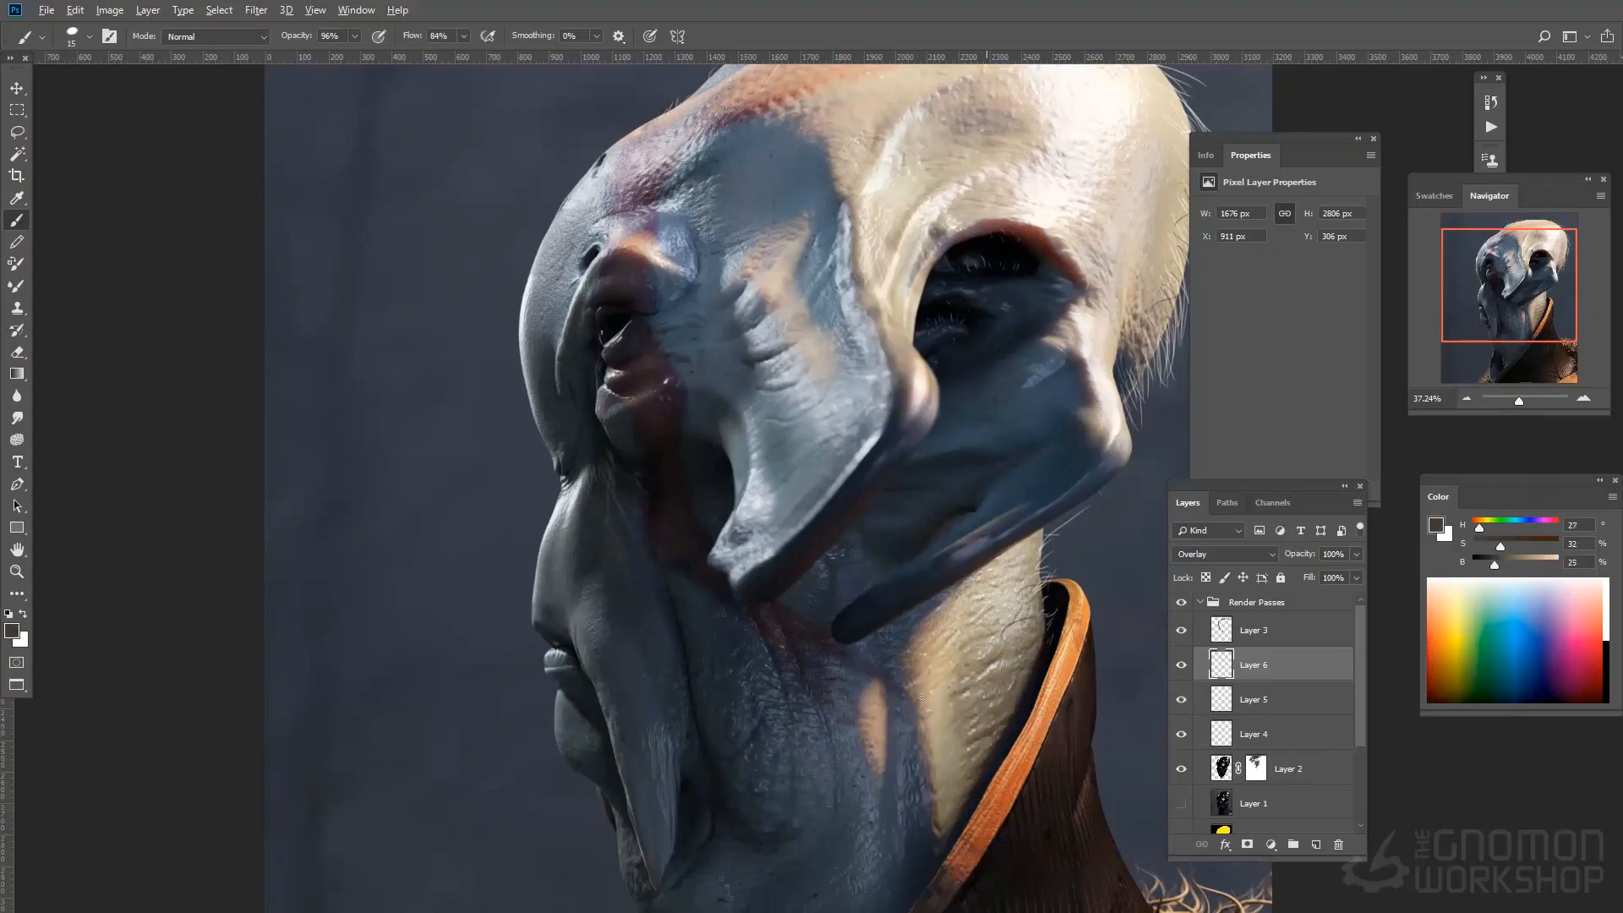
scroll("down", 3)
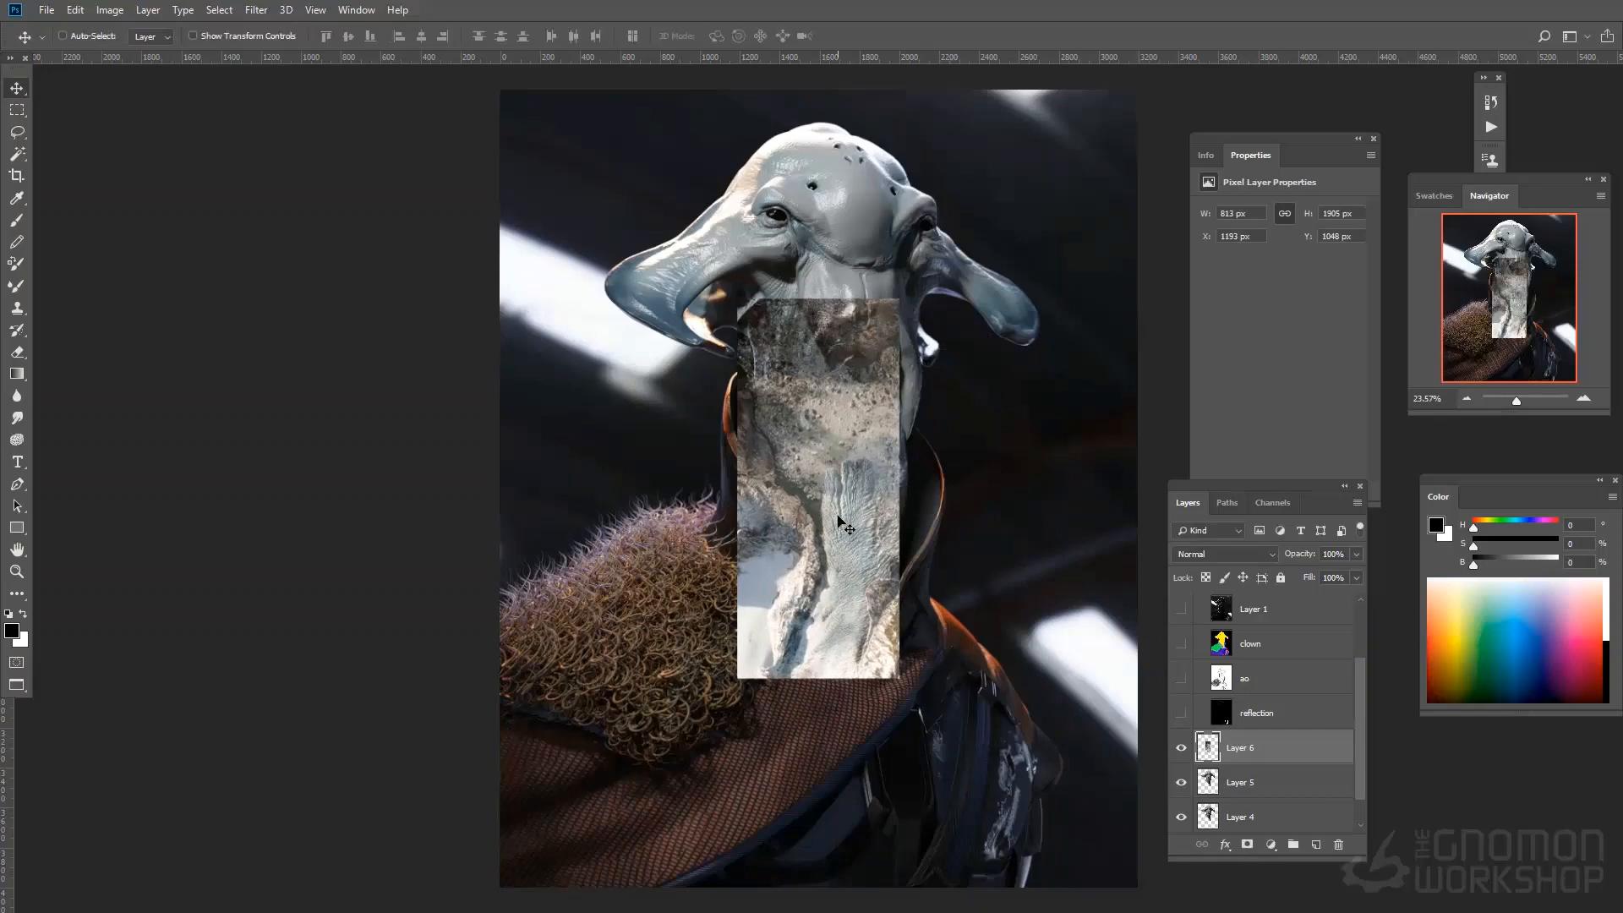
Step: Mirror the rocky texture beside itself, blend it in Soft Light, and stretch it over the face
left_click(75, 9)
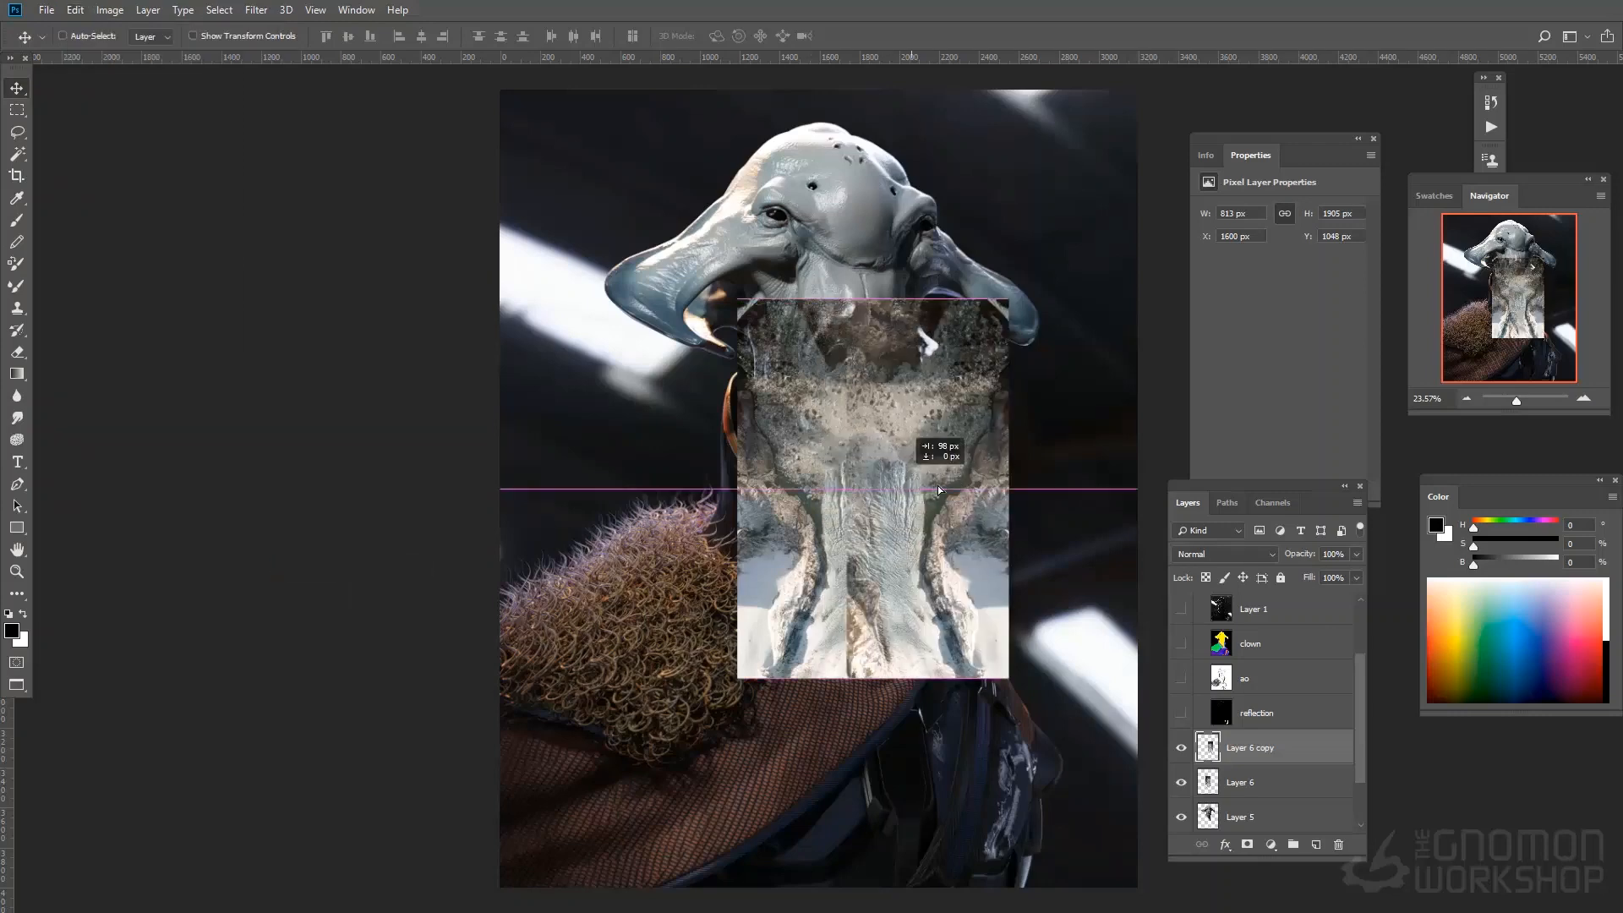
left_click_drag(871, 487, 974, 492)
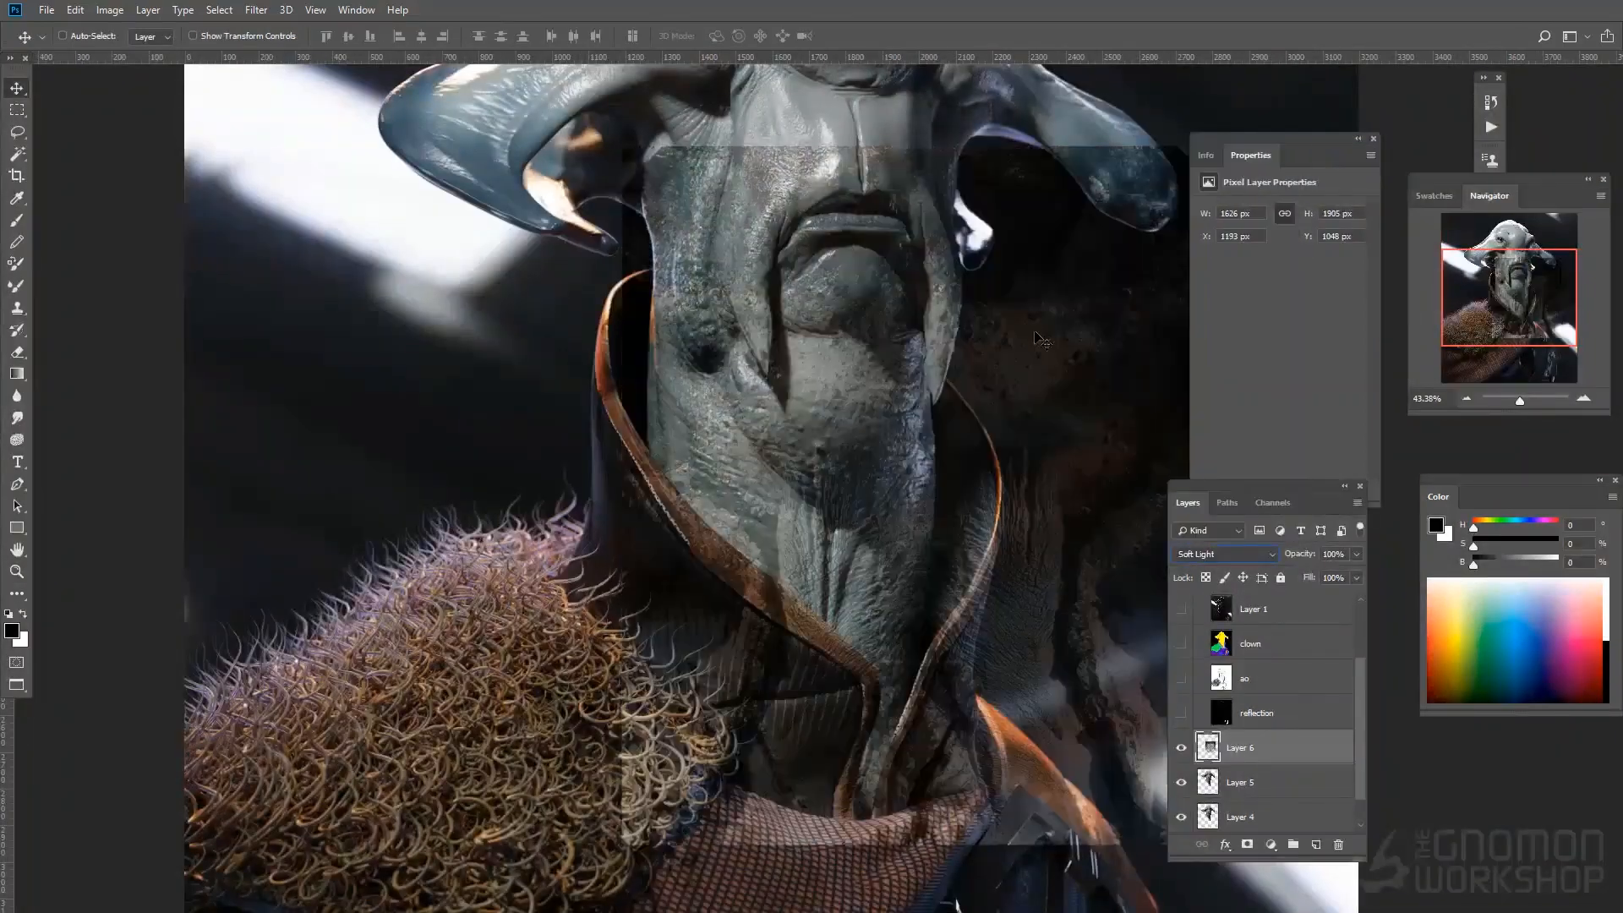
left_click_drag(1041, 338, 917, 593)
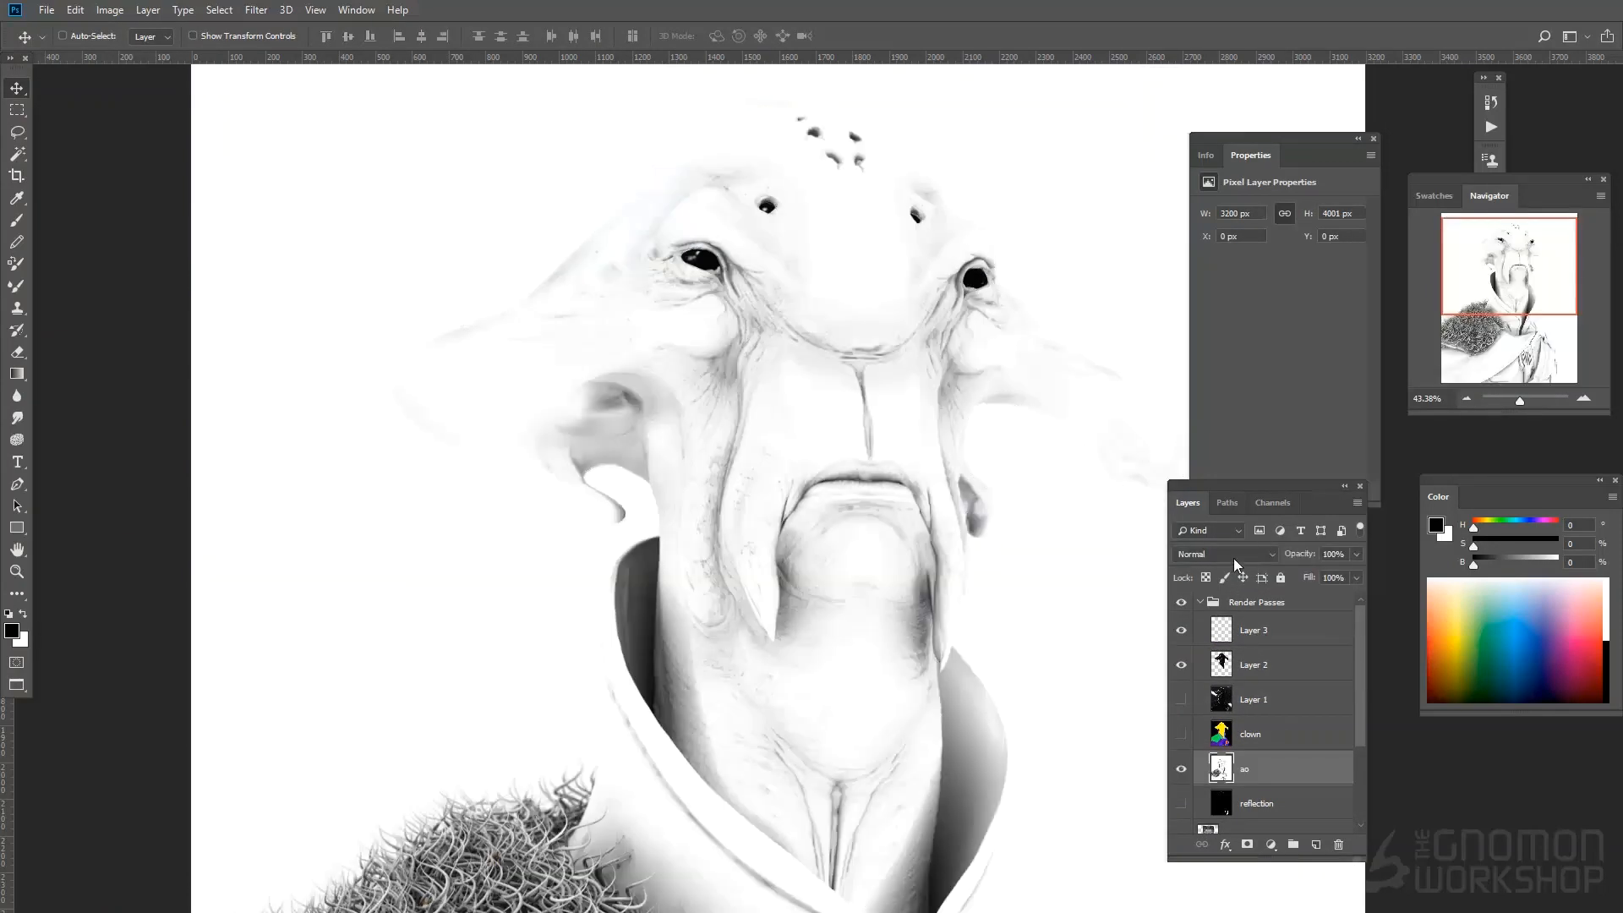
left_click(315, 9)
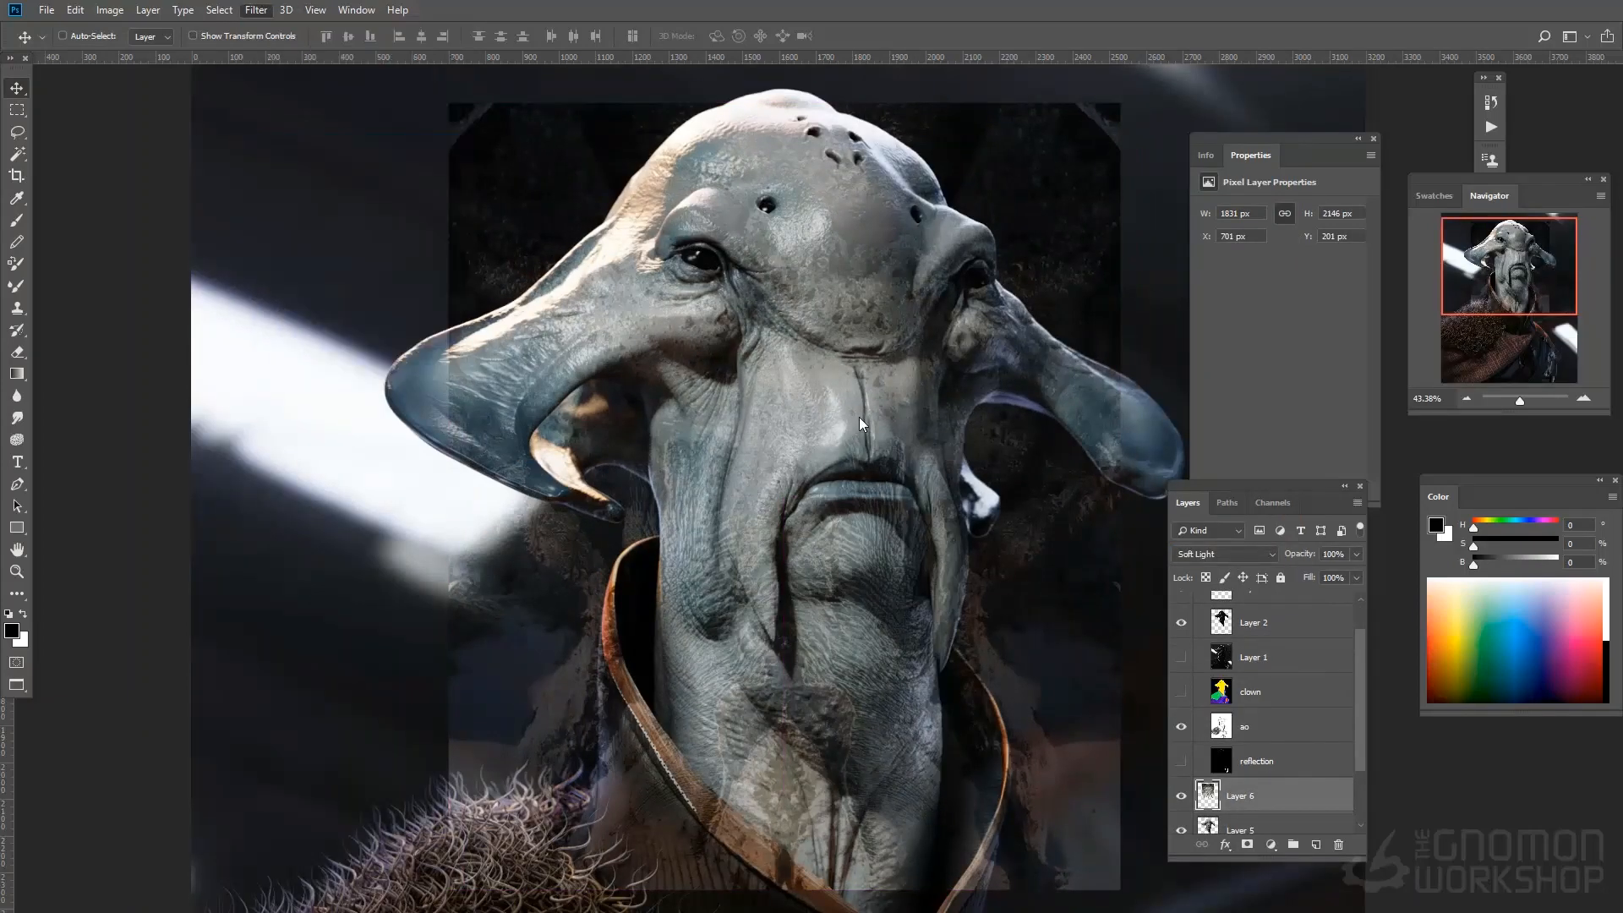
left_click(255, 9)
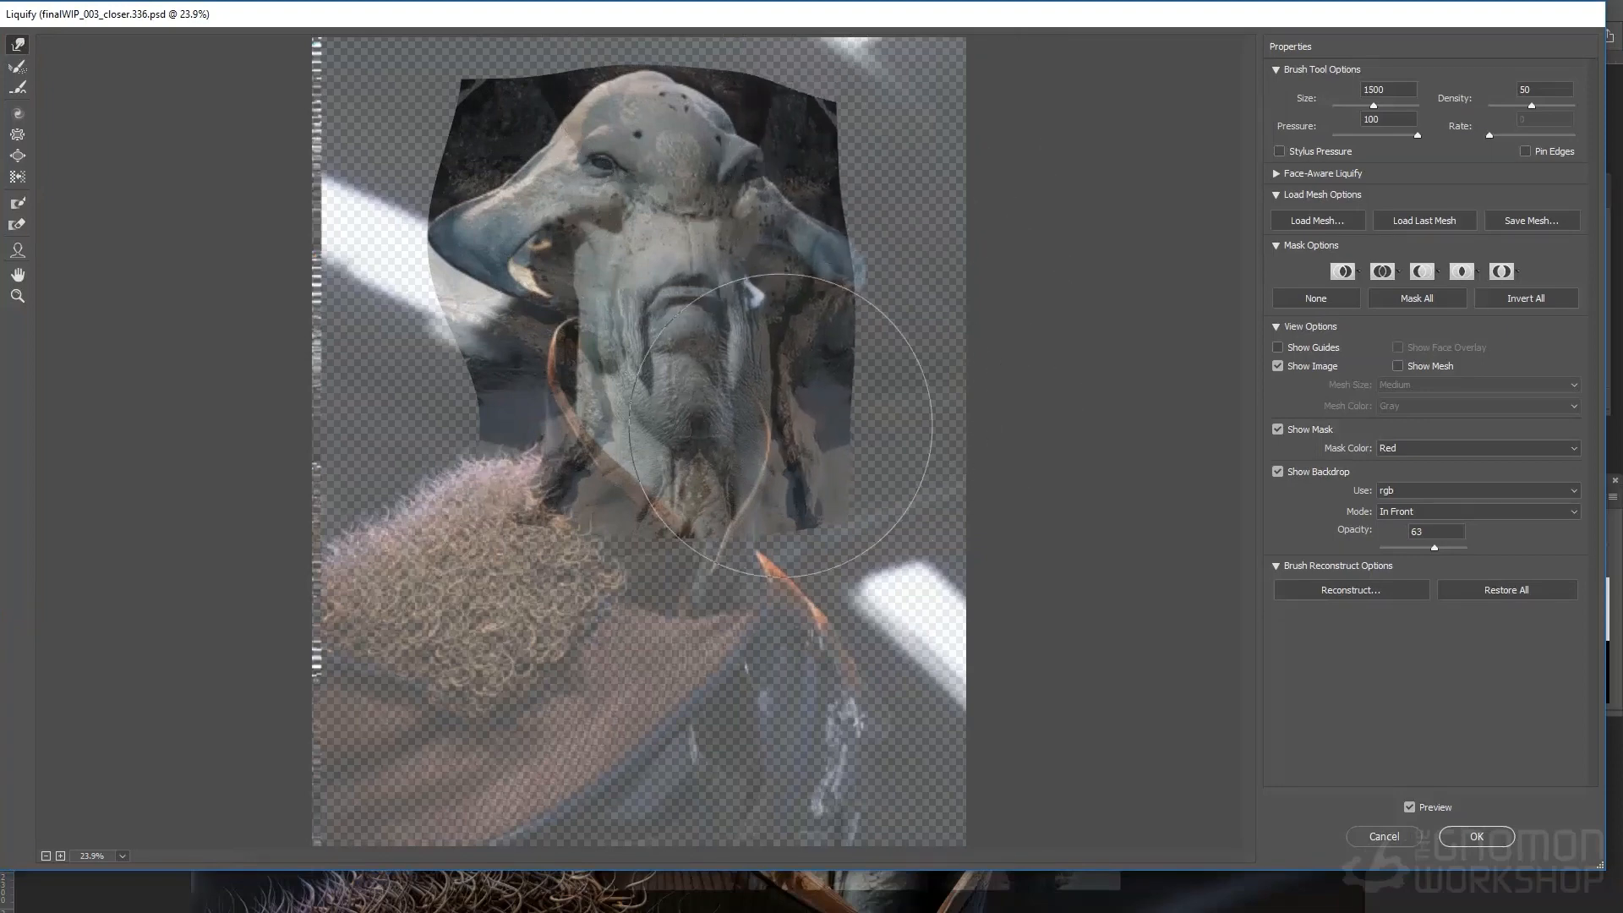
Step: Push the texture in Liquify to follow the face shape and apply the warp
left_click_drag(781, 424, 326, 238)
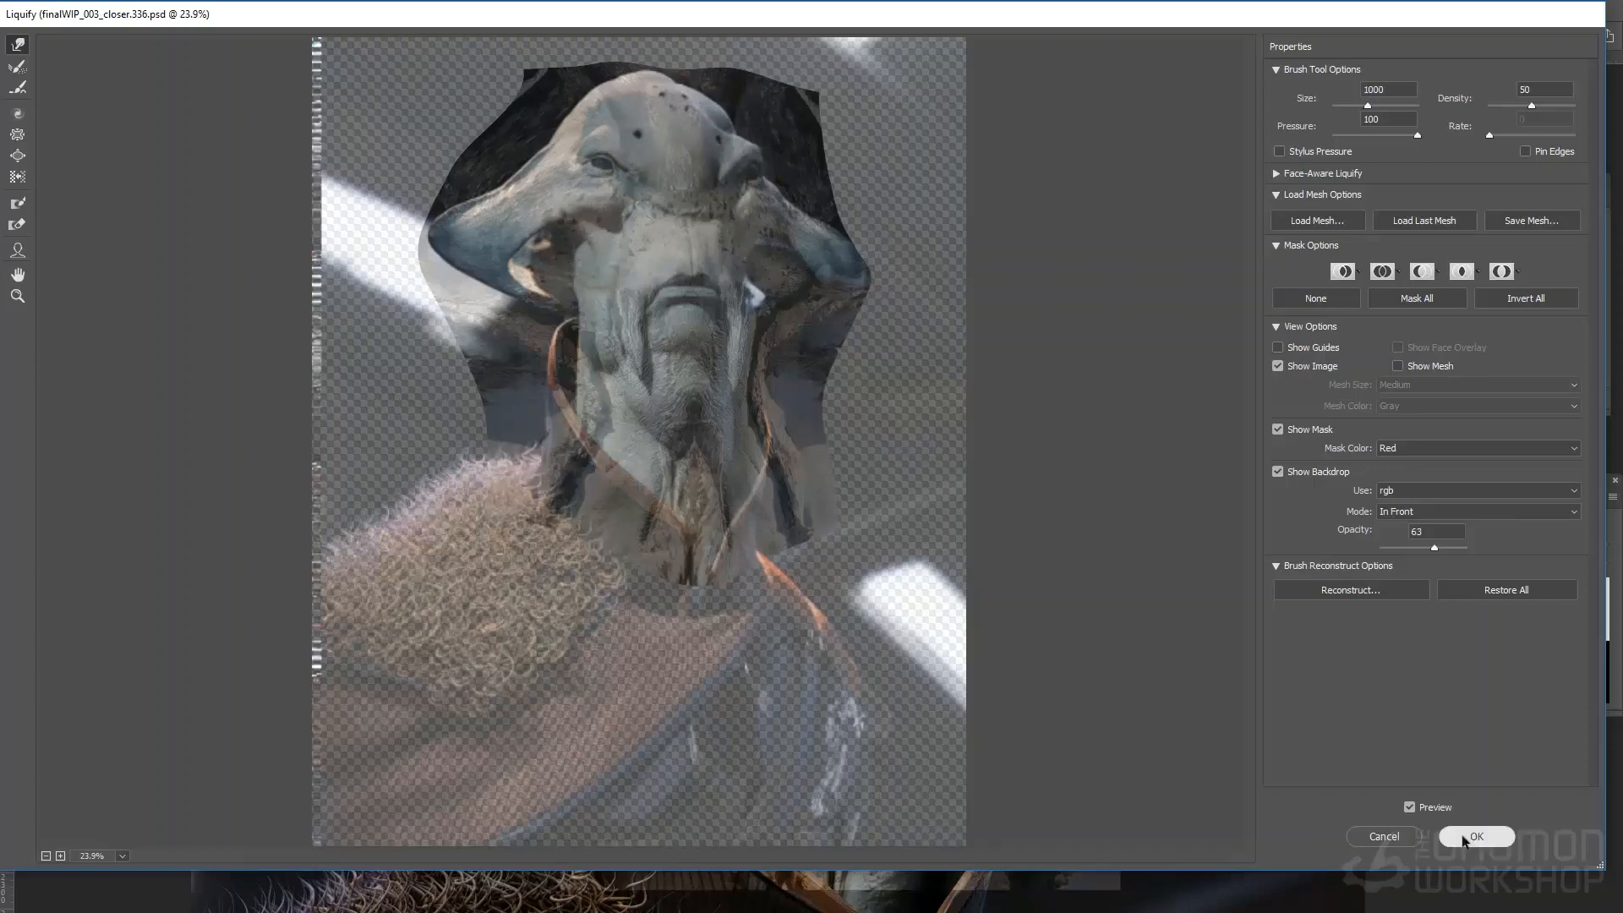
left_click(1474, 836)
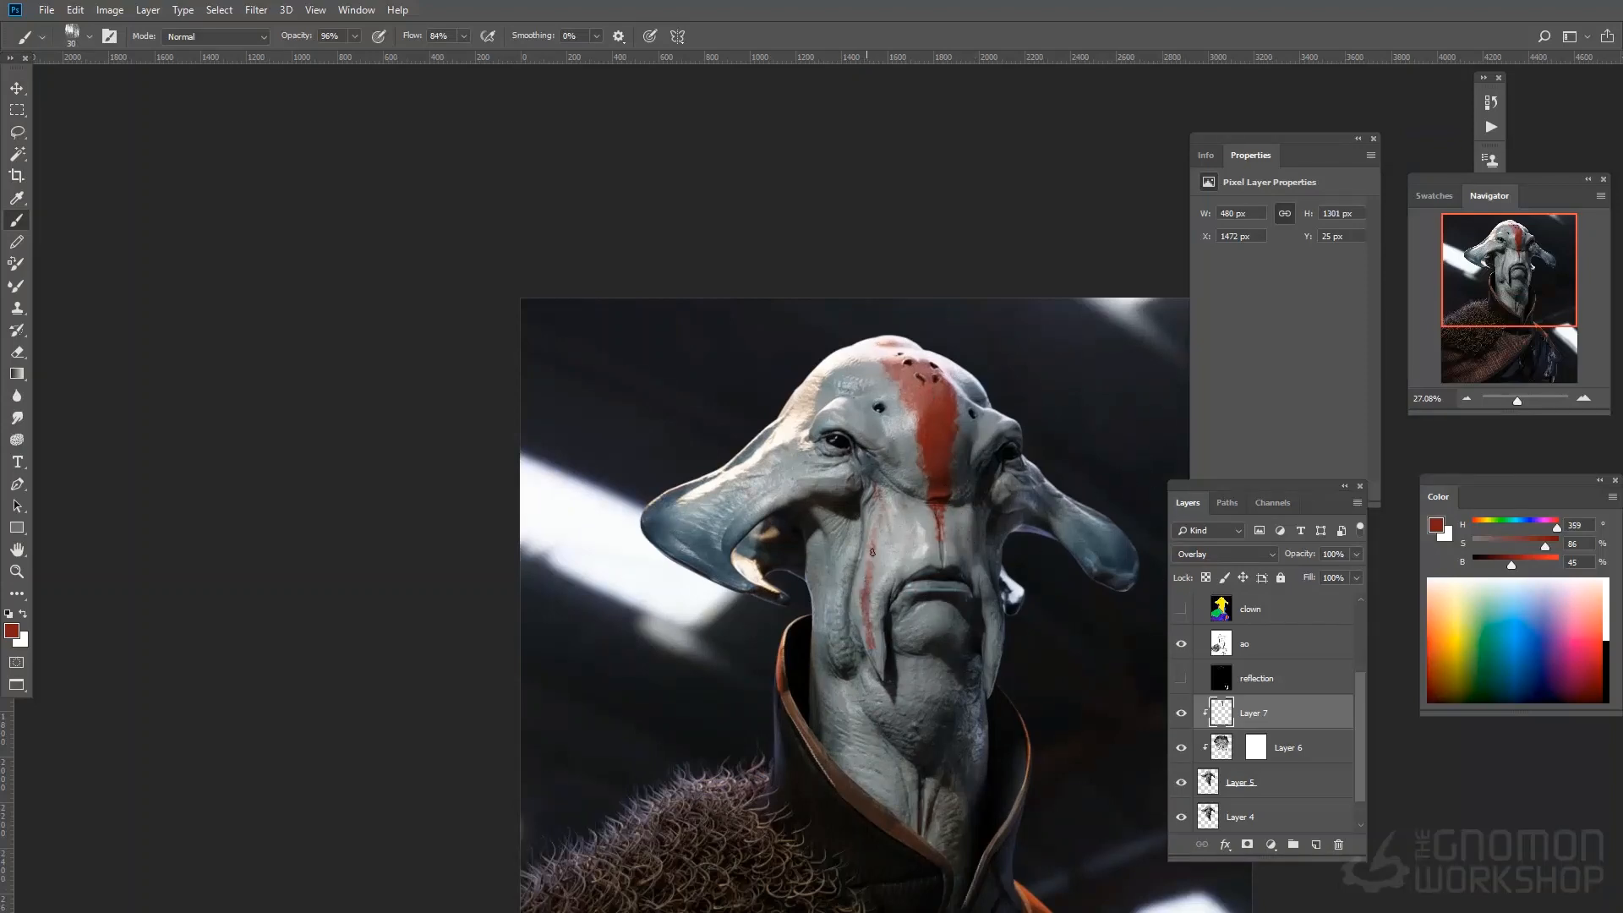
Step: Paint red stripes down the forehead, over the brows and cheeks, then pick a darker red
left_click_drag(880, 476, 880, 663)
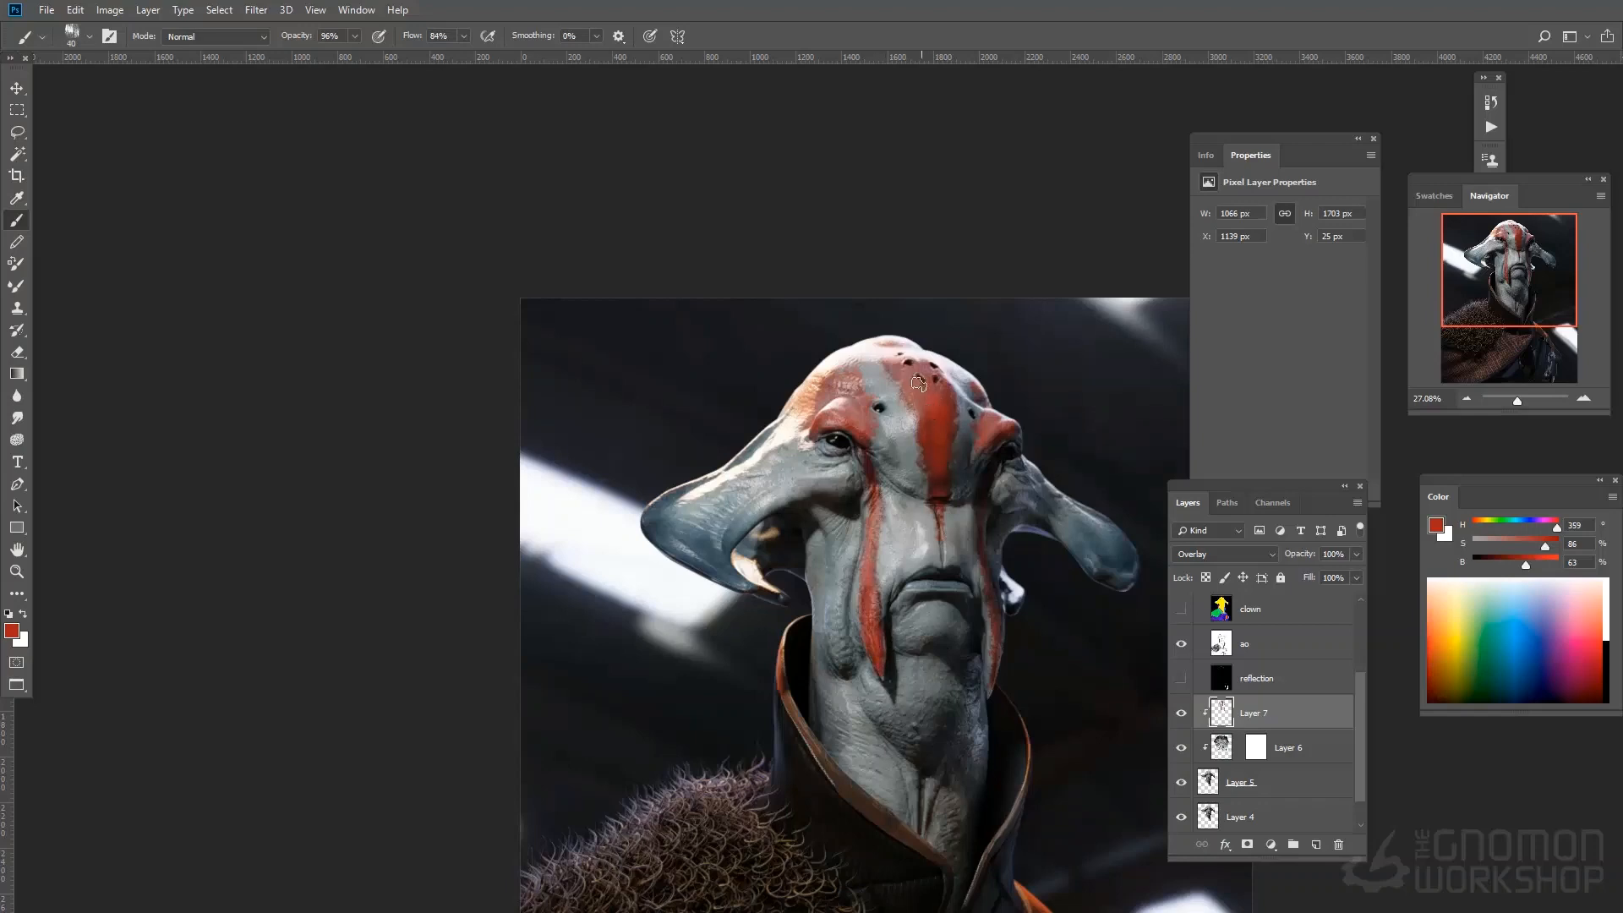
left_click_drag(917, 379, 872, 535)
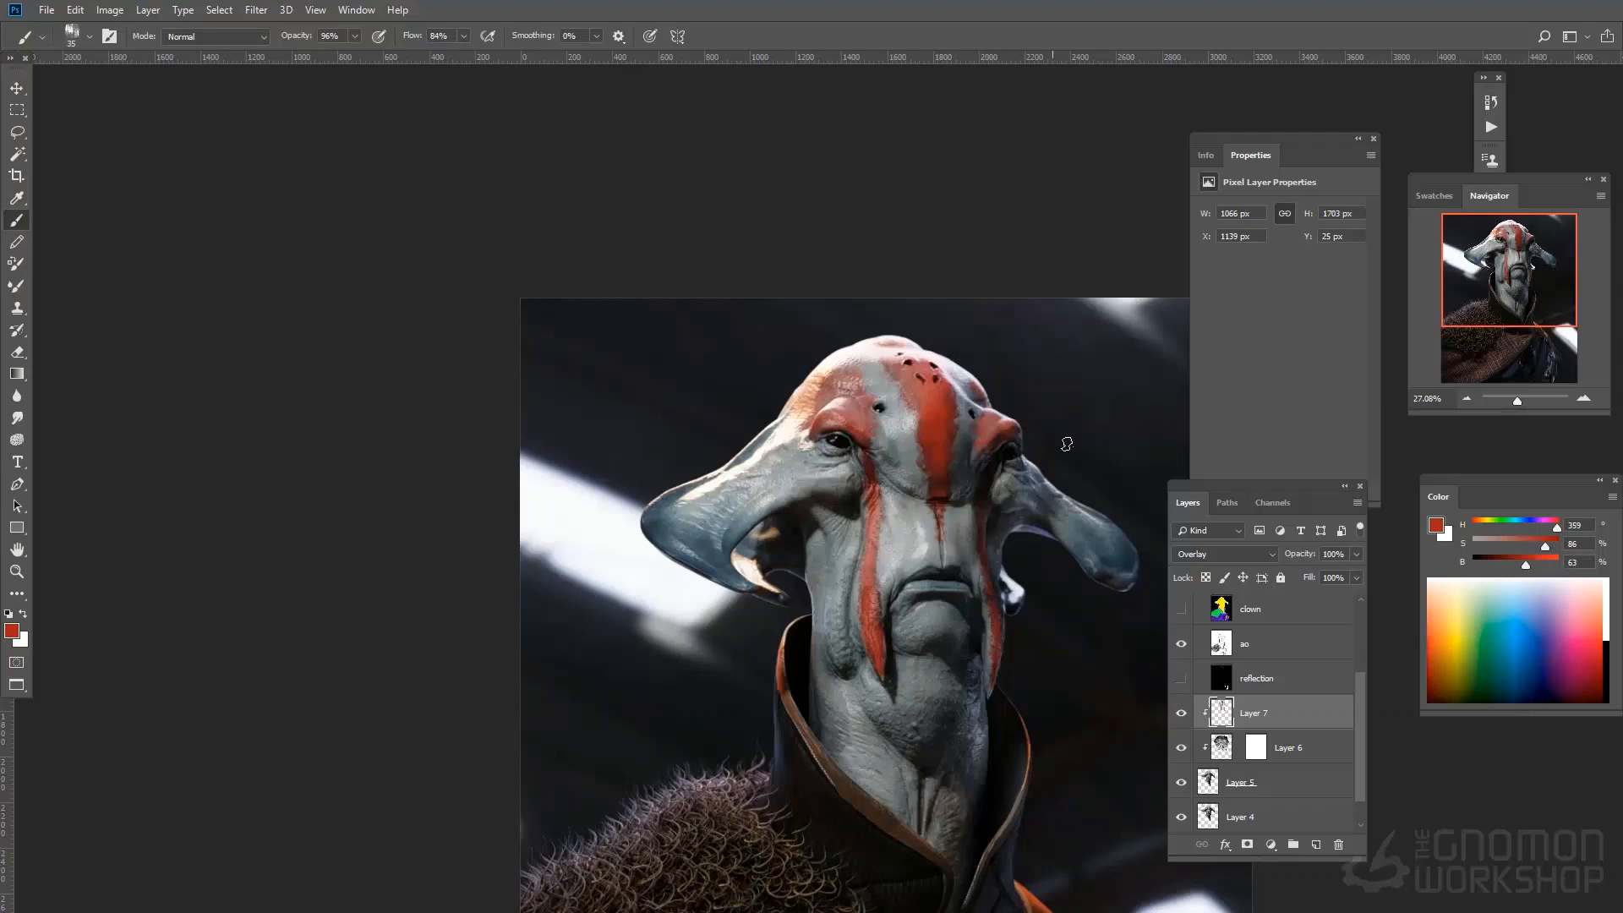
left_click(1497, 543)
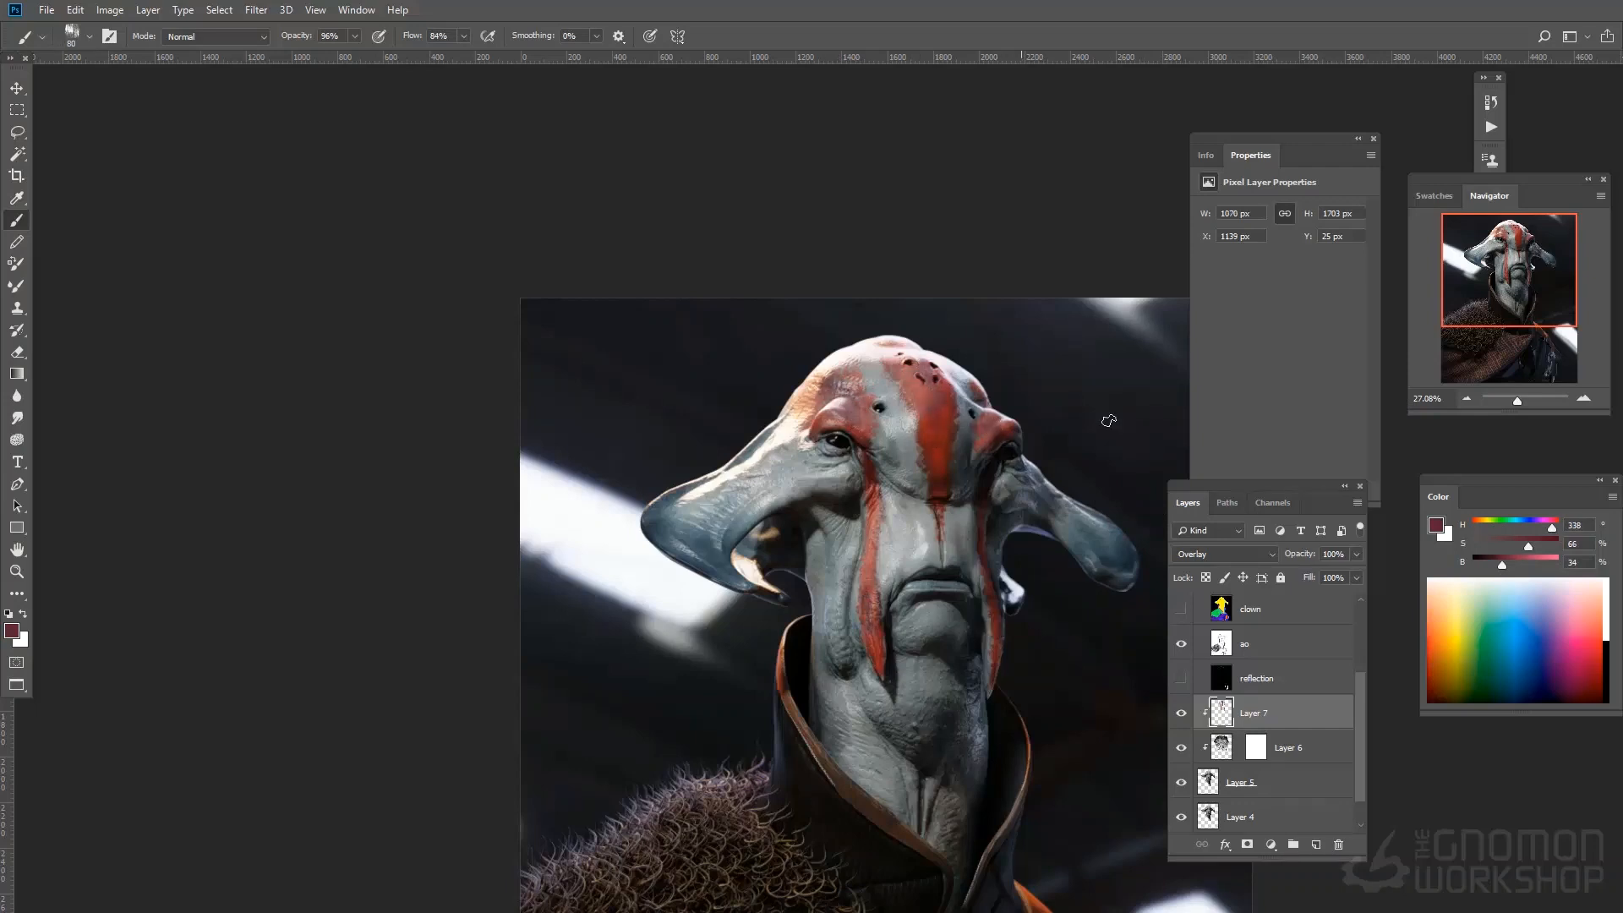
left_click(1499, 559)
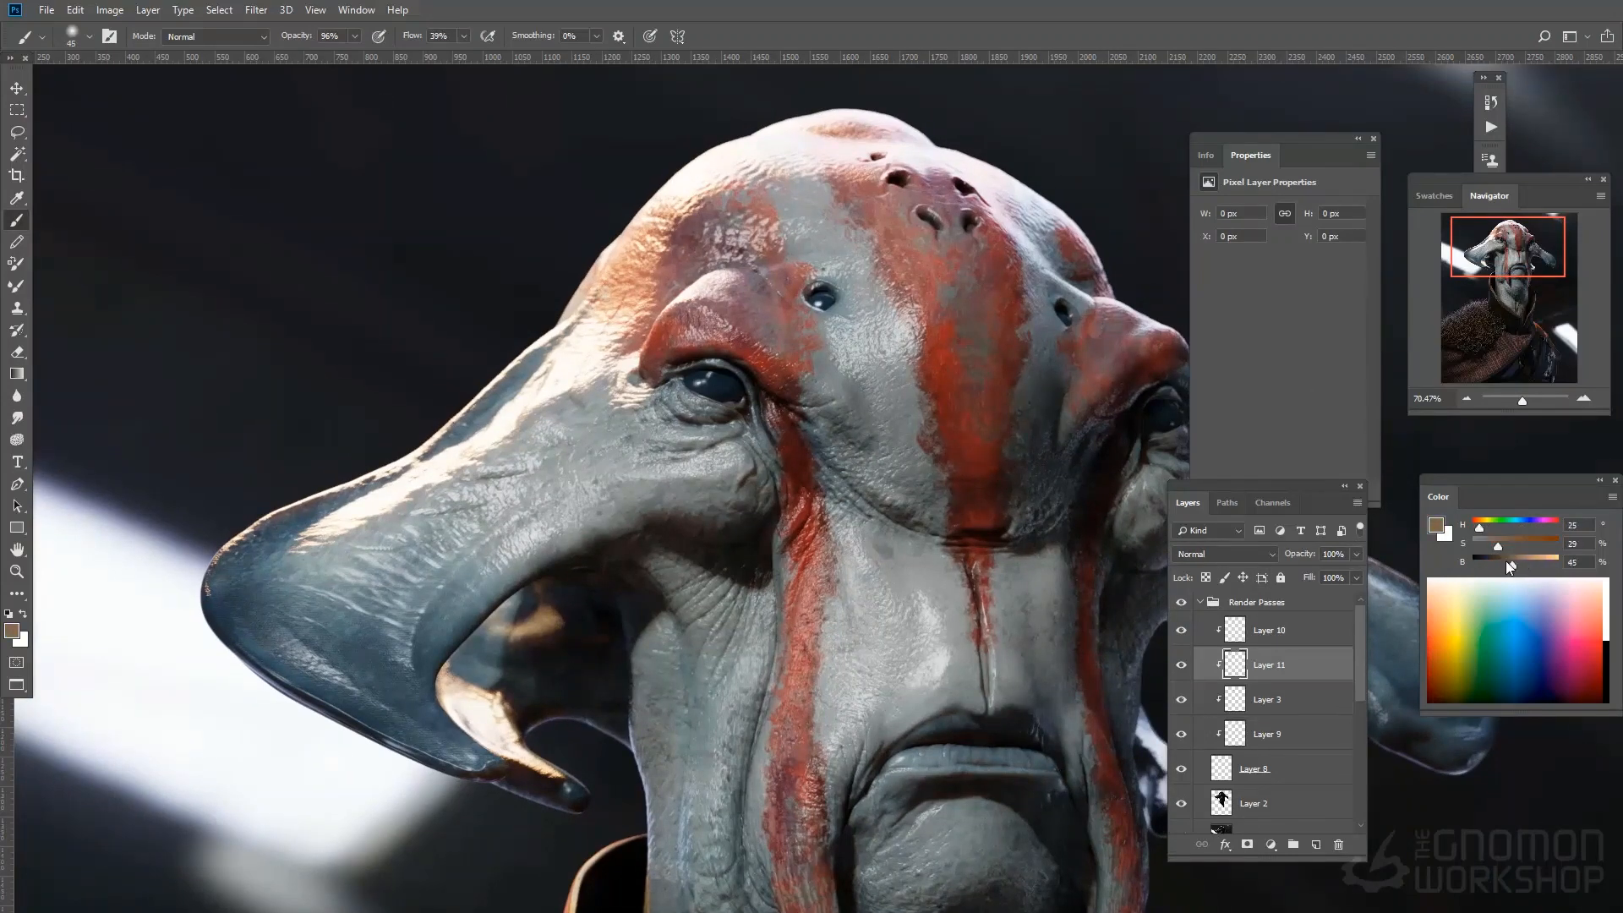
Step: Pick a muted painting tone and select the area around the second eye
left_click(1144, 428)
type("eyes")
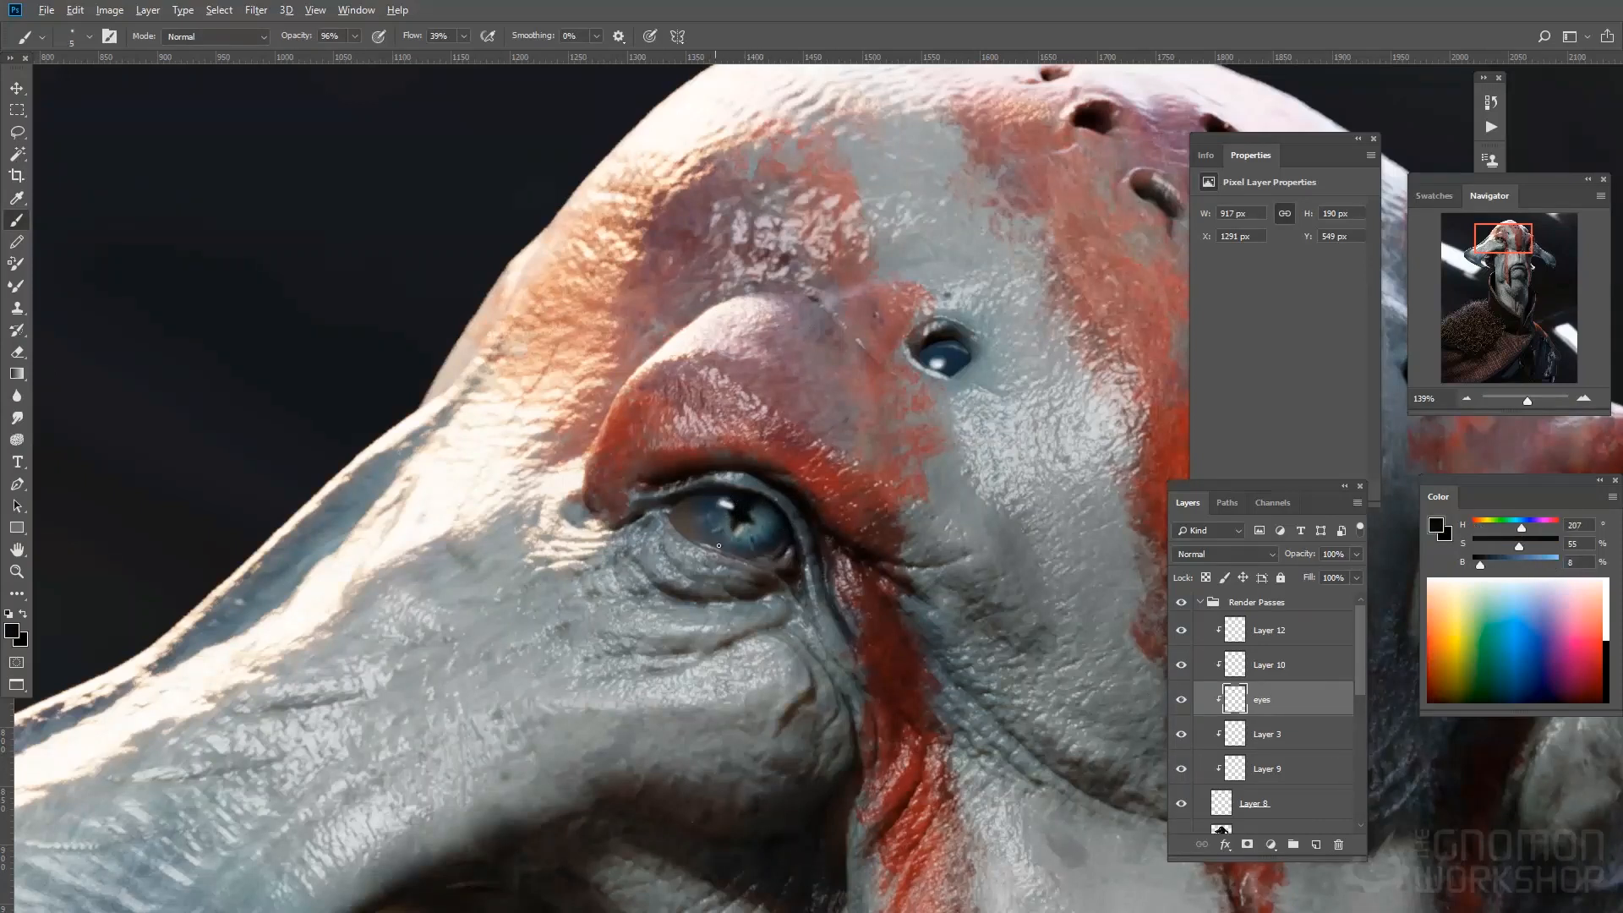
mouse_move(724, 324)
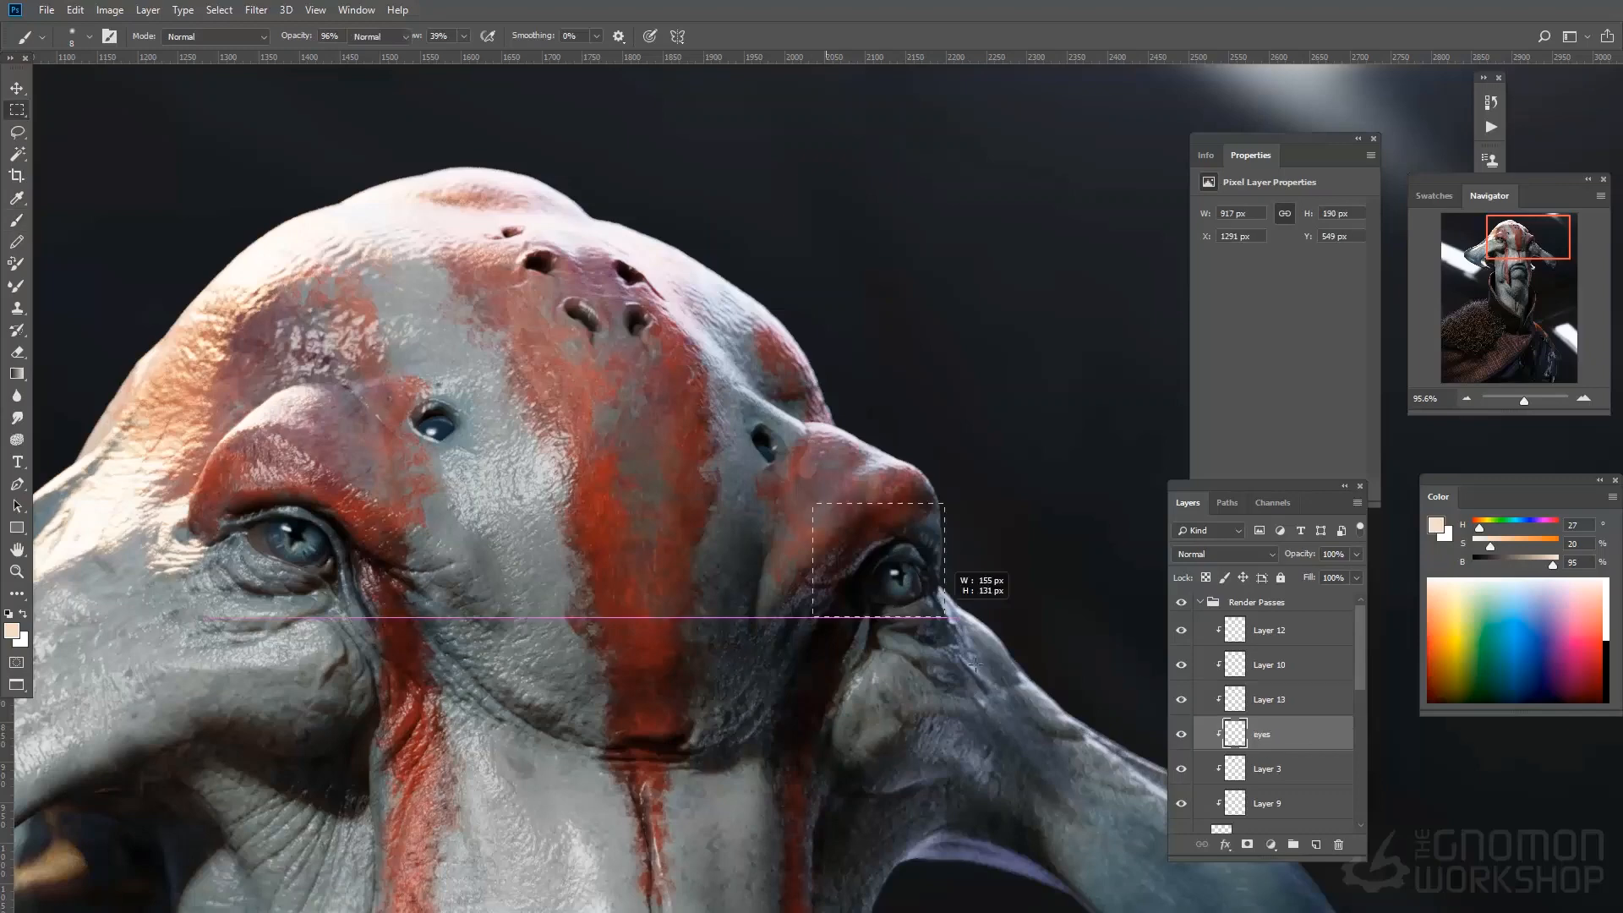
left_click(17, 88)
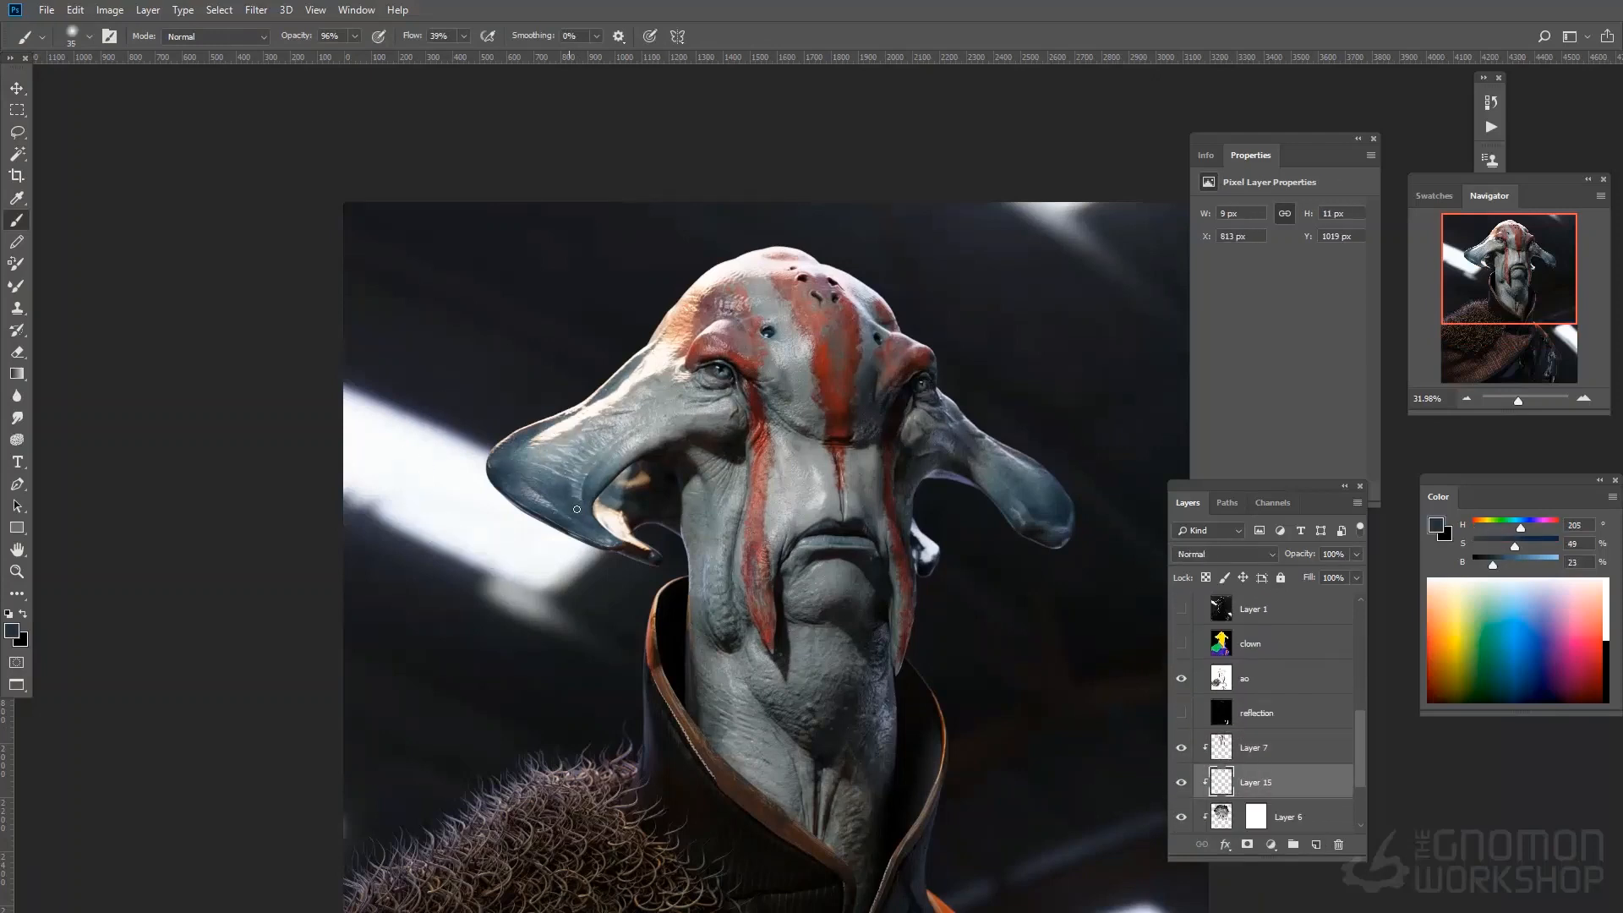
Step: Set the new paint layer to Overlay blend mode and paint over the head
left_click(1221, 553)
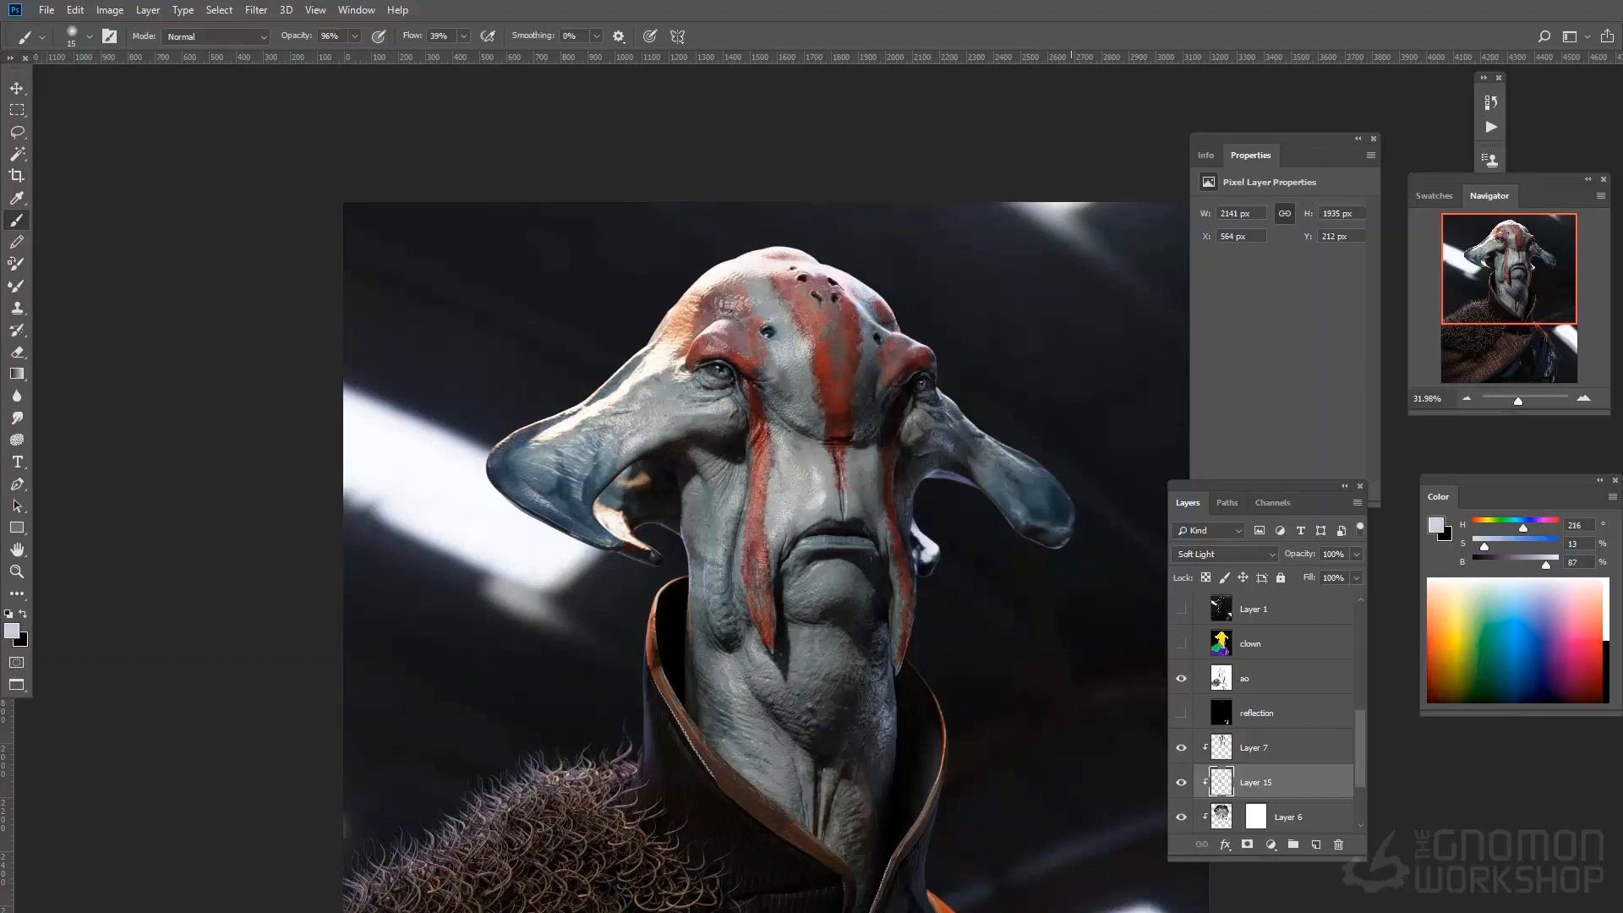
left_click(1221, 553)
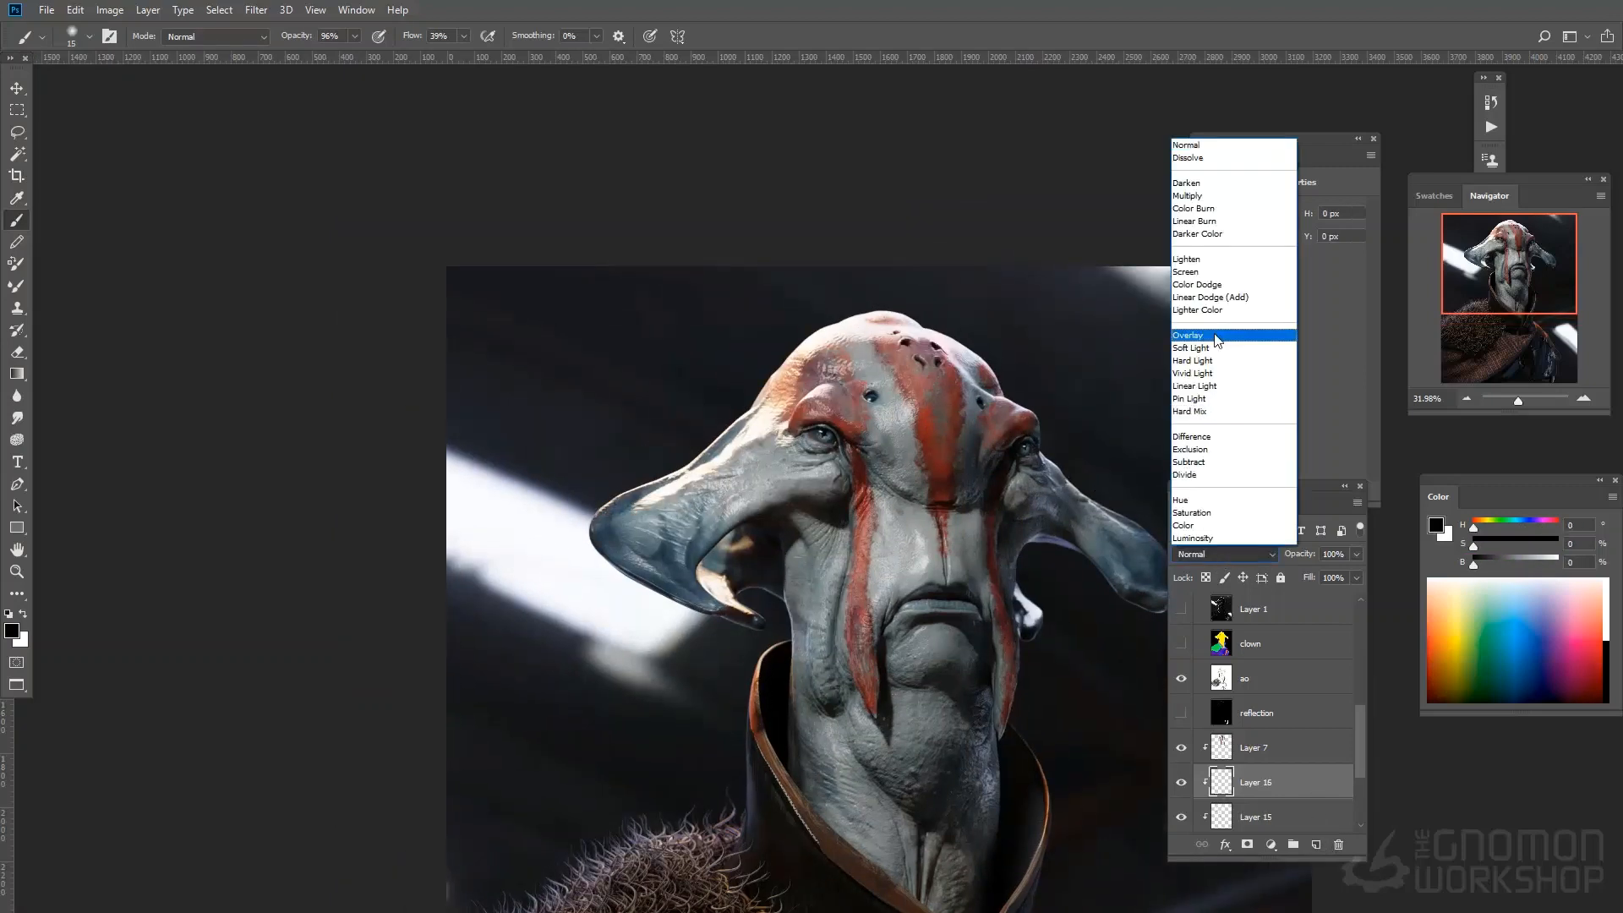
left_click(1188, 335)
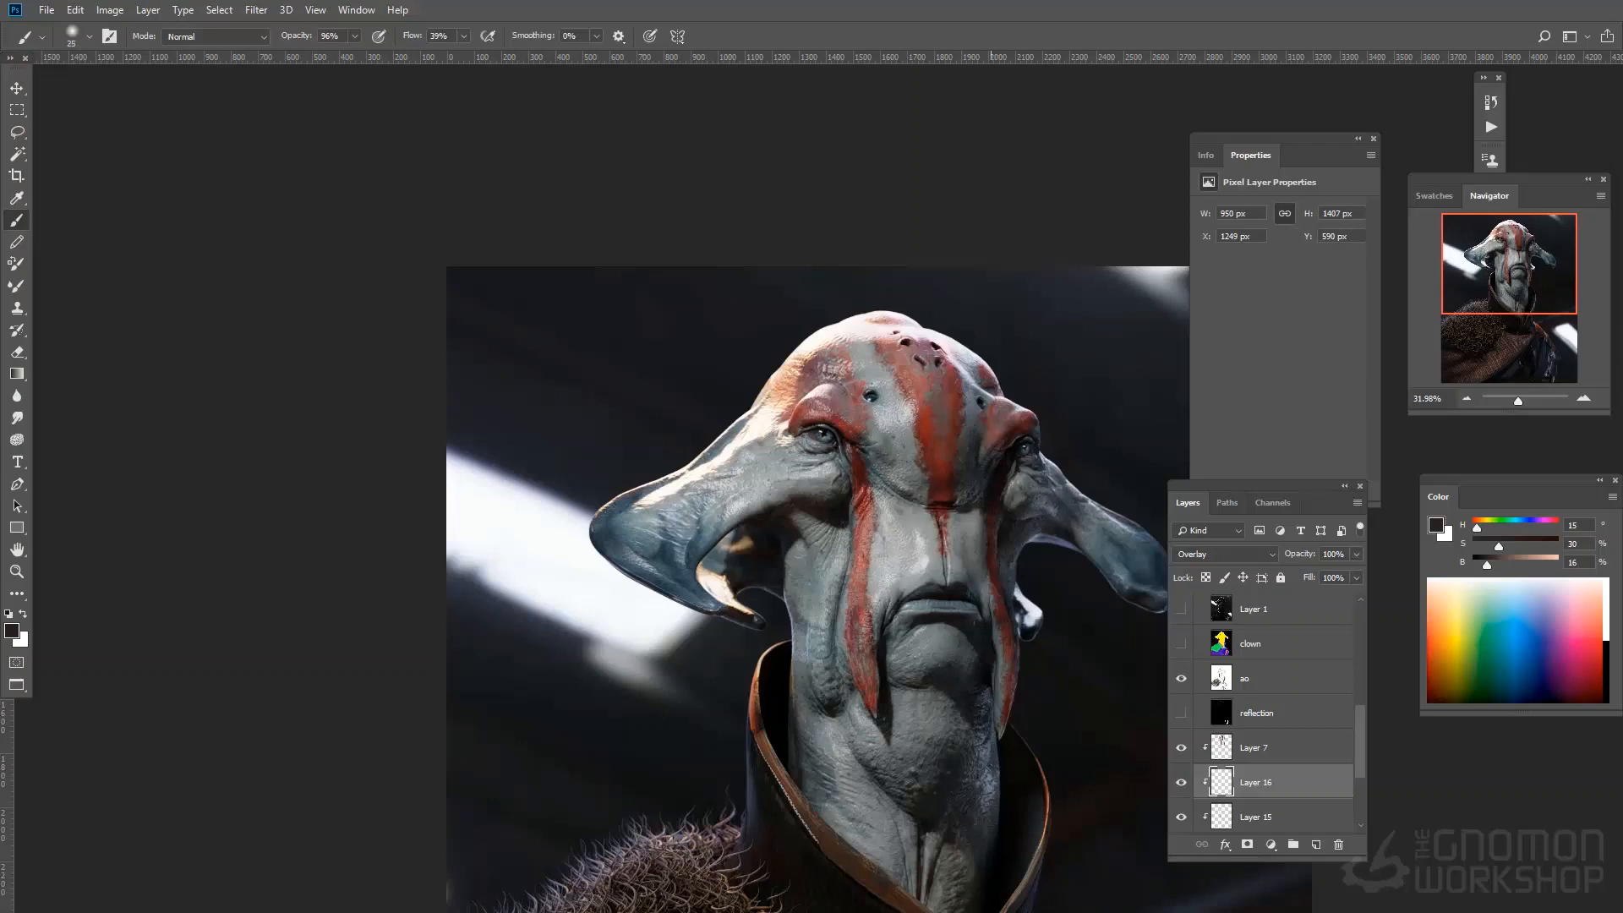
left_click(922, 508)
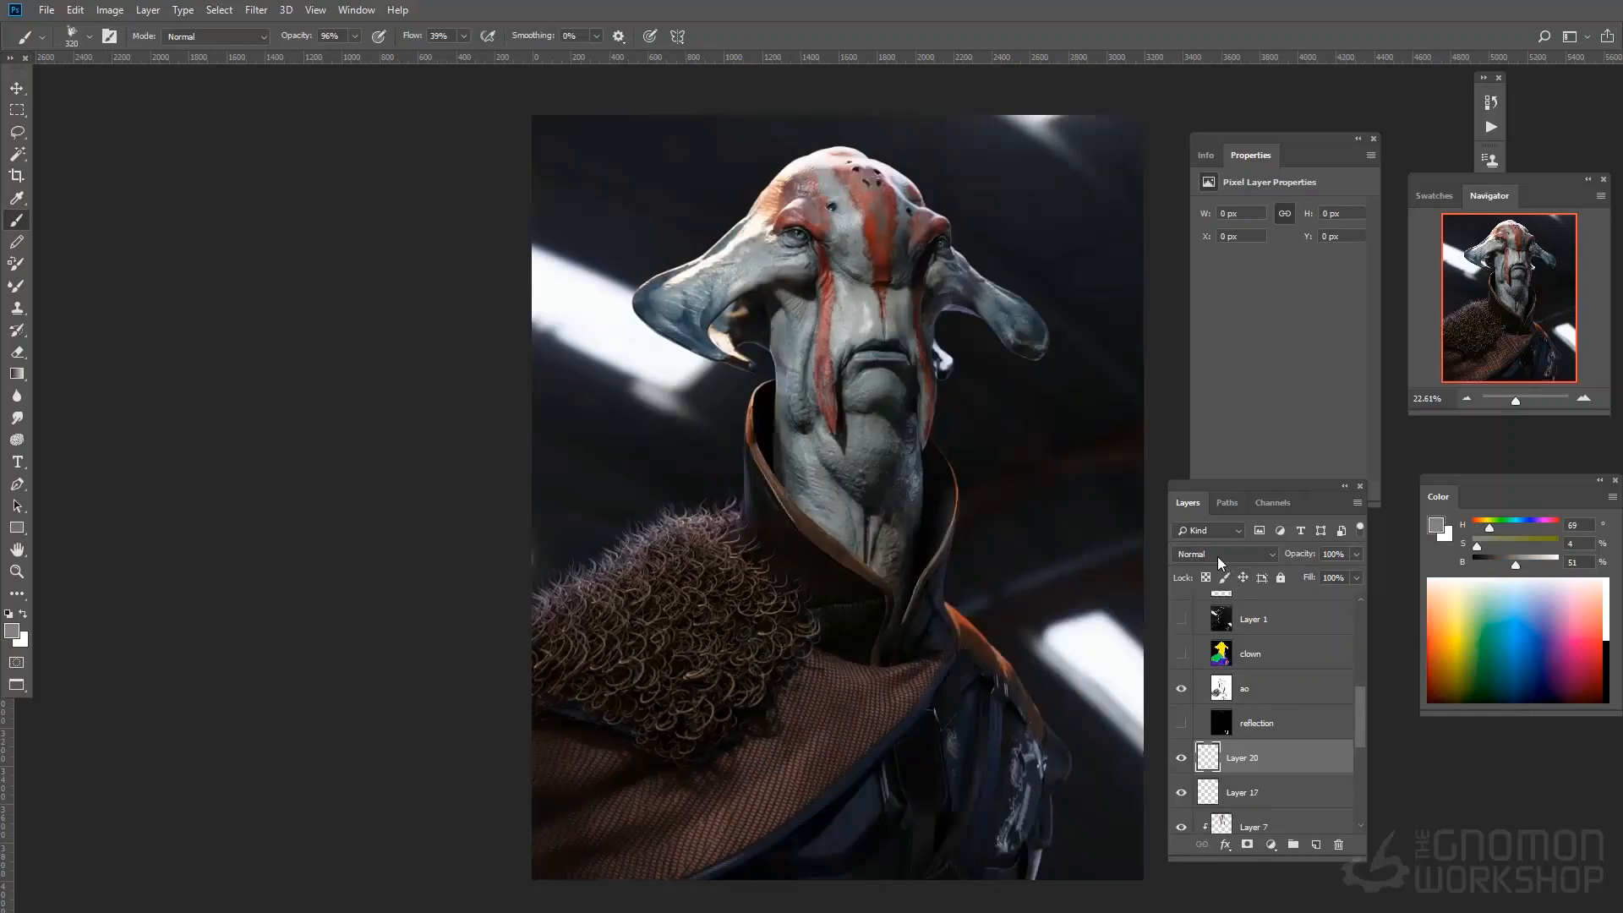
left_click(1221, 554)
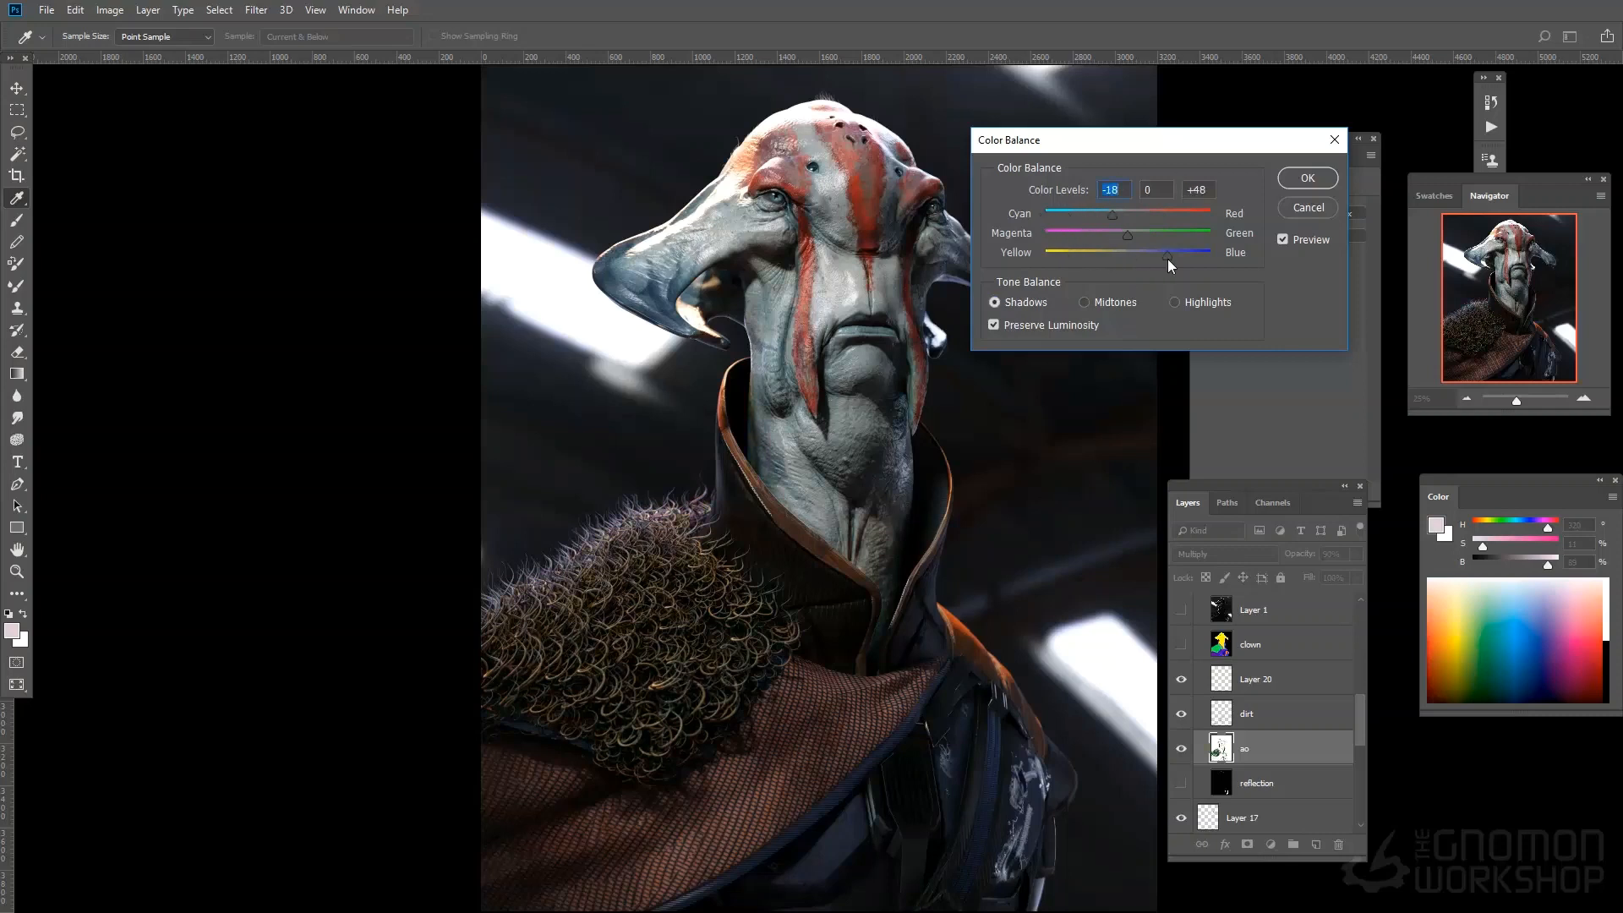
Step: Shift the ao layer's shadows toward cyan and blue with values -18, 0, +48
left_click(1172, 301)
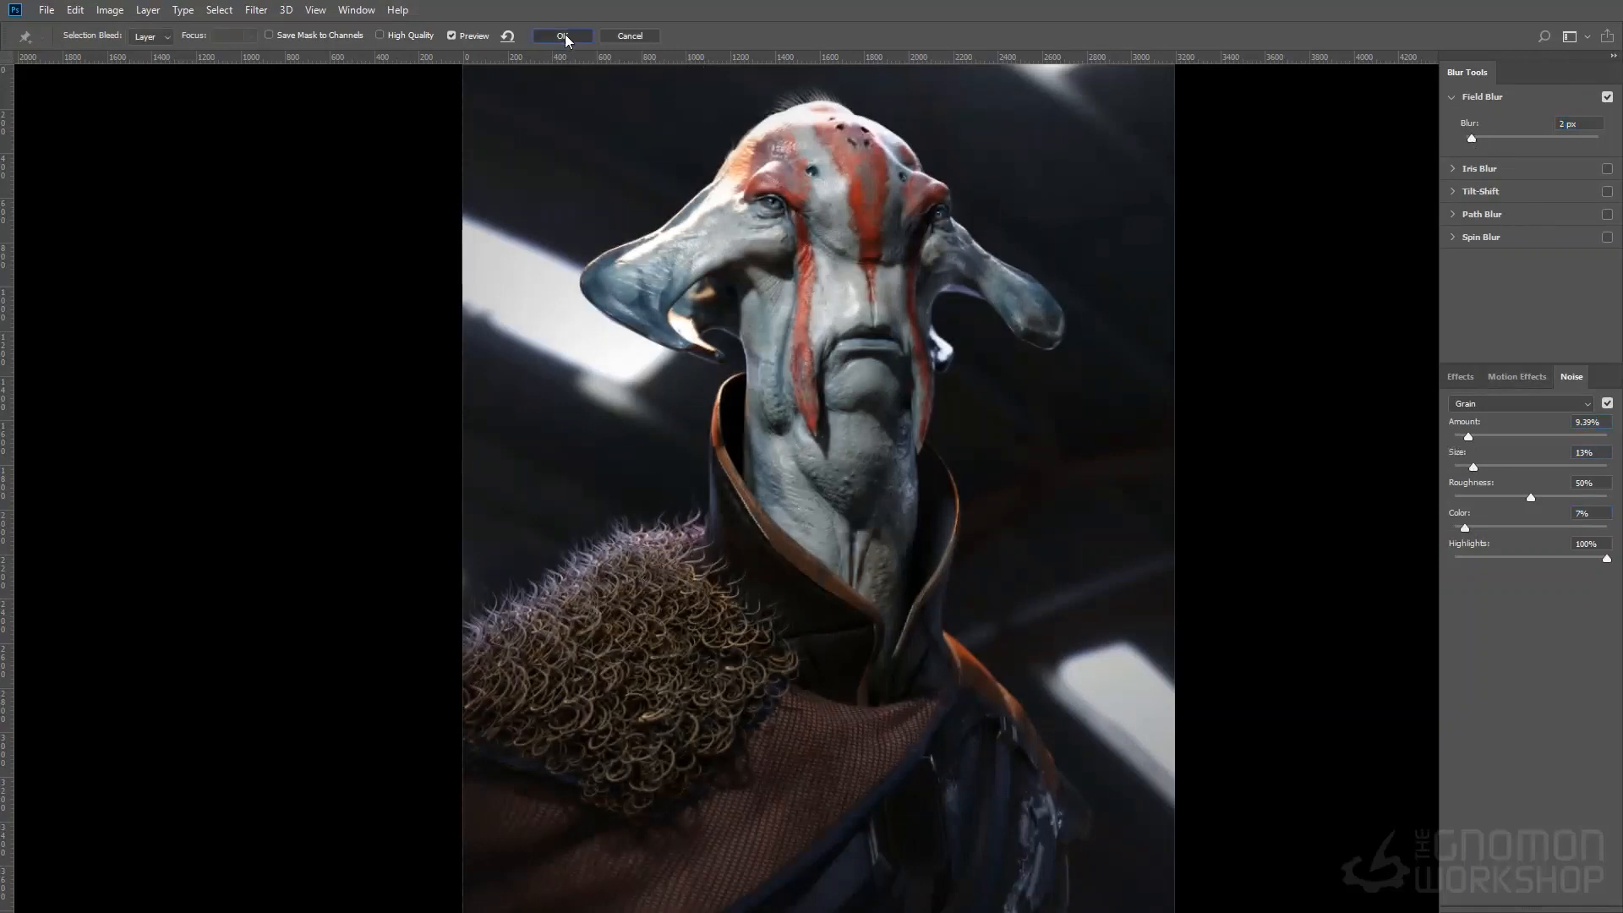
Step: Apply the 2 px Field Blur with noise grain from the Blur Gallery
left_click(561, 35)
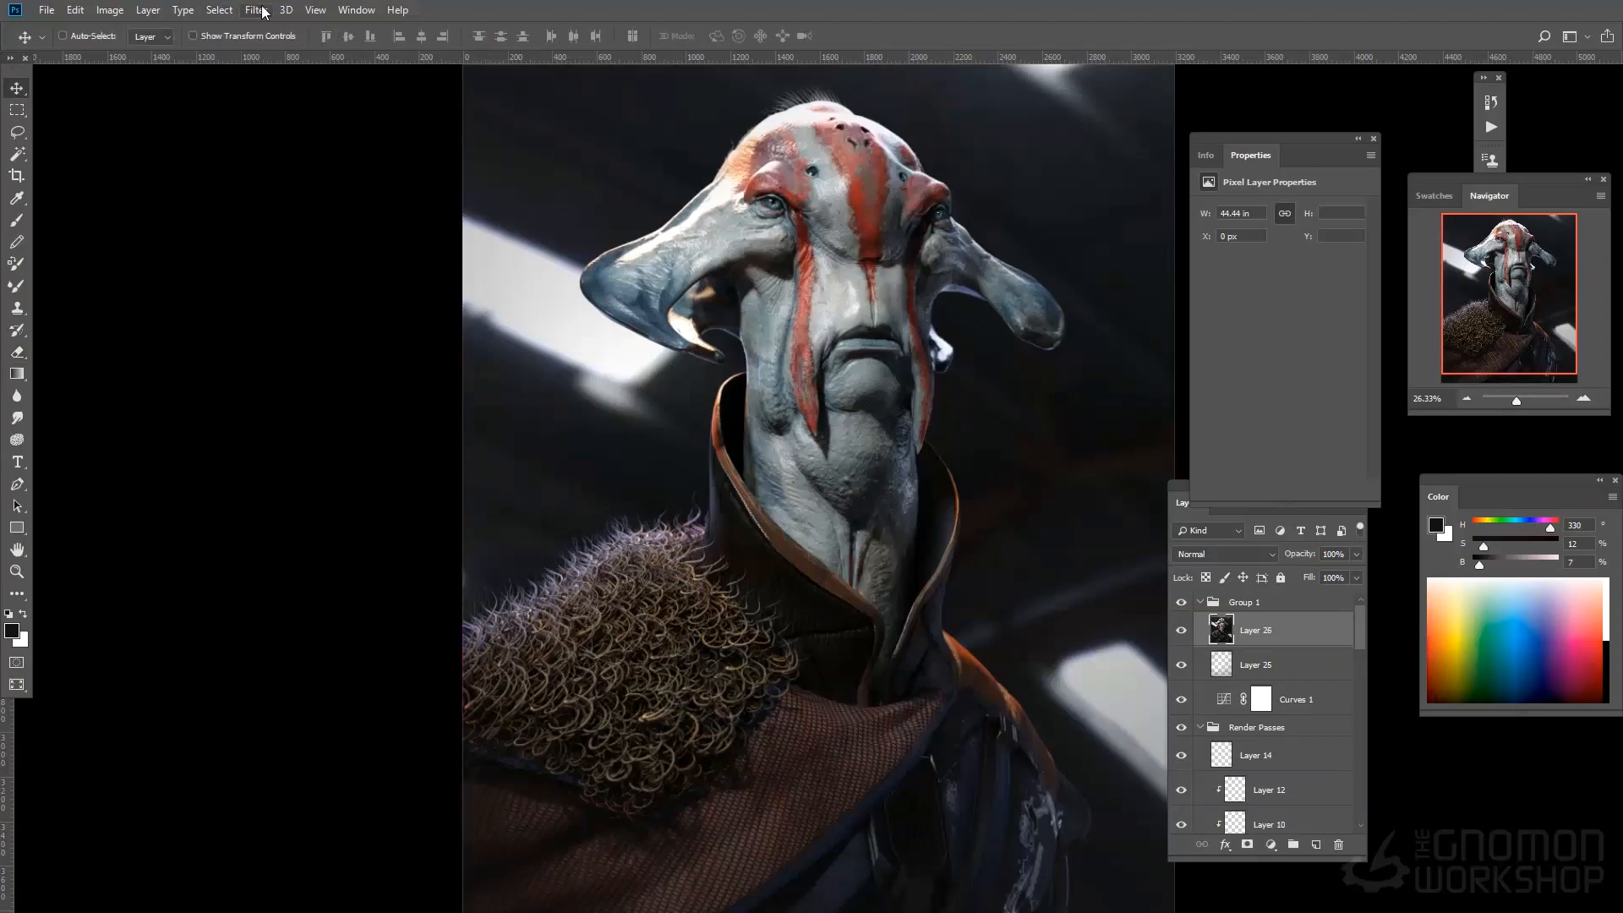
left_click(255, 10)
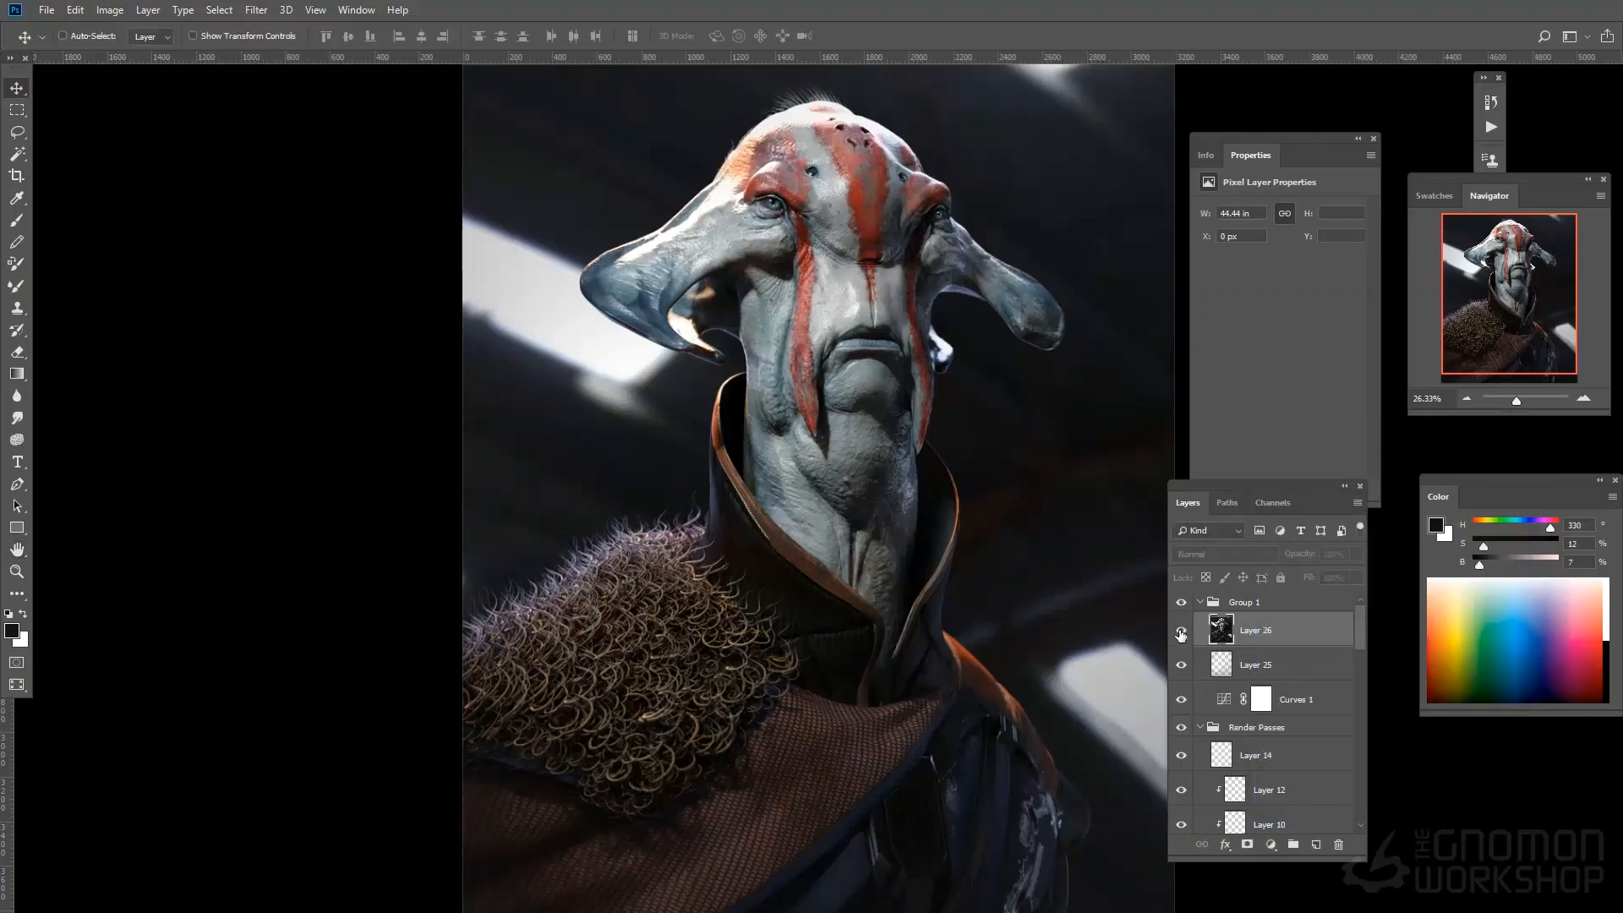
left_click(17, 599)
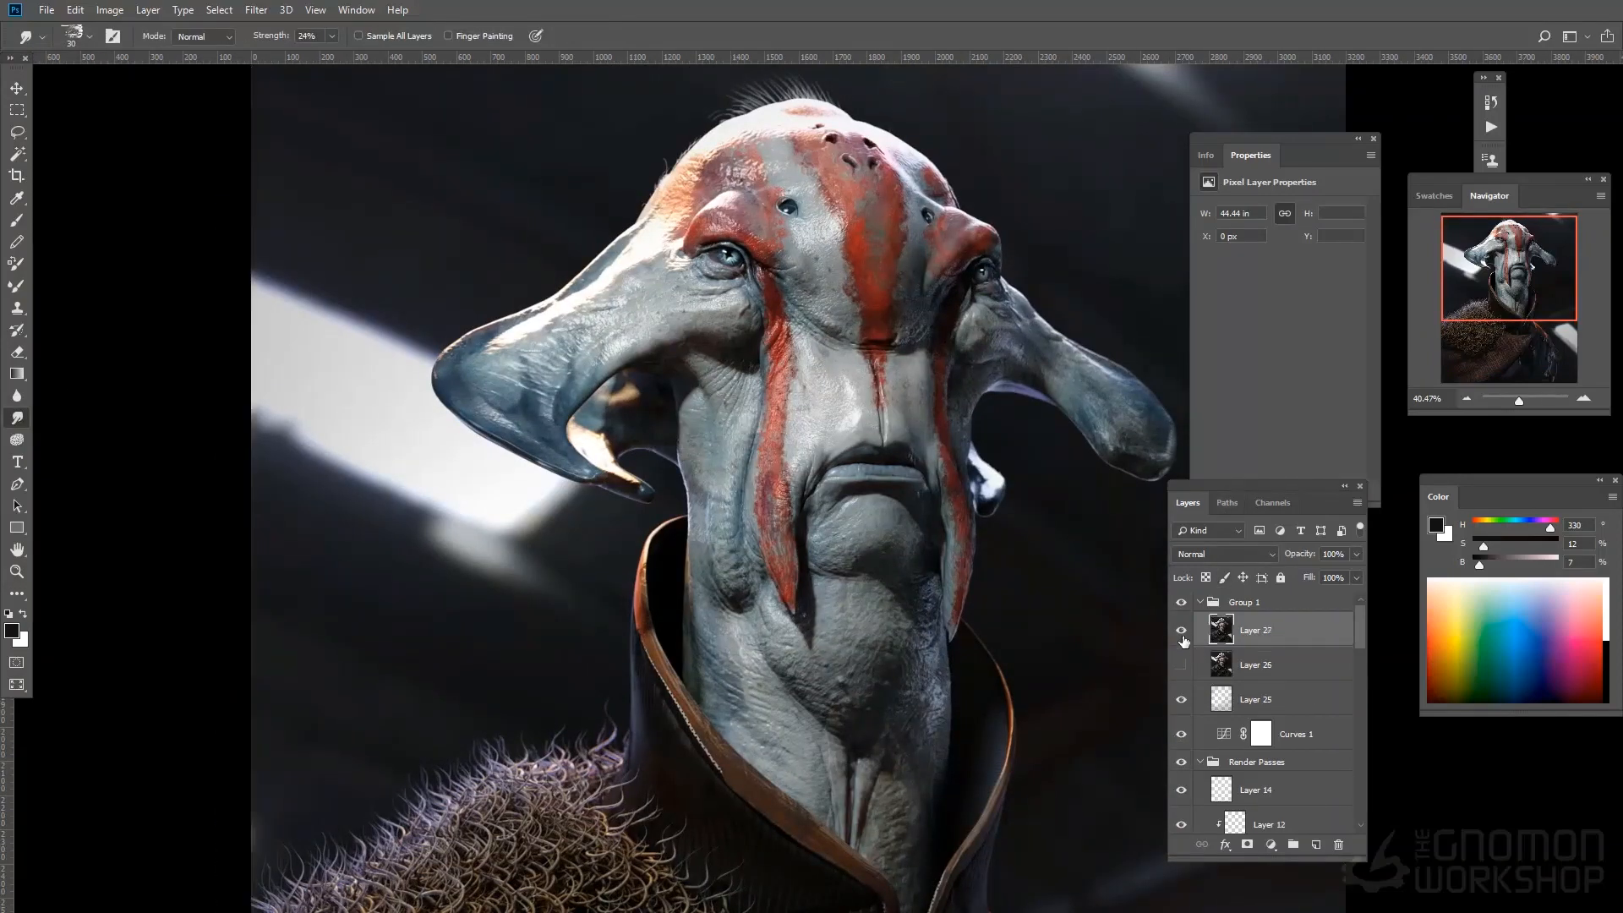
Step: Hide Layer 26 beneath the sharpened copy and view the render without panels
left_click(1179, 631)
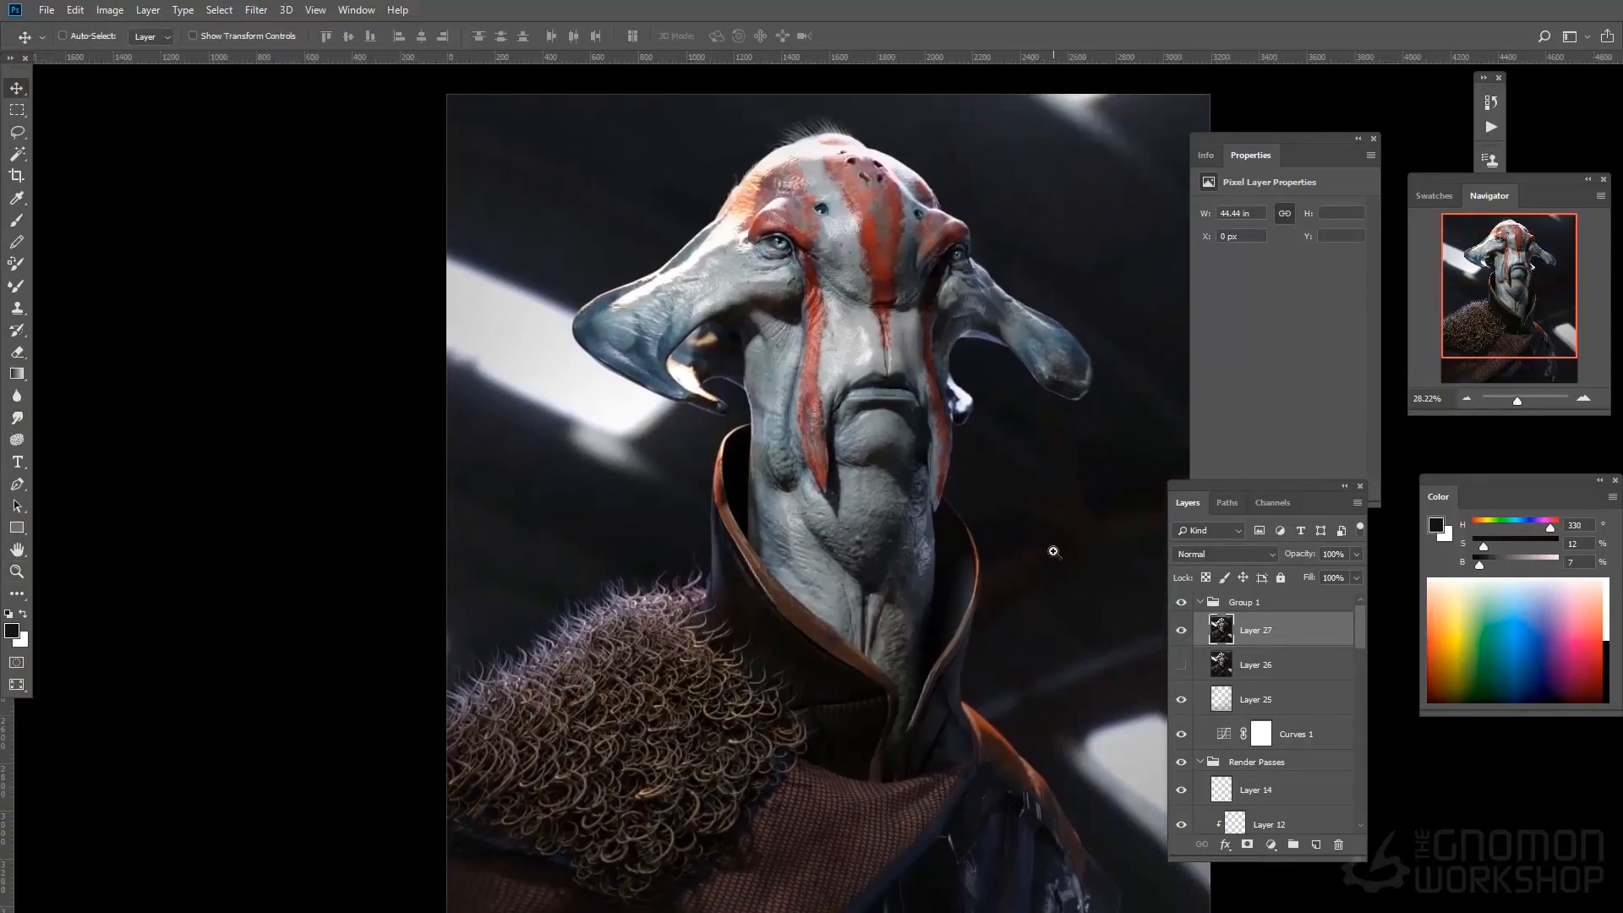
key("Tab")
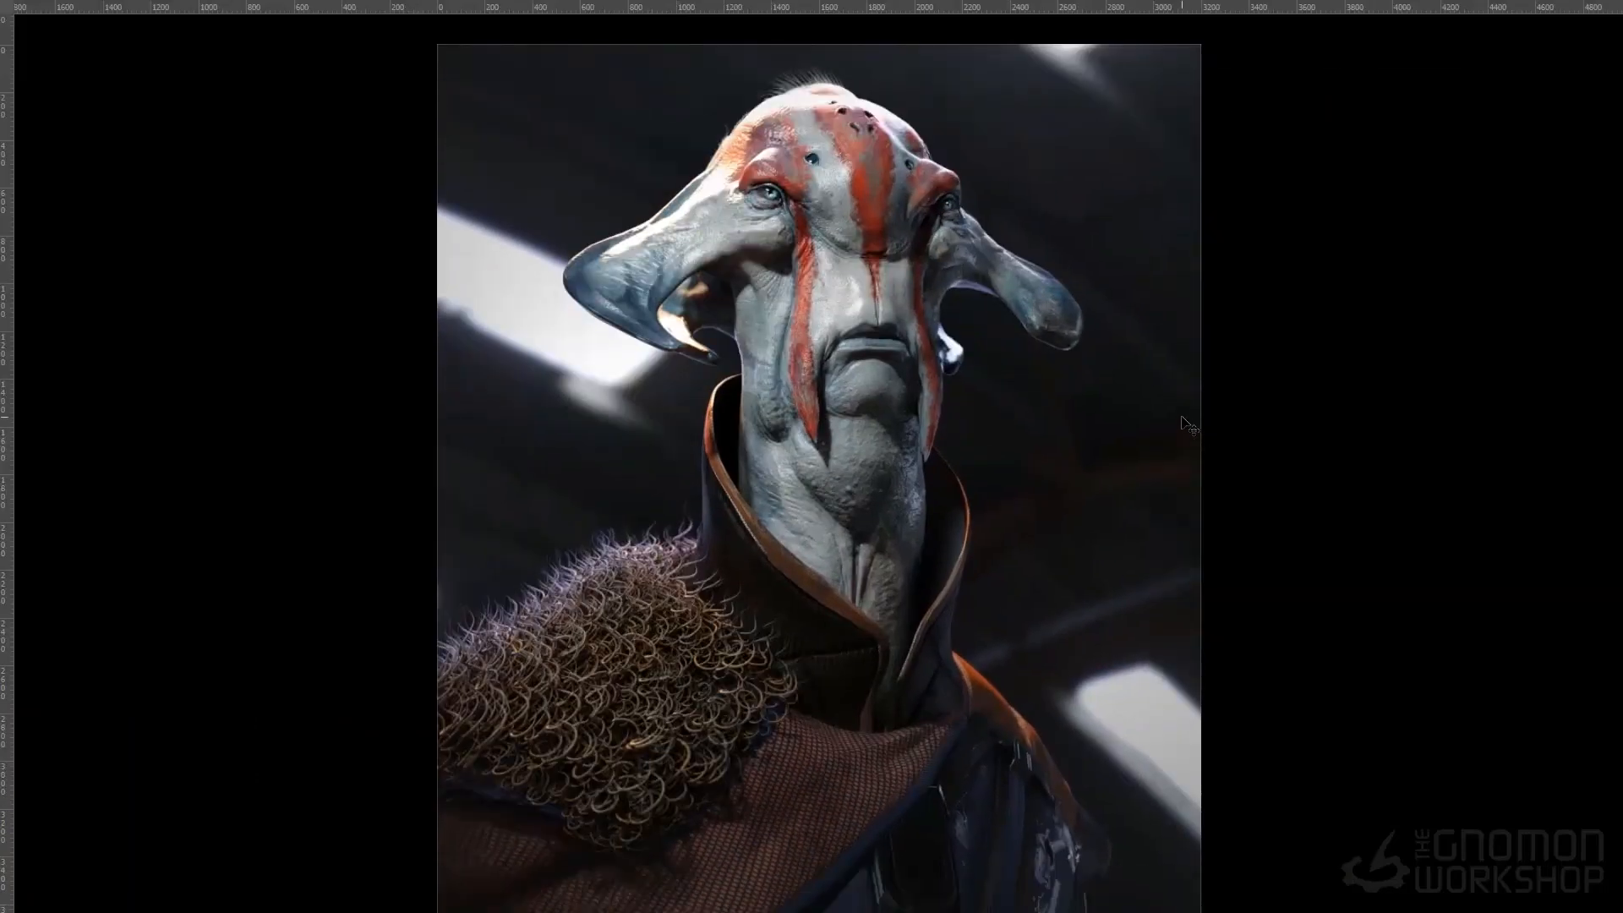